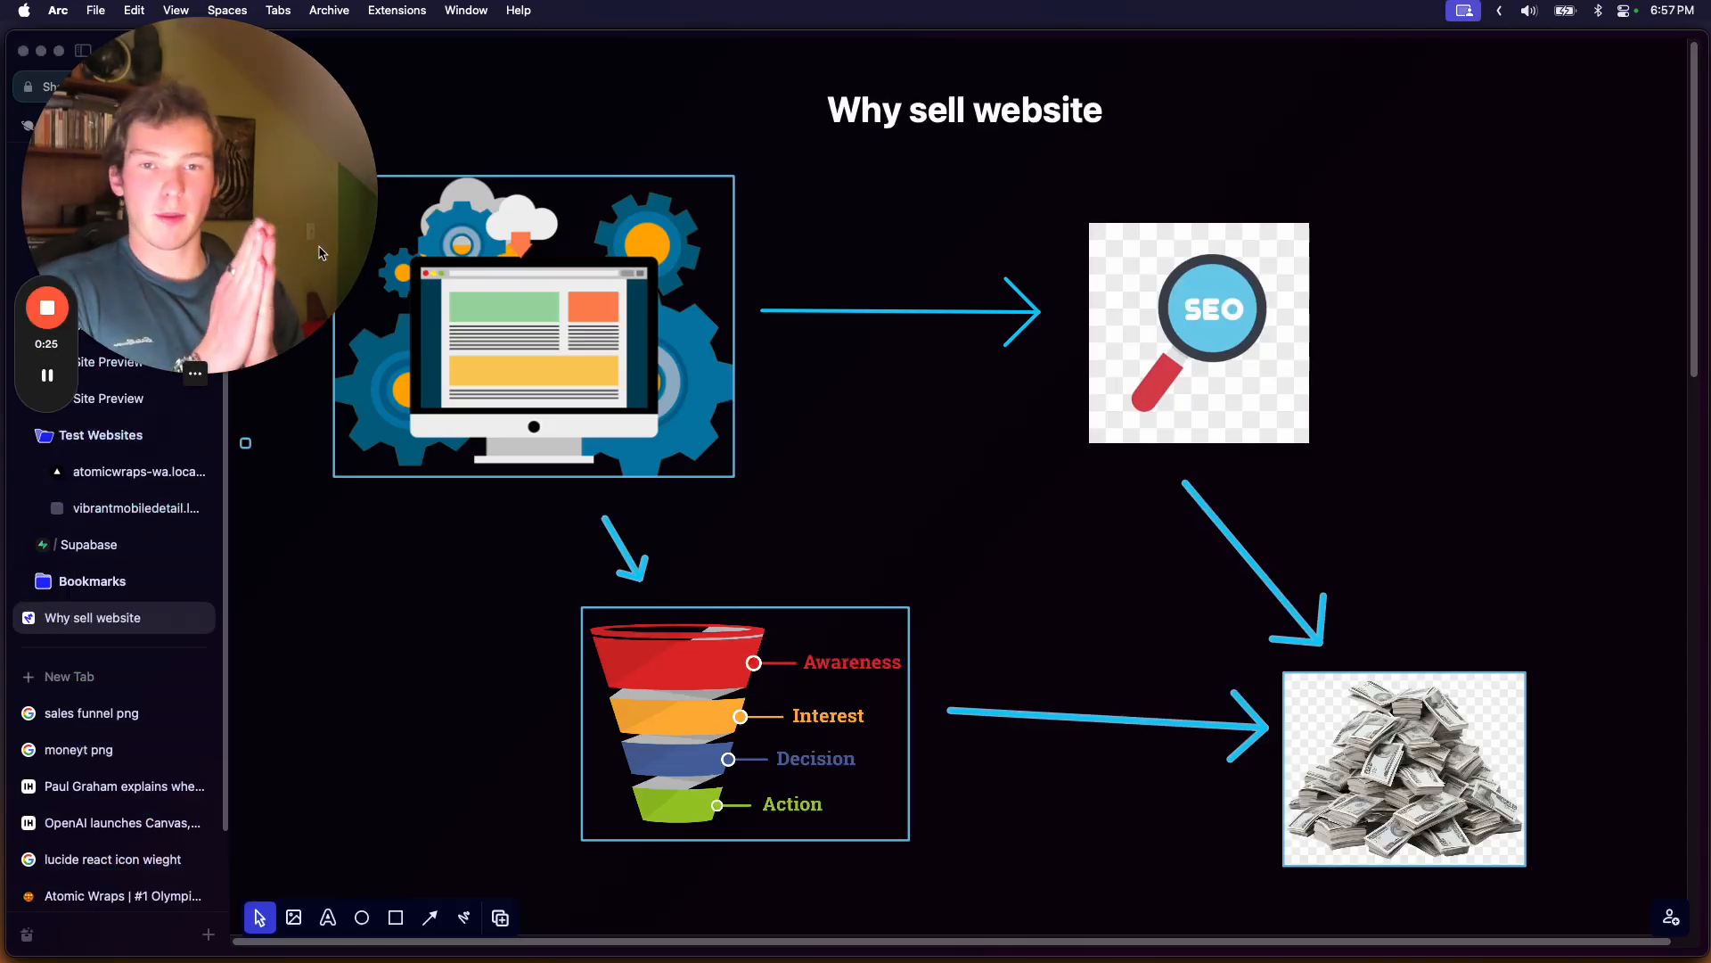
mouse_move(669, 7)
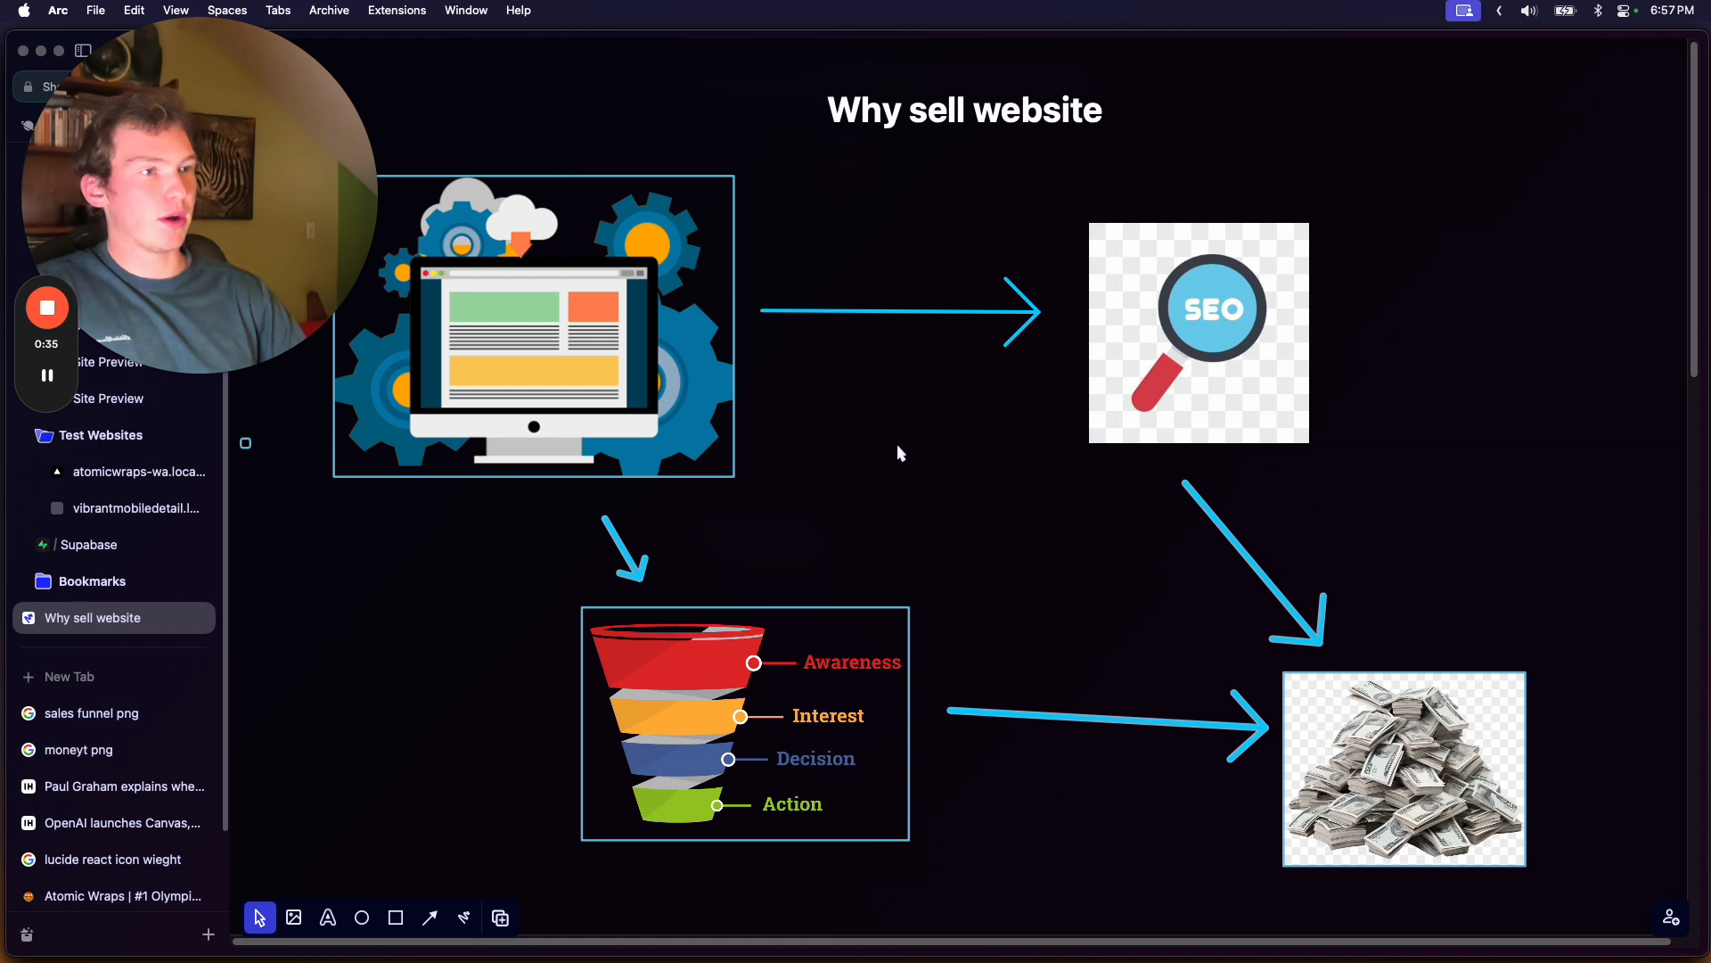
mouse_move(790, 410)
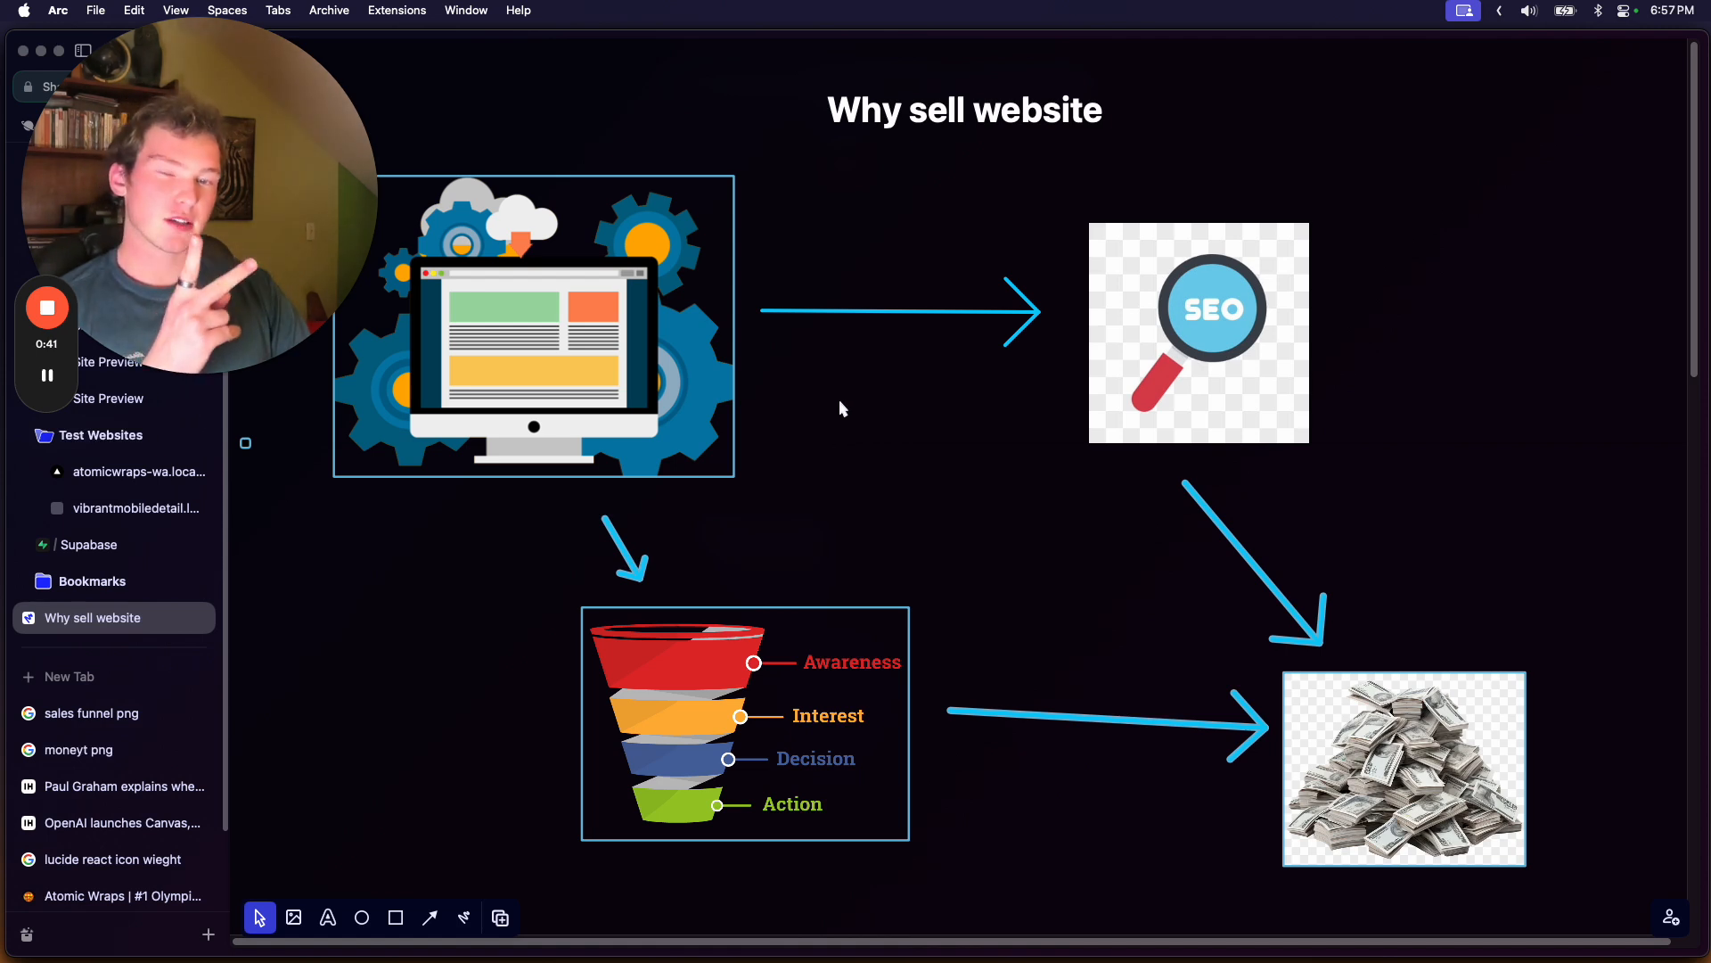
- Bring up the Detailers Roadmap site preview from Arc's sidebar after deselecting the SEO image
click(1198, 332)
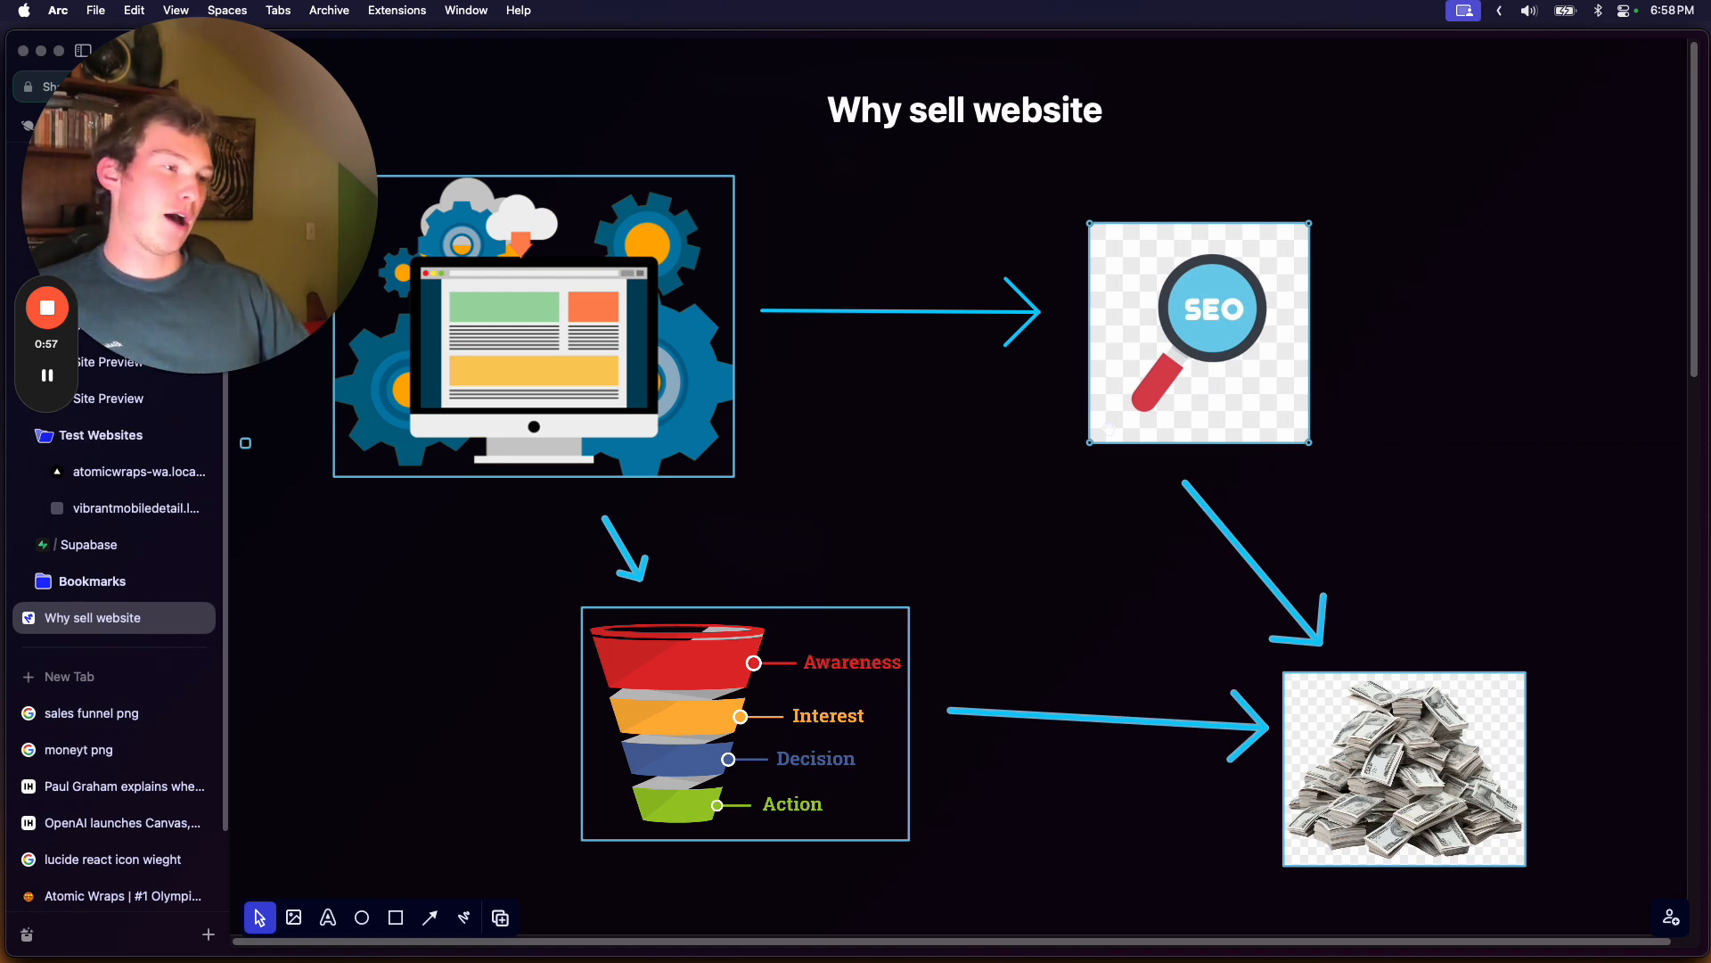
click(745, 722)
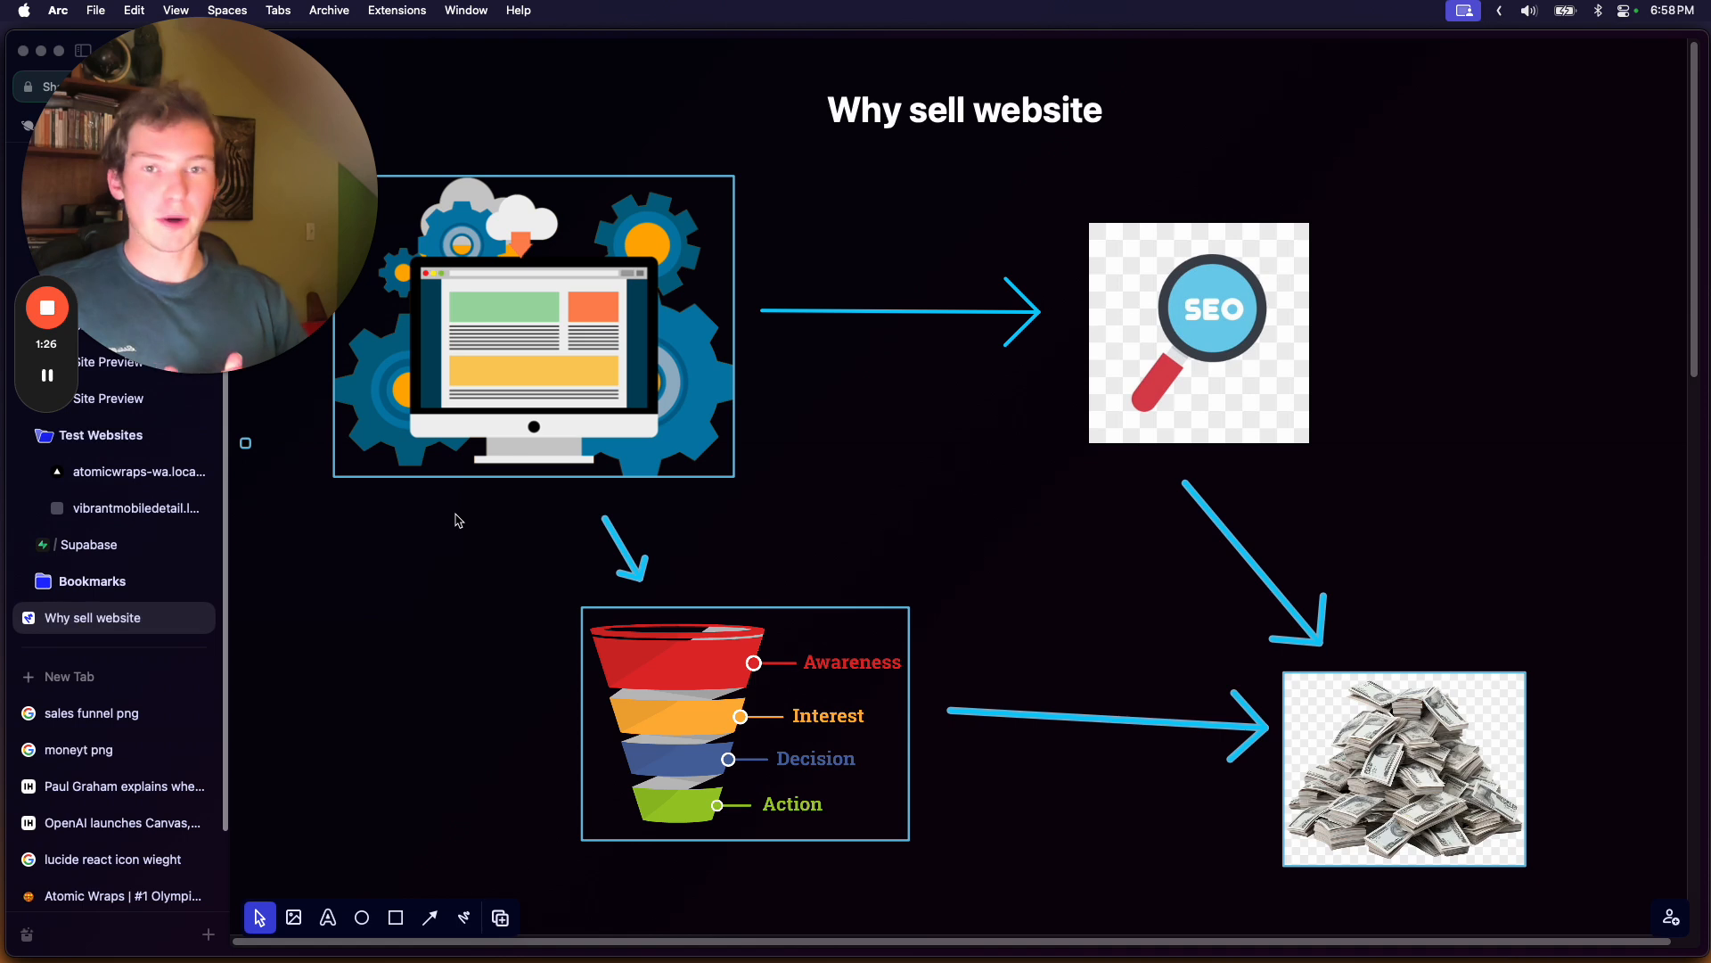
mouse_move(857, 472)
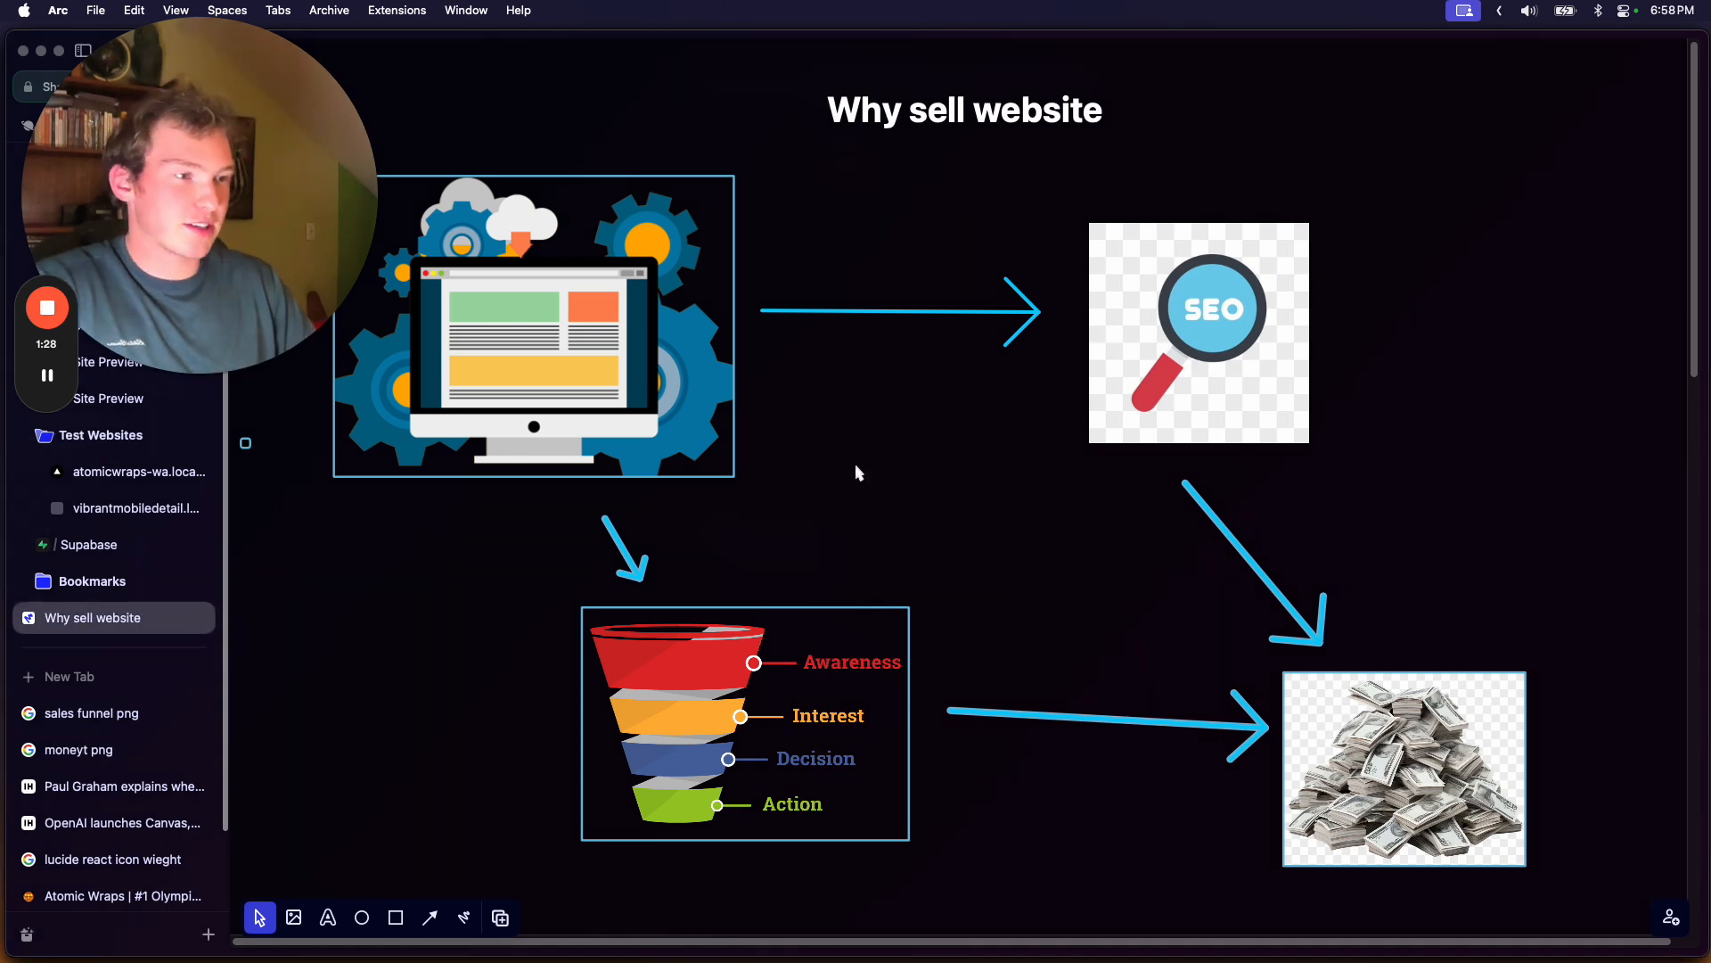
mouse_move(1043, 660)
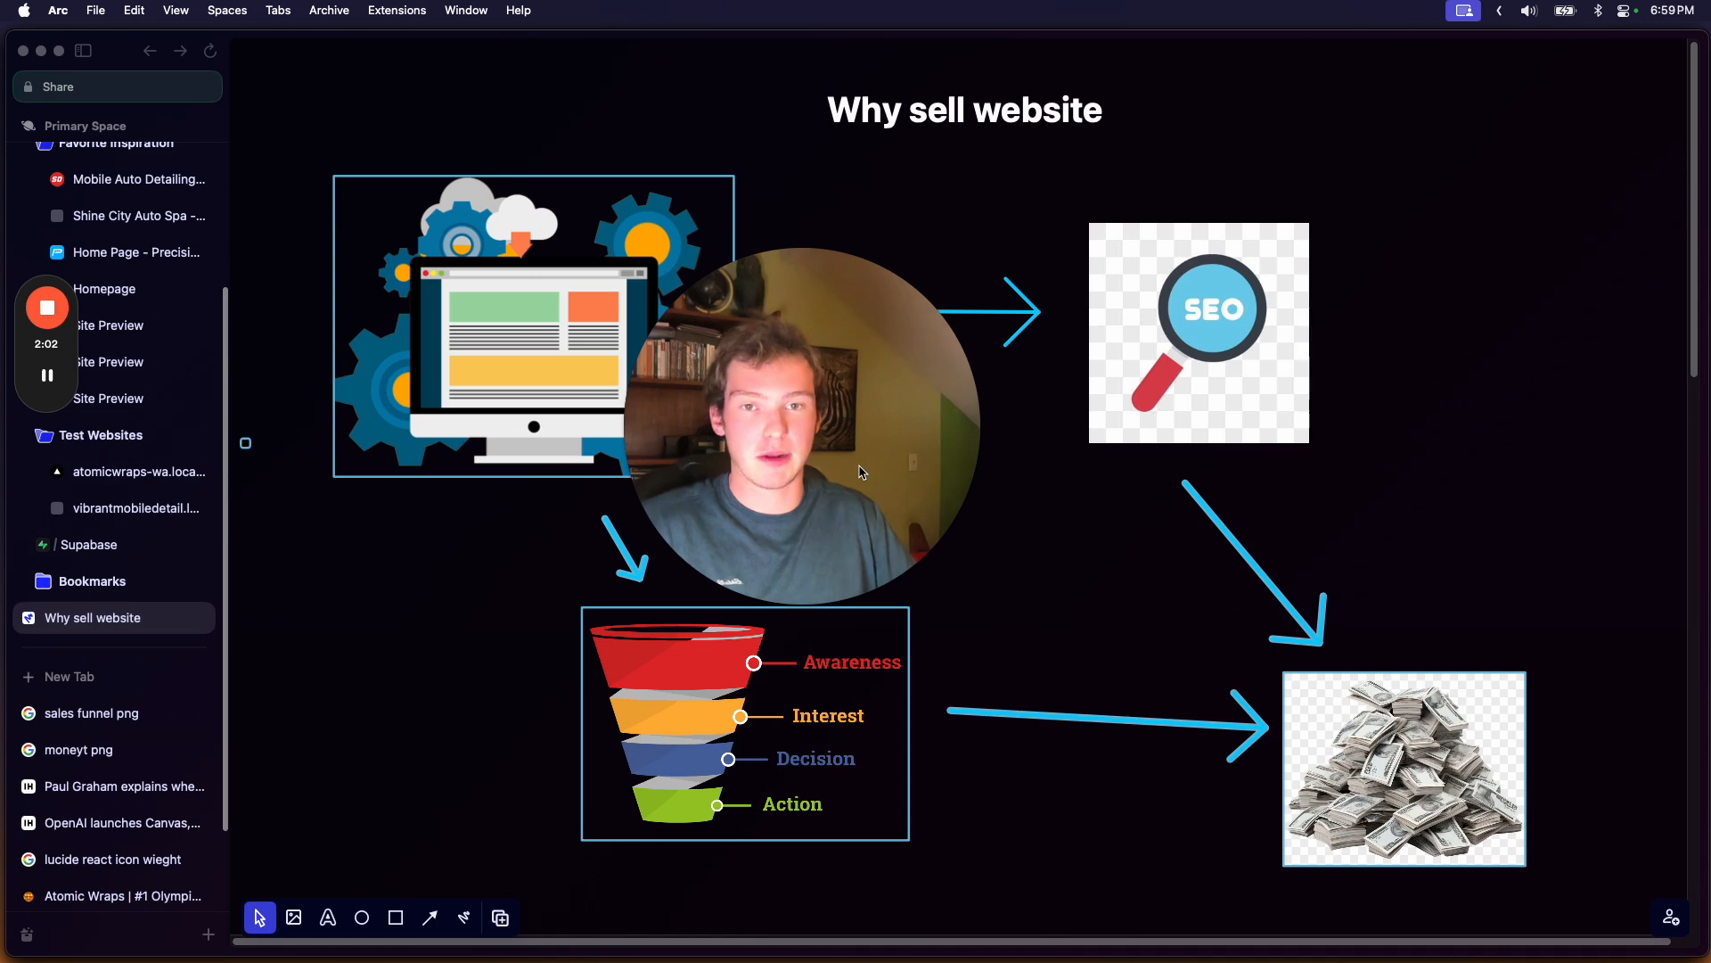
click(109, 325)
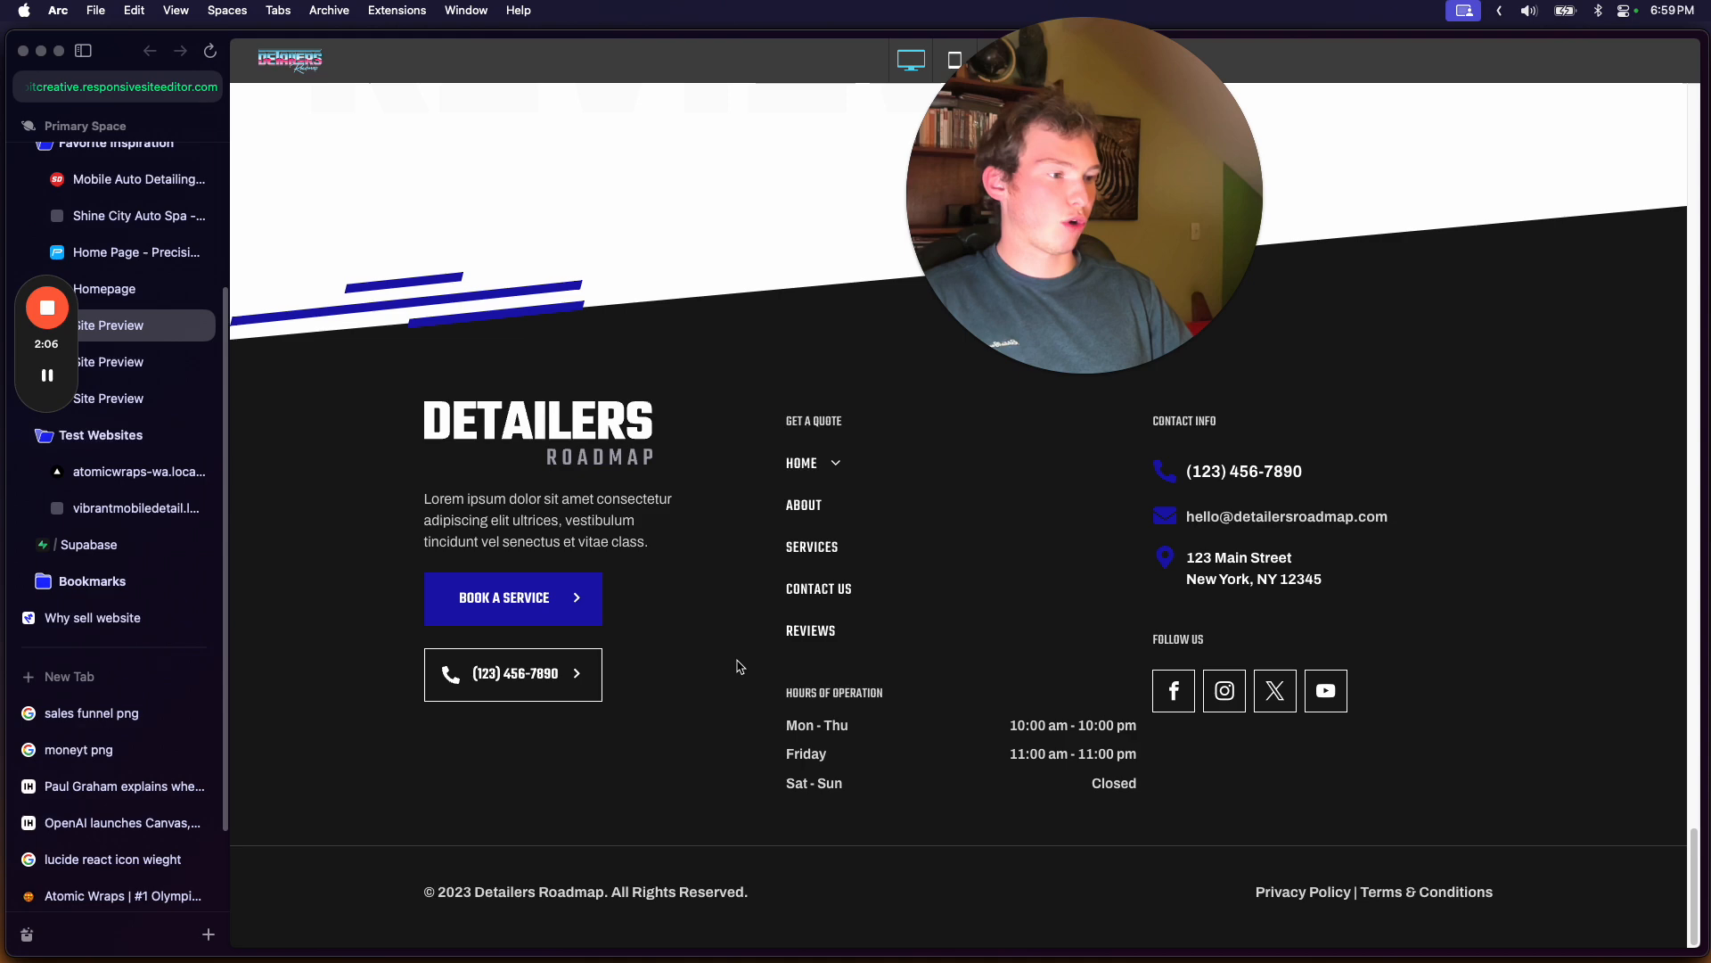
click(109, 362)
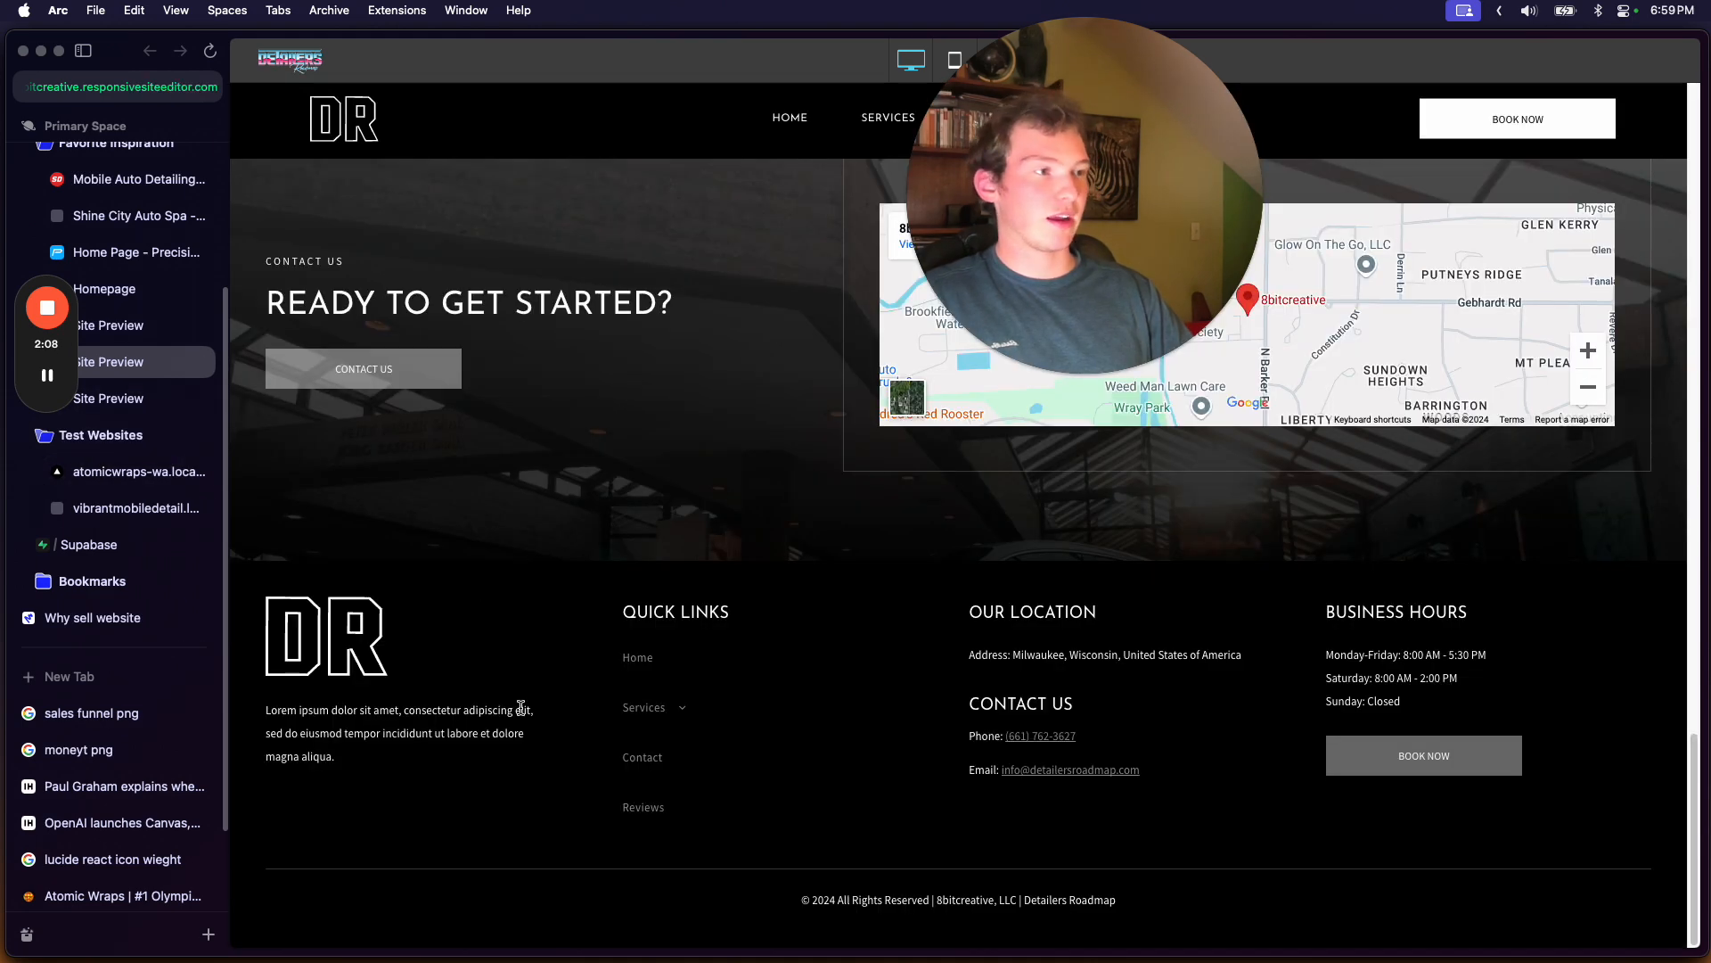
scroll(up, 3)
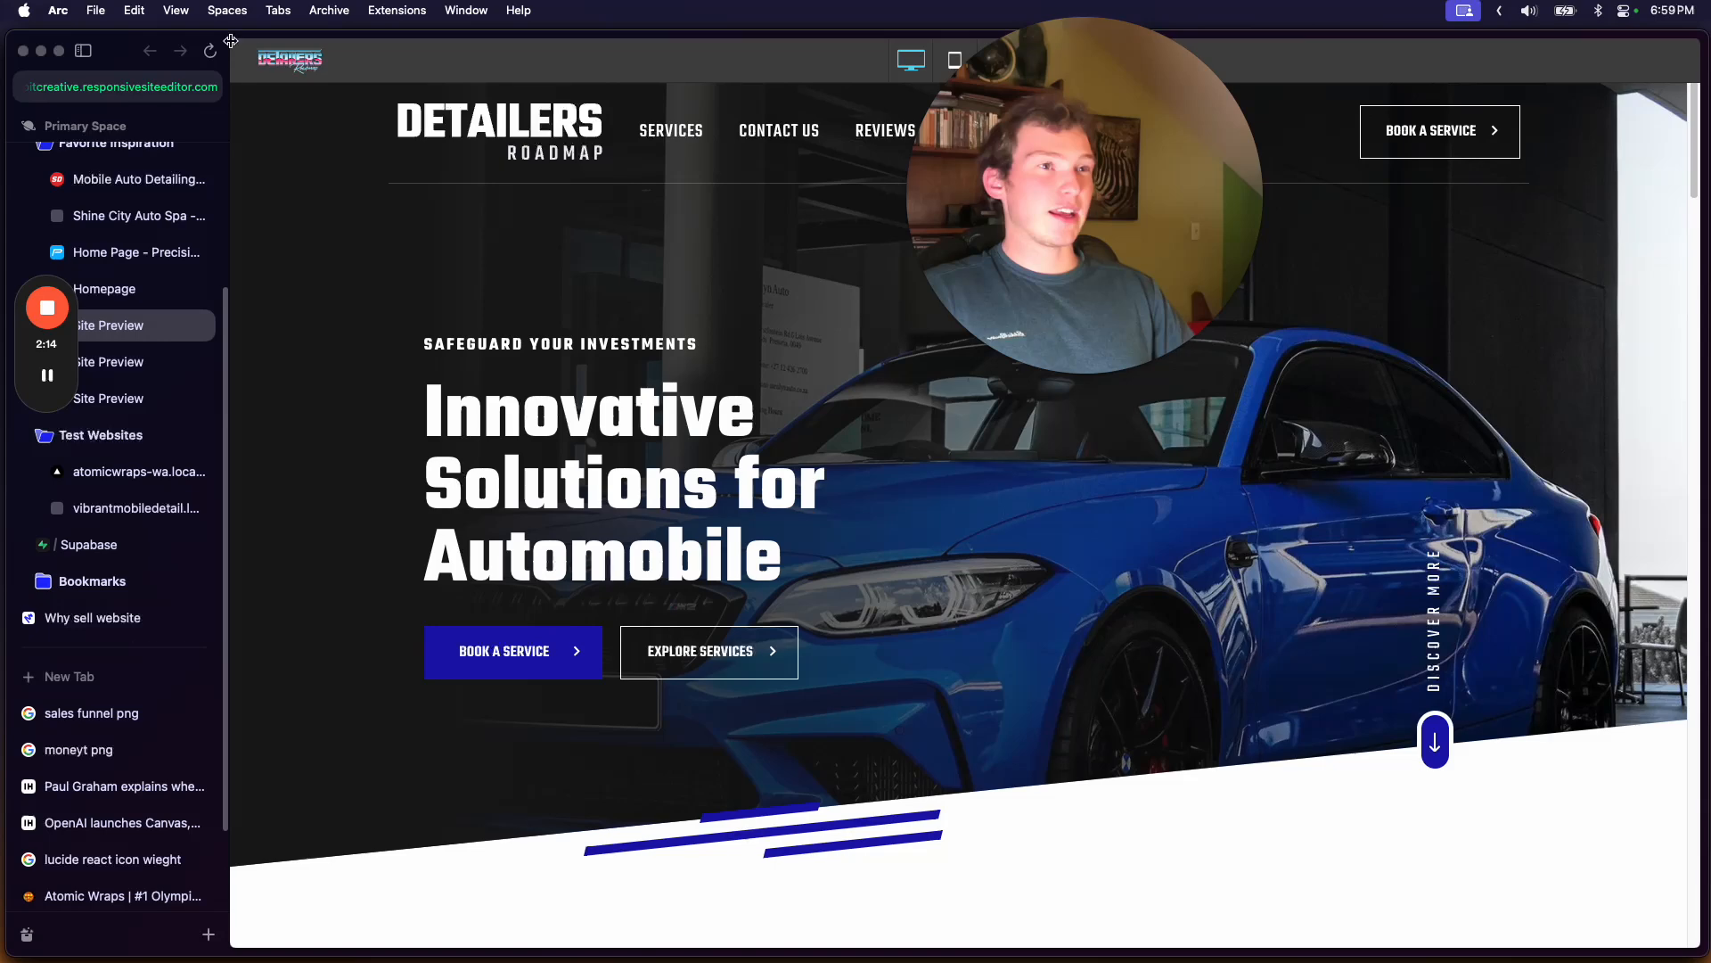
- Show the site on laptop, tablet and phone together, then back at desktop width through hero and services
click(1043, 61)
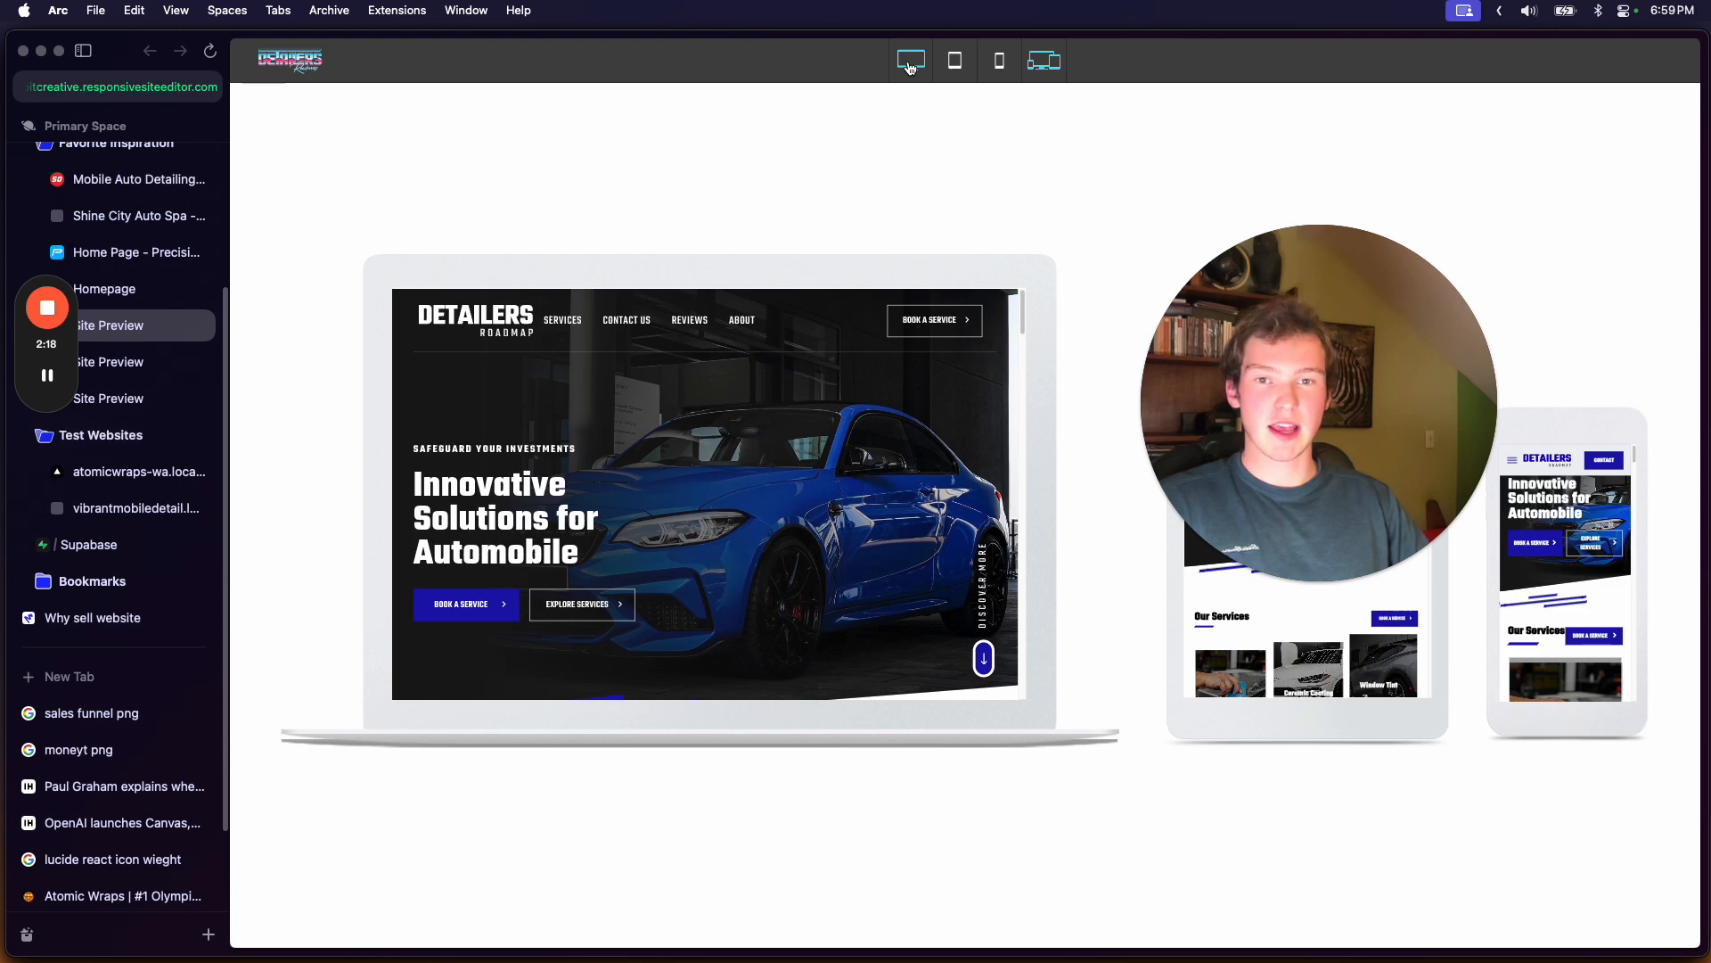
click(911, 60)
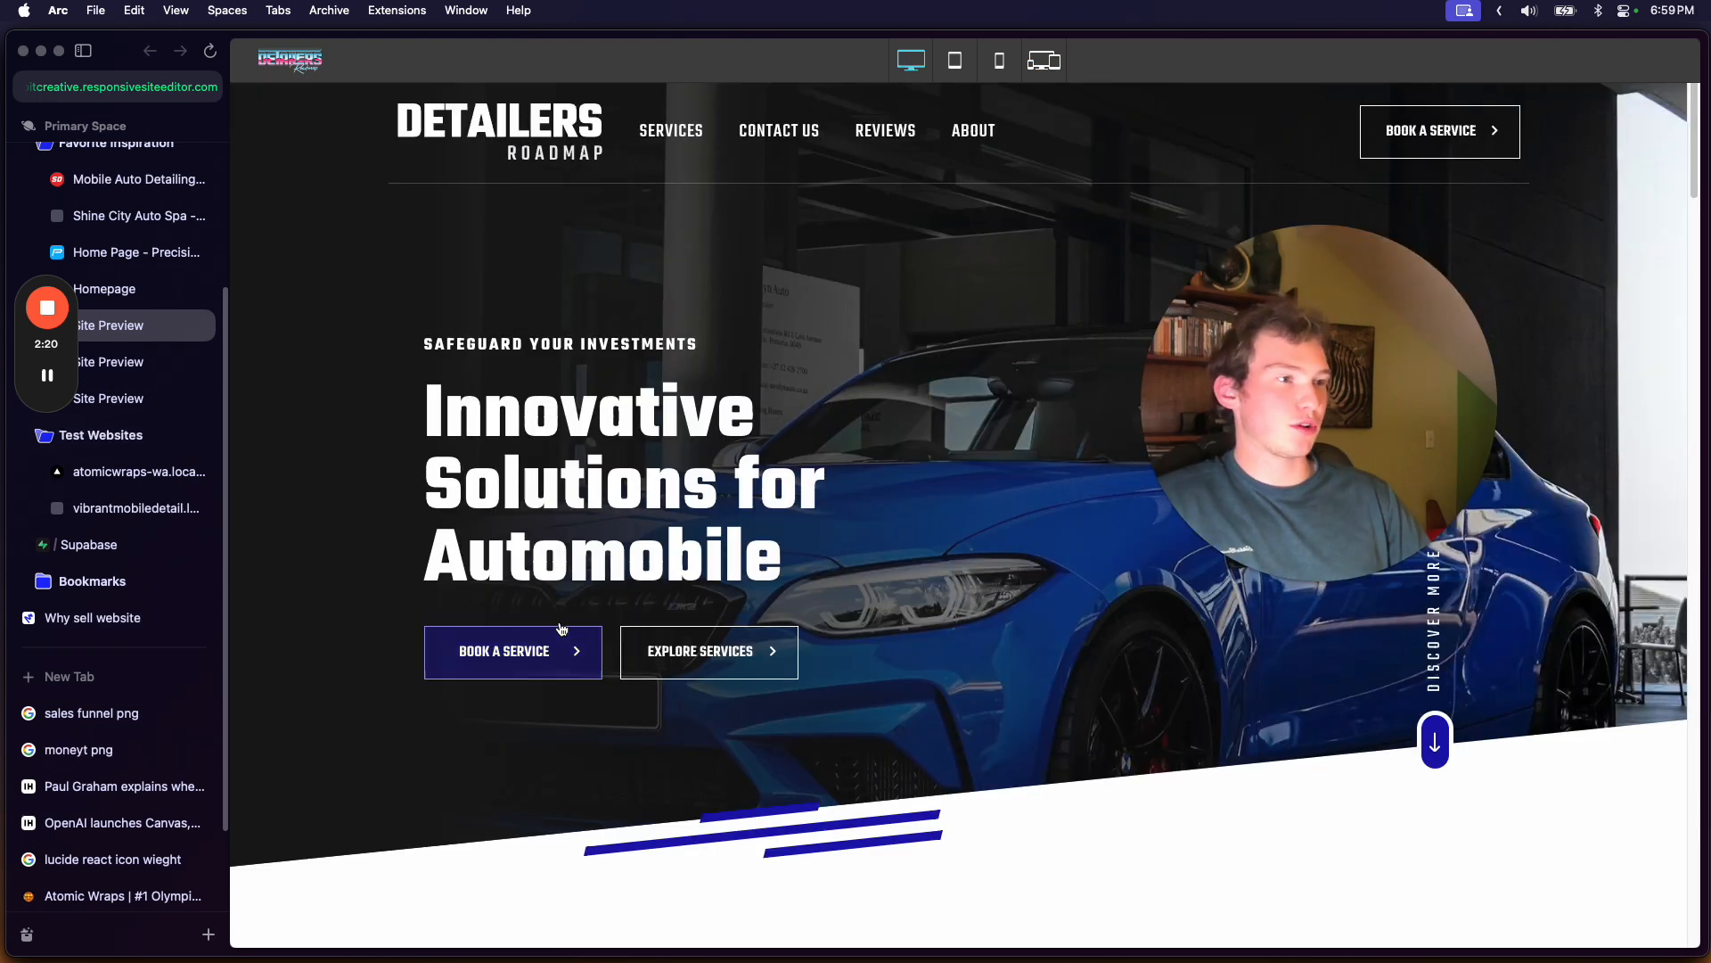
mouse_move(514, 726)
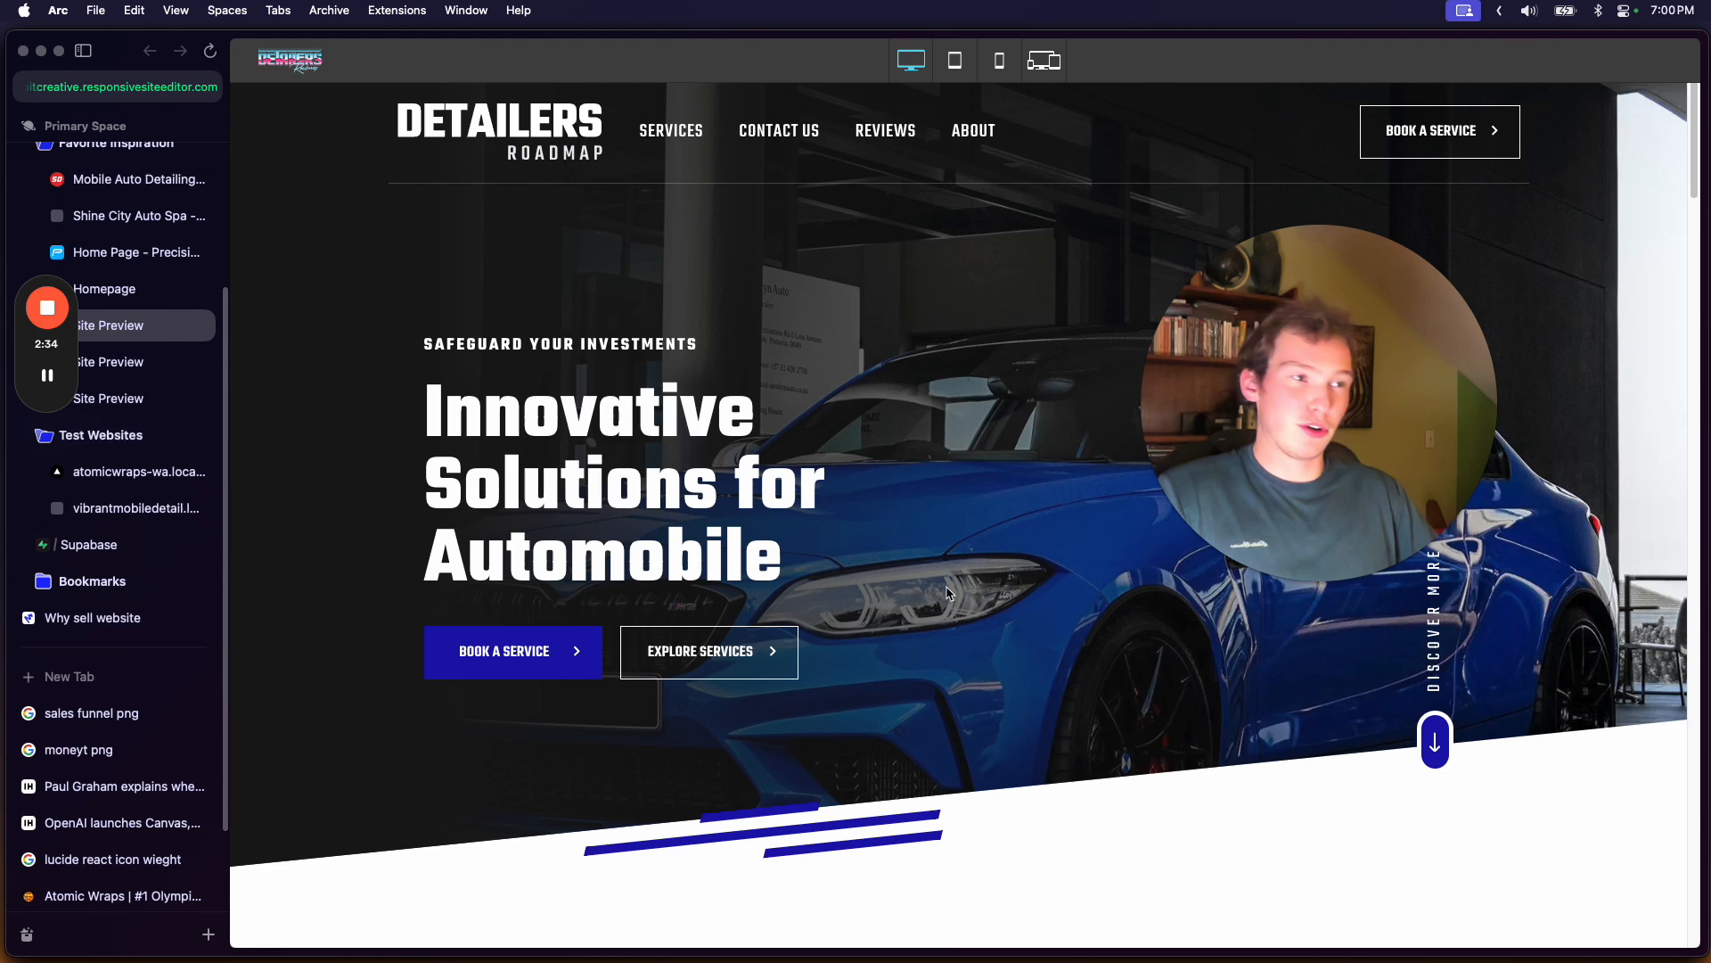
scroll(down, 3)
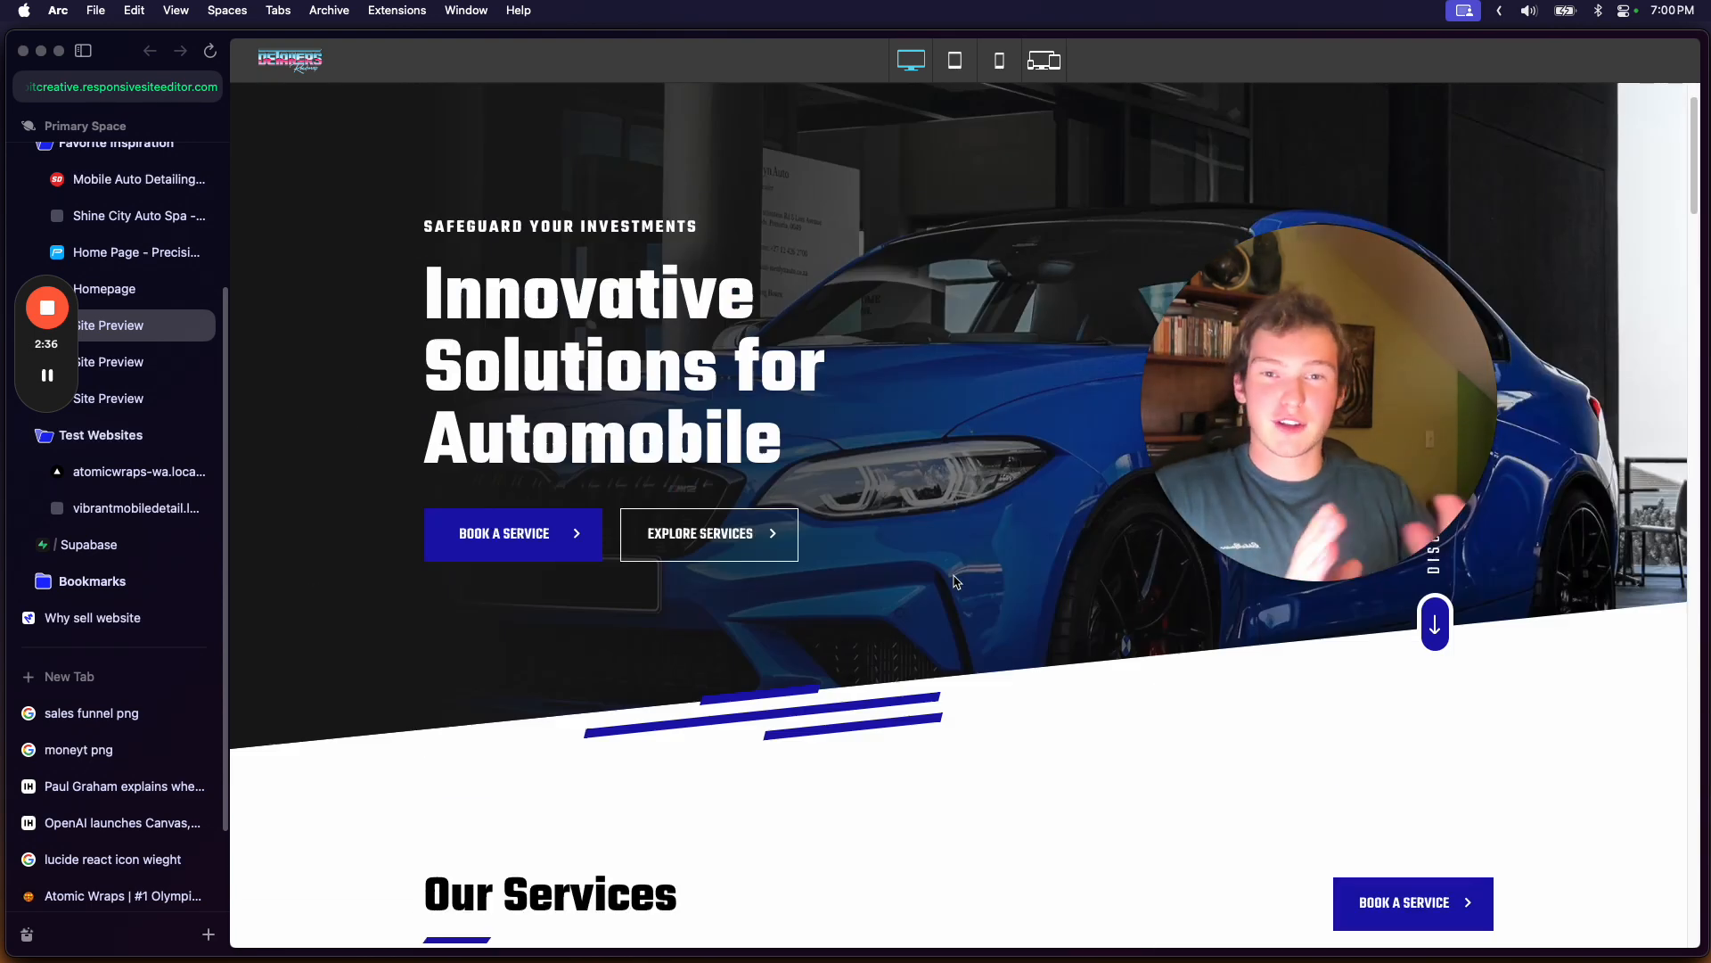
scroll(down, 3)
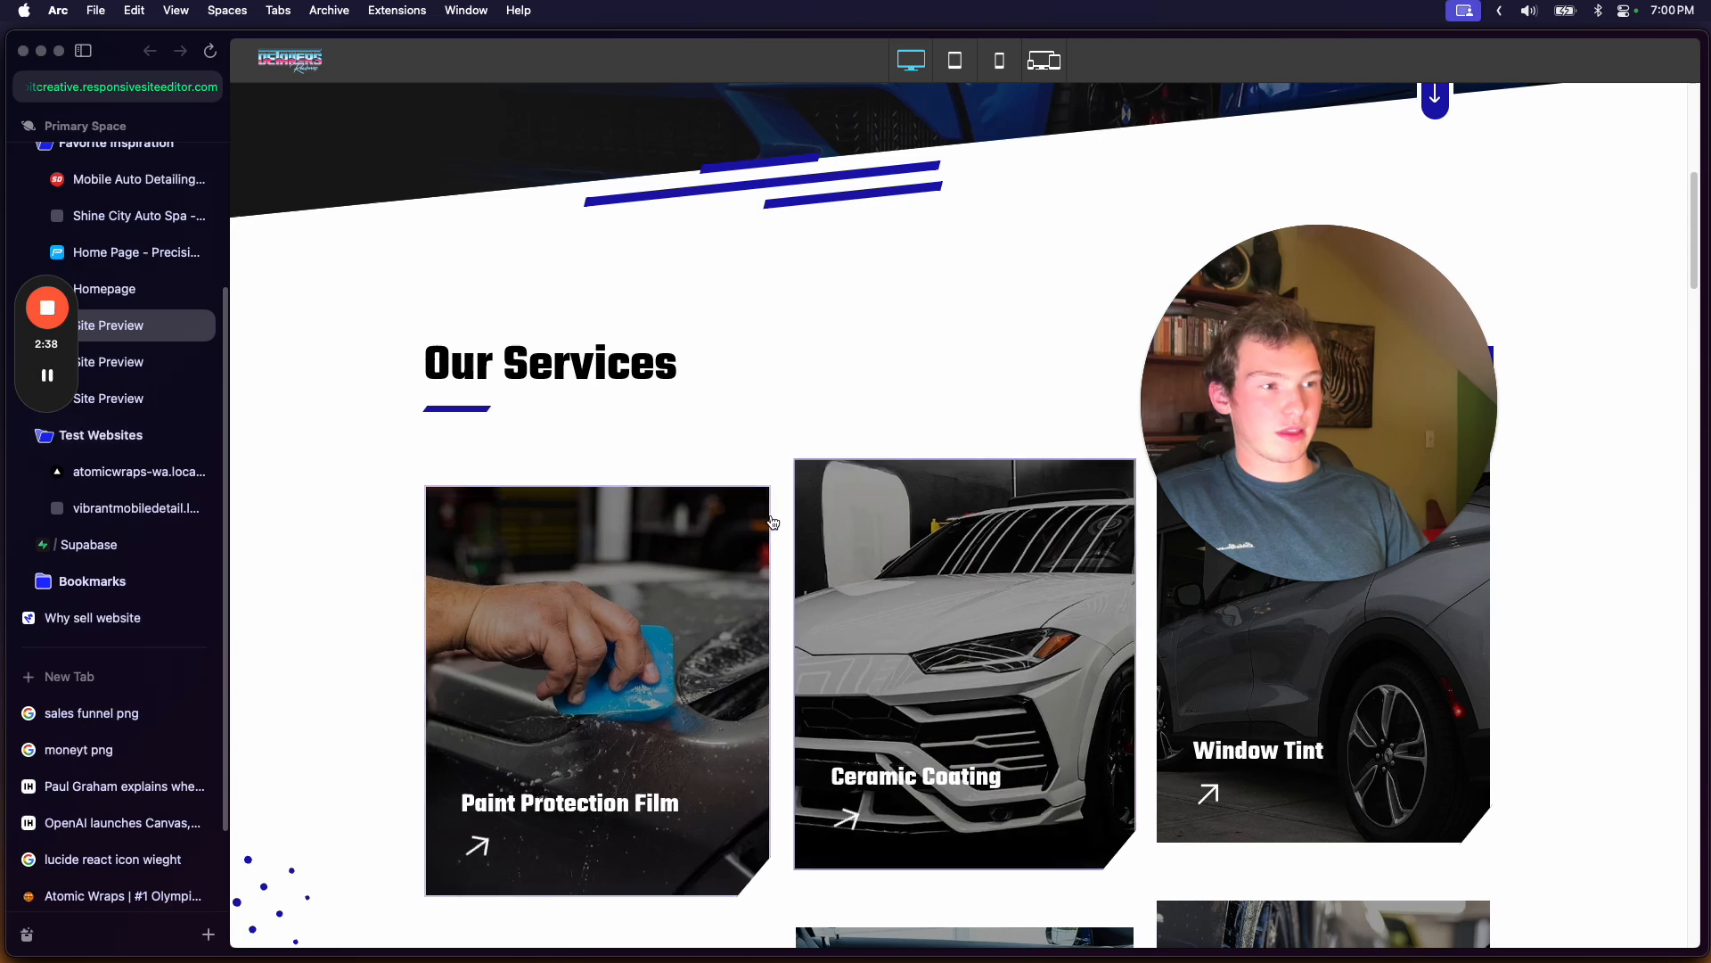
scroll(up, 3)
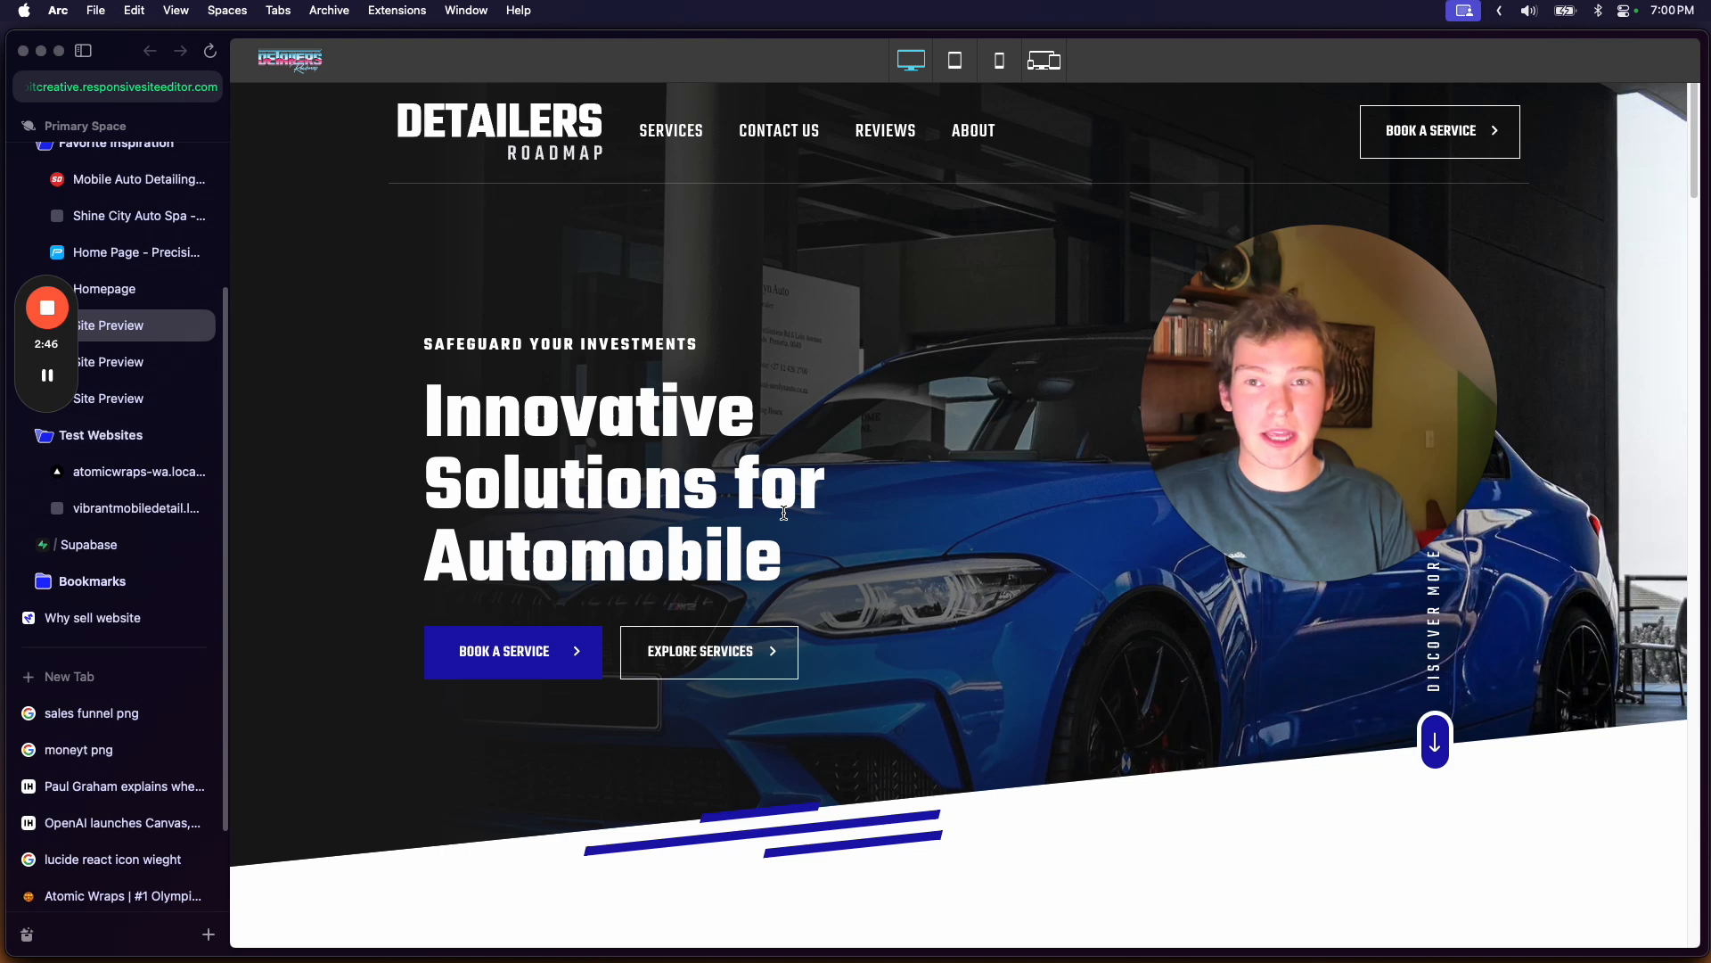
mouse_move(611, 463)
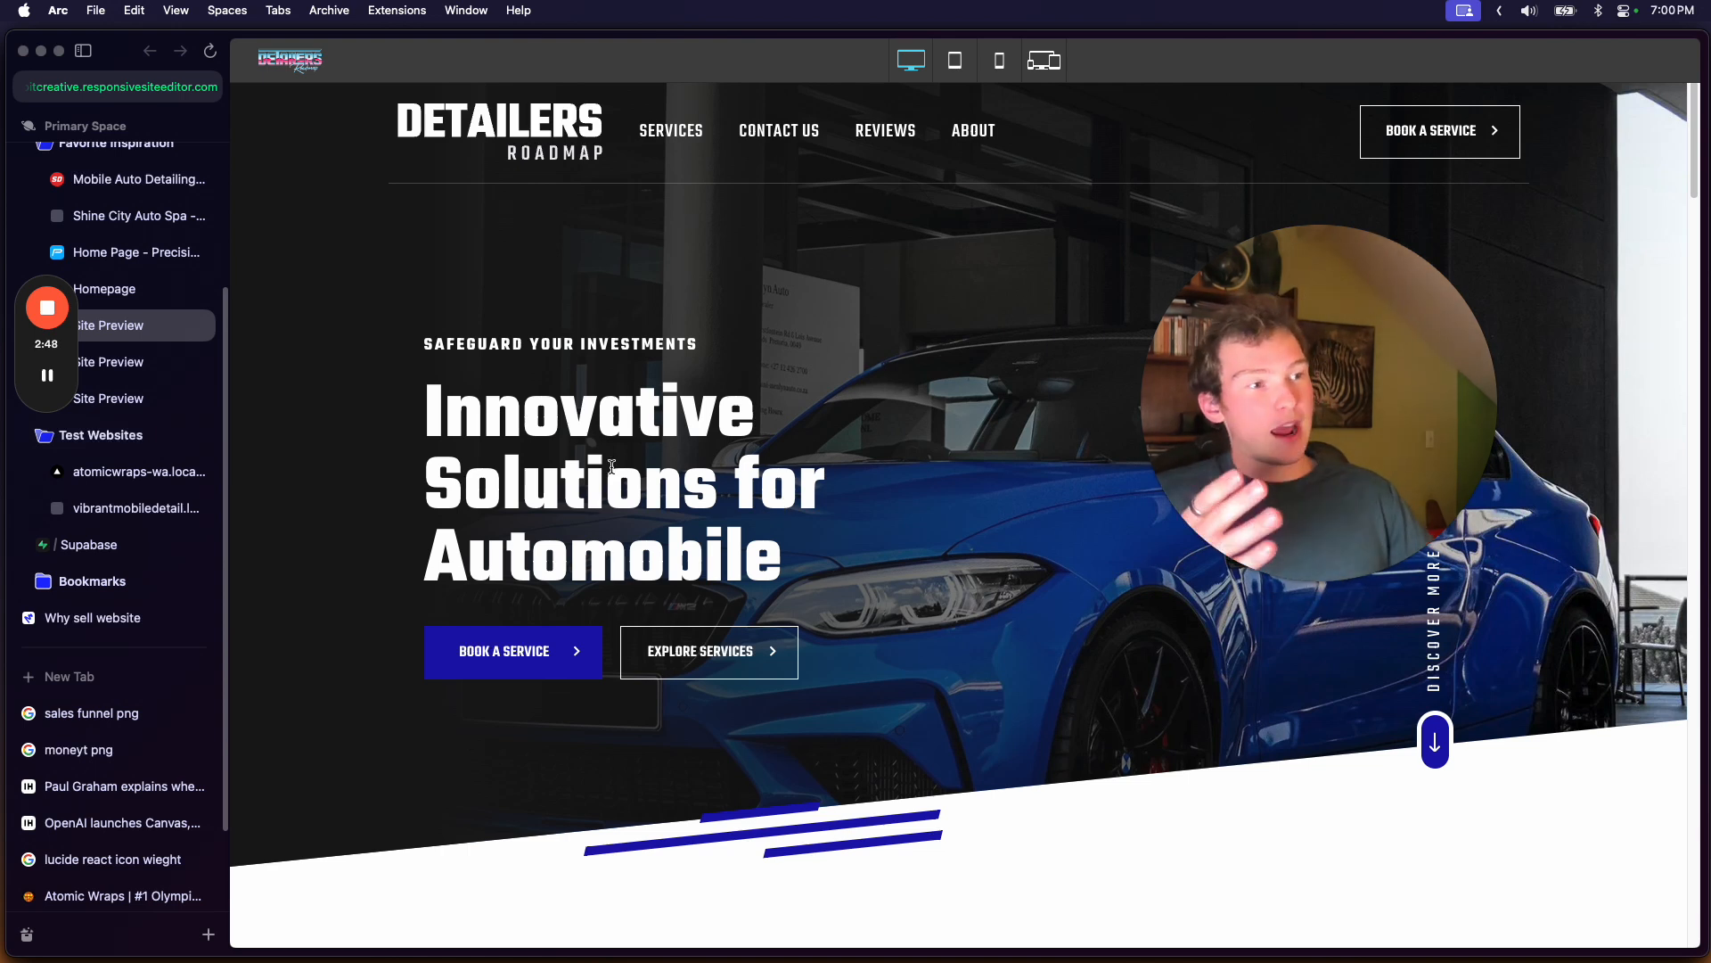
mouse_move(829, 543)
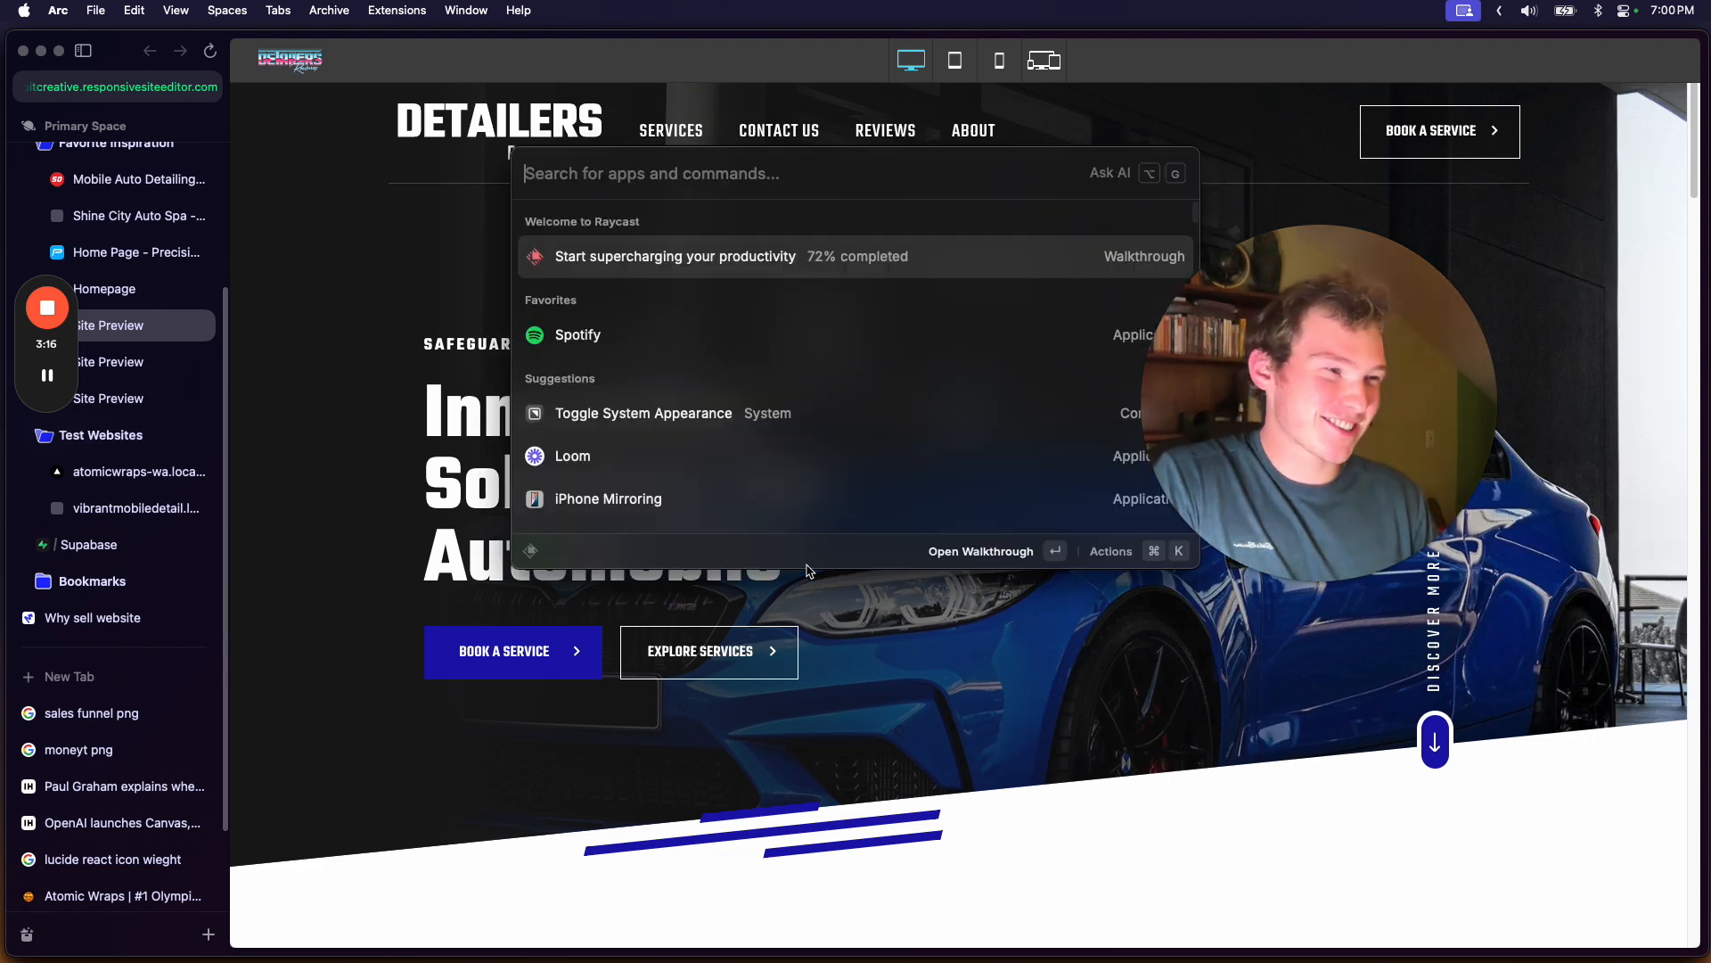
- Evaluate 2000/(5/60) in Raycast's calculator, giving $24,000.00 per hour
text(200)
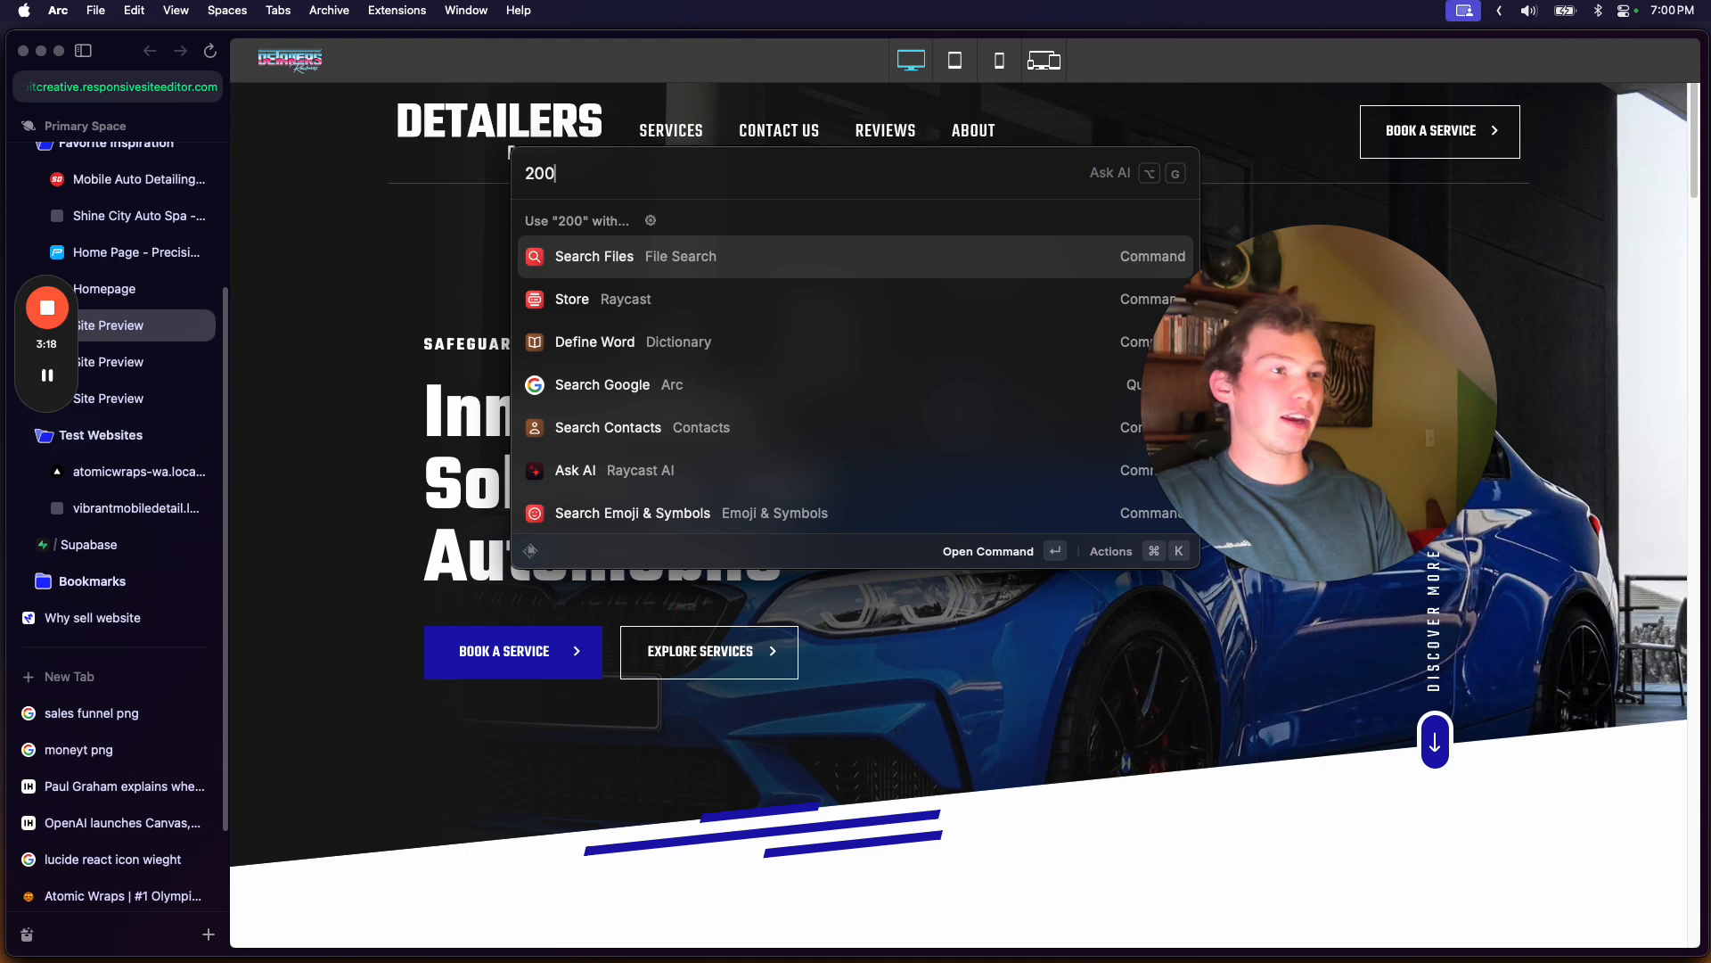
text(0)
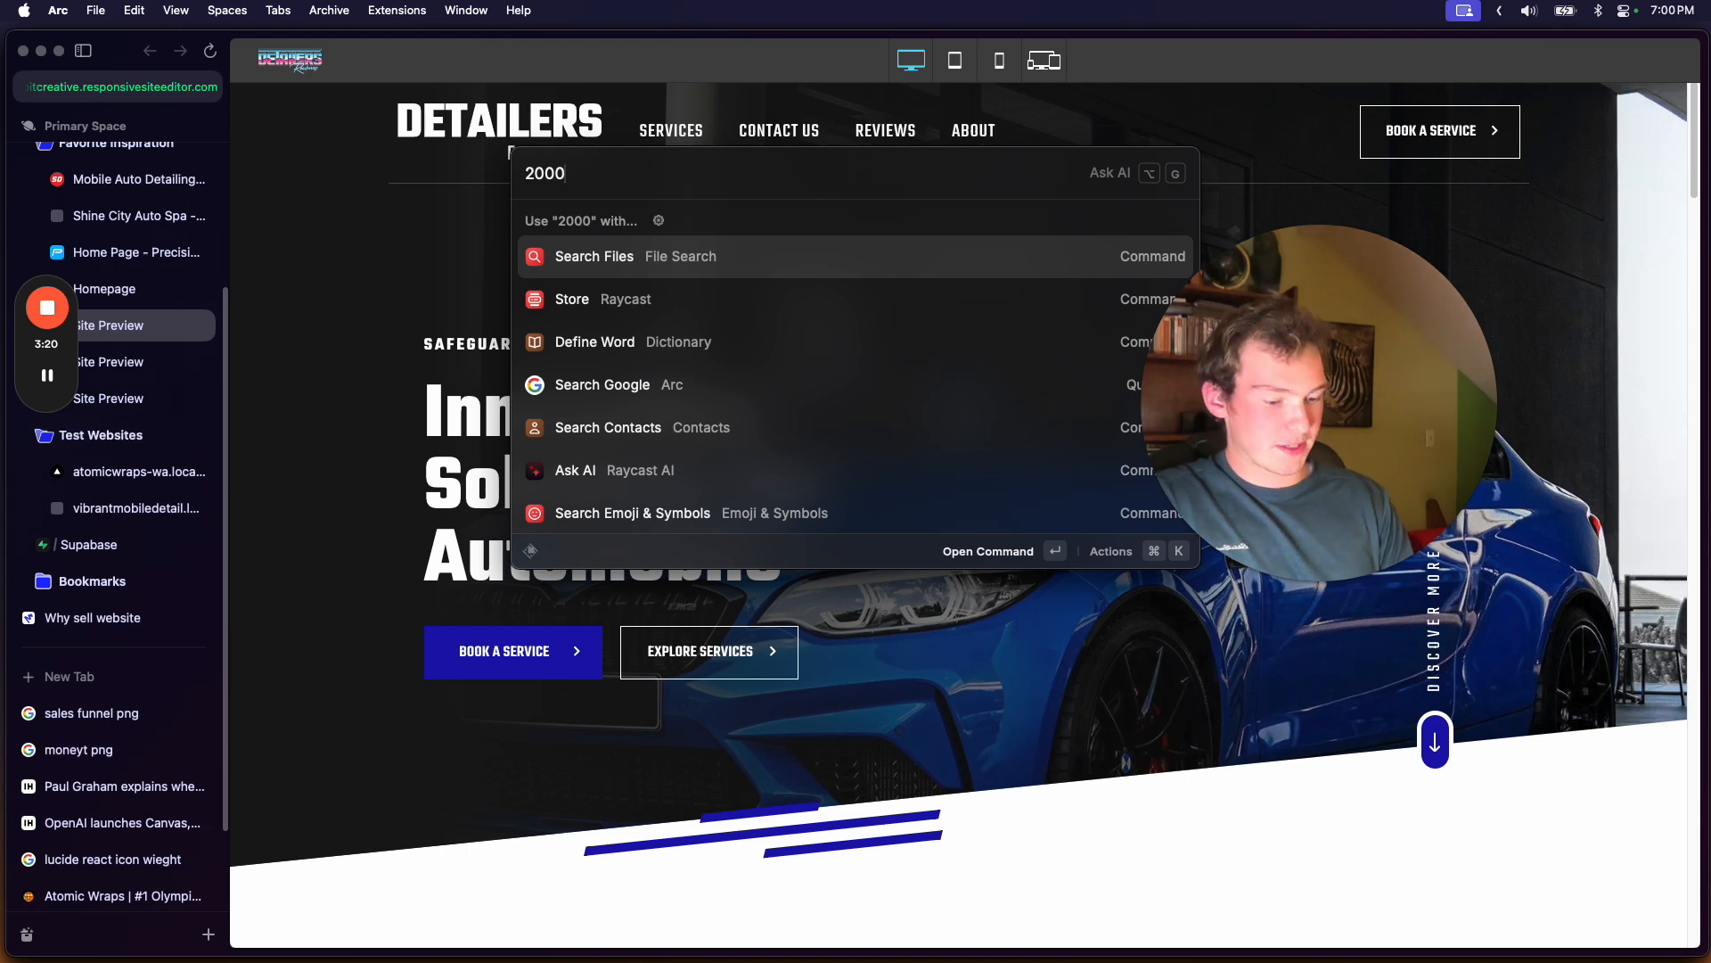
text(/)
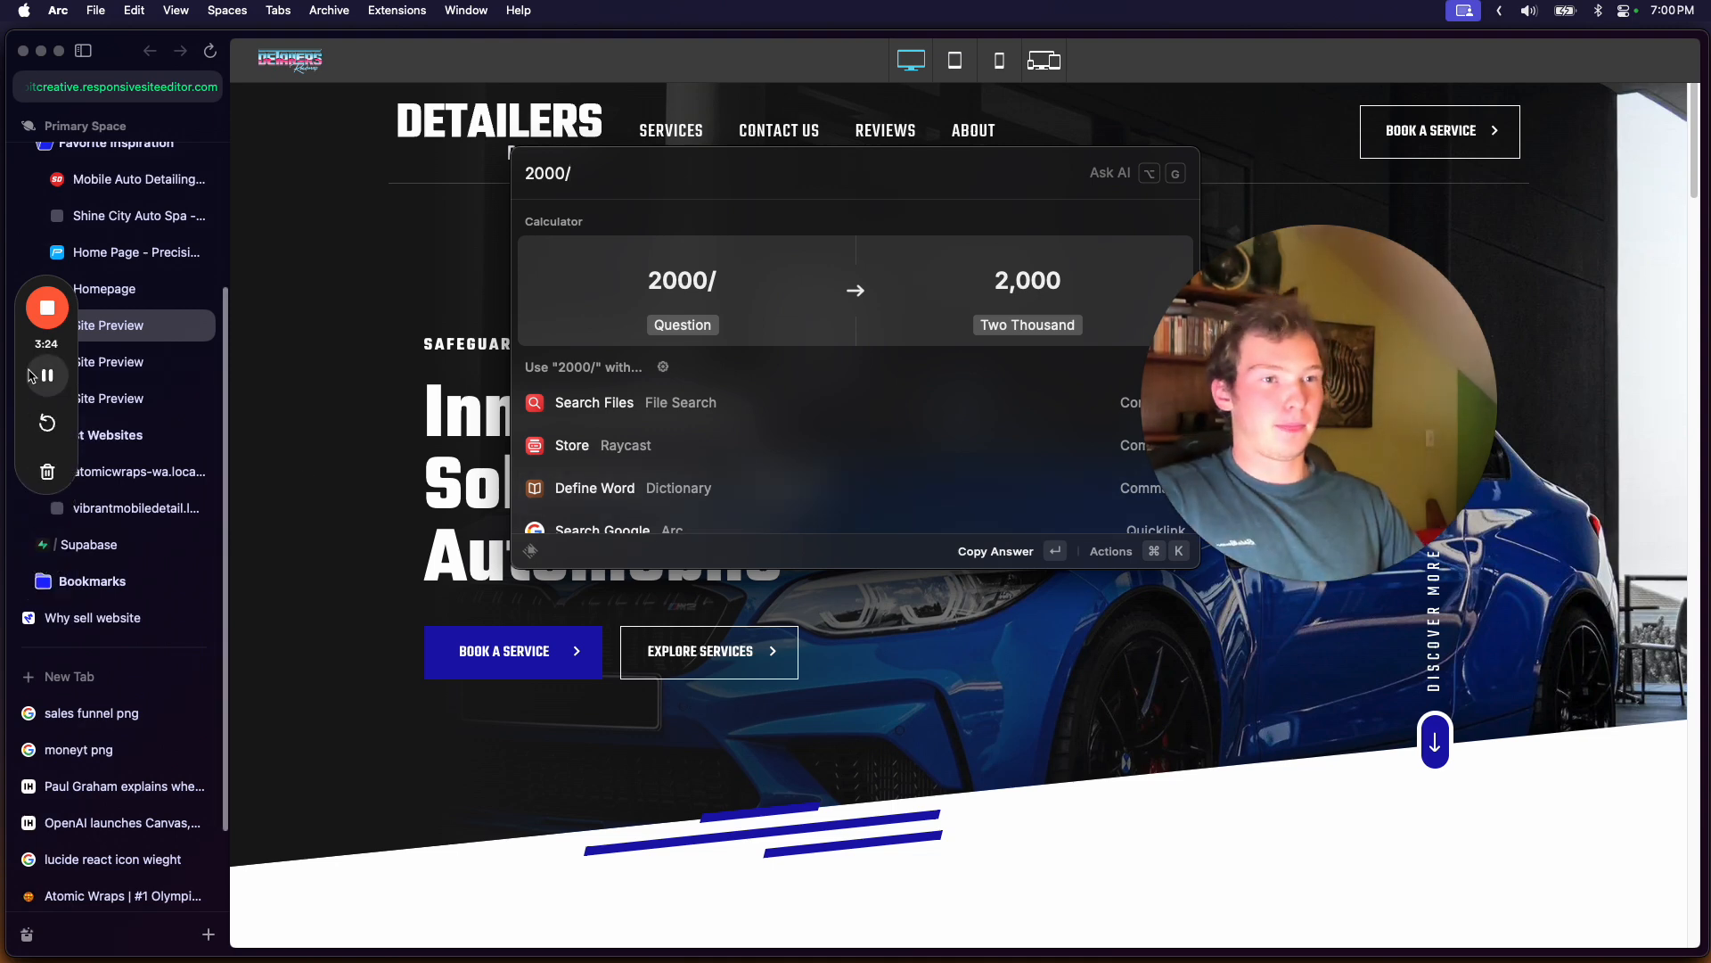
text((5/60))
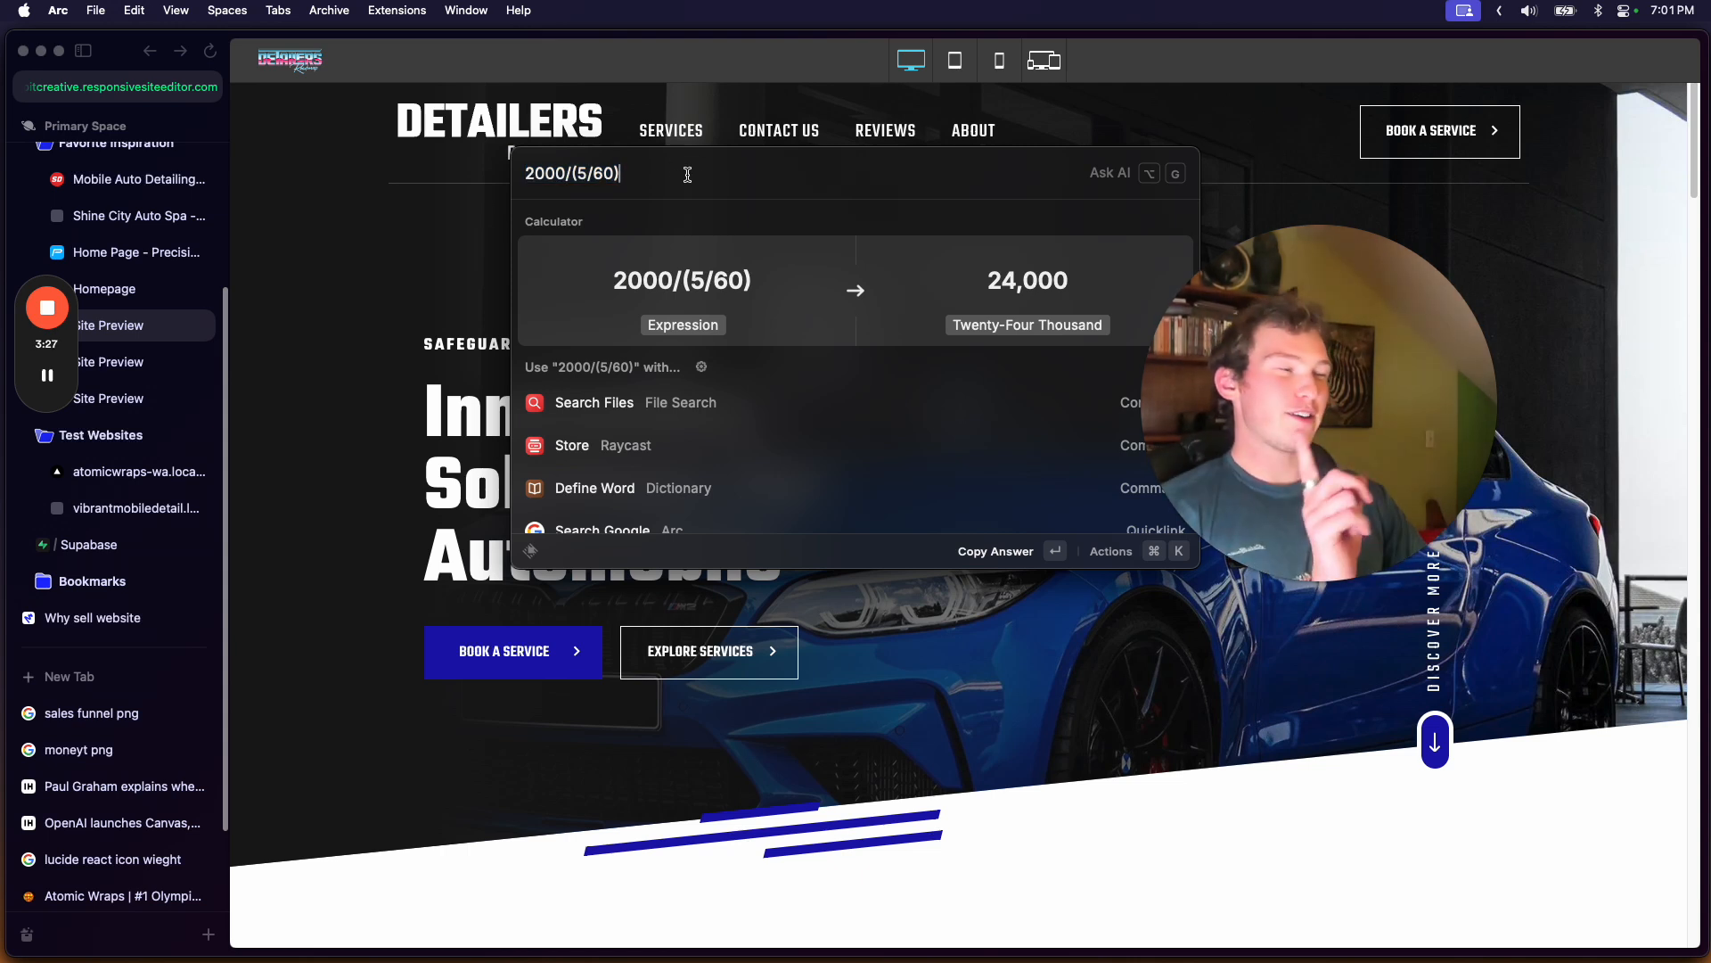
mouse_move(681, 196)
text($)
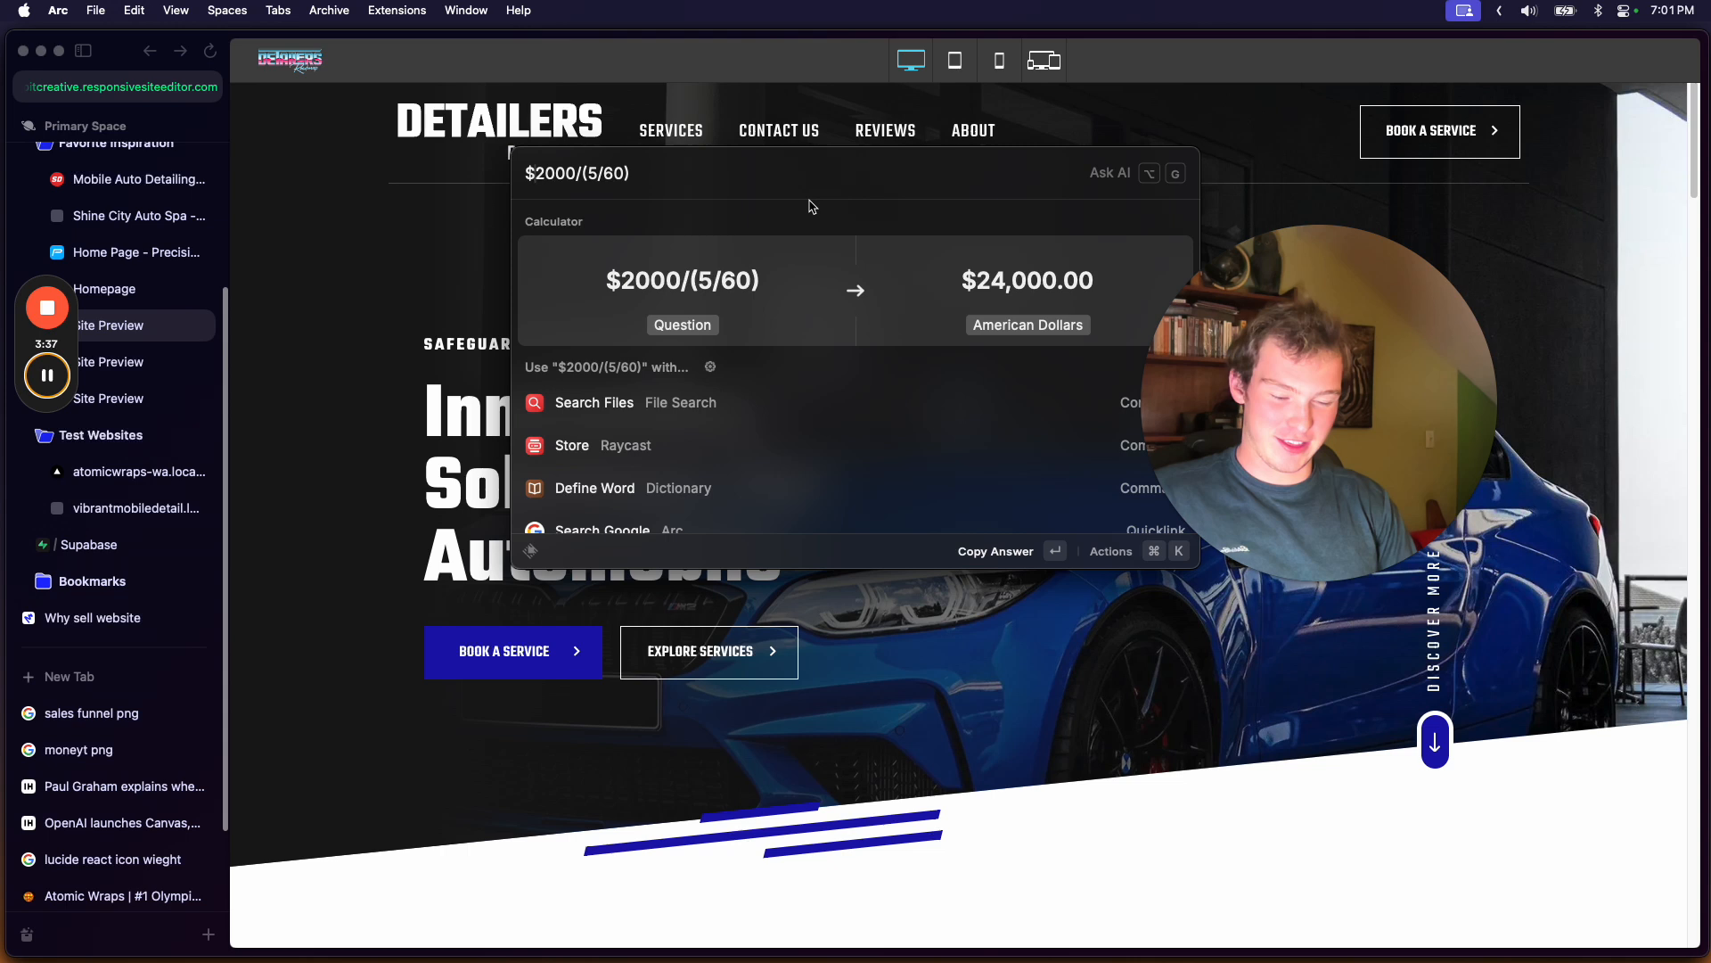
mouse_move(767, 191)
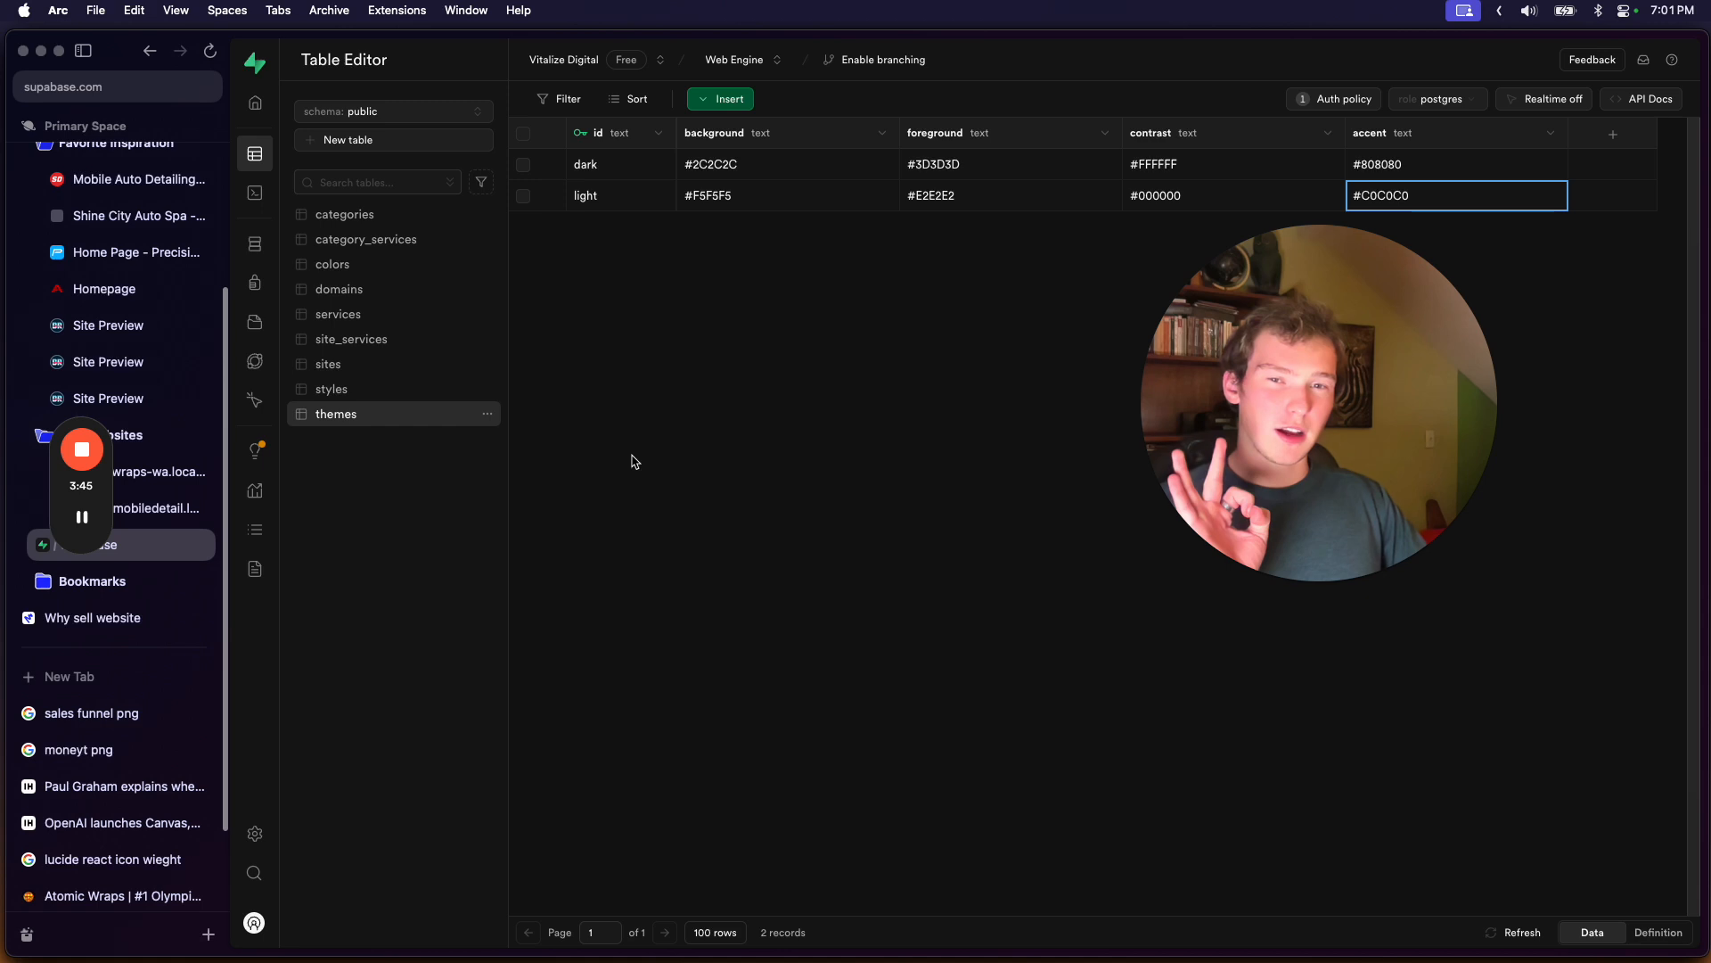
- List both rows of the sites table with the id filter removed, showing branding, color and theme, then move to the Vibrant Mobile Detail local site
click(328, 364)
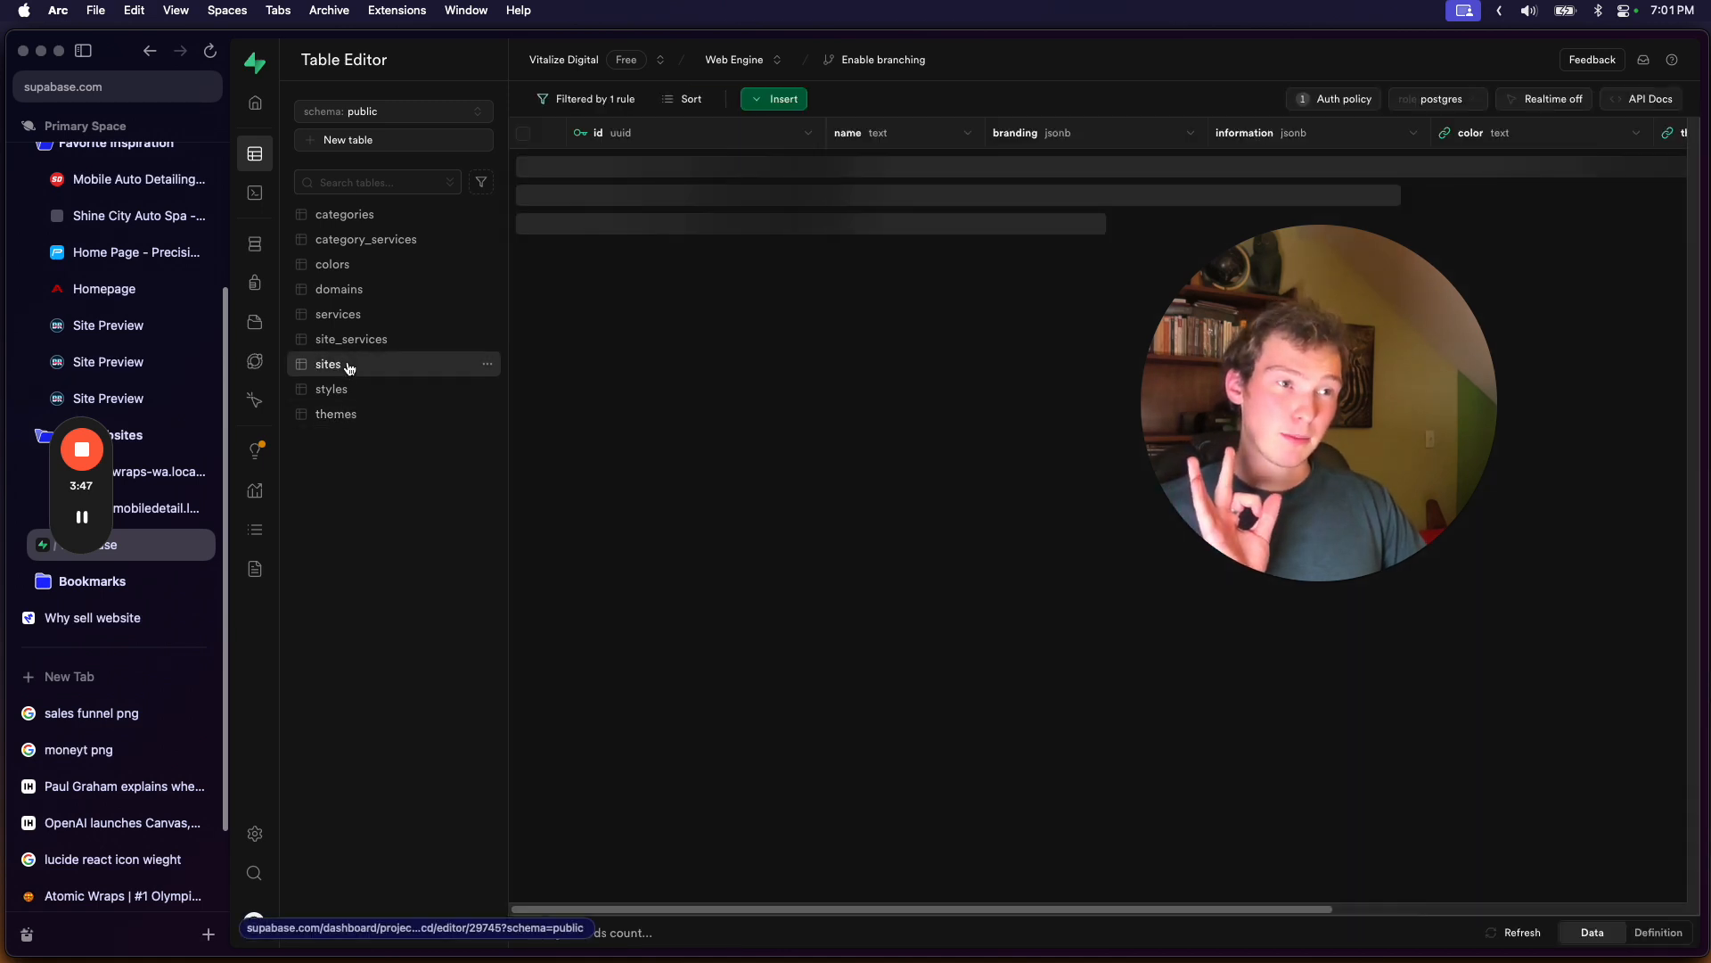
click(590, 98)
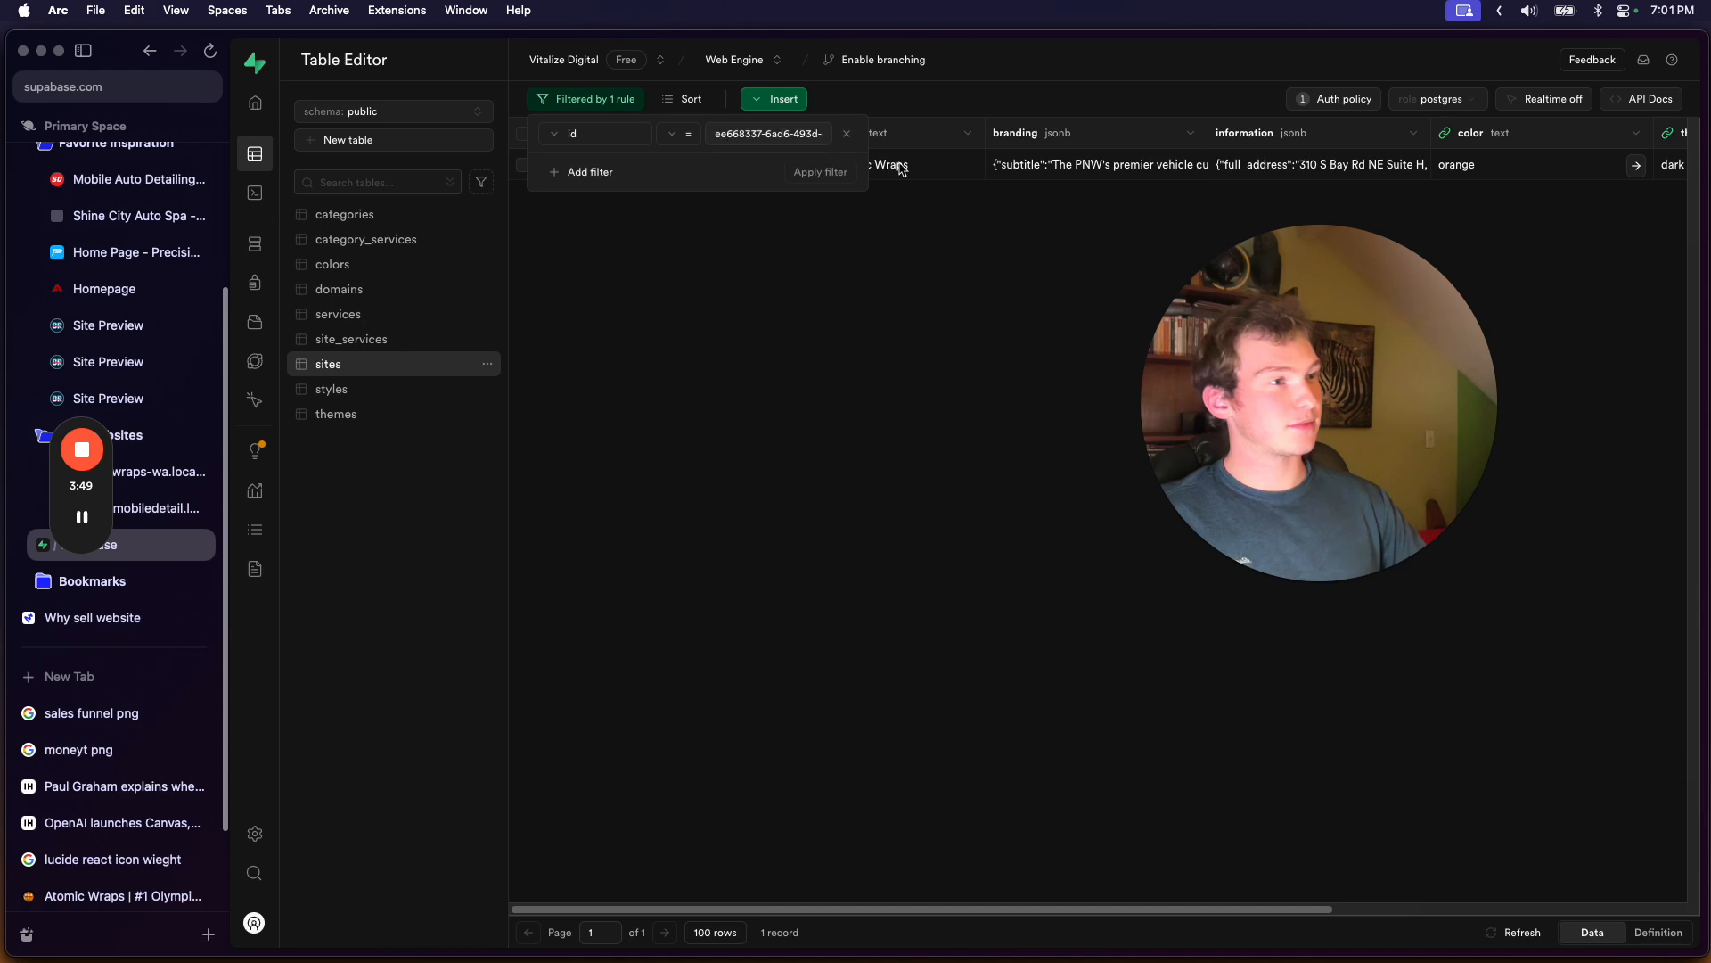
click(847, 133)
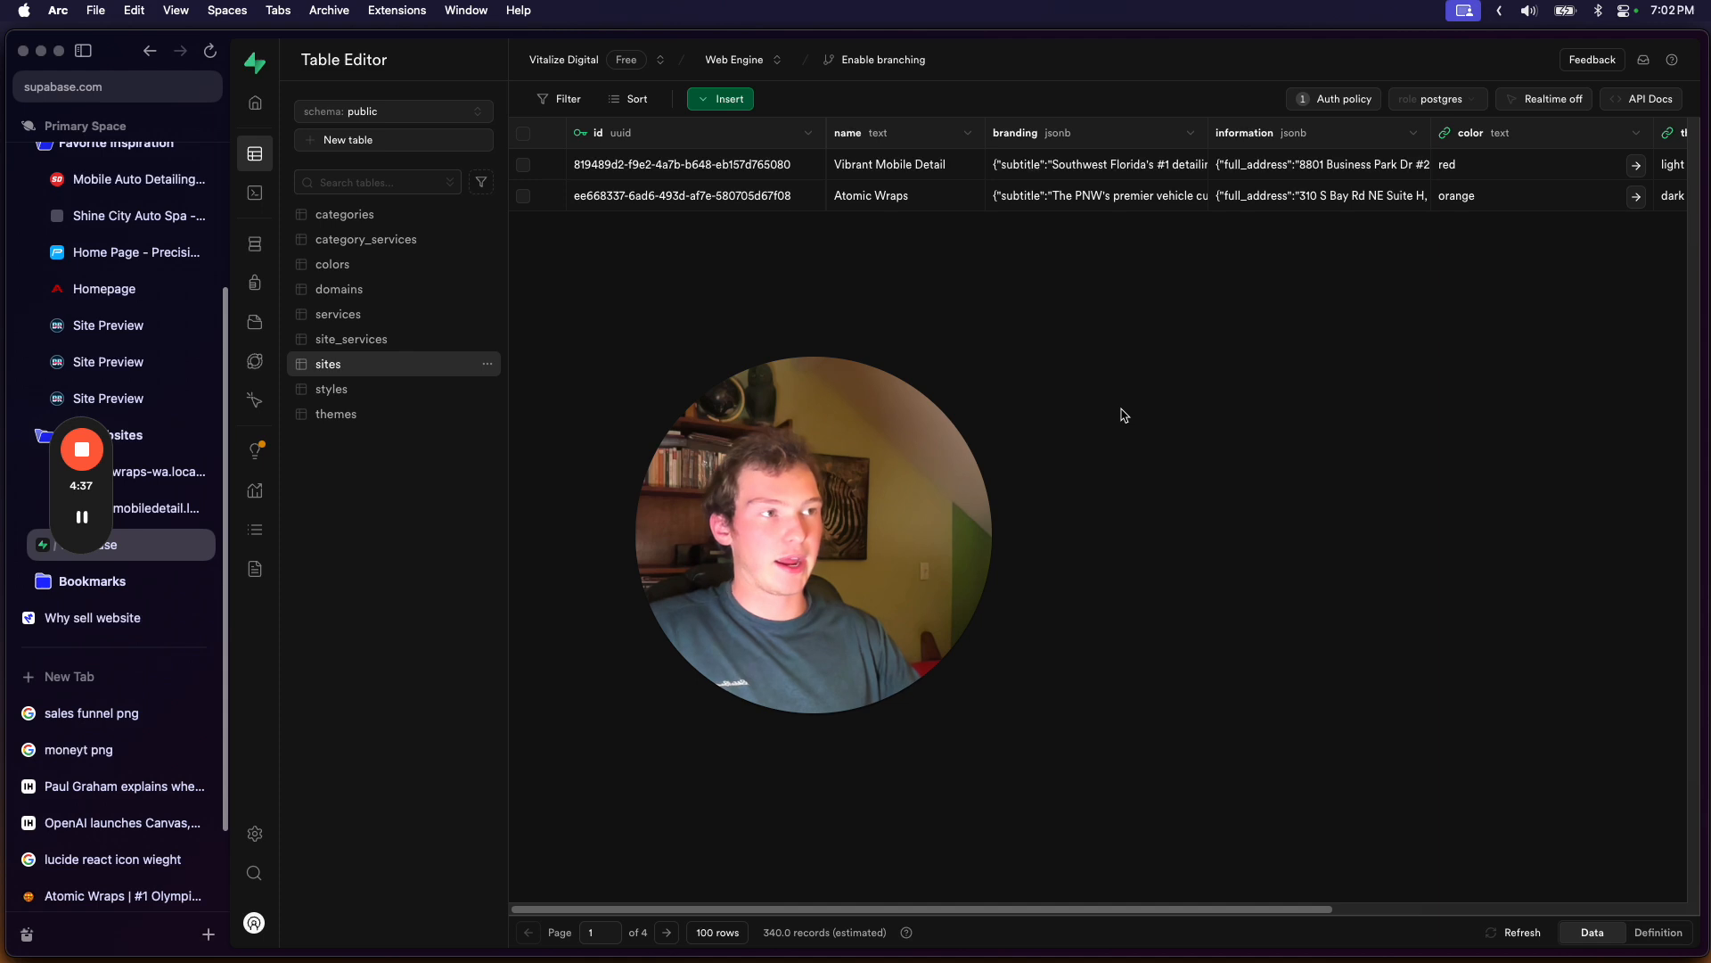
scroll(right, 3)
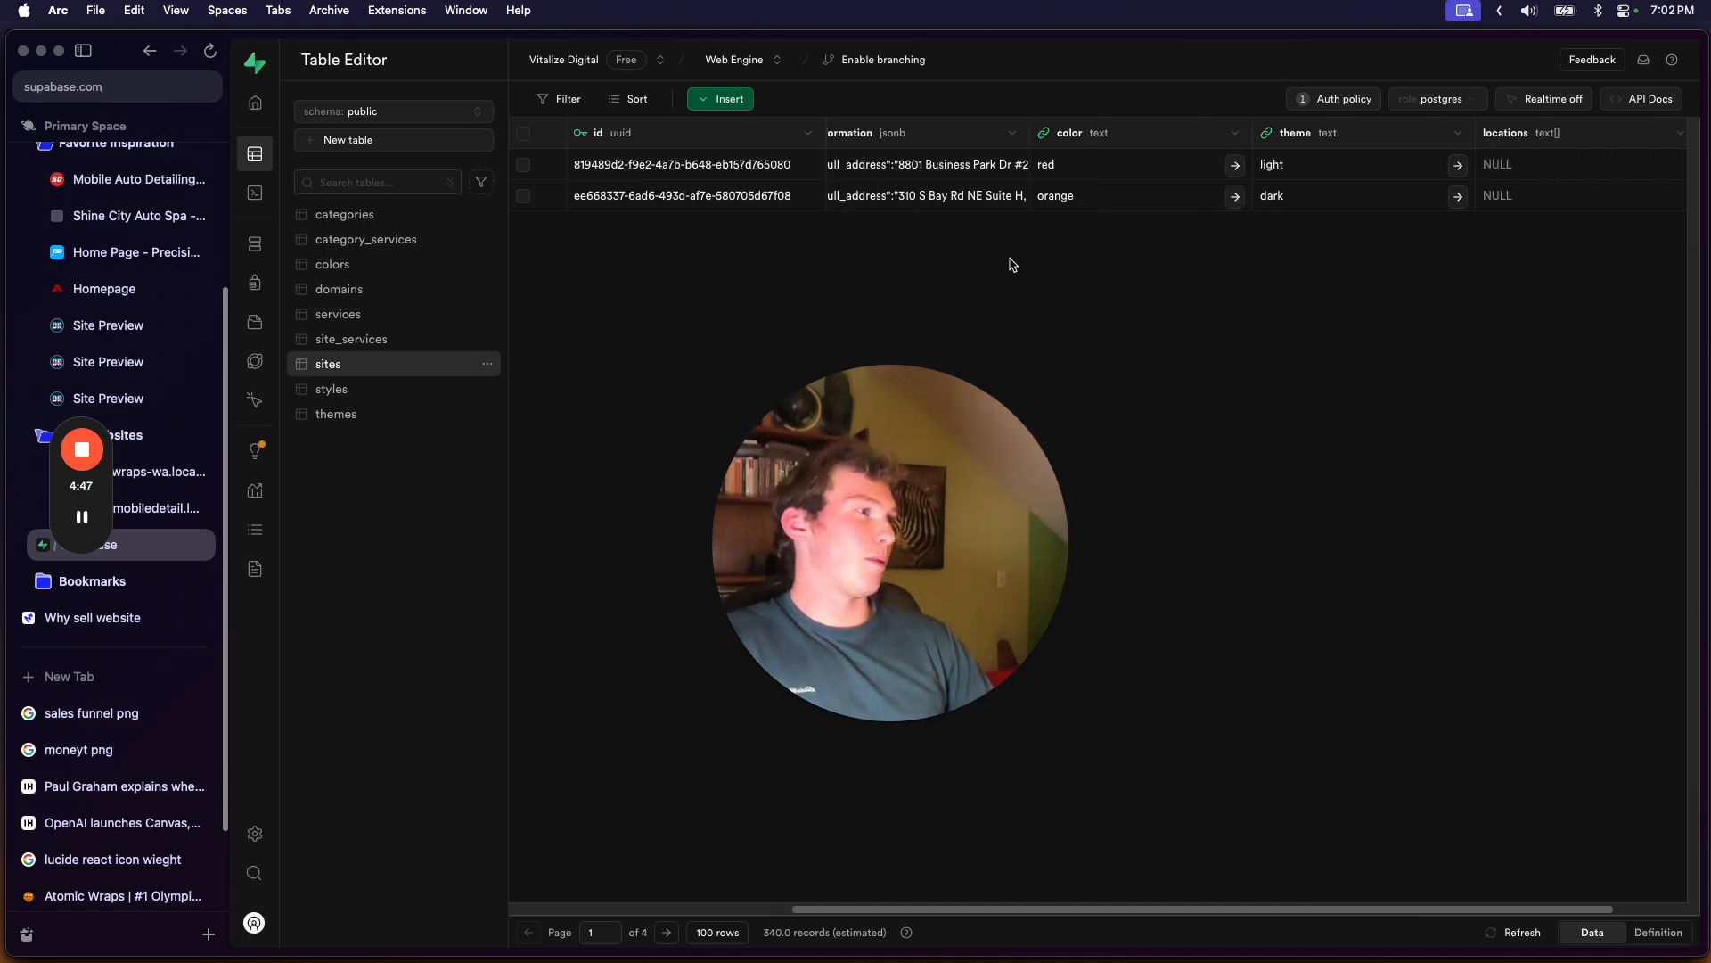
click(80, 517)
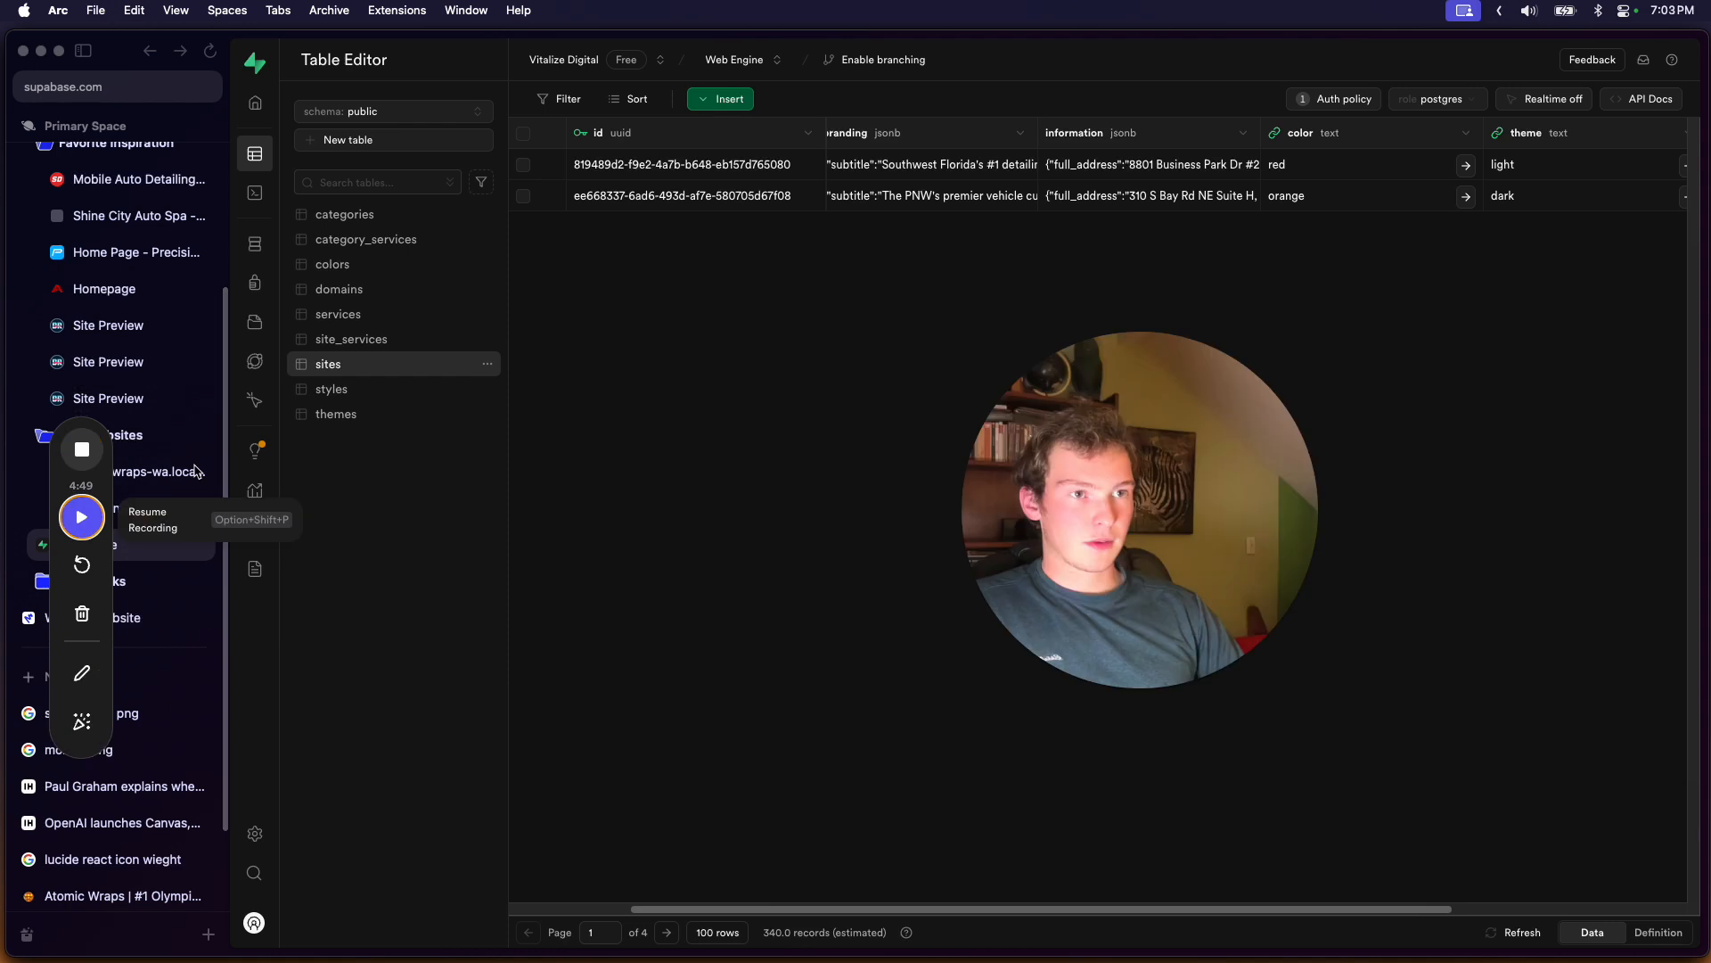
click(153, 471)
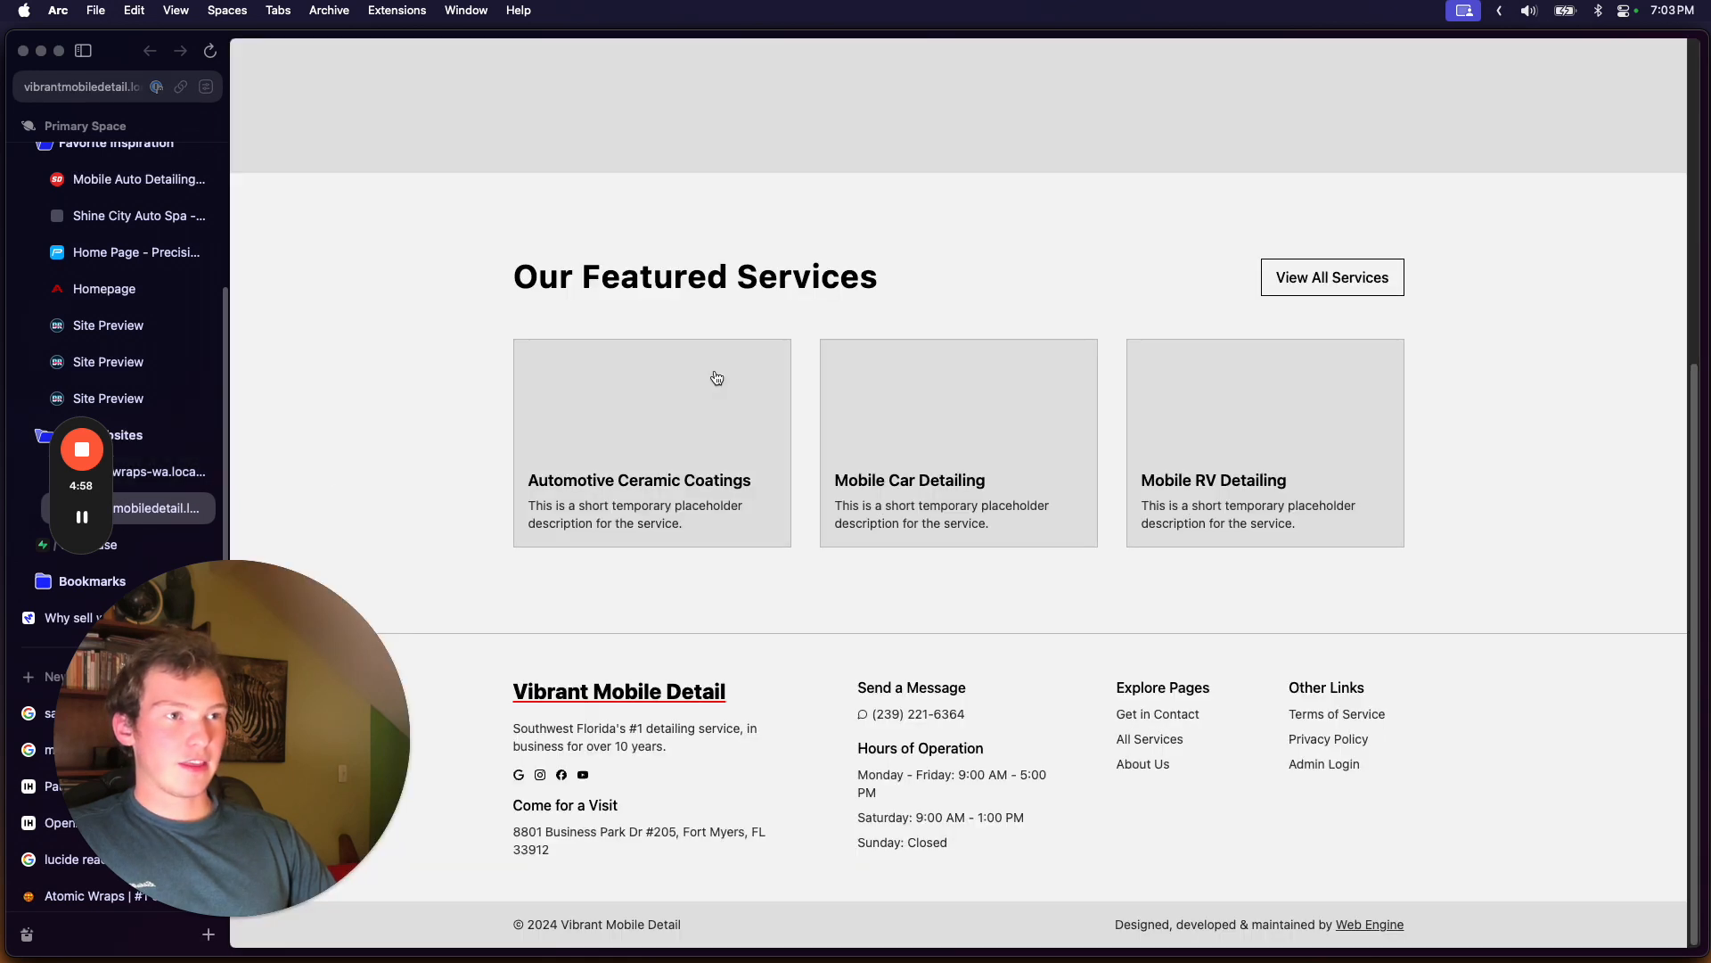
- Scroll the Vibrant Mobile Detail homepage up to its header, contact bar and Get a Quote hero
scroll(up, 3)
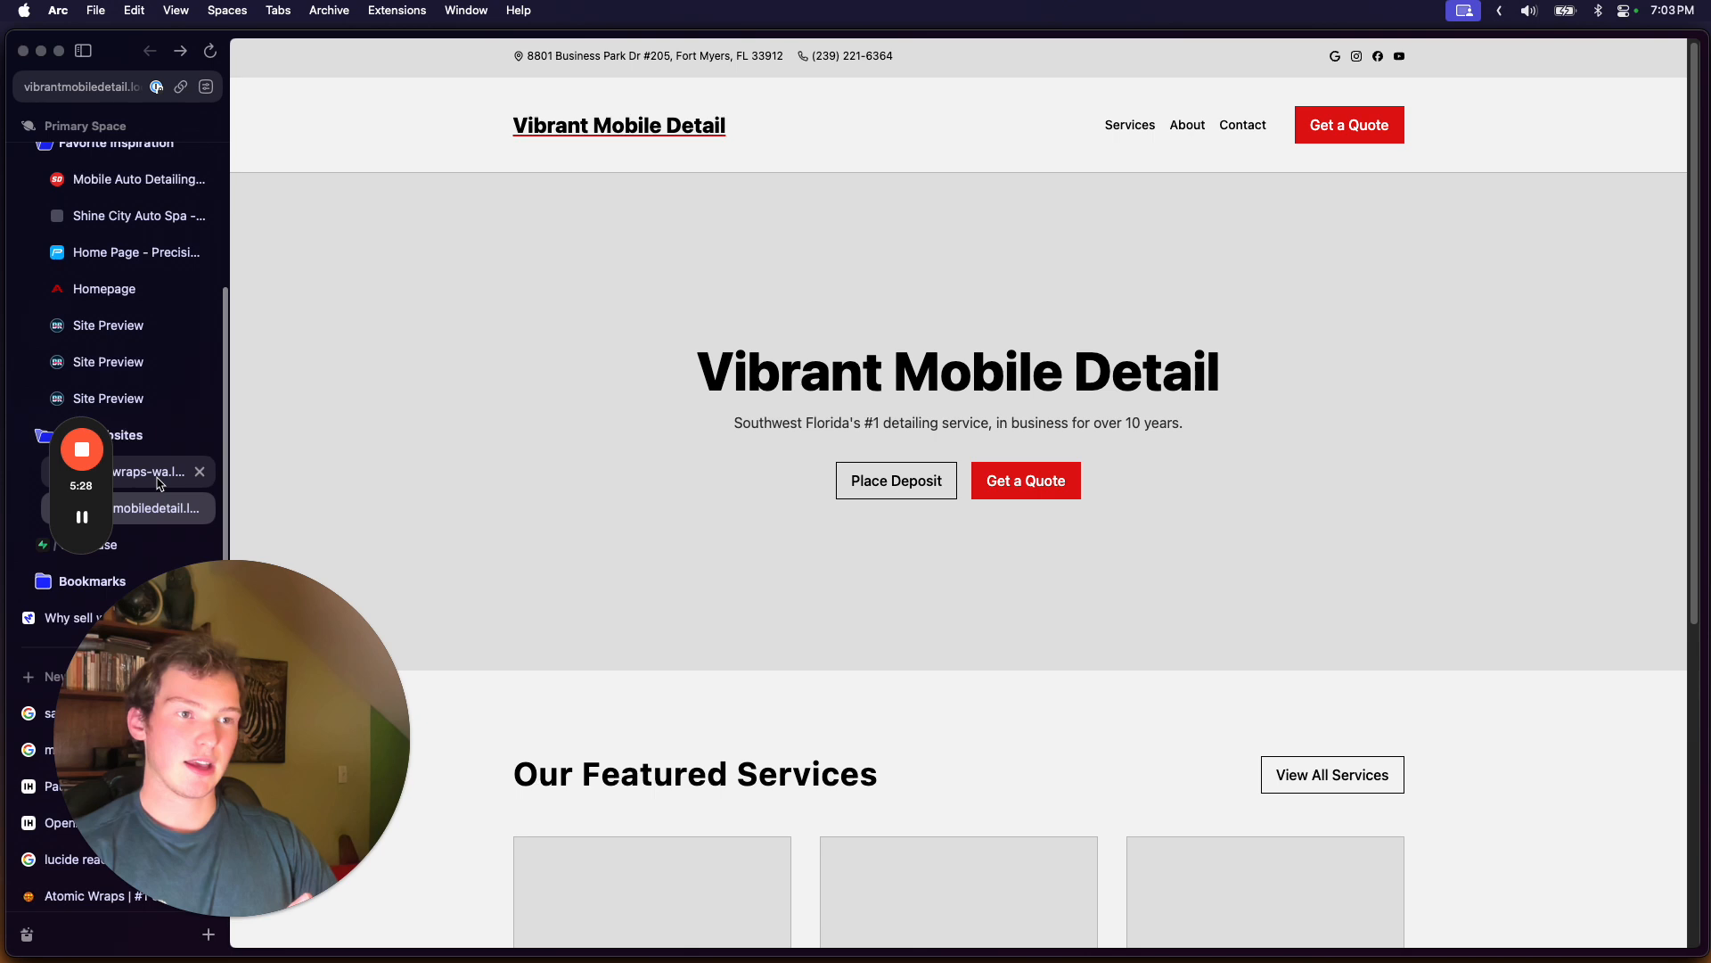
- Browse the Atomic Wraps dark, orange-accented homepage down to its footer and back, then return to the Supabase sites table
click(153, 471)
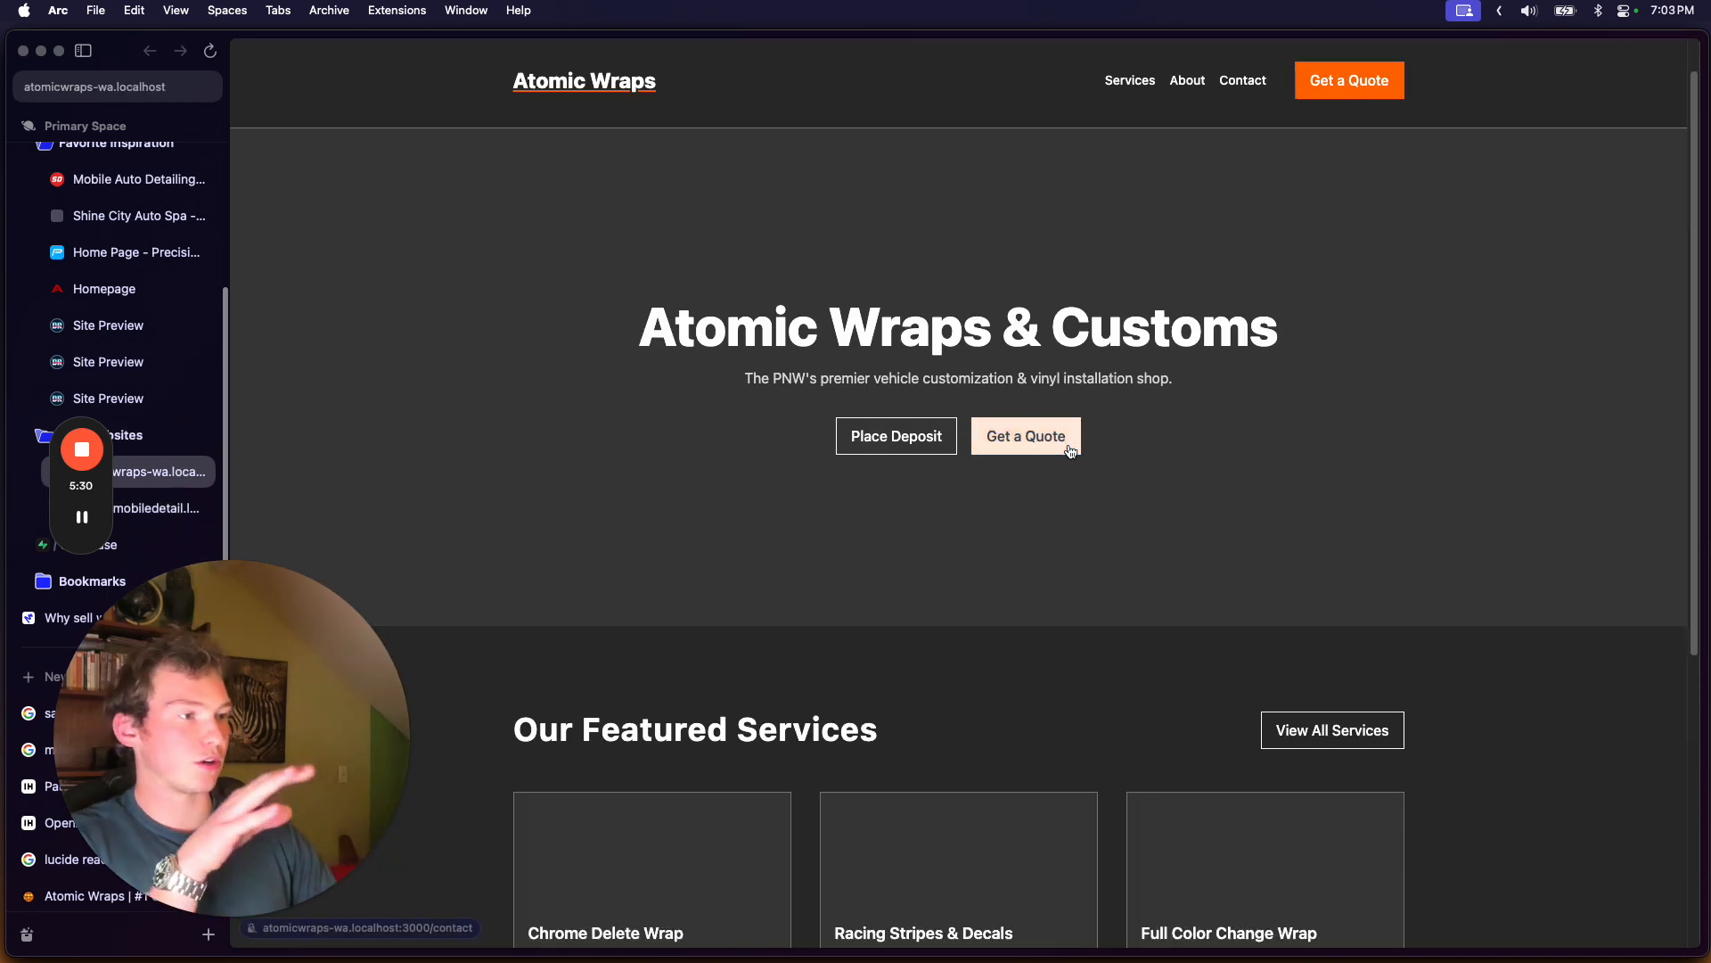
scroll(down, 3)
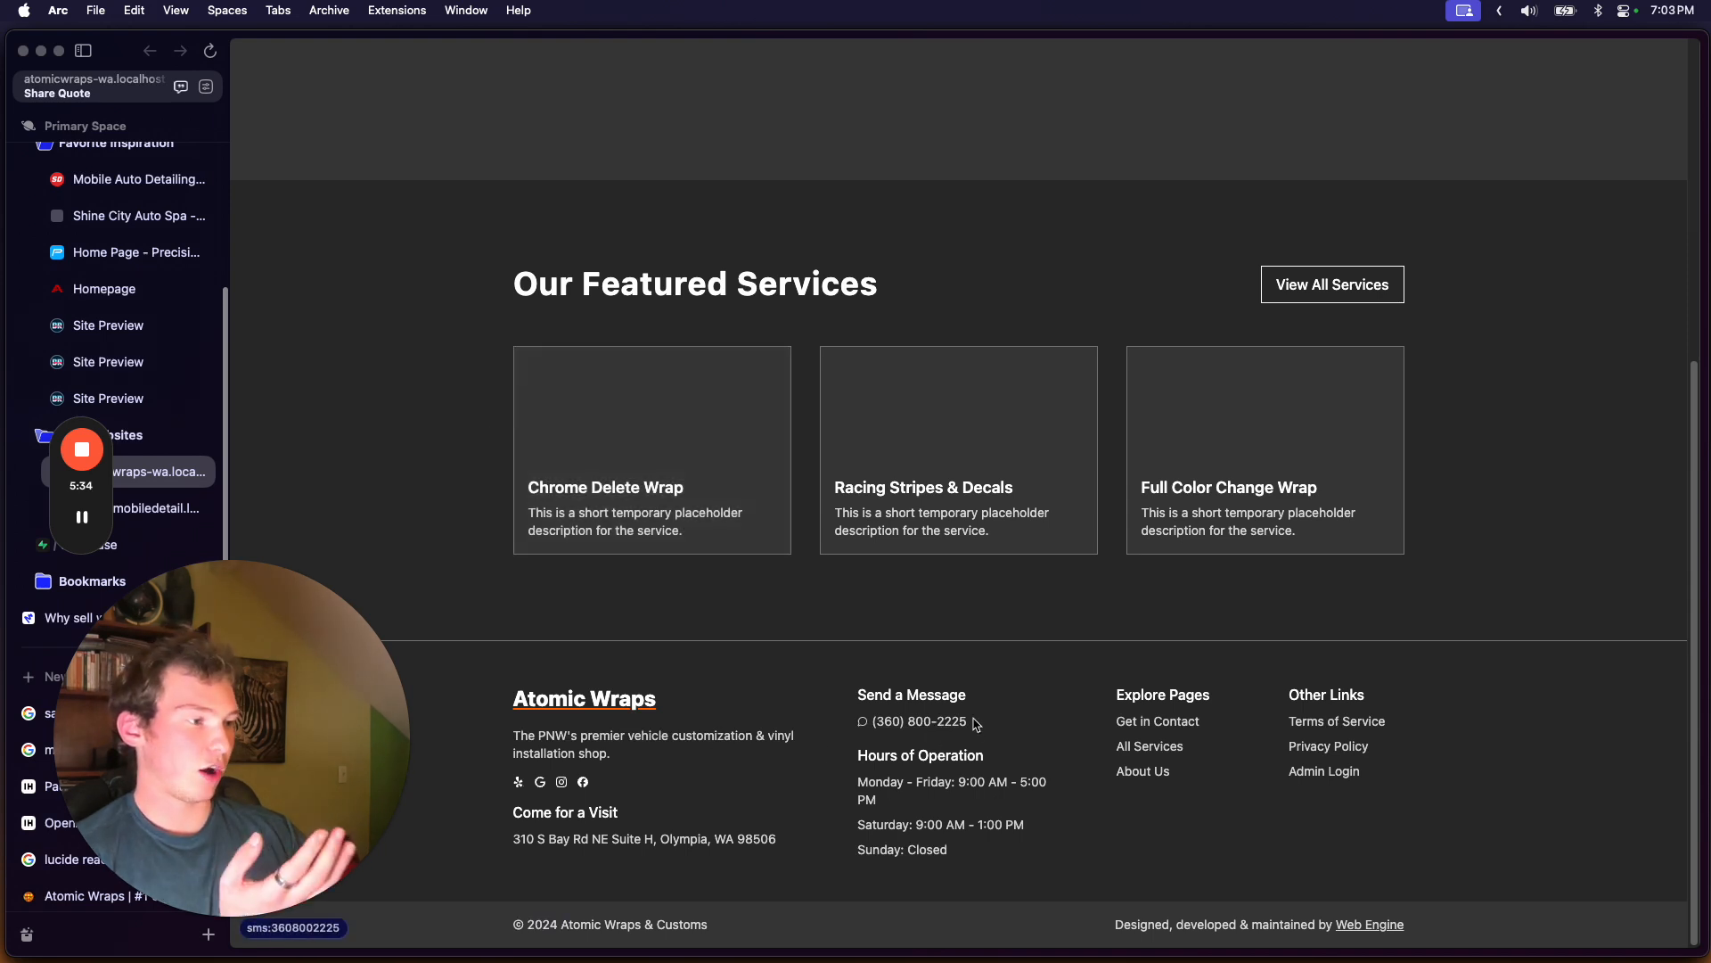
scroll(up, 3)
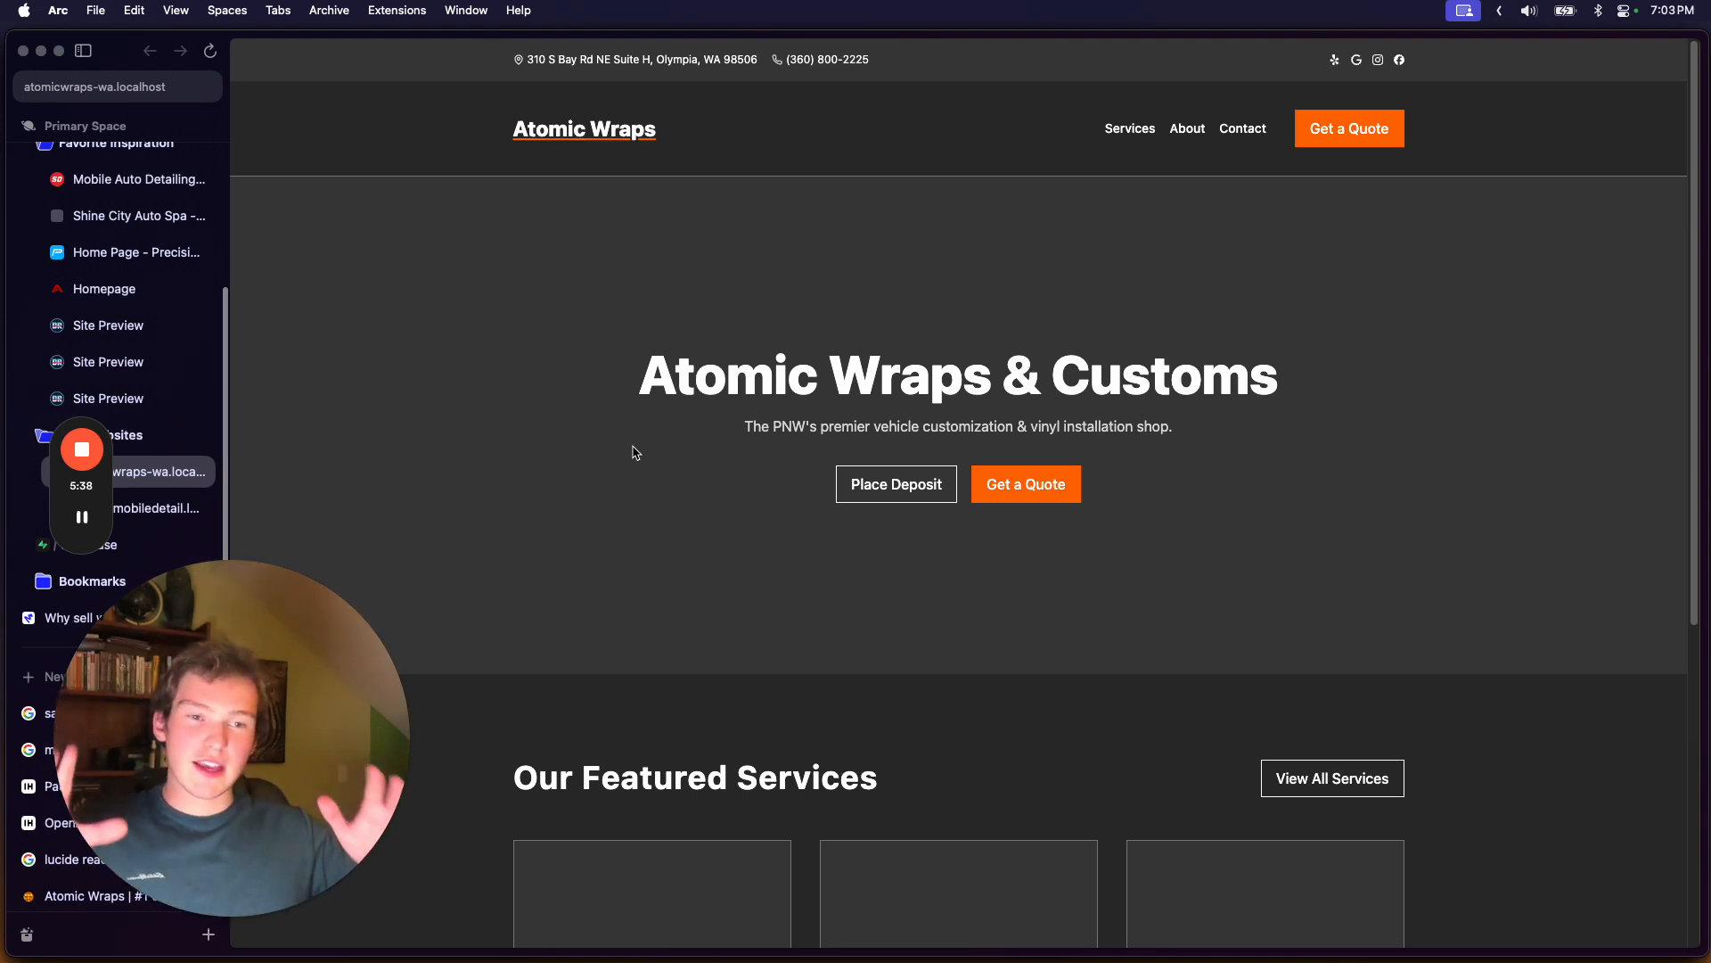
mouse_move(549, 382)
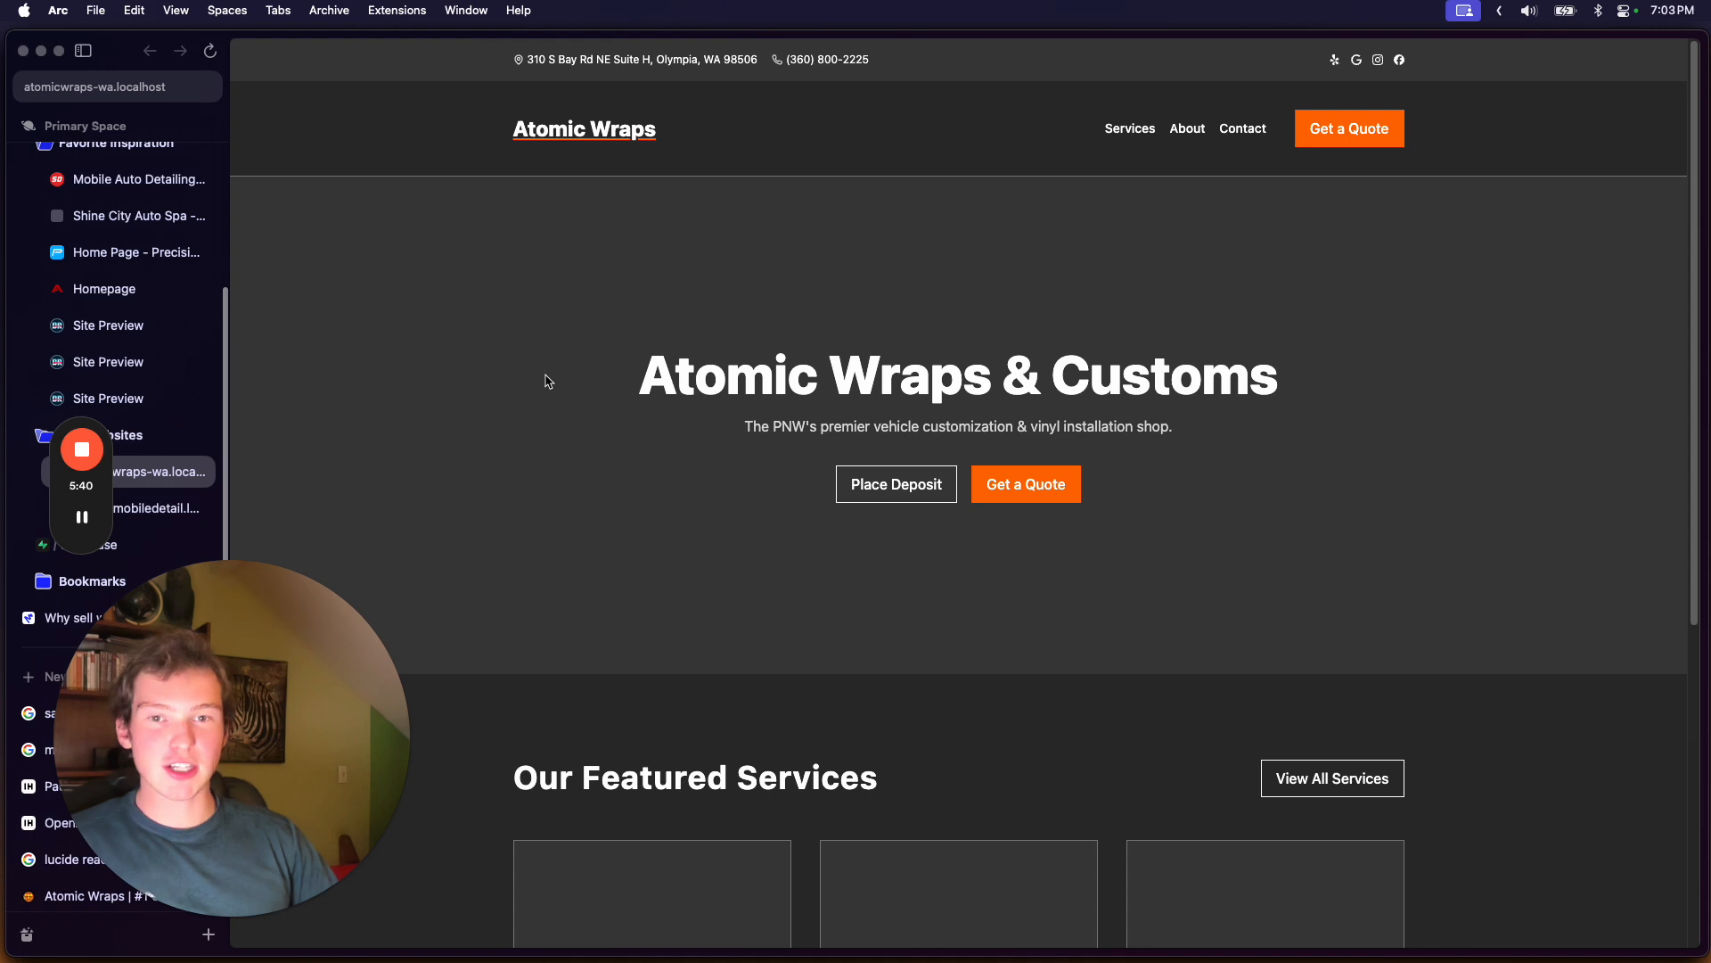
click(154, 508)
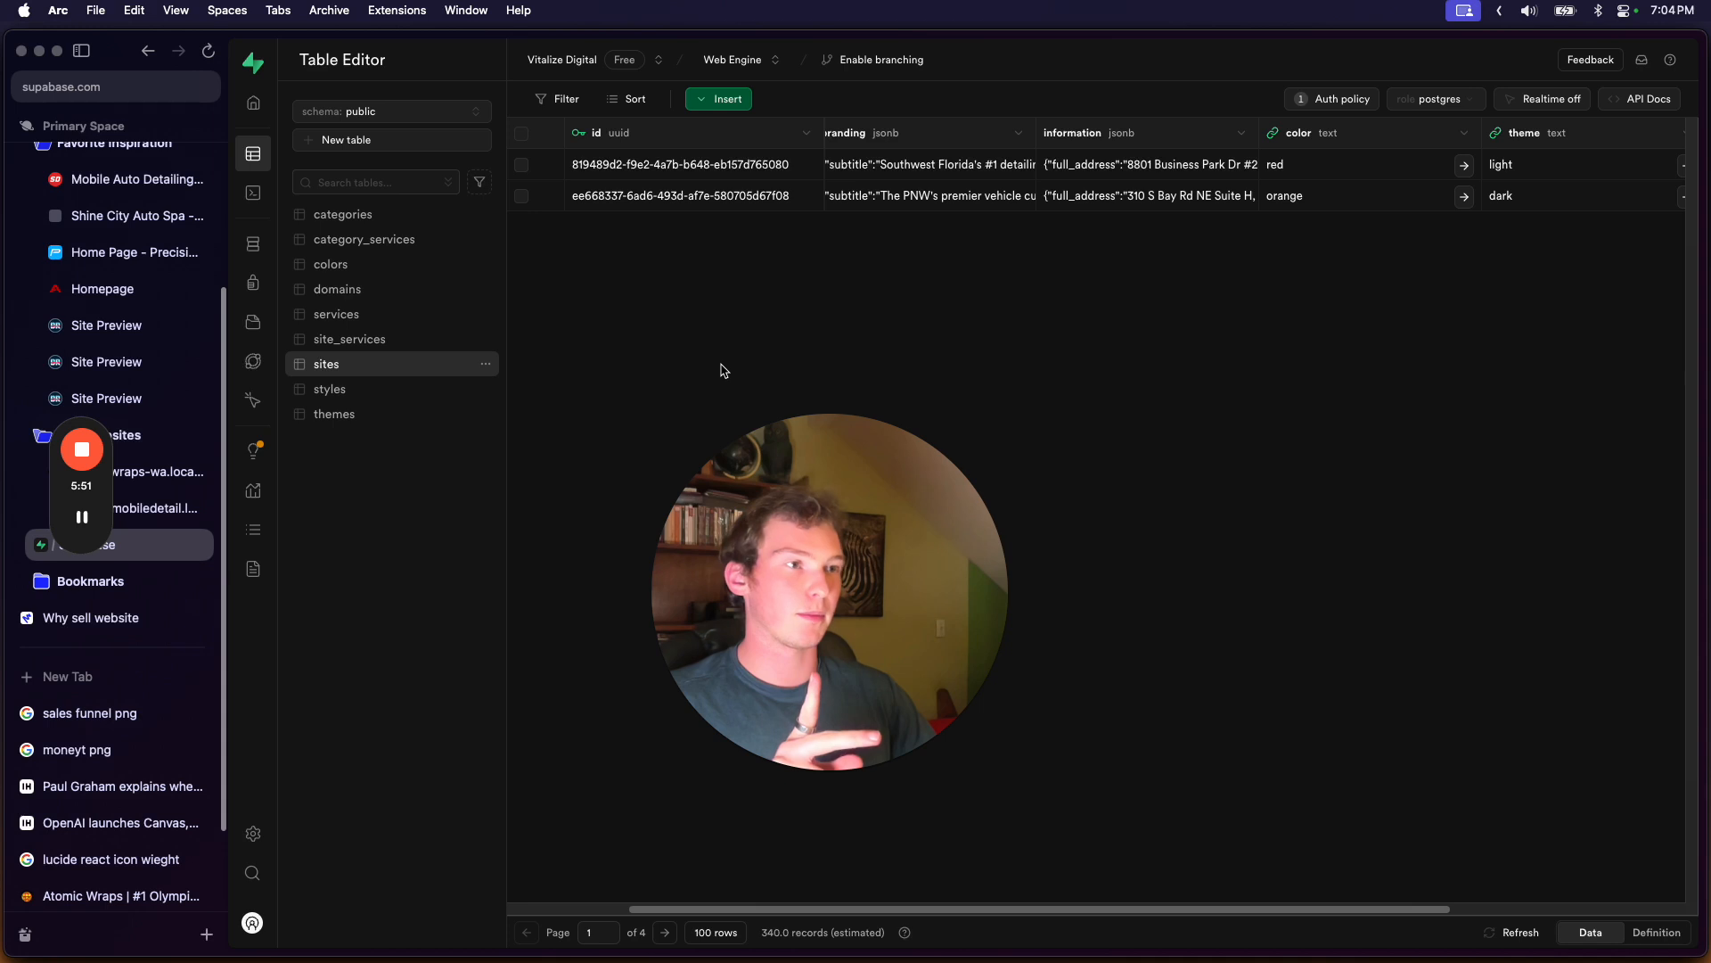
mouse_move(677, 325)
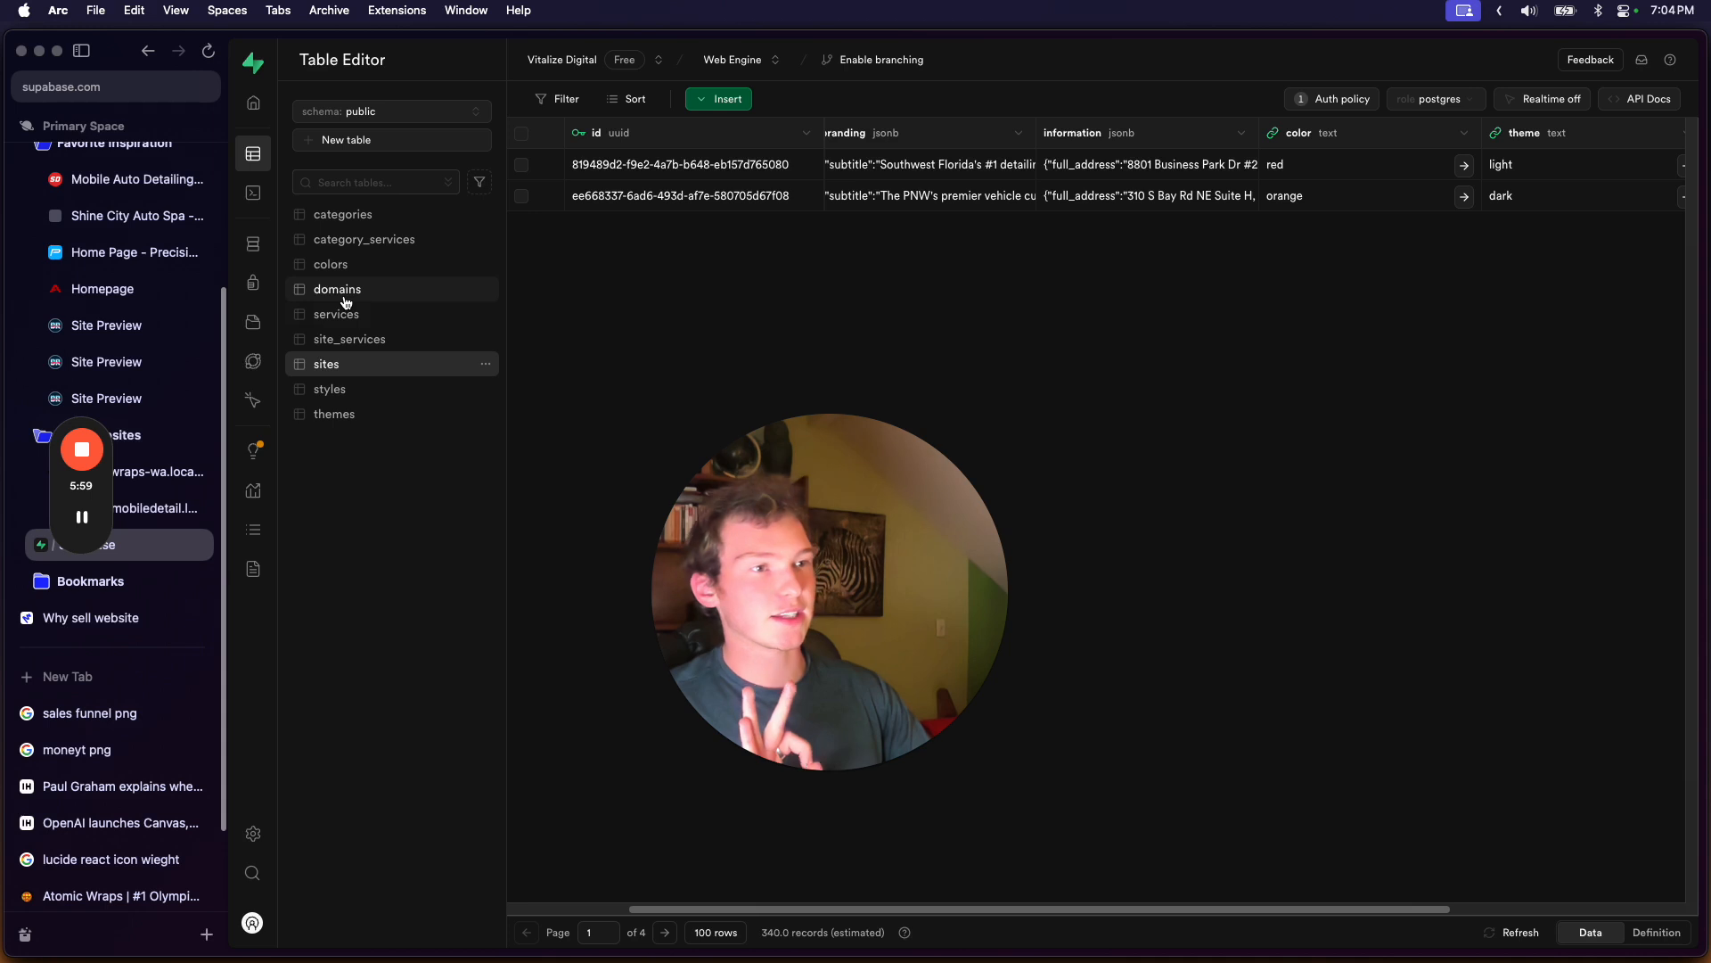
- Look through the domains table linking atomicwraps-wa and vibrantmobiledetail, then the services table with Chrome Delete Wrap
click(337, 289)
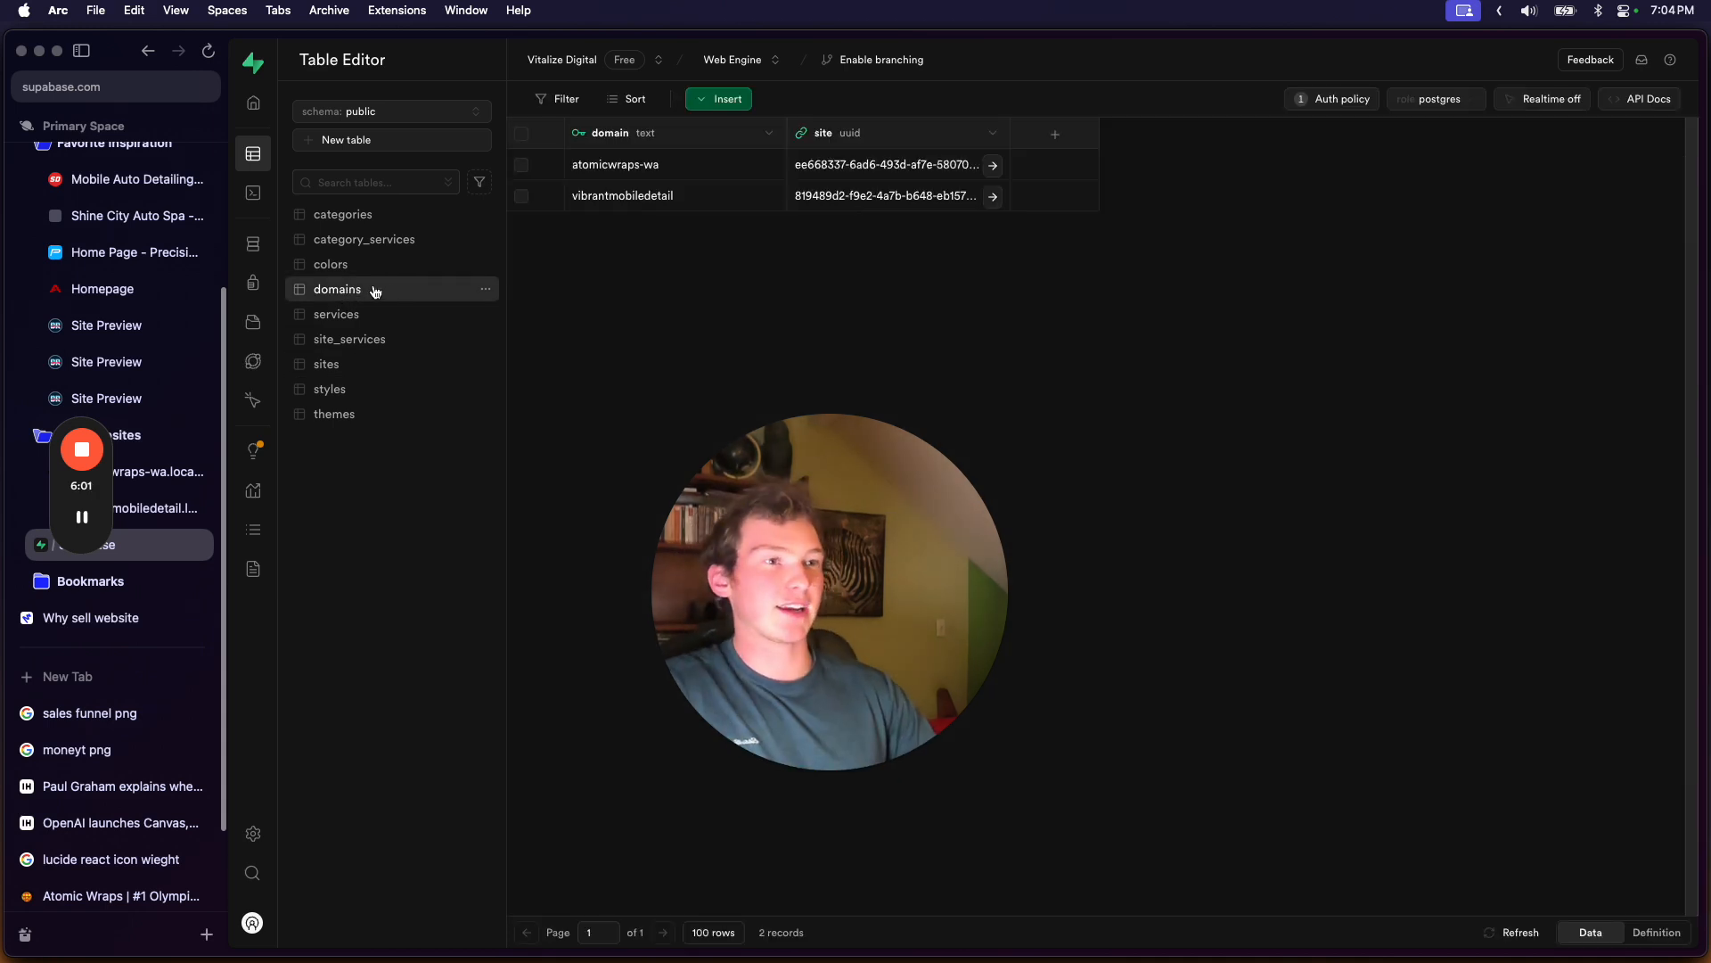
click(337, 313)
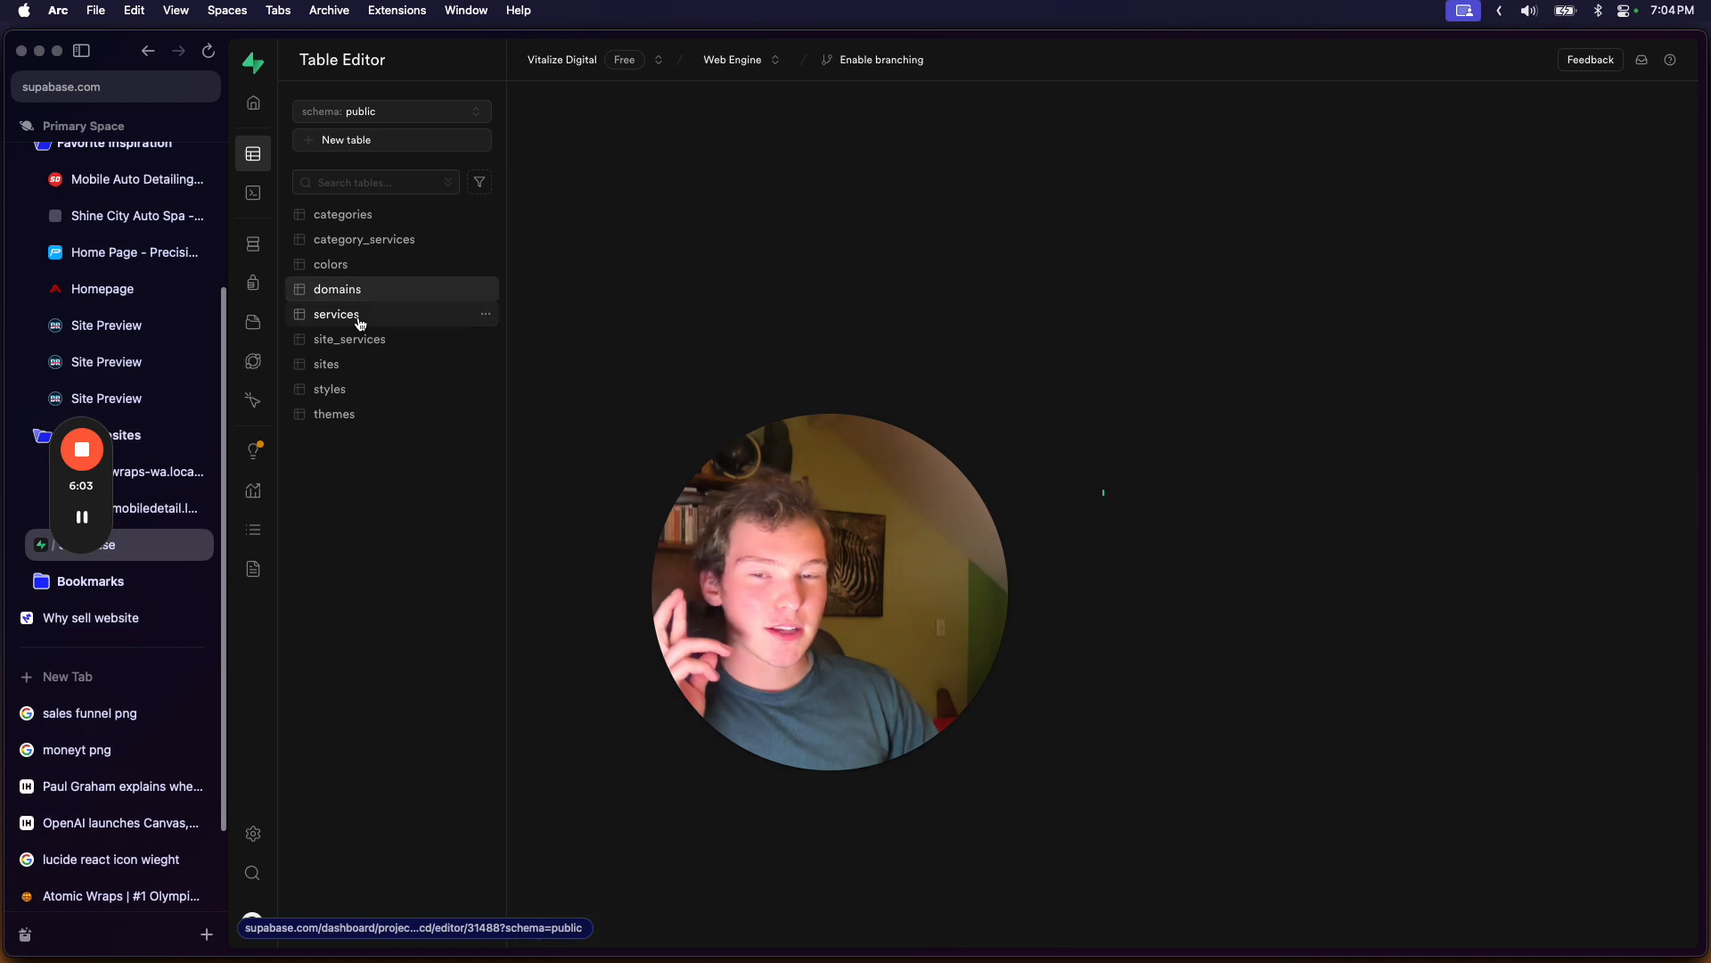
click(337, 314)
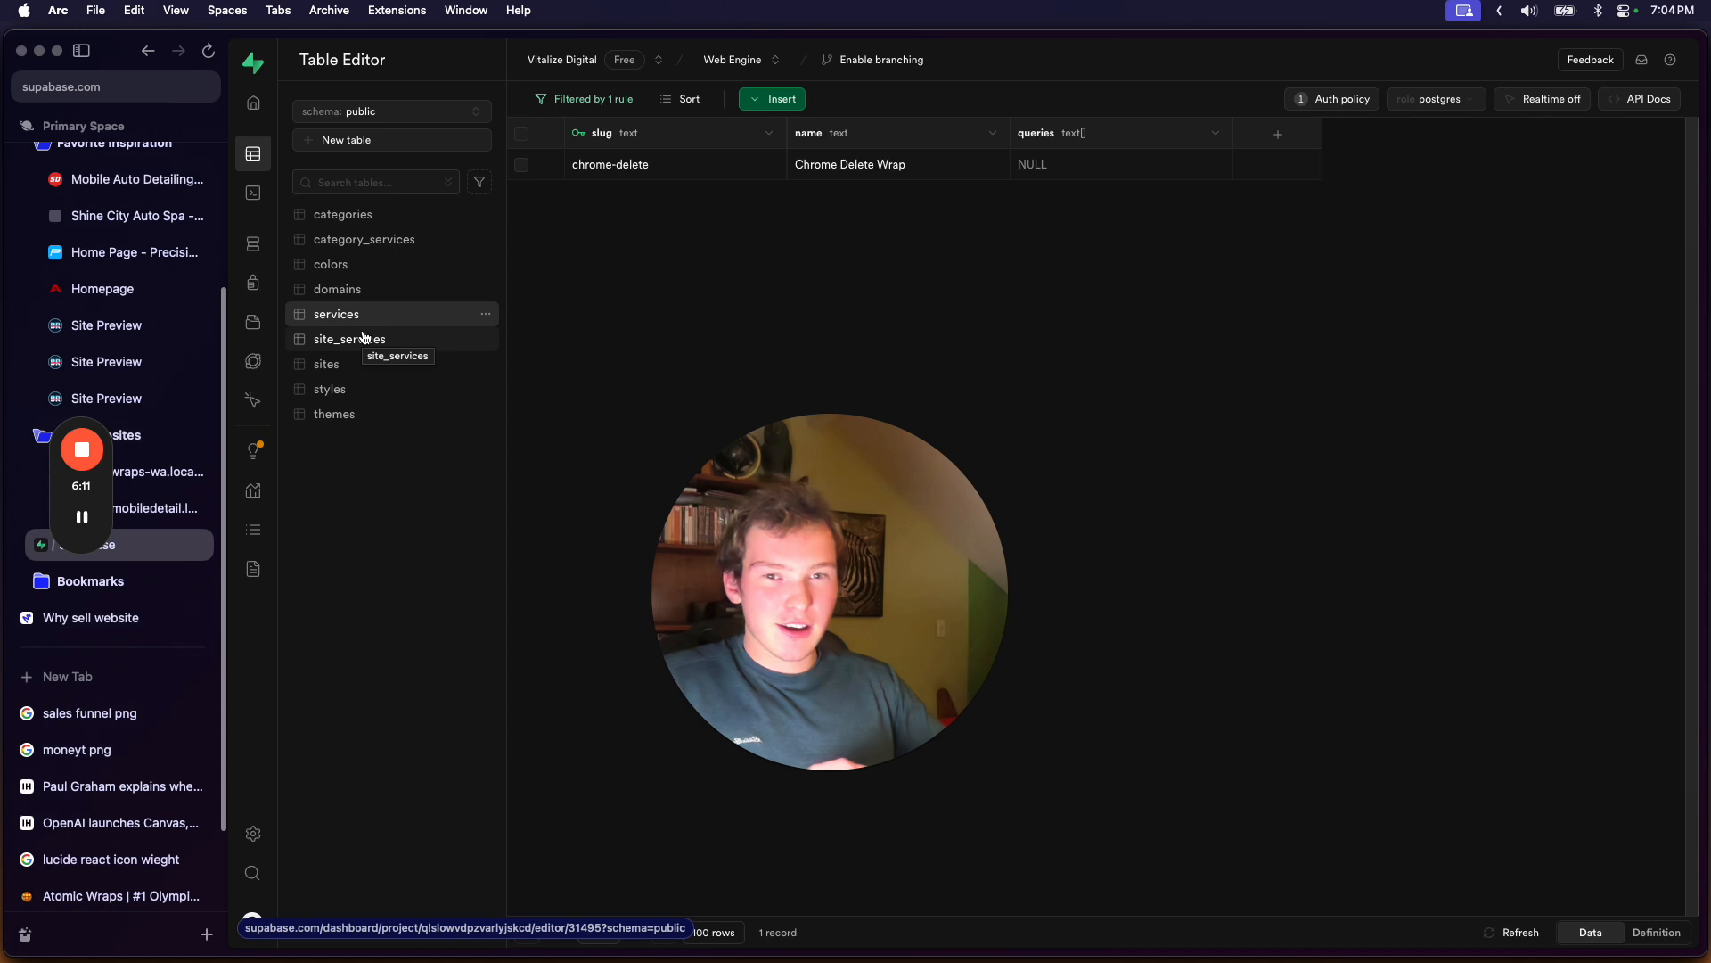
mouse_move(520, 899)
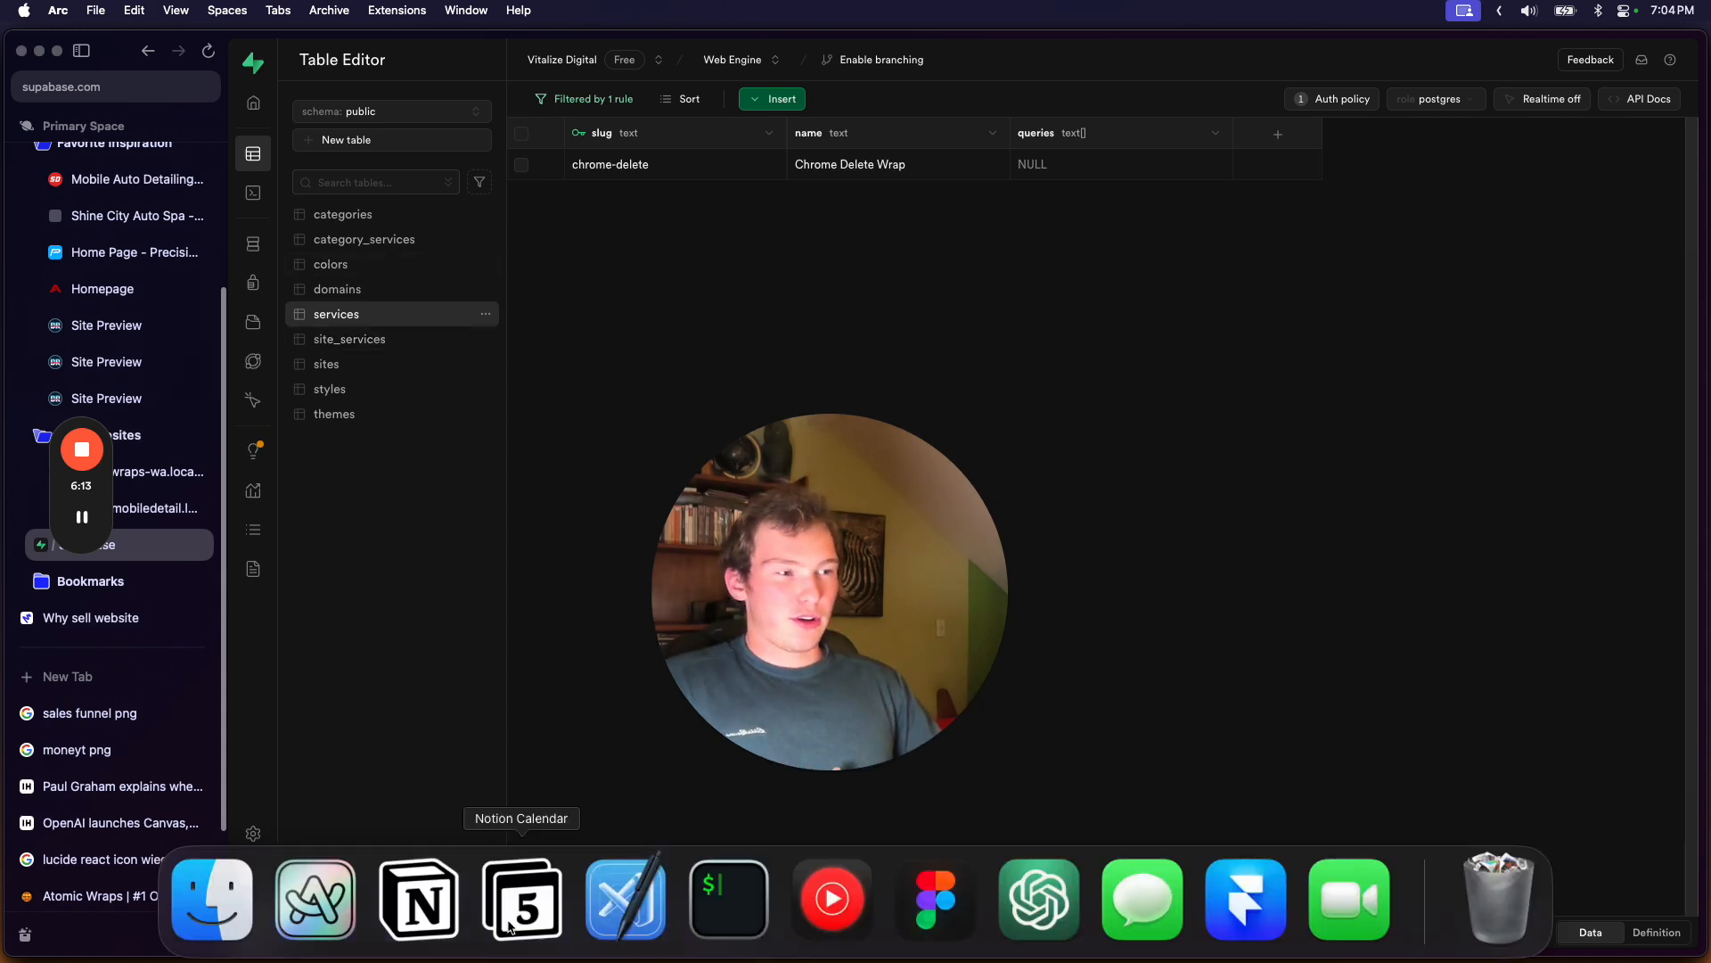
mouse_move(626, 897)
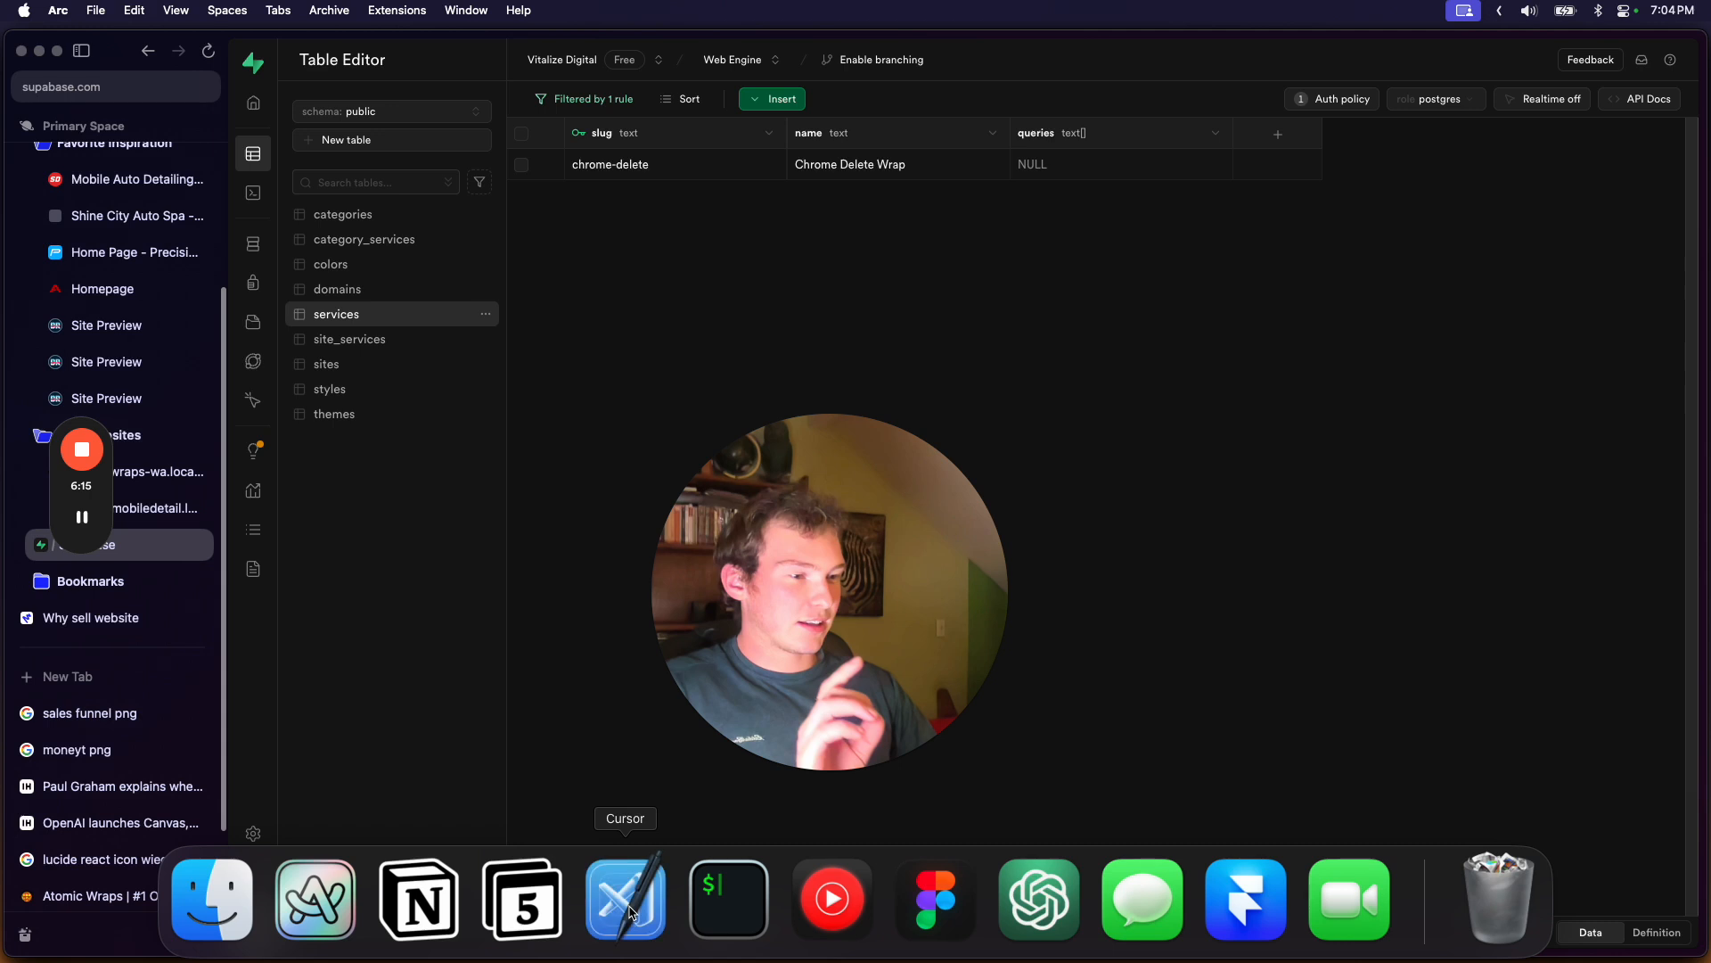
- Switch to Cursor and bring up the route notes in src/public/structure.ts
click(626, 899)
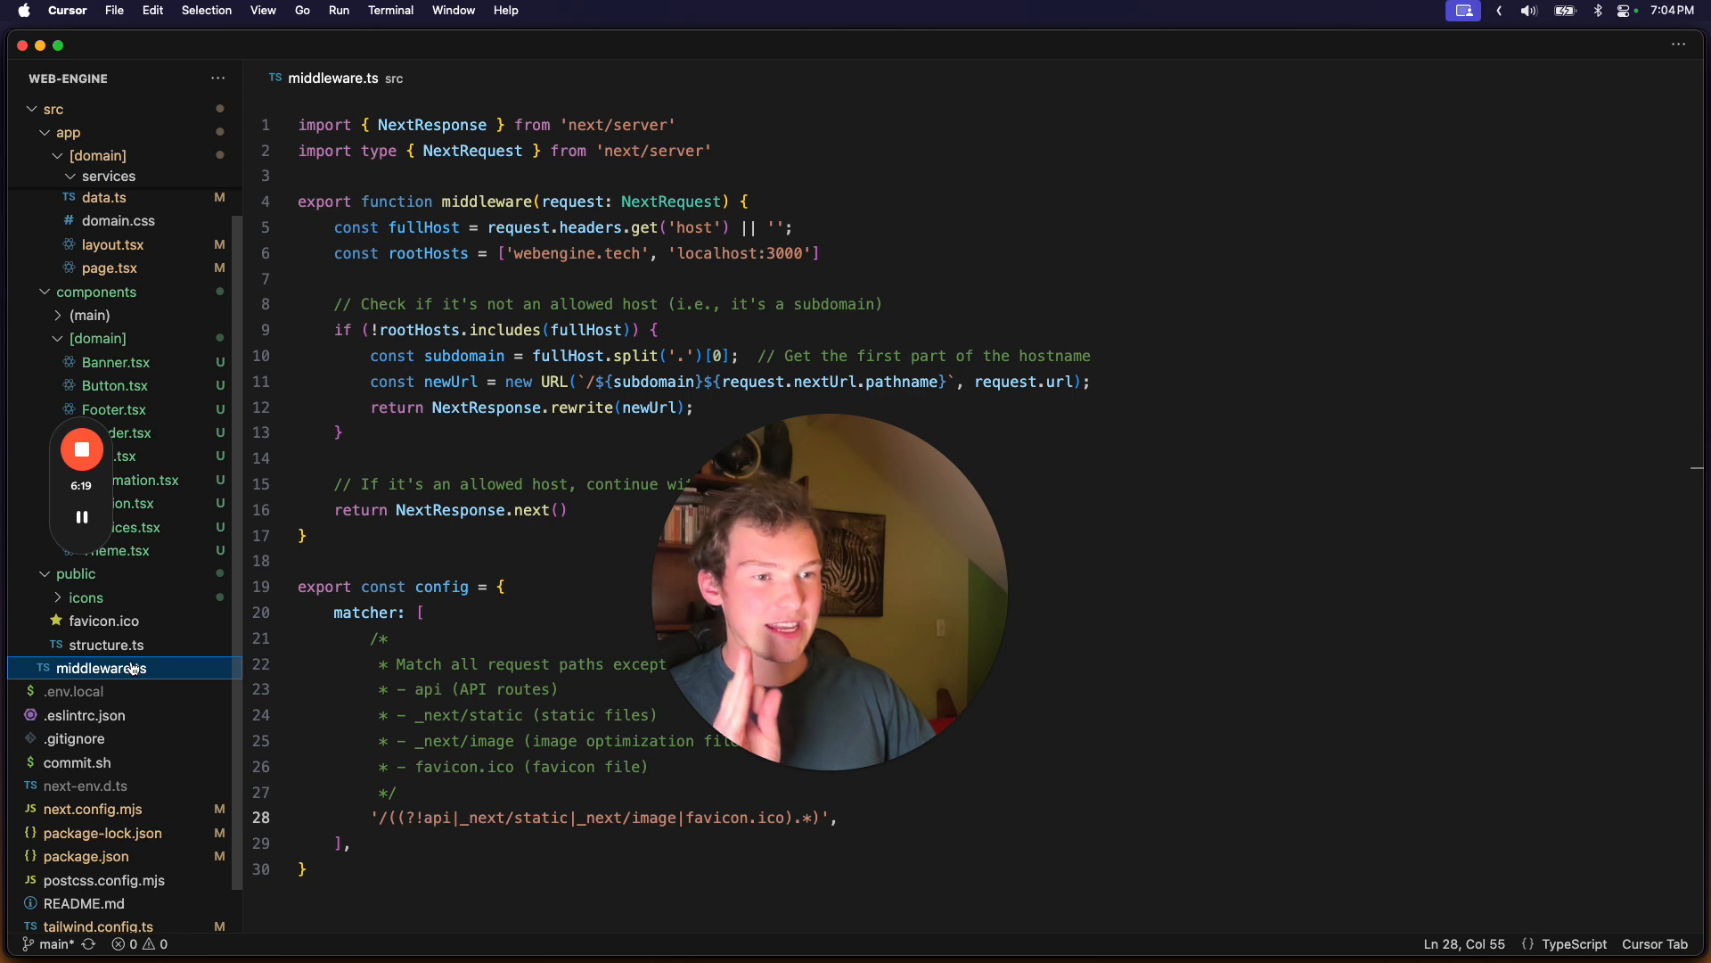
click(106, 644)
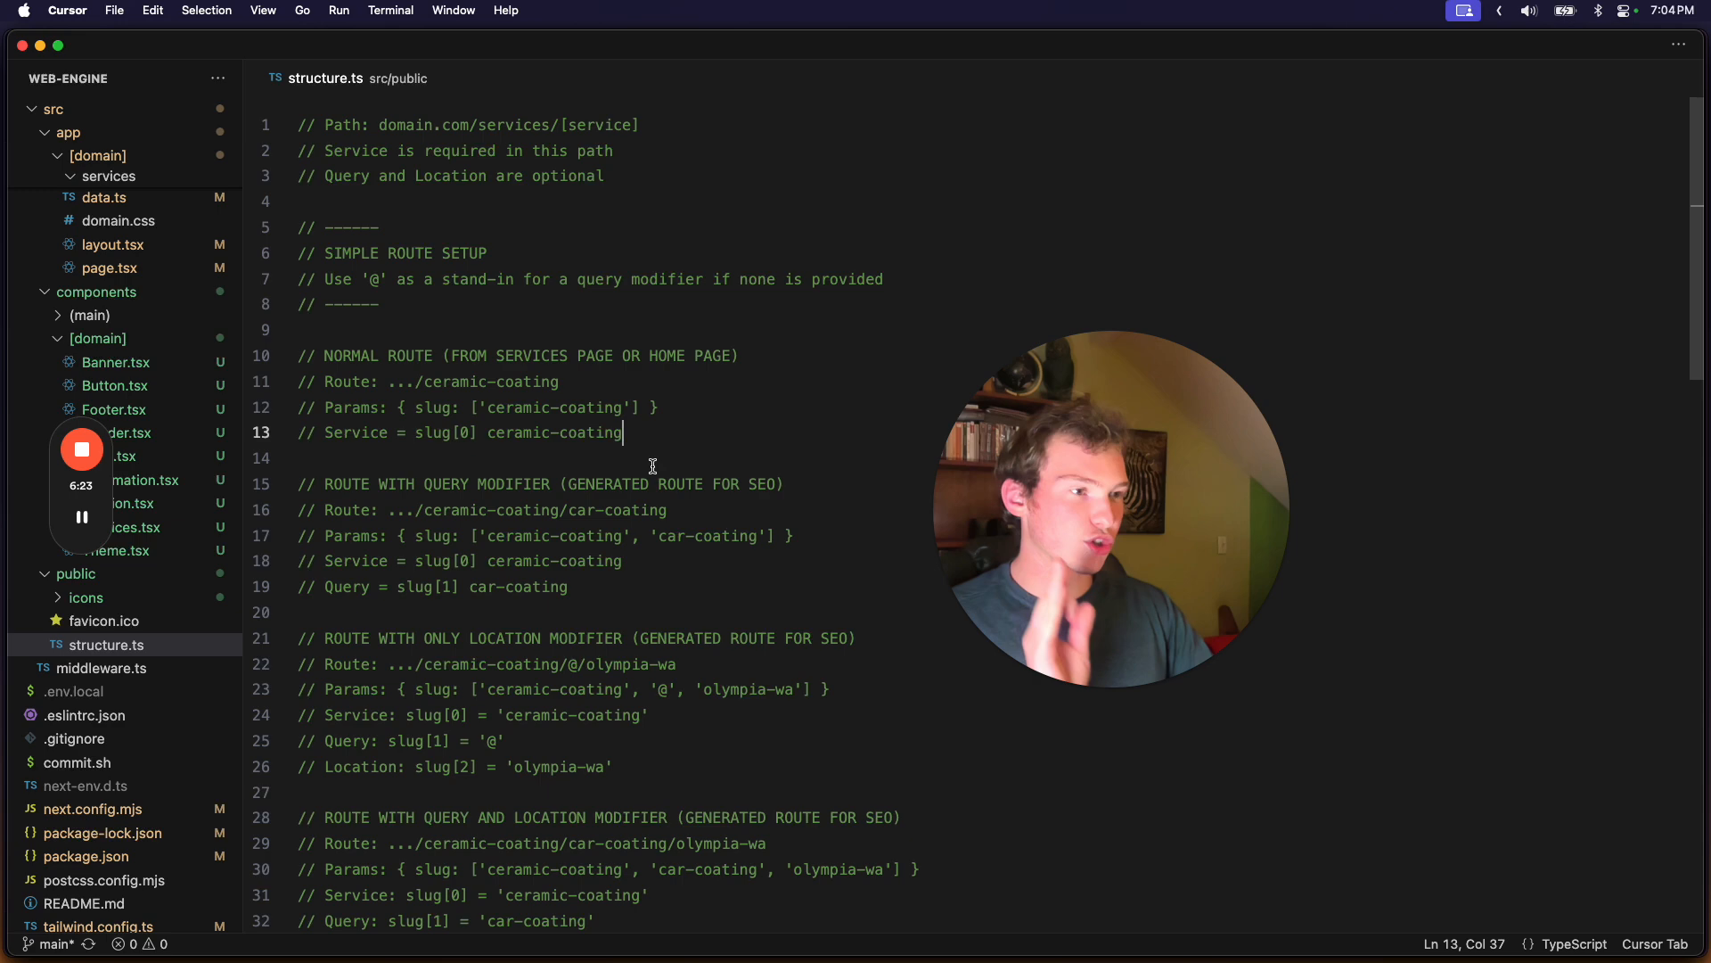
scroll(up, 3)
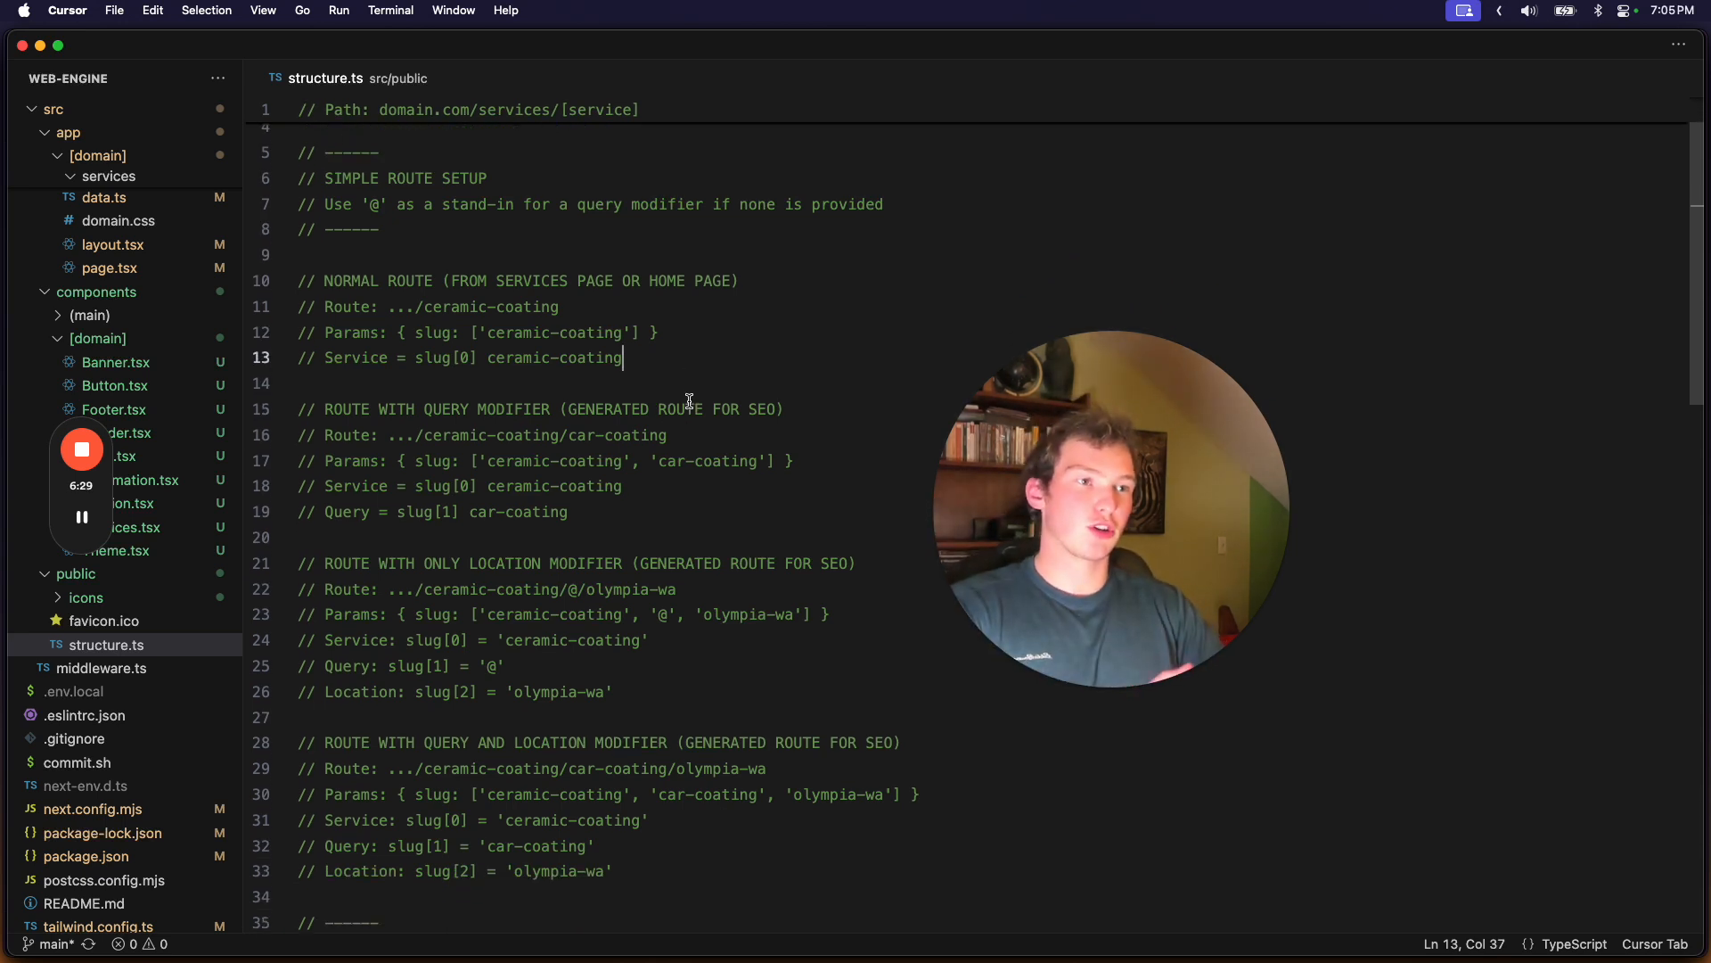
click(545, 307)
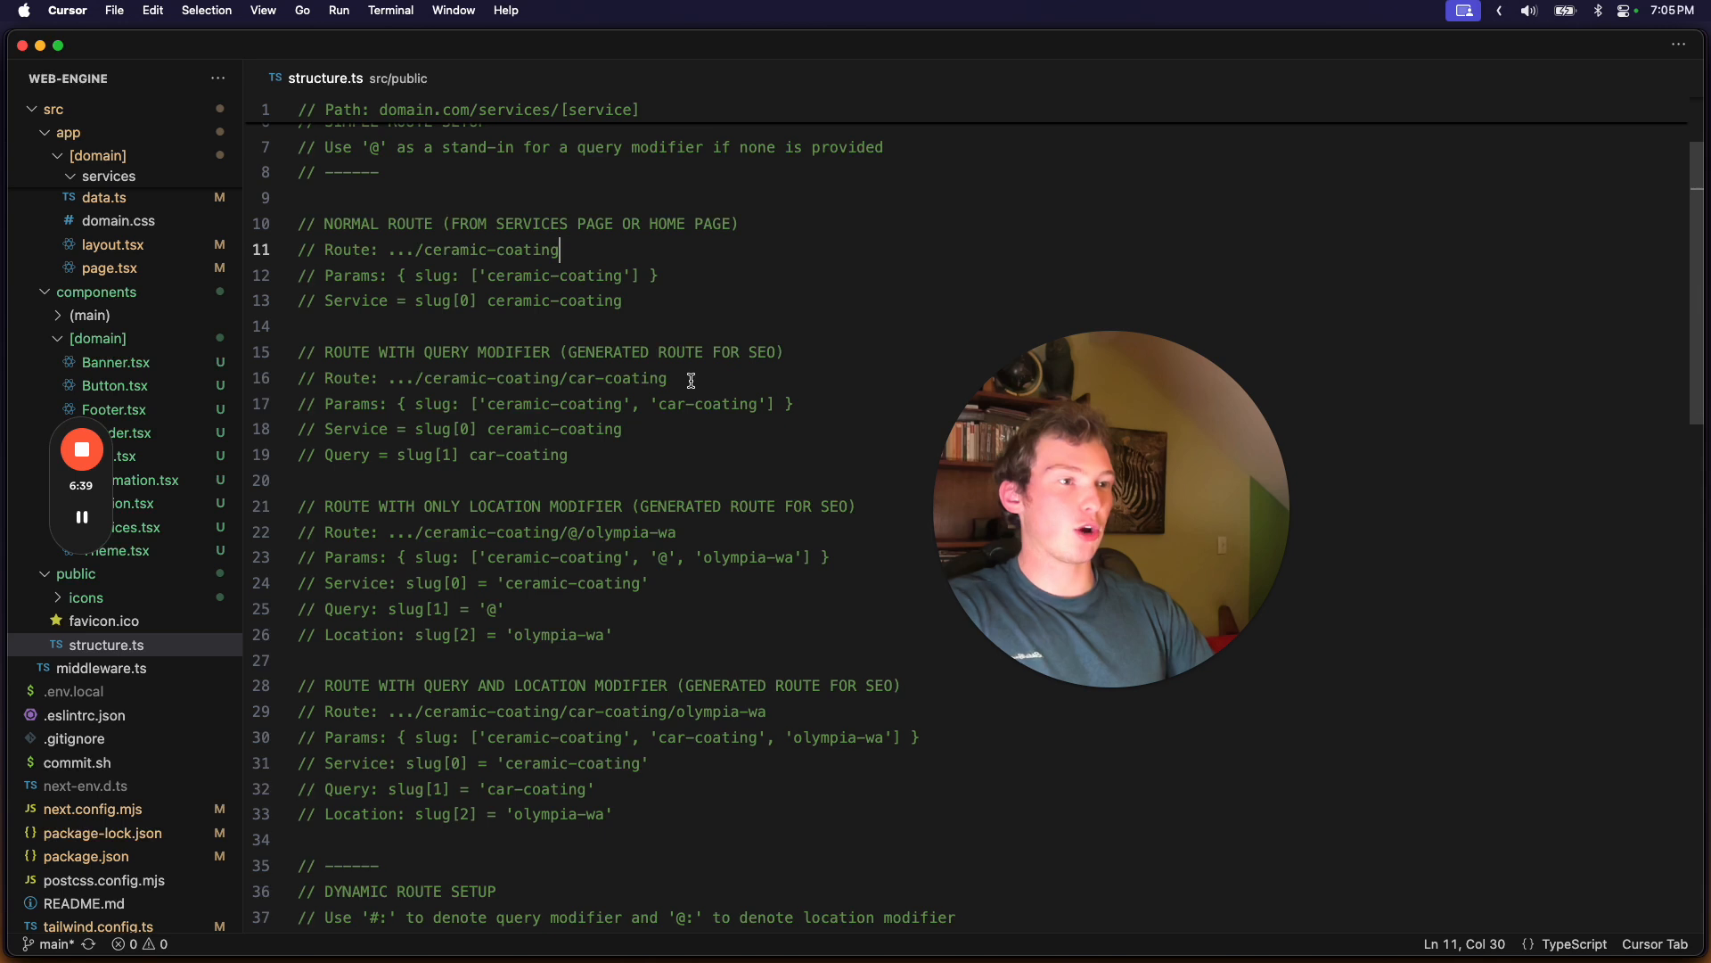
click(667, 378)
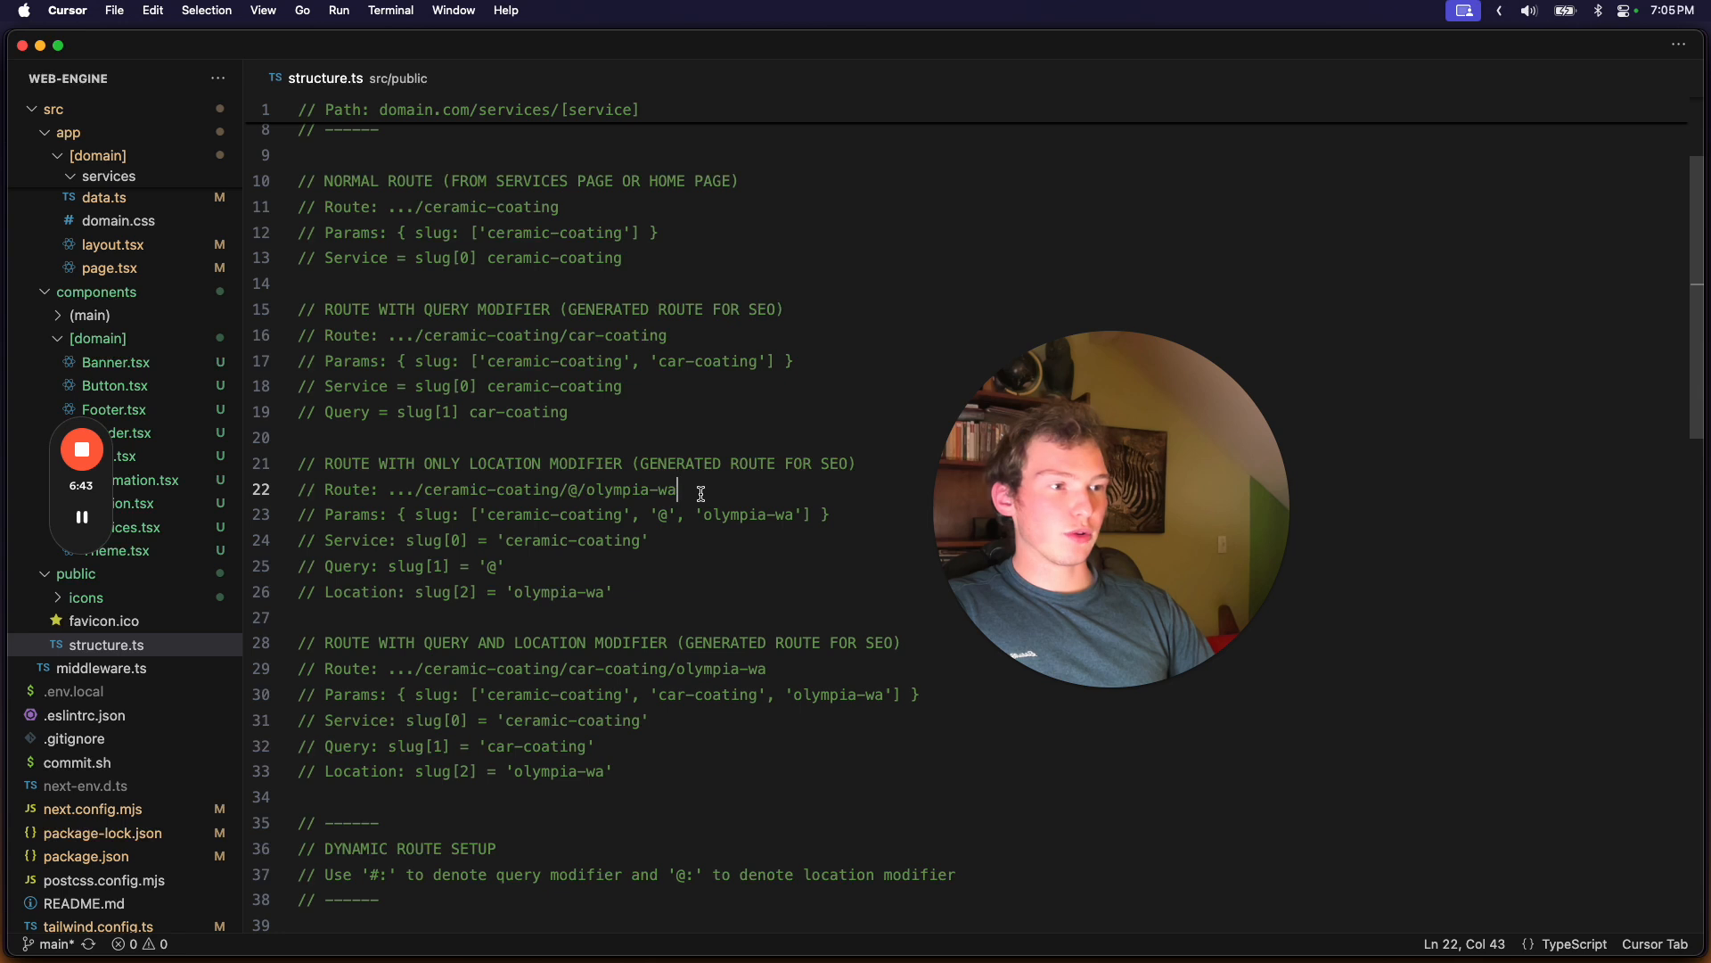
- Edit the location-only route example so route and params use '@:olympia-wa'
double_click(637, 488)
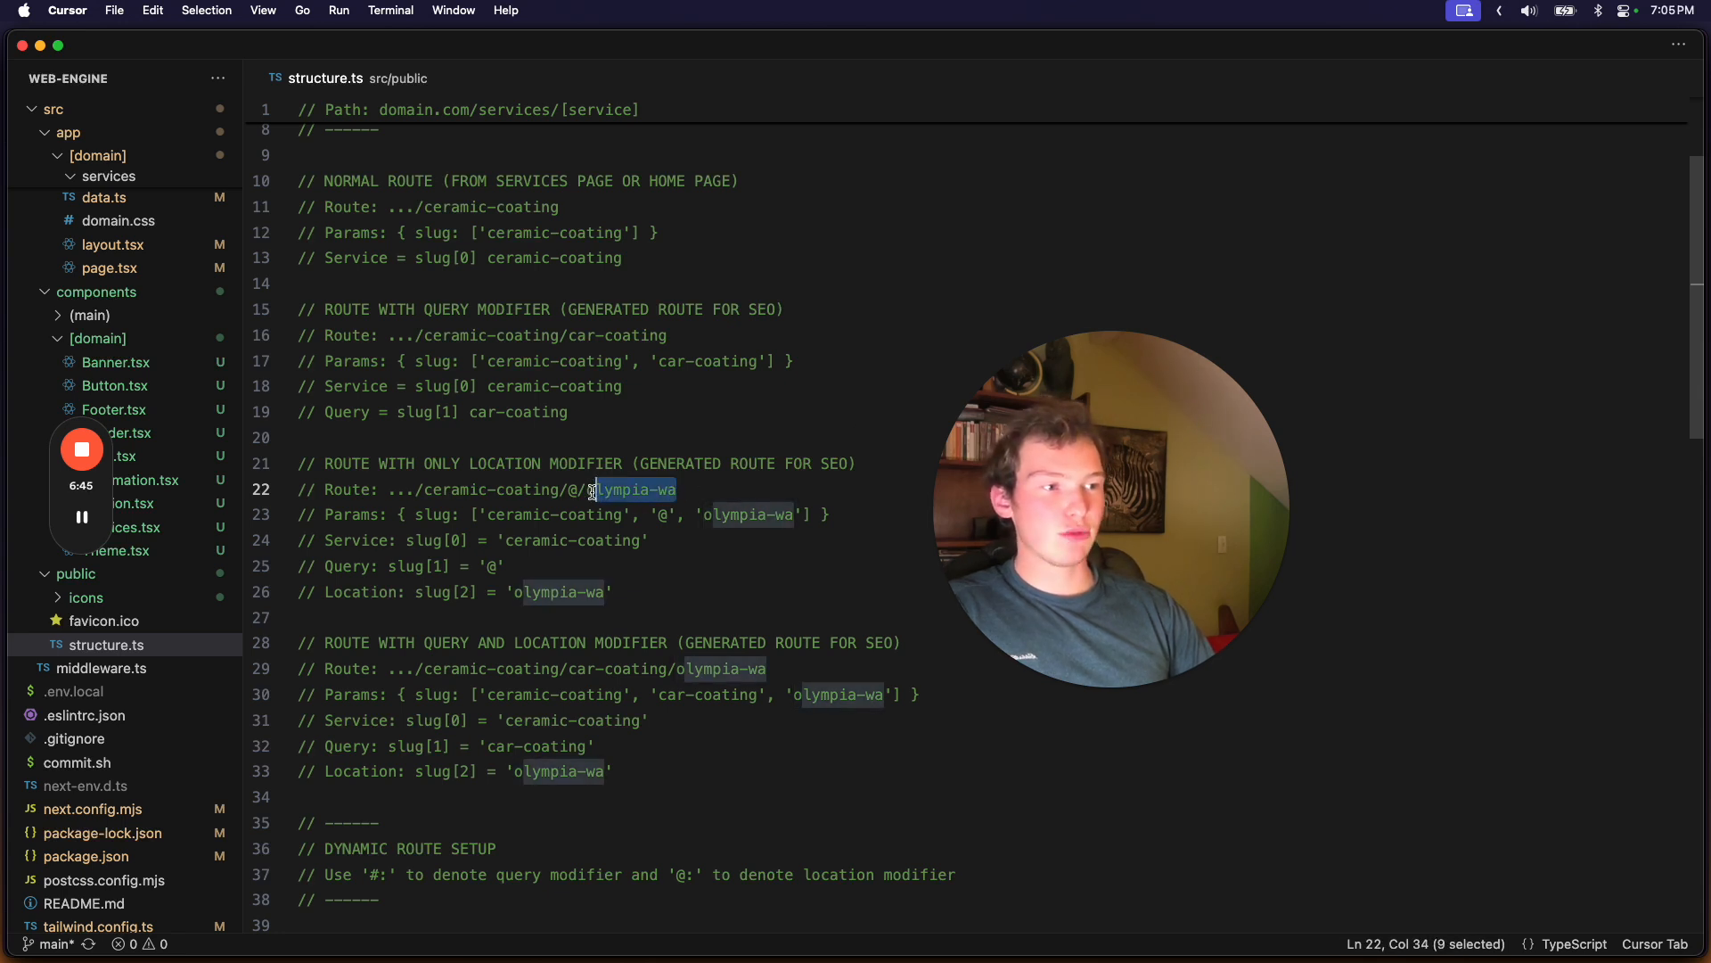
click(674, 489)
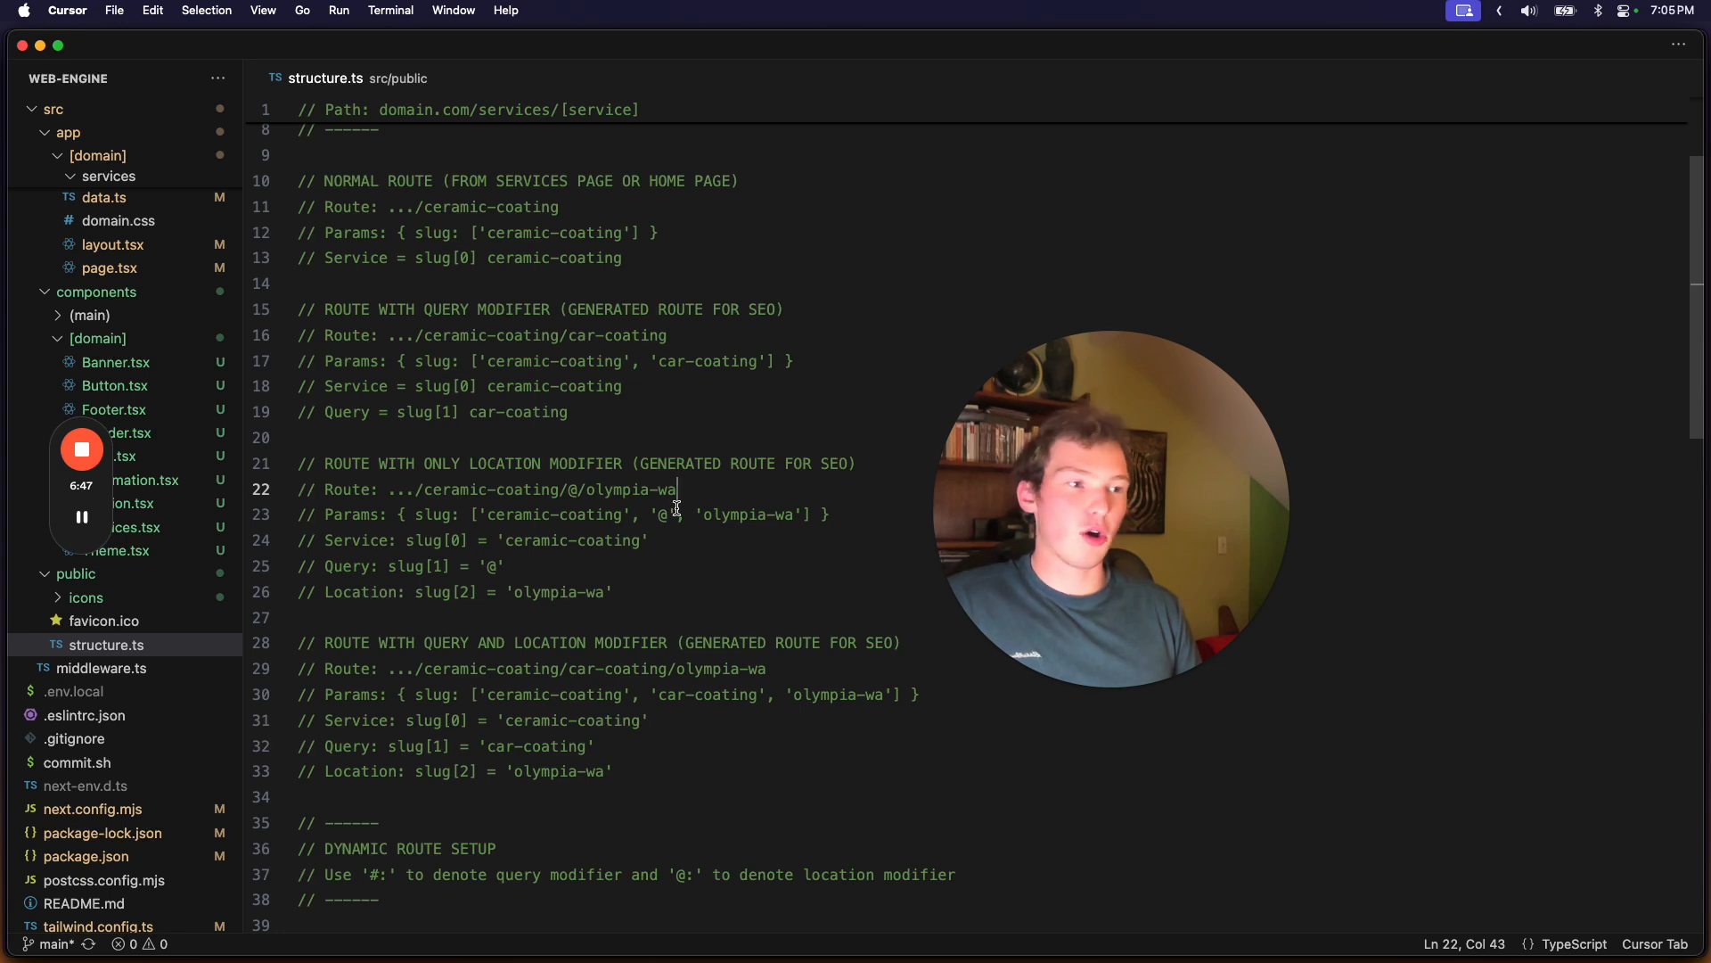
click(572, 488)
text(:)
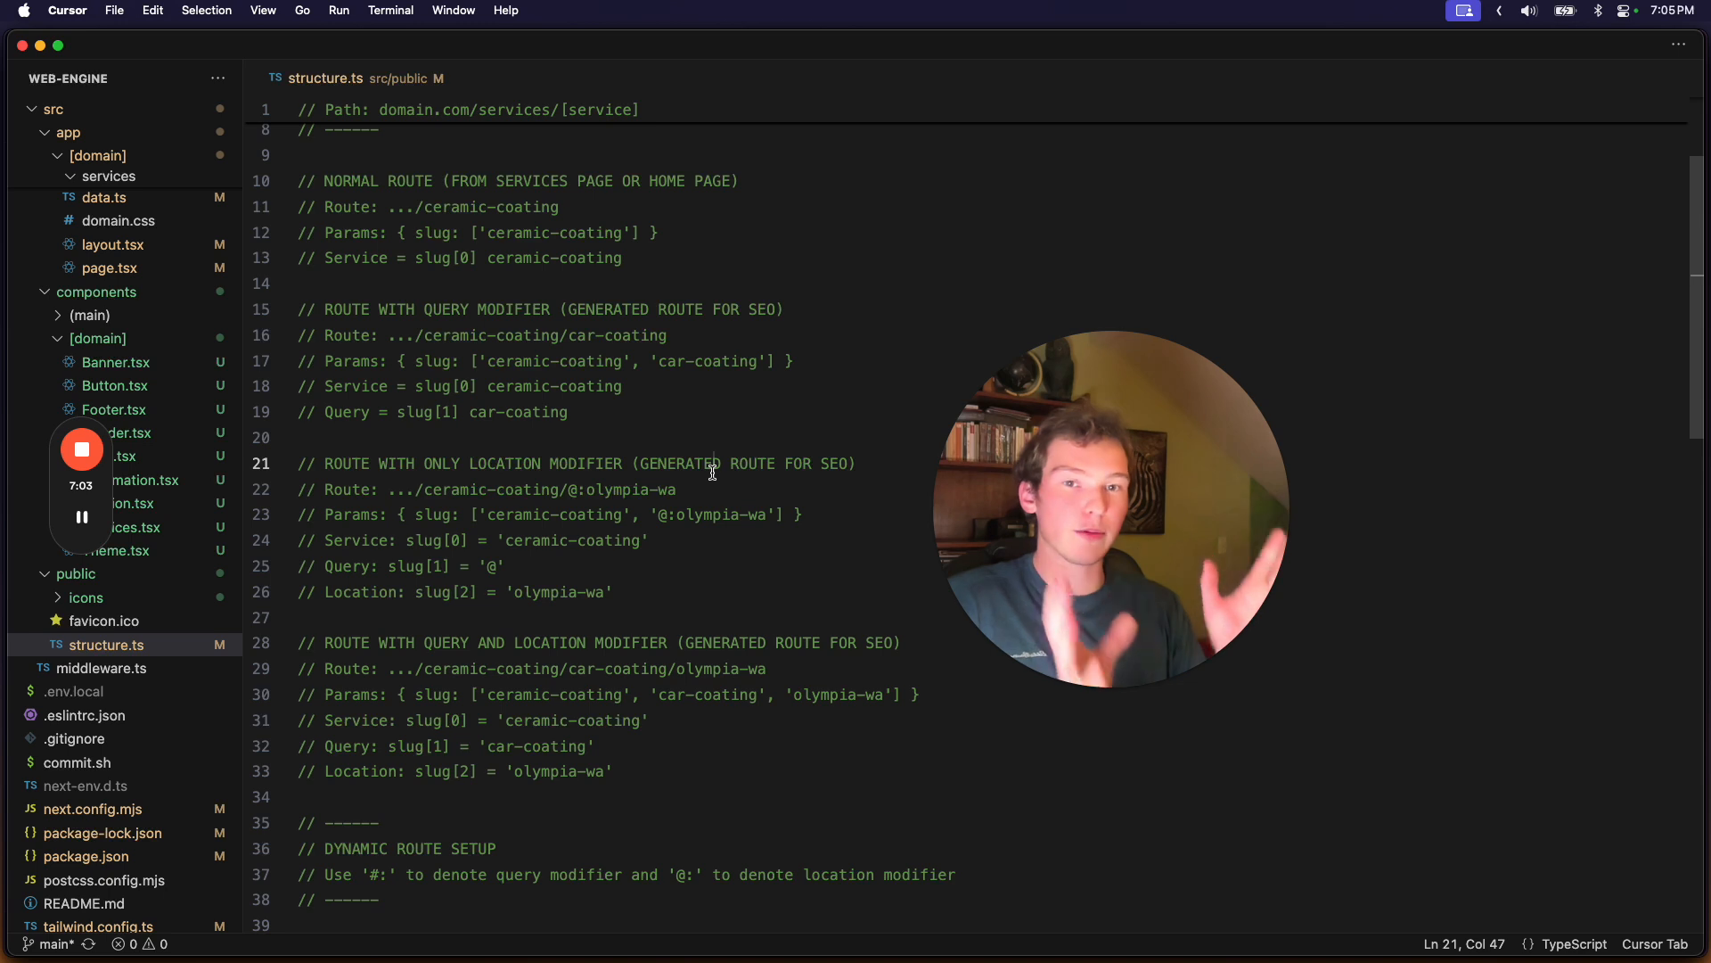
- Rewrite the query-and-location example as '.../ceramic-coating/#:car-coating/@:olympia-wa' with matching params
click(678, 488)
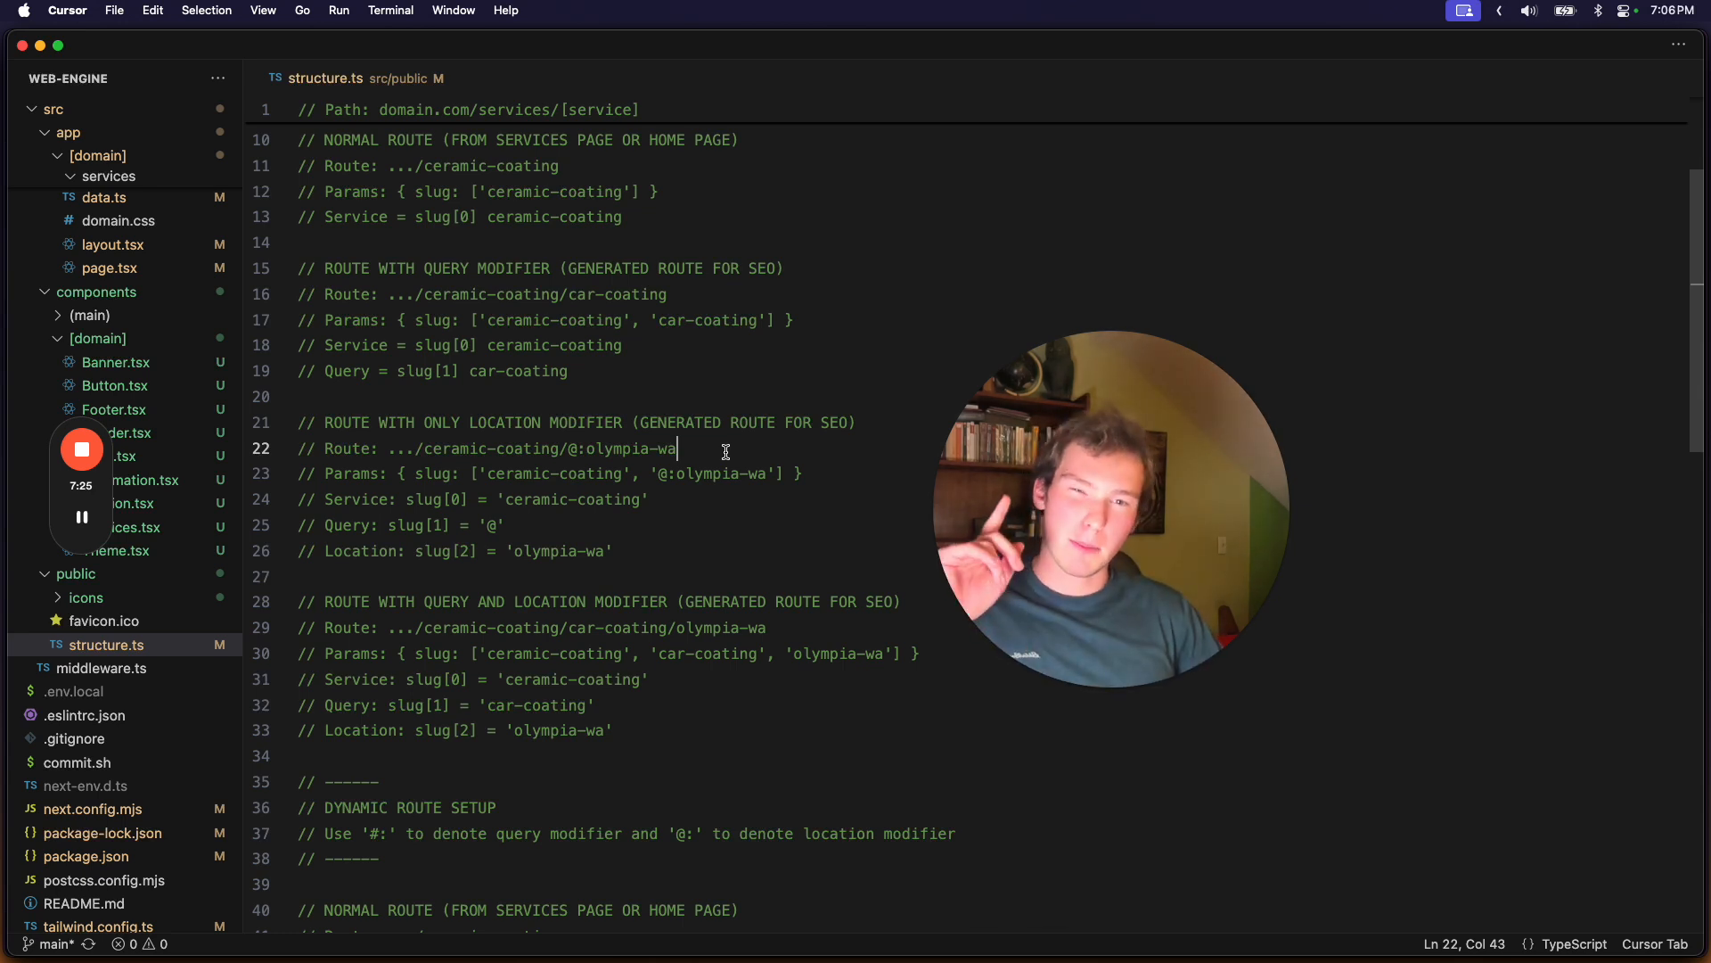
scroll(down, 3)
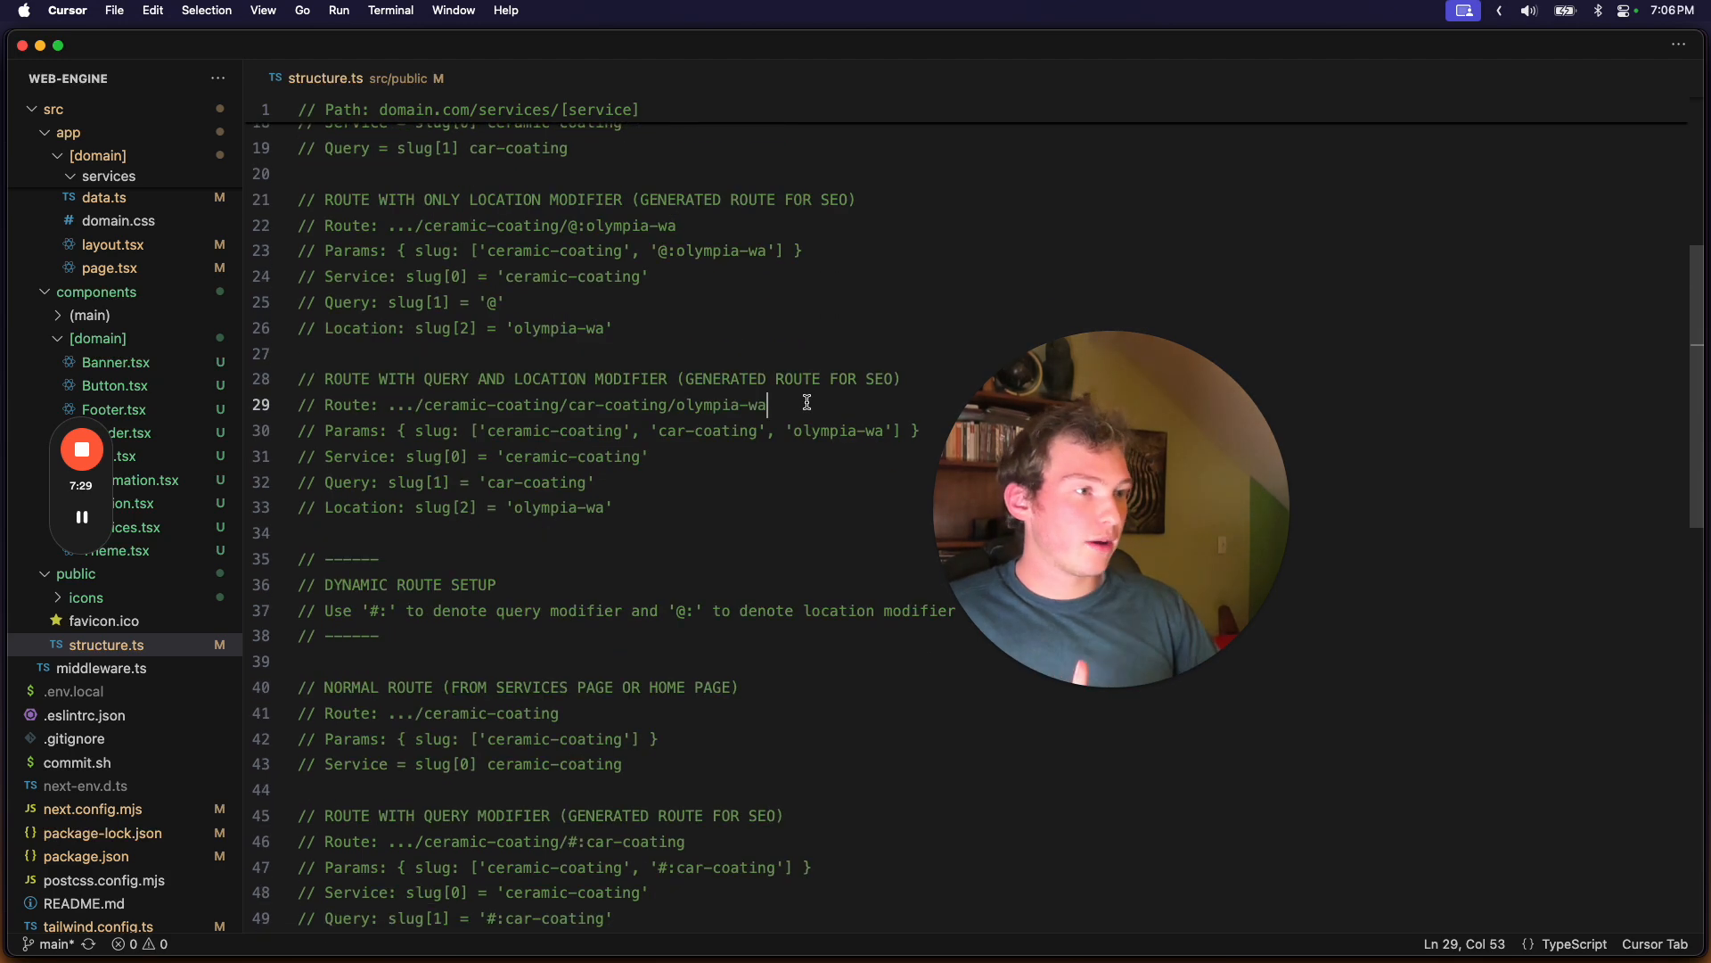
double_click(581, 404)
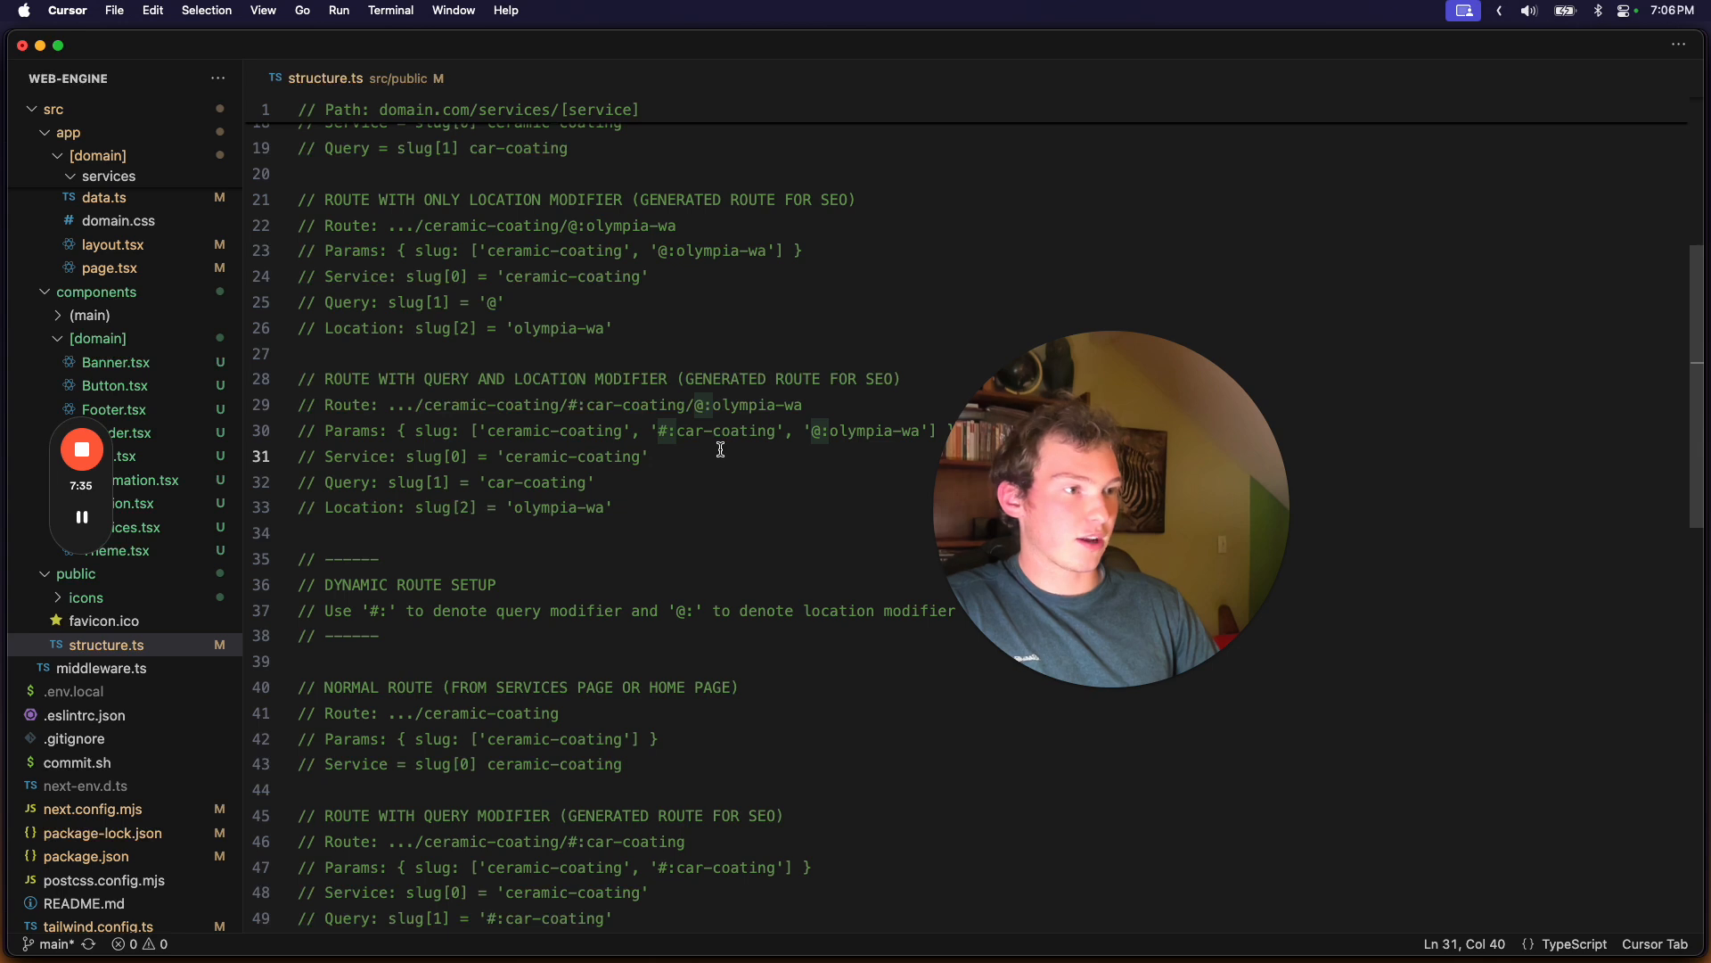
scroll(up, 3)
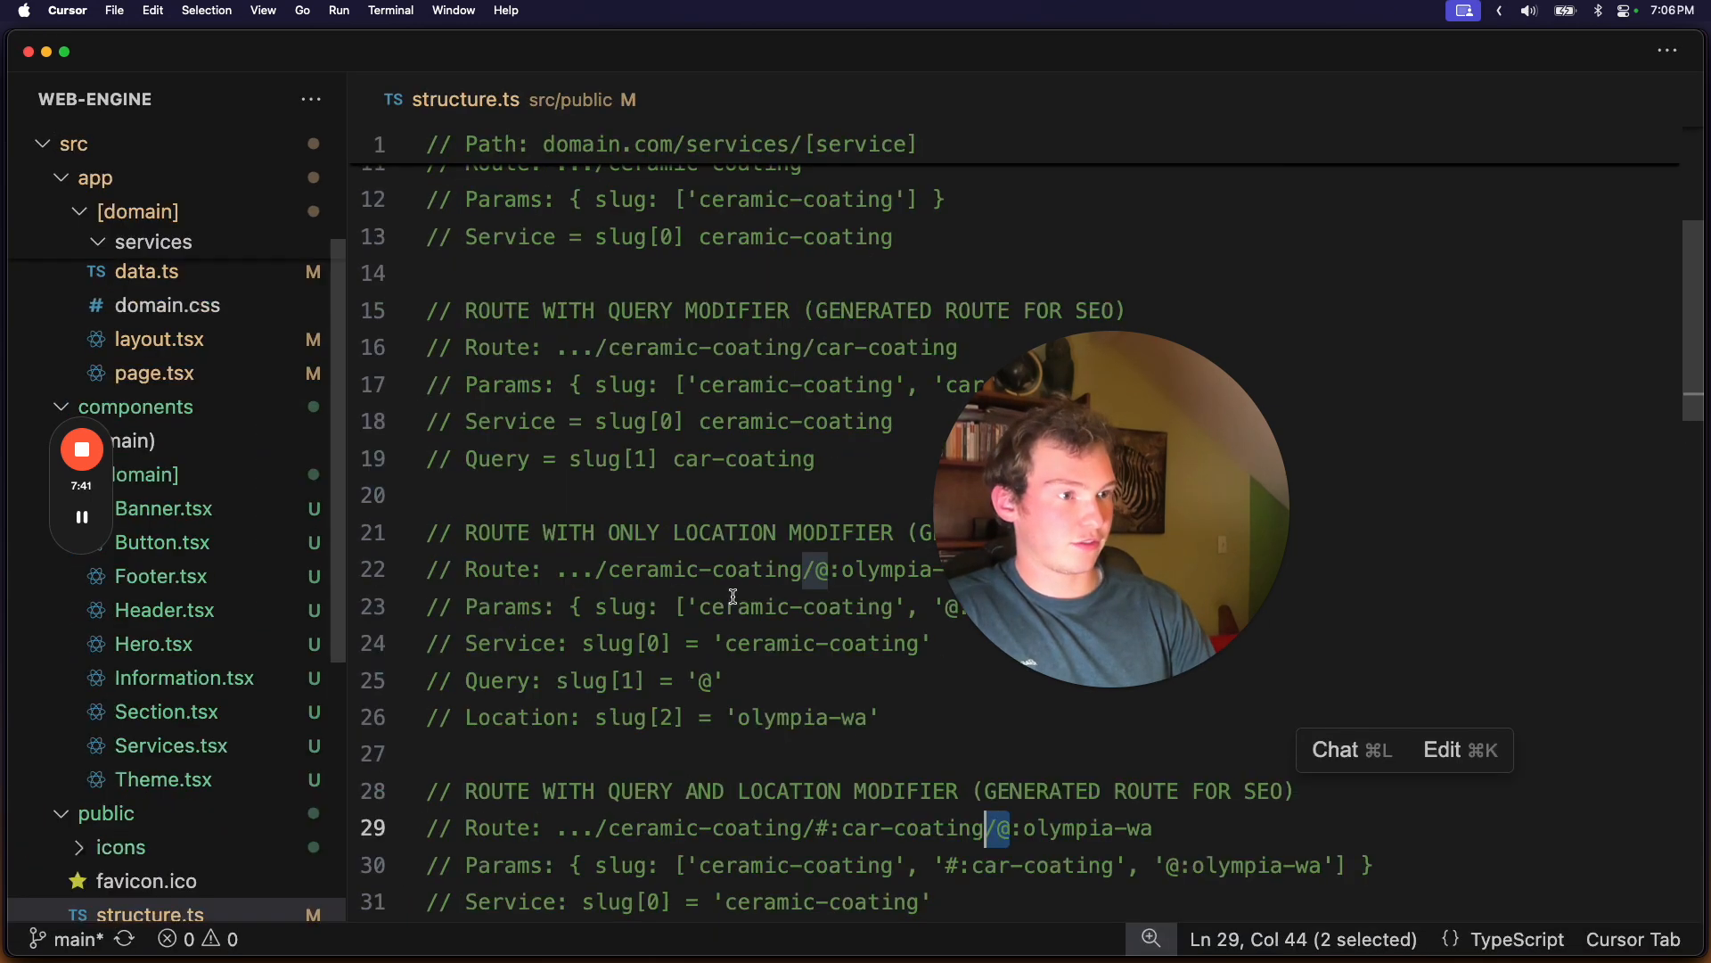
- Review the combined '#:car-coating' and '@:olympia-wa' route comments around line 58, then clear the selection
scroll(down, 3)
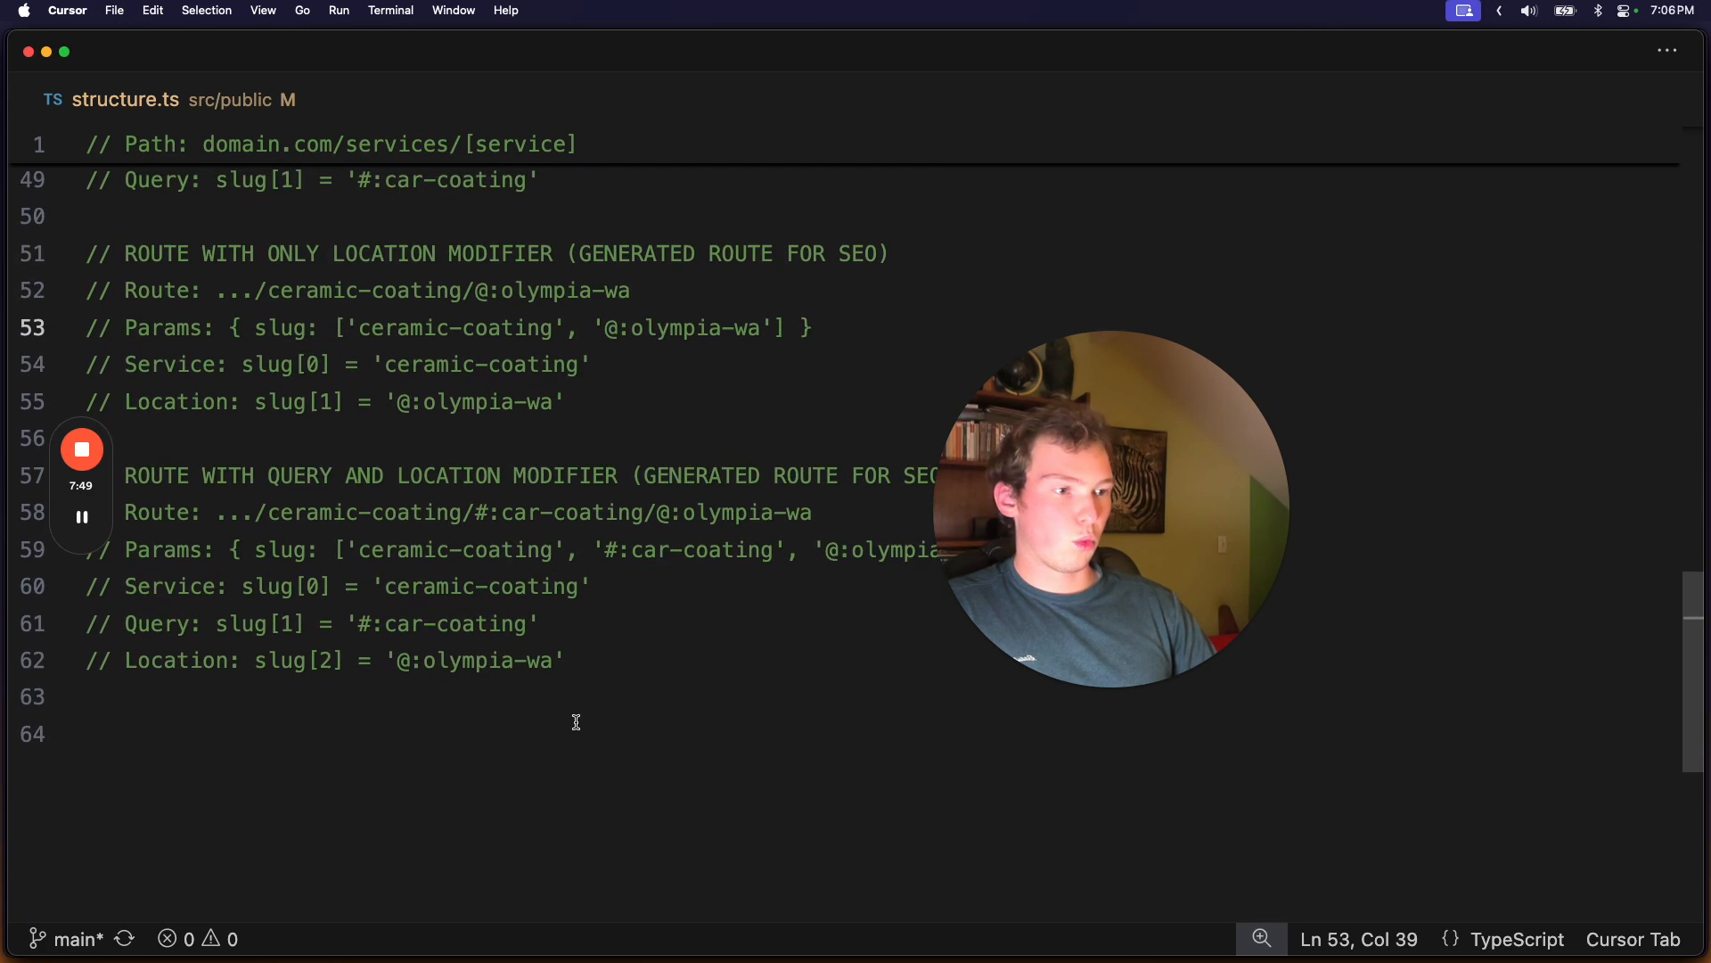
double_click(595, 613)
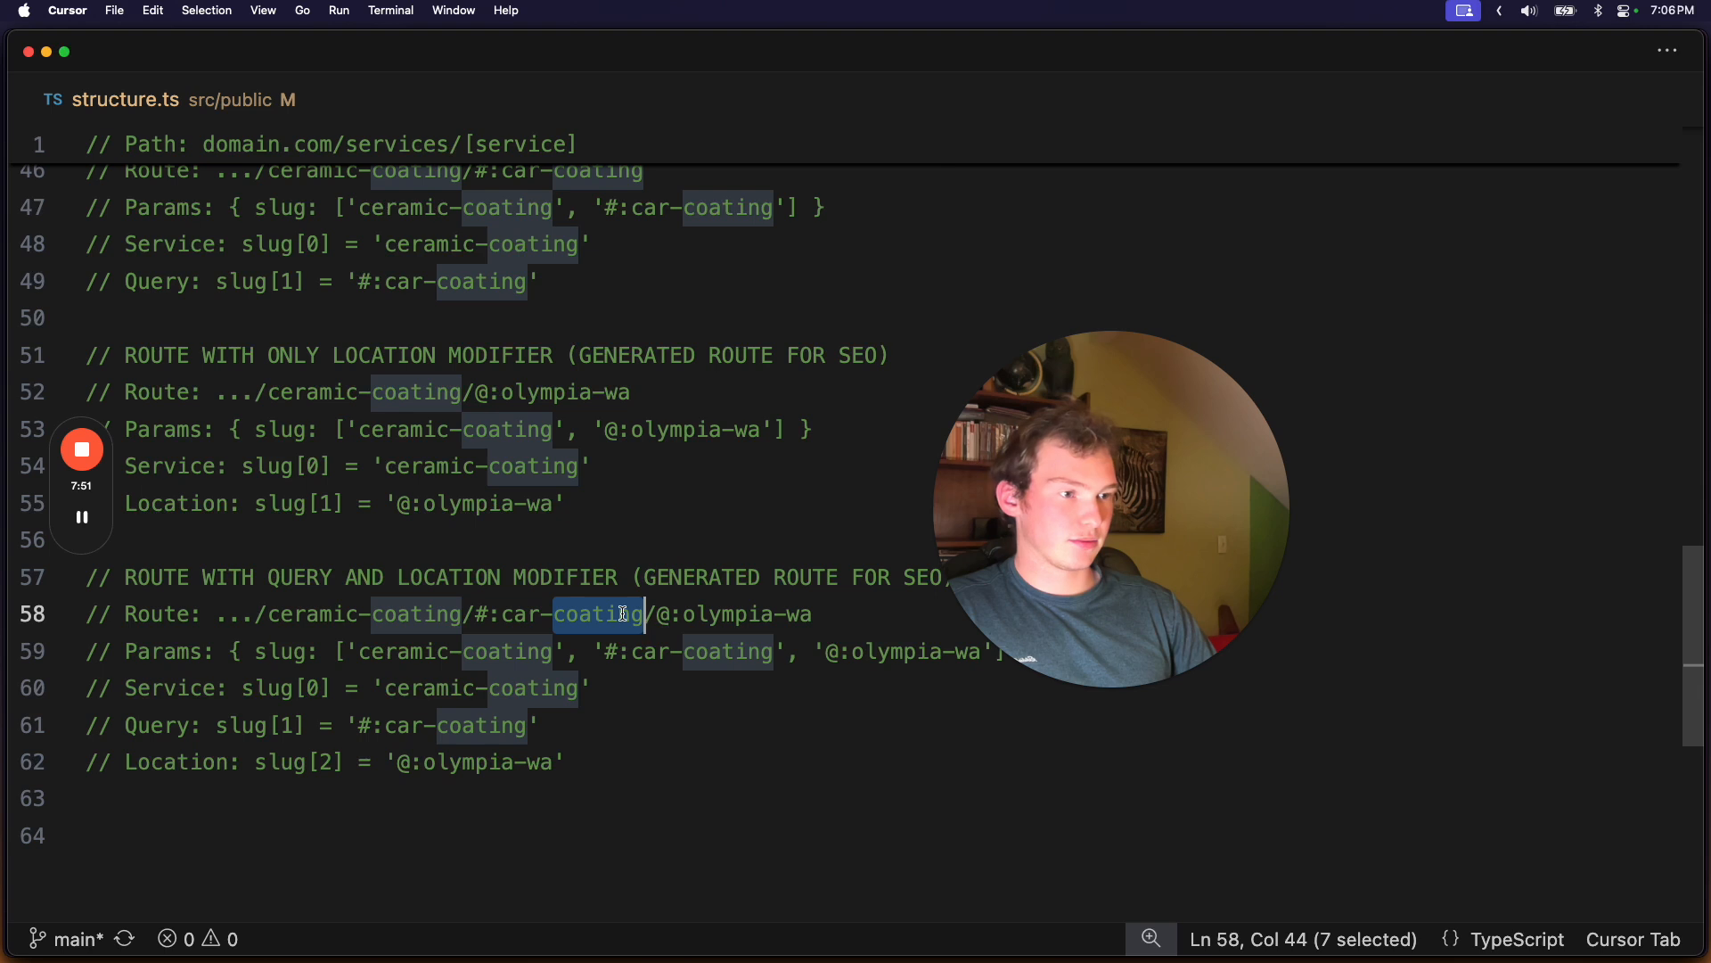
click(577, 614)
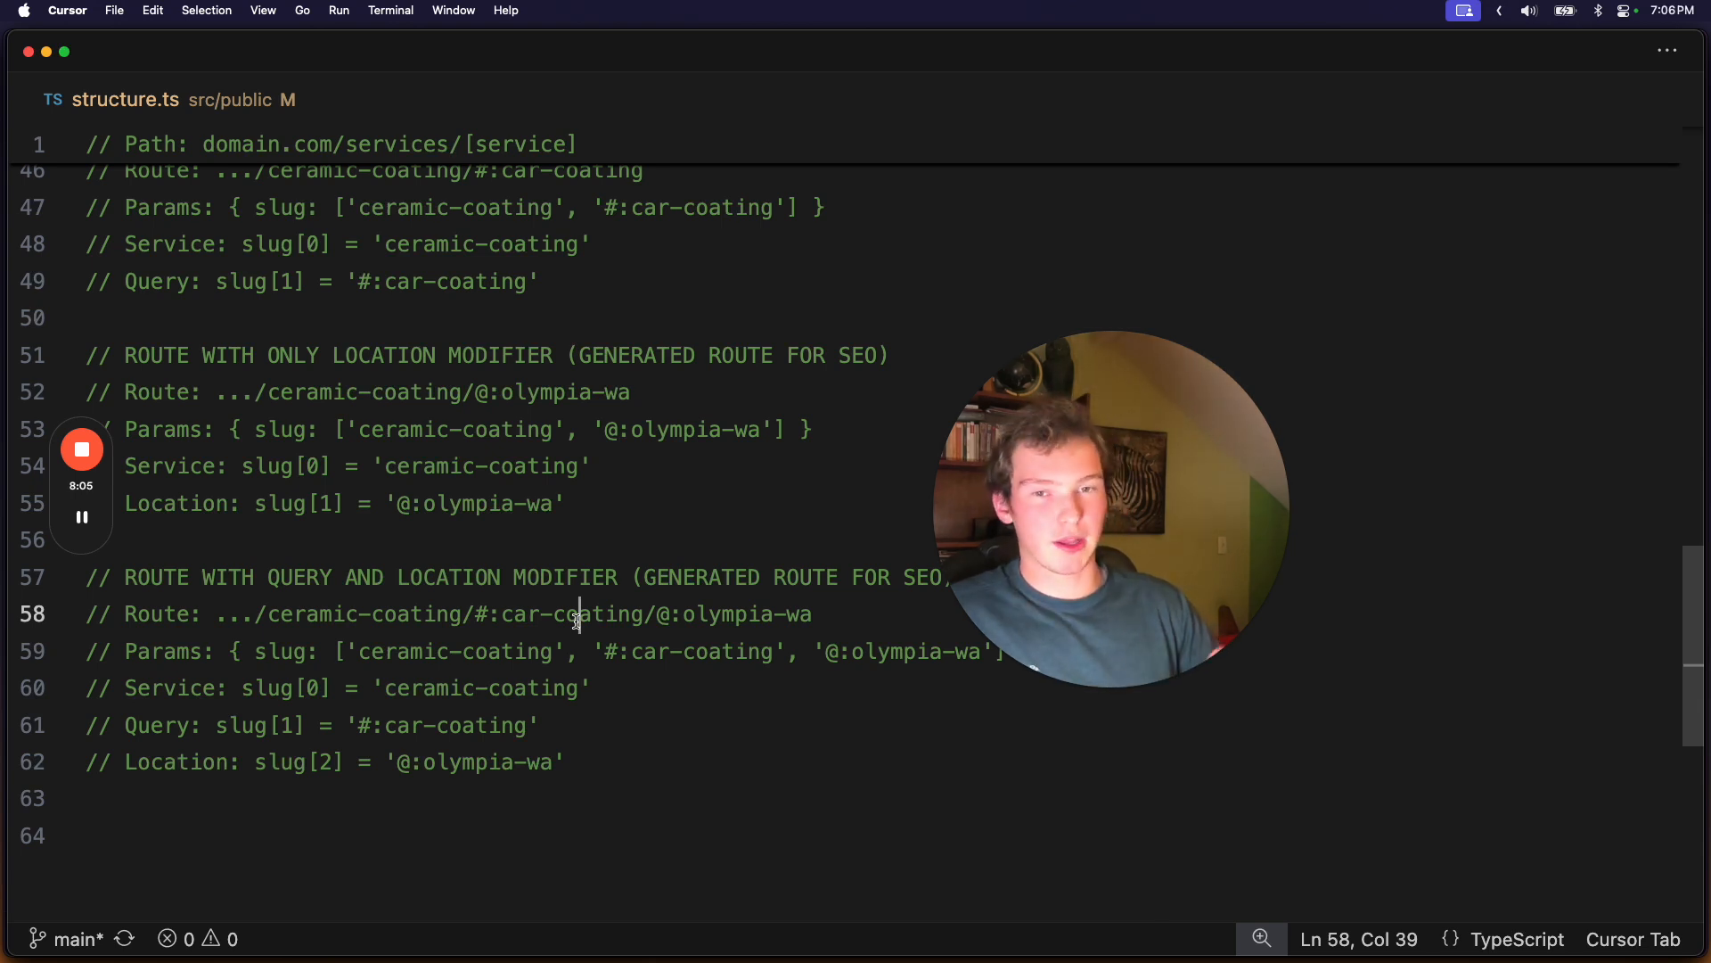
mouse_move(624, 543)
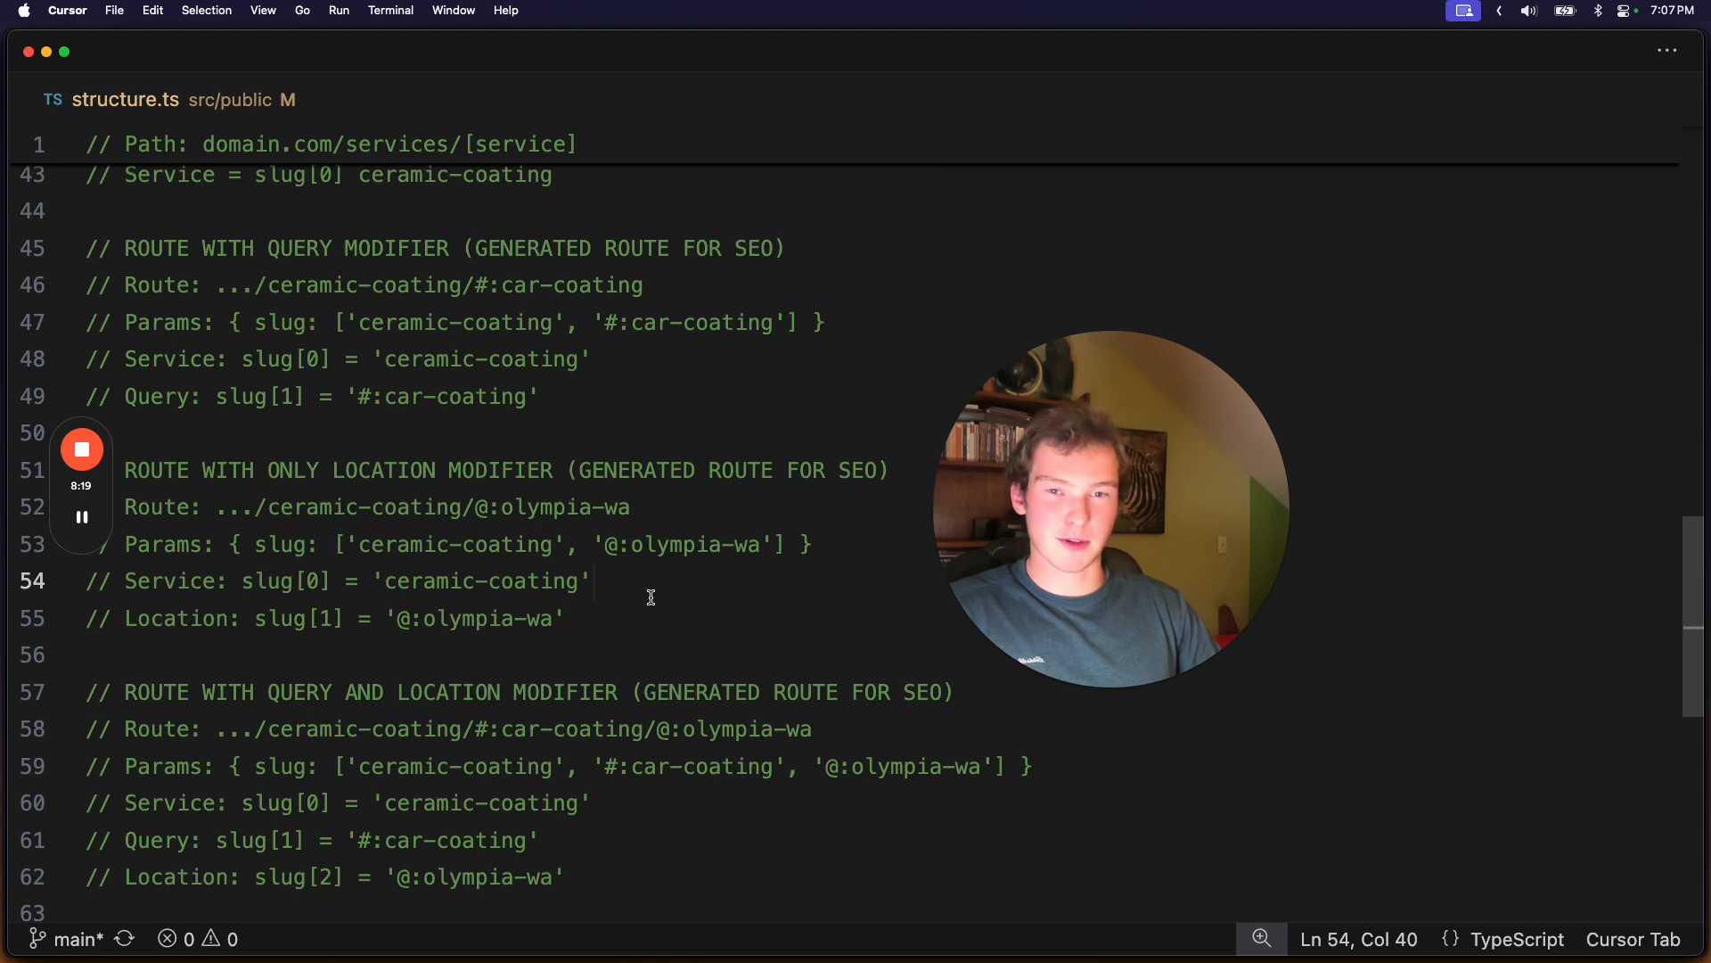
scroll(down, 3)
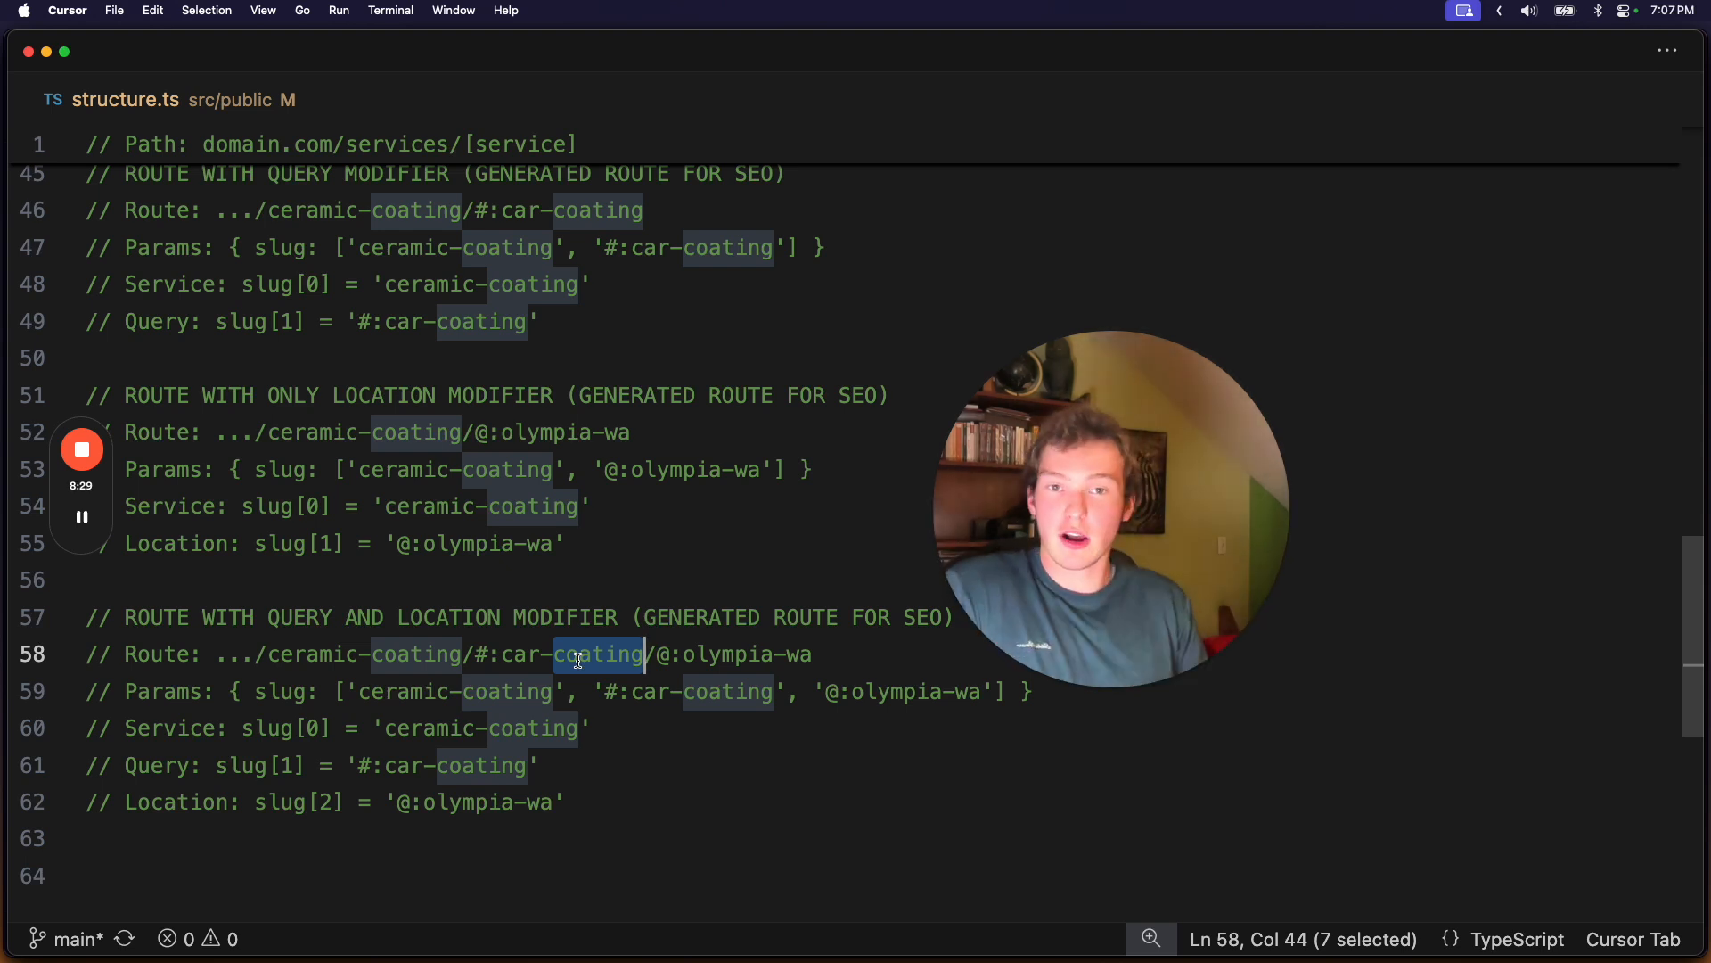
click(577, 654)
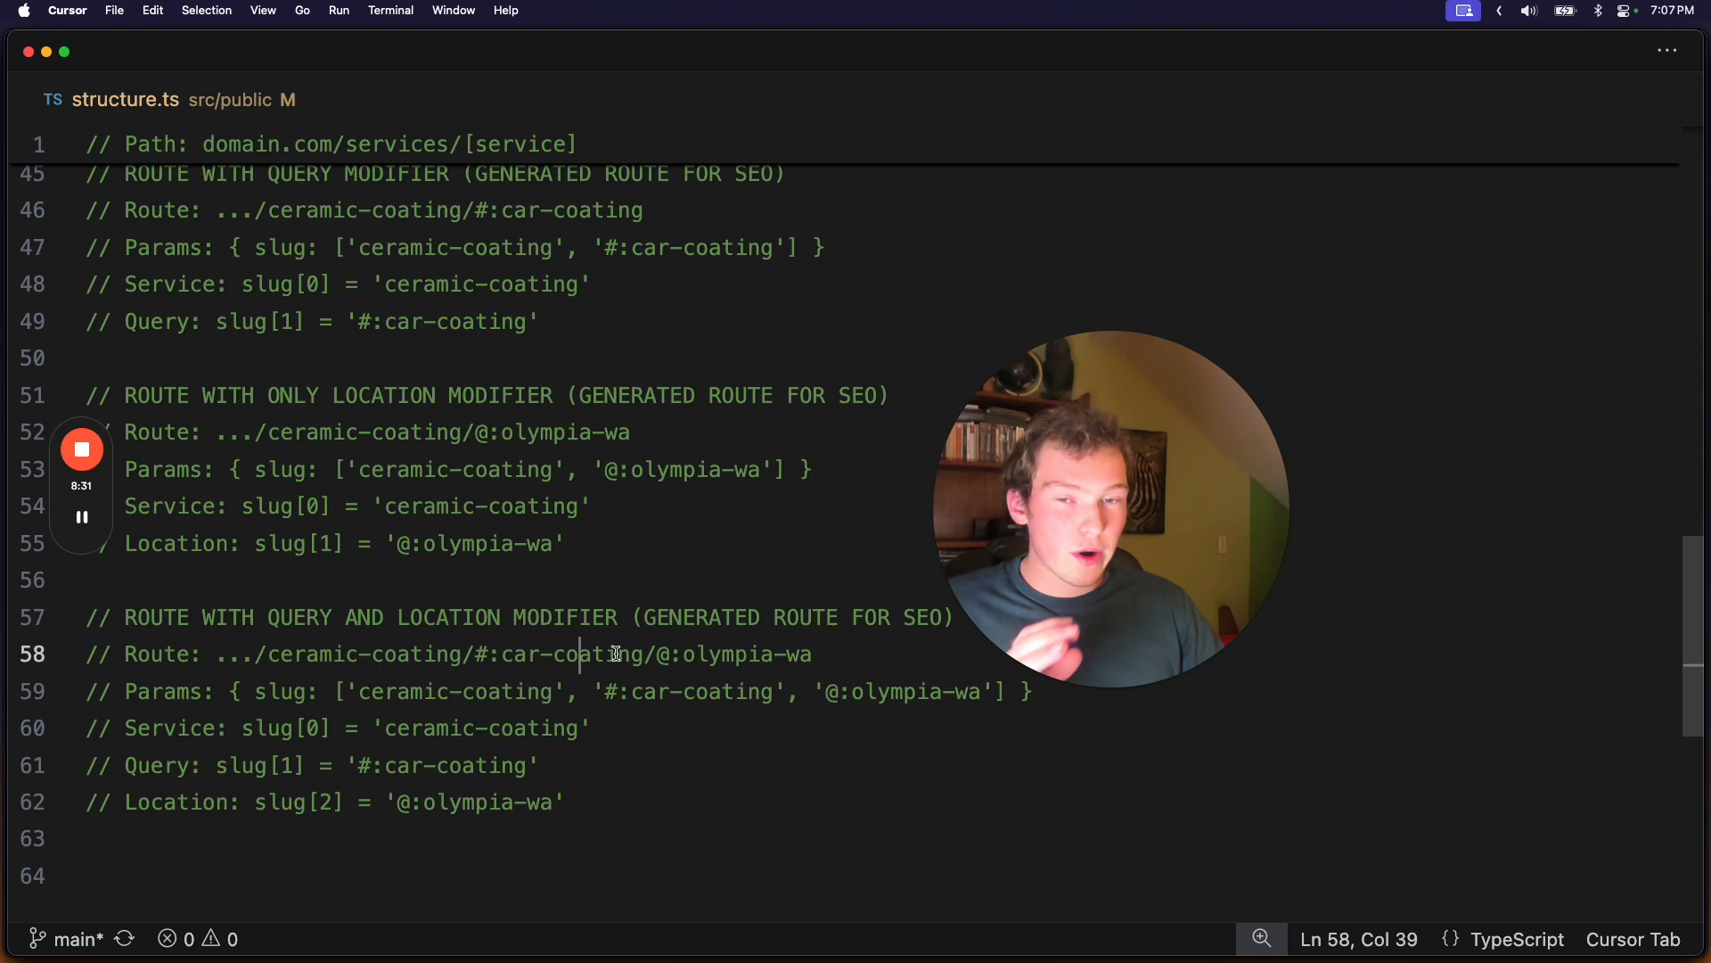
double_click(599, 655)
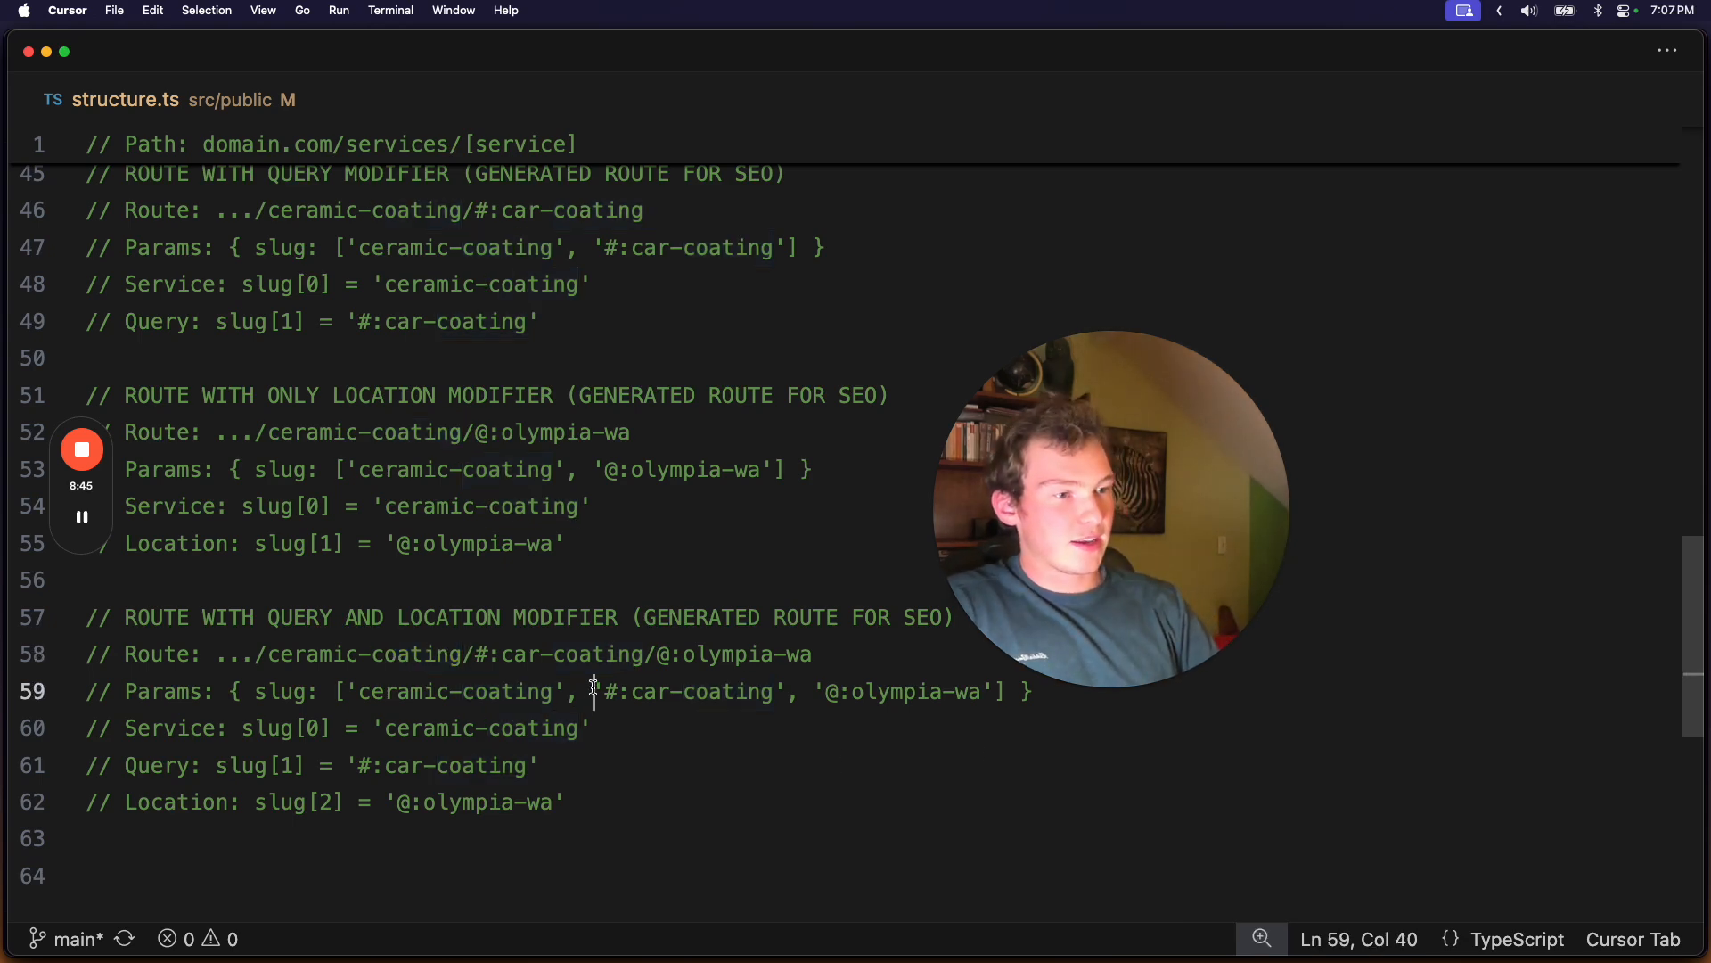
scroll(up, 3)
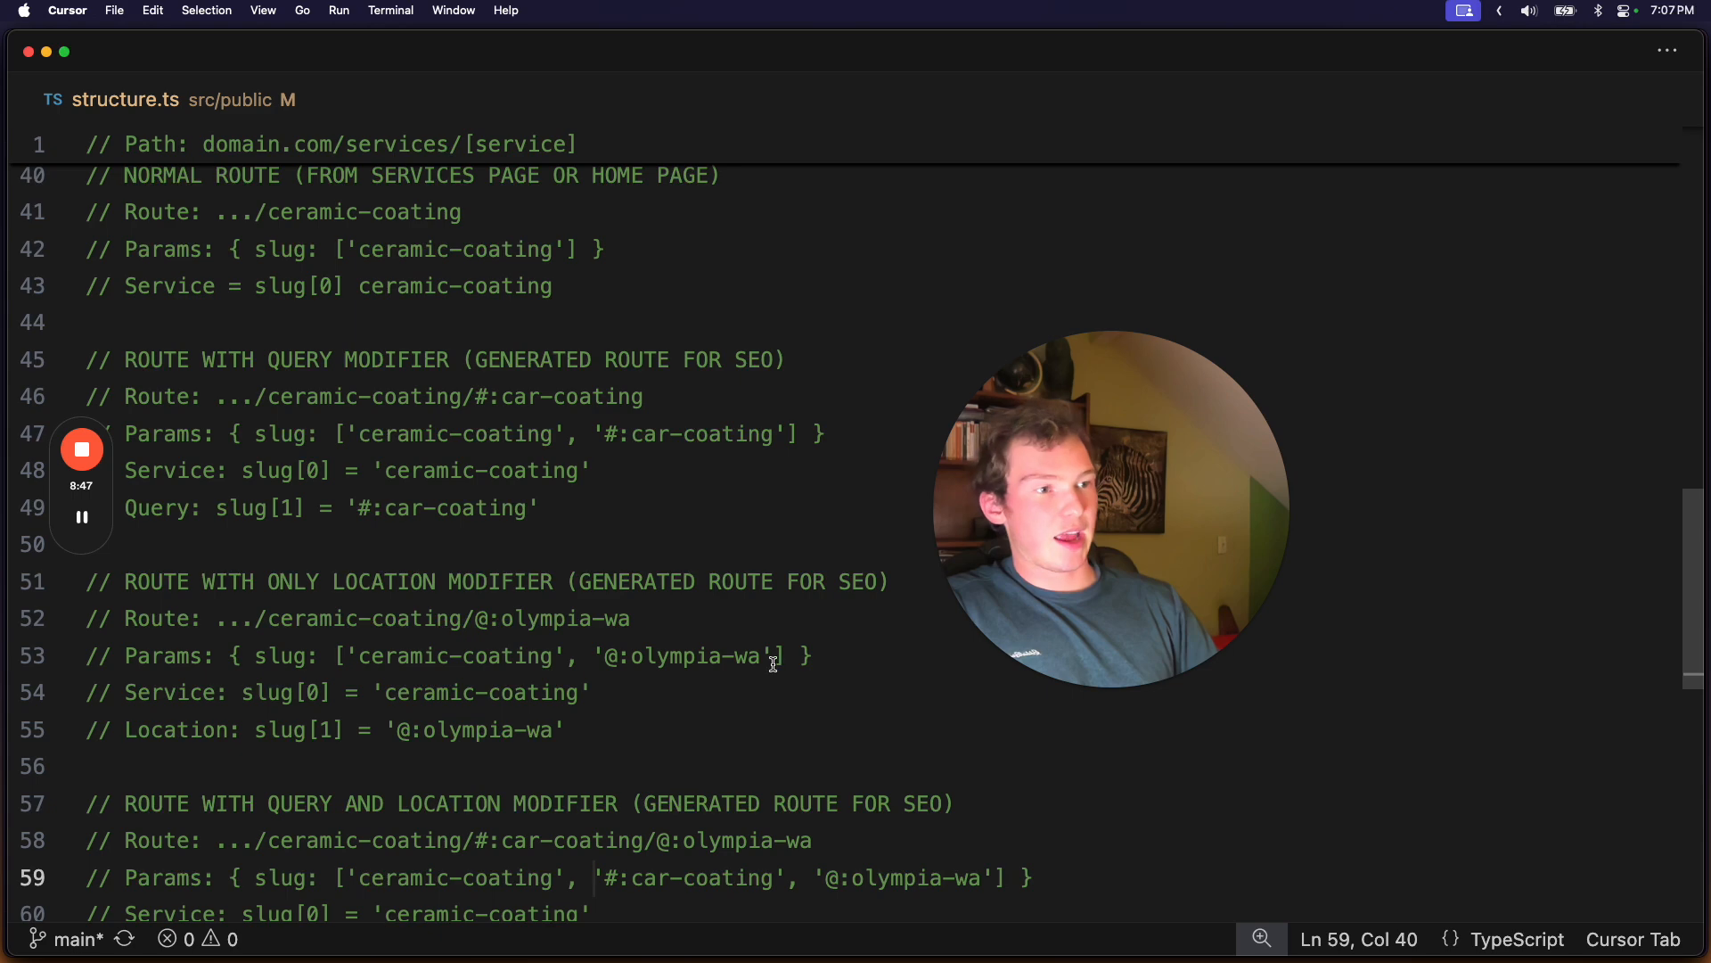
scroll(down, 3)
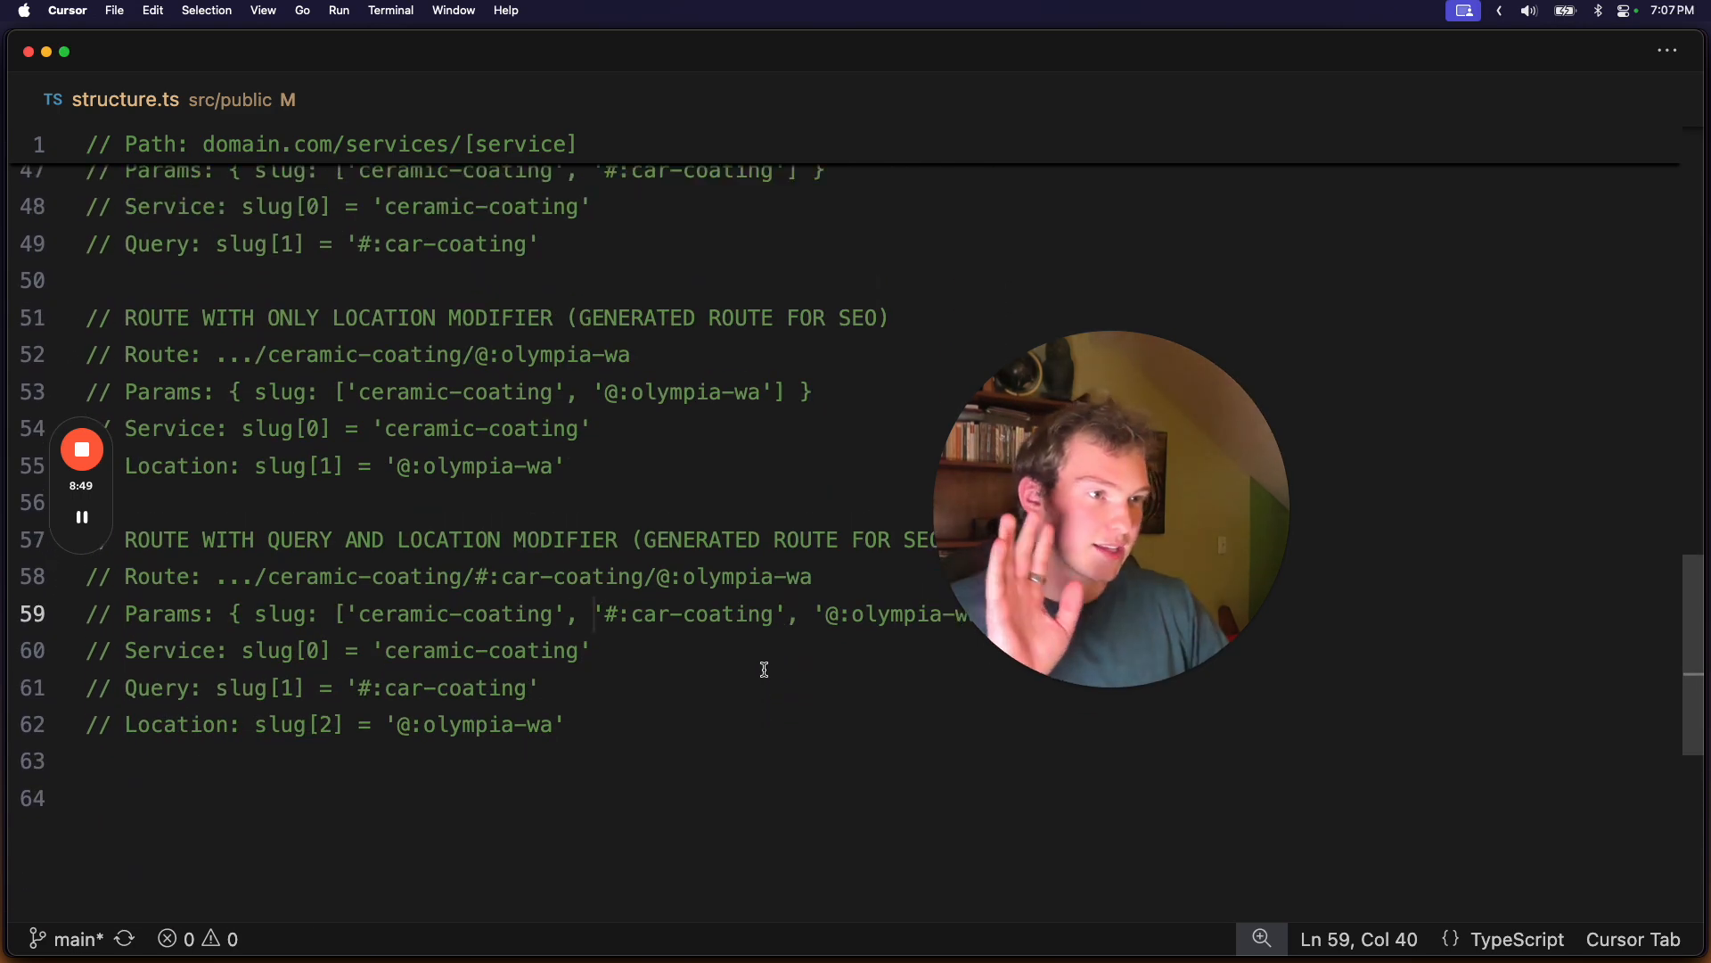
scroll(up, 3)
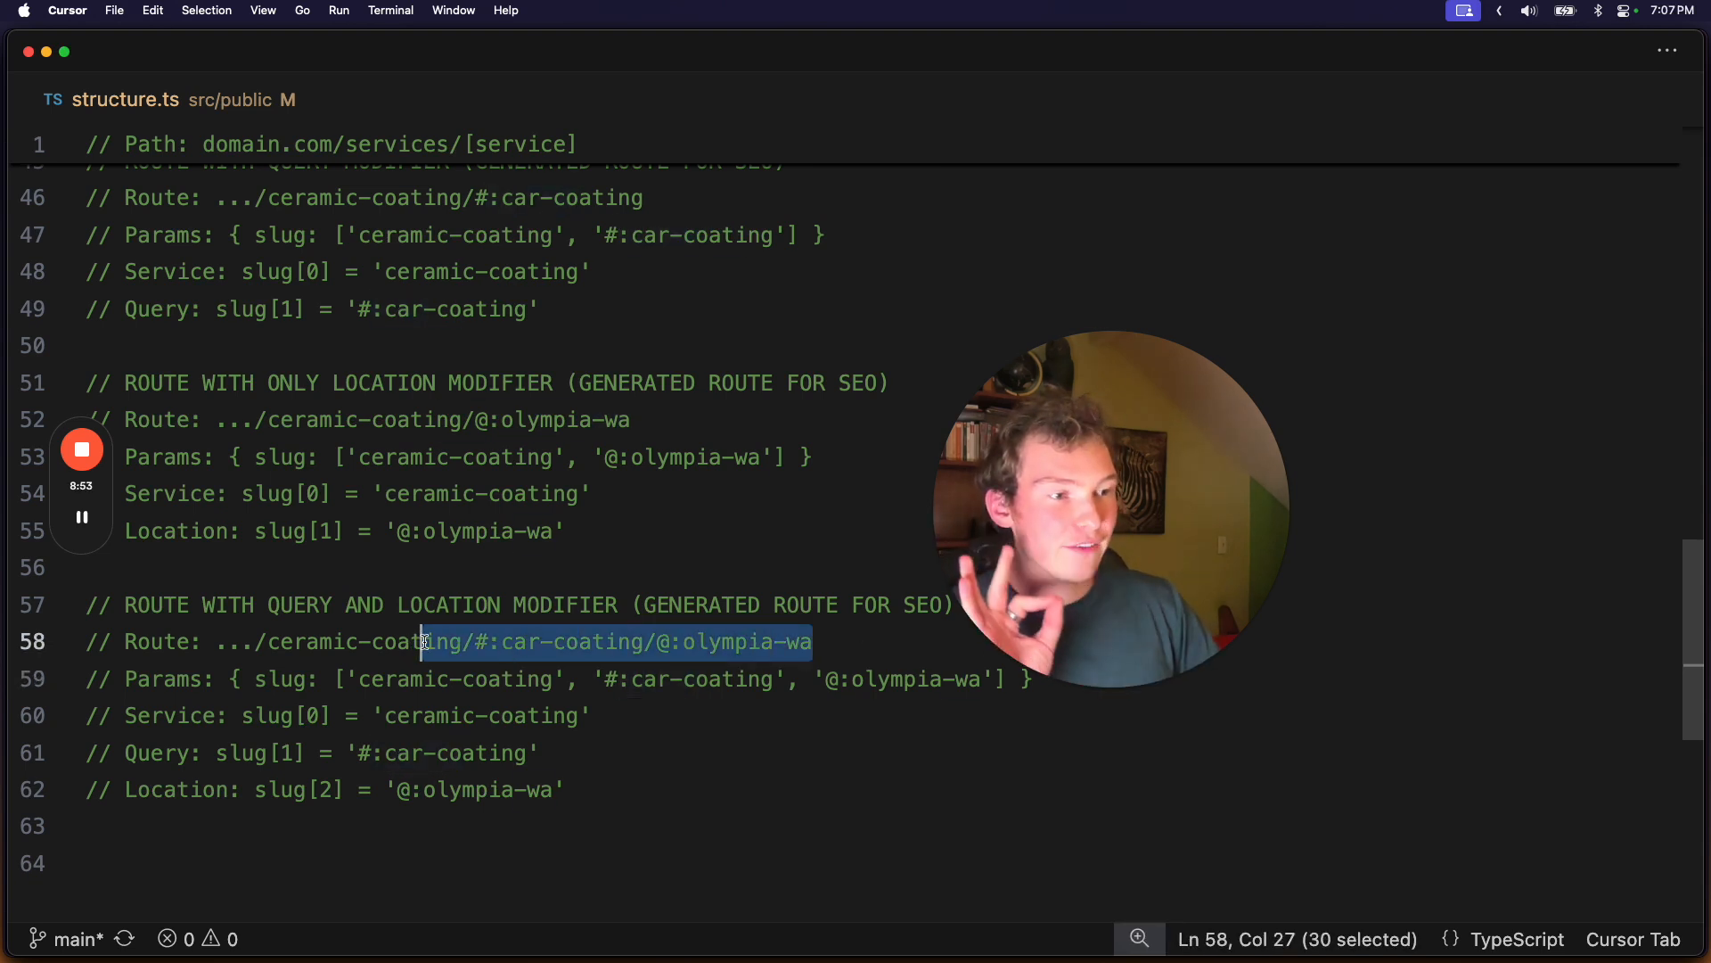
click(305, 640)
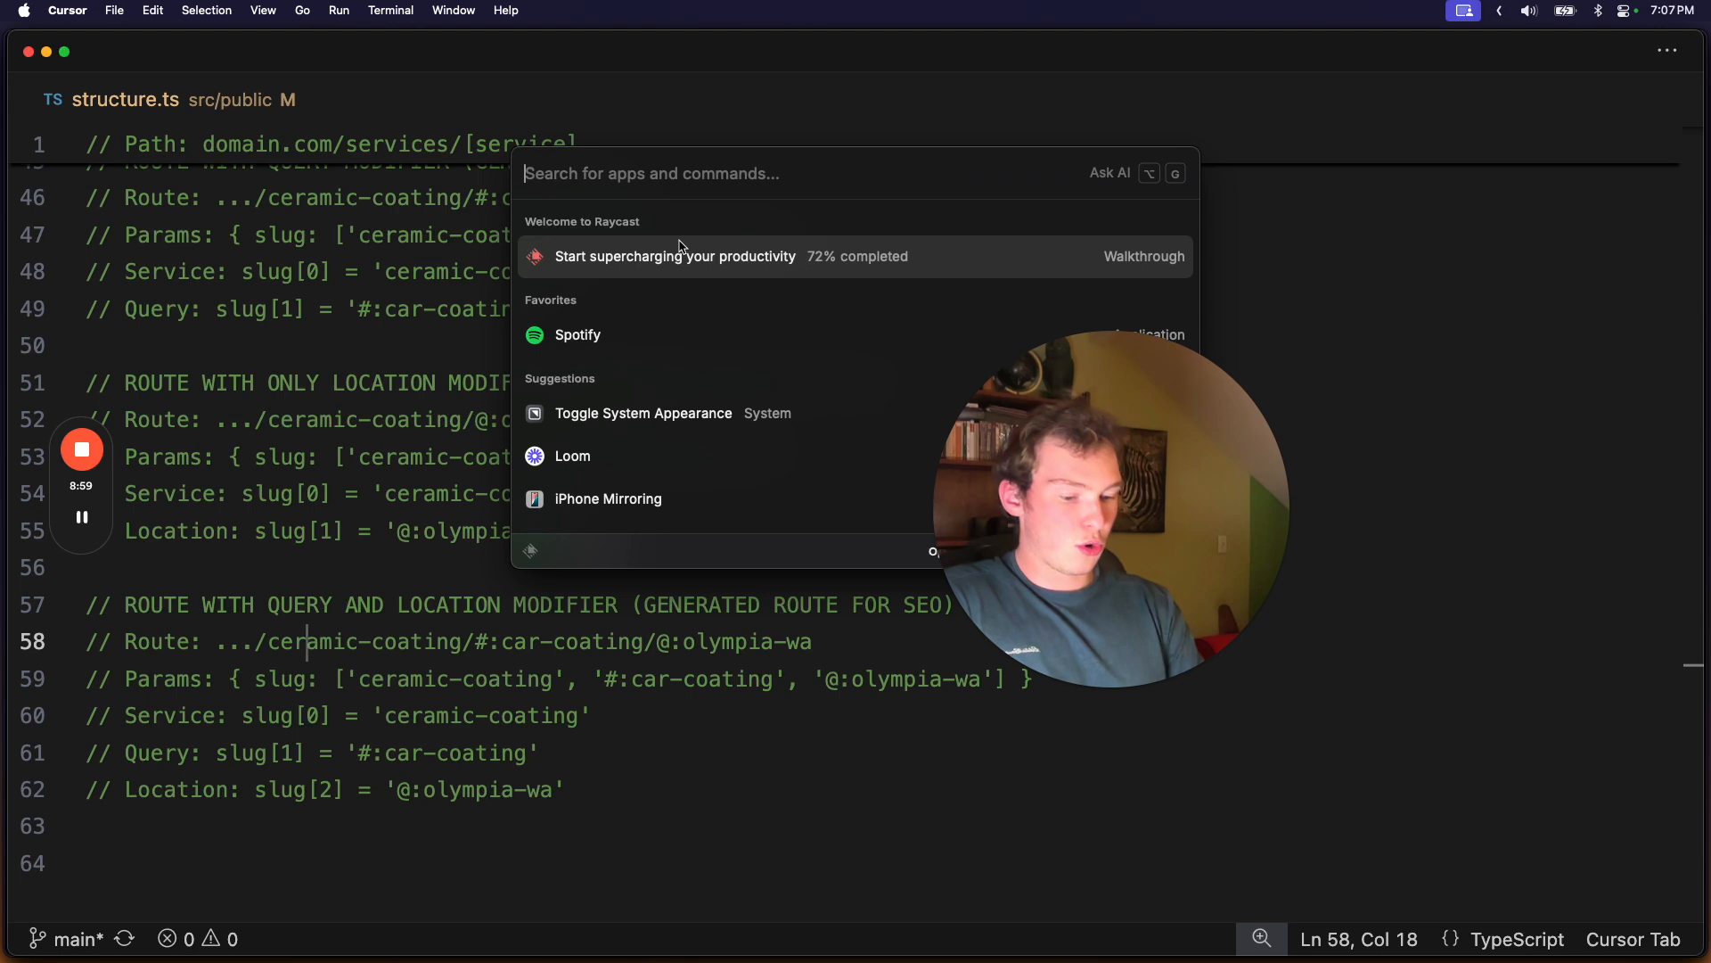
- Work out 10*5 as 50 in Raycast's calculator
text(10)
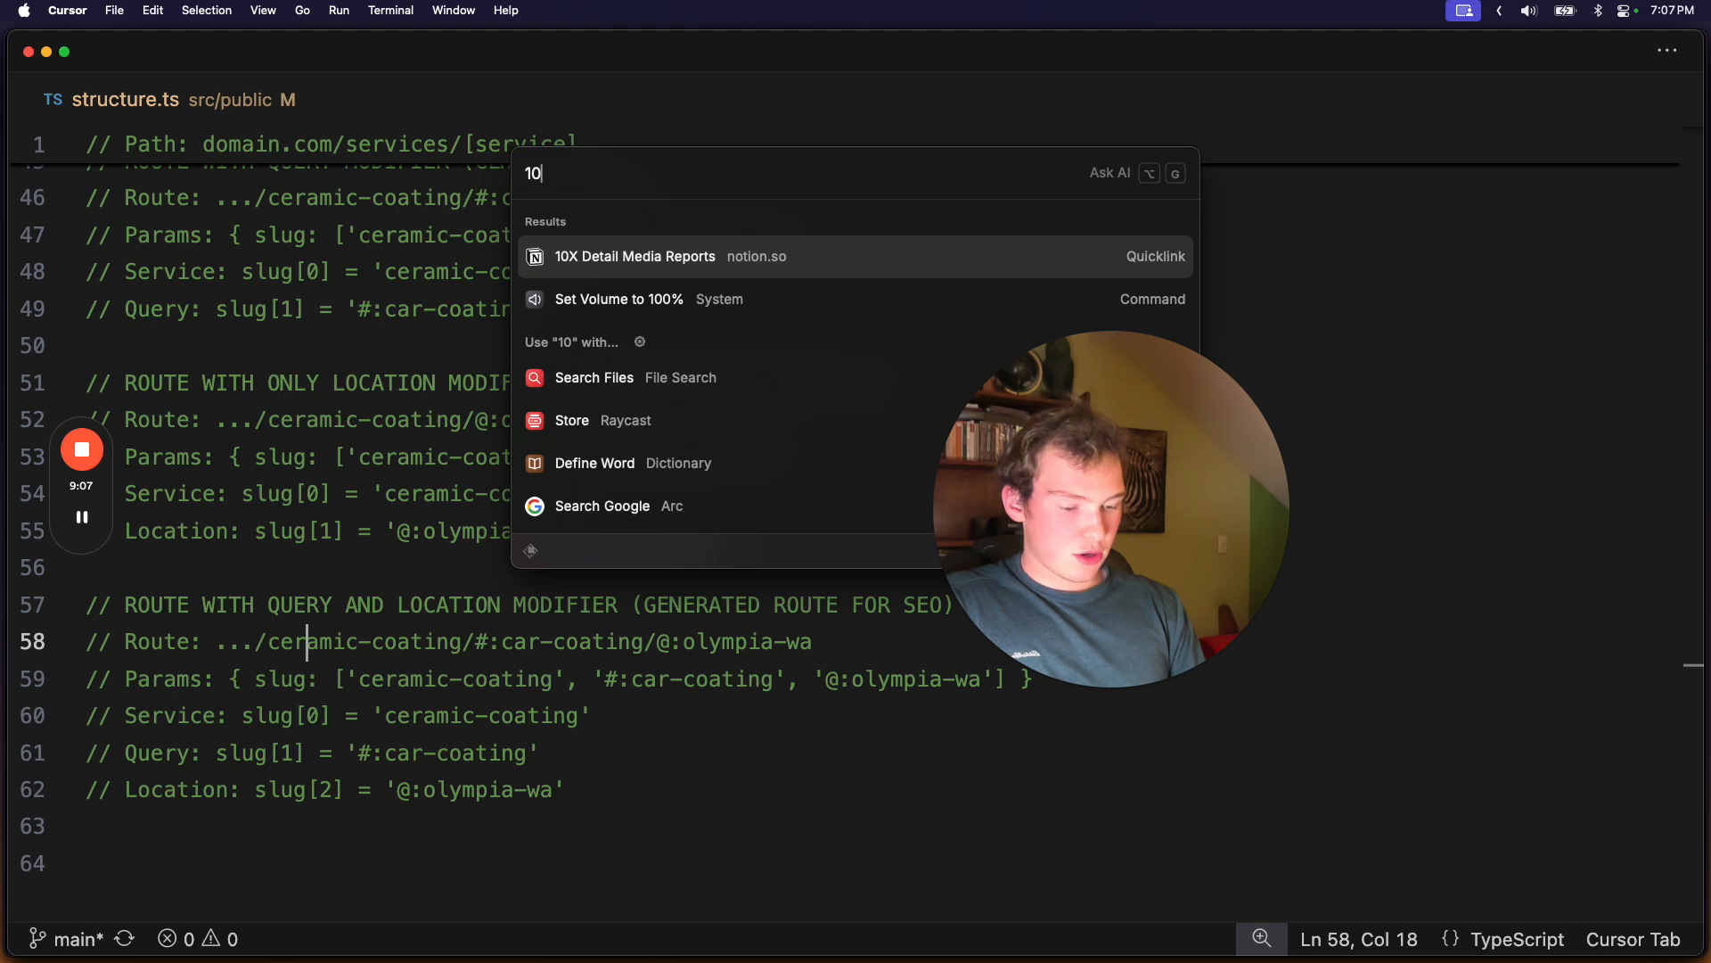
text(*)
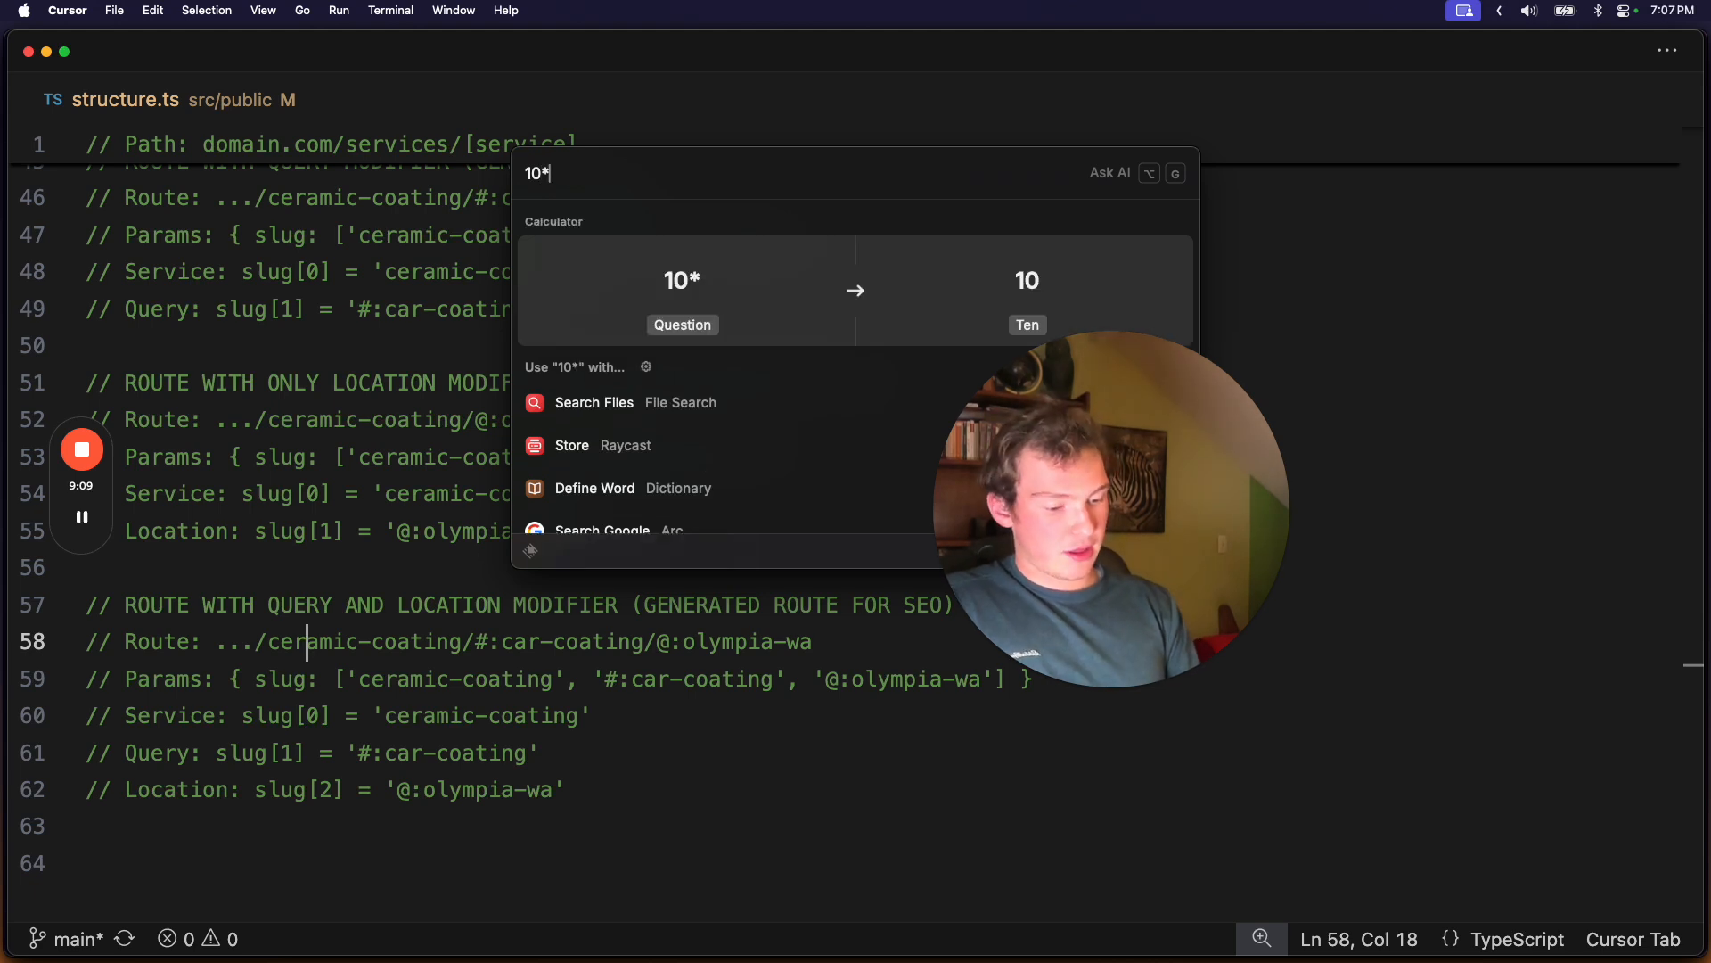
text(5)
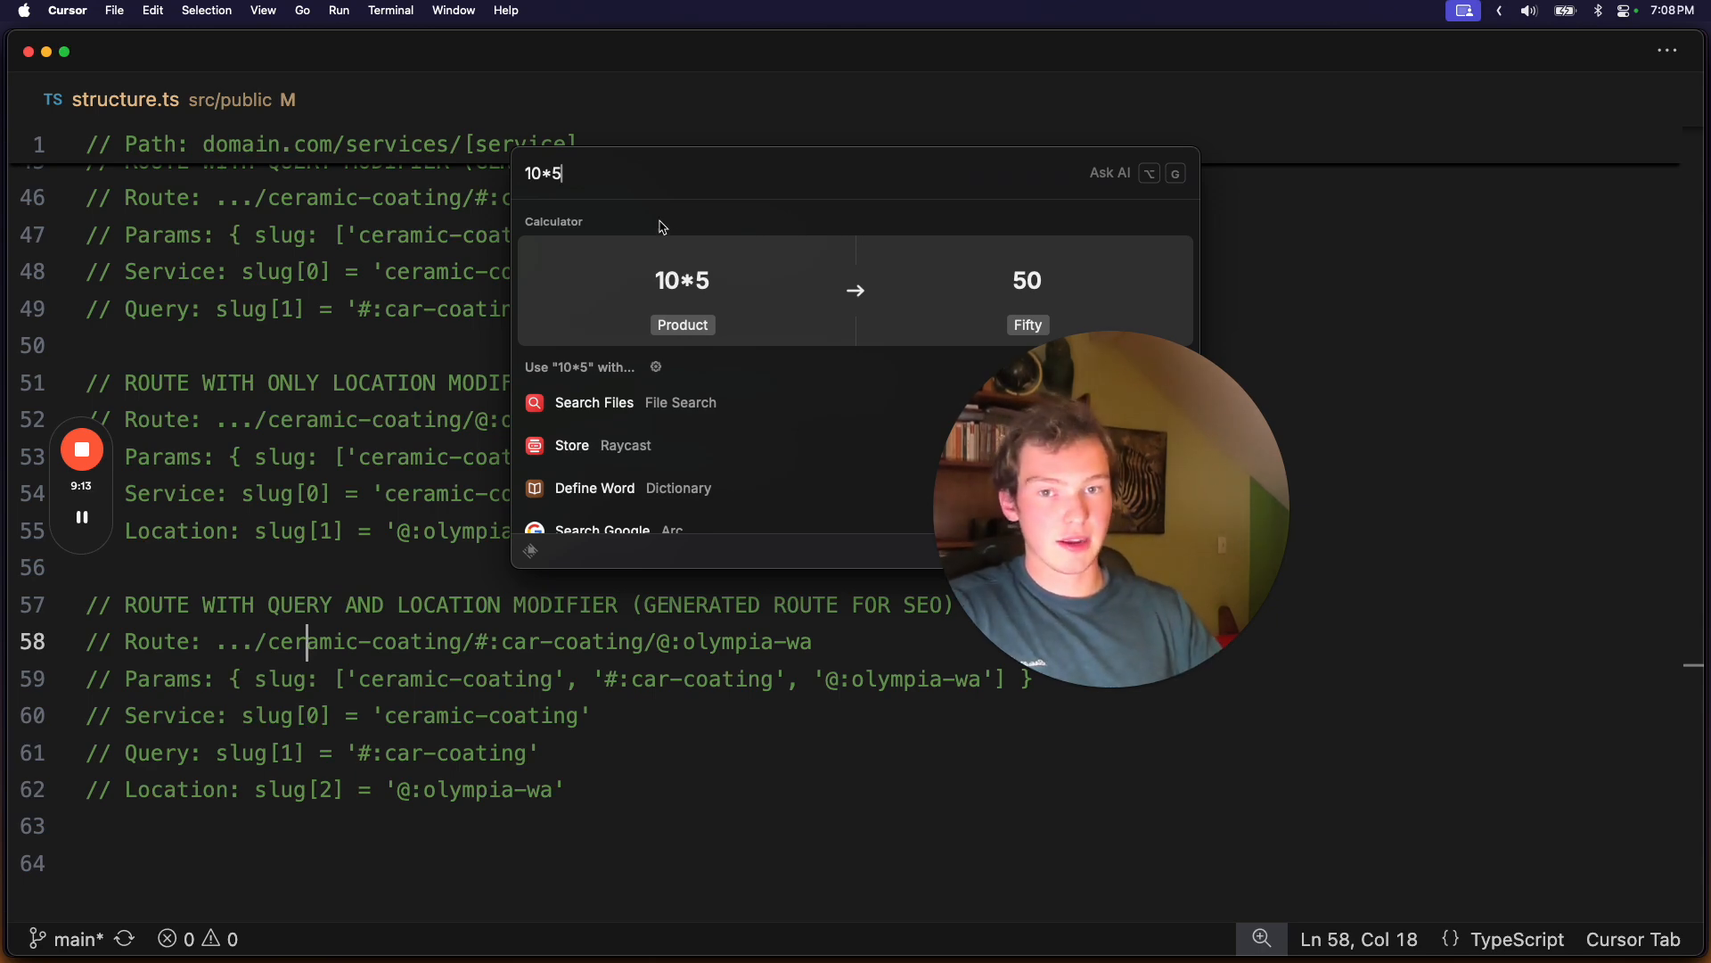
scroll(up, 3)
text(10+)
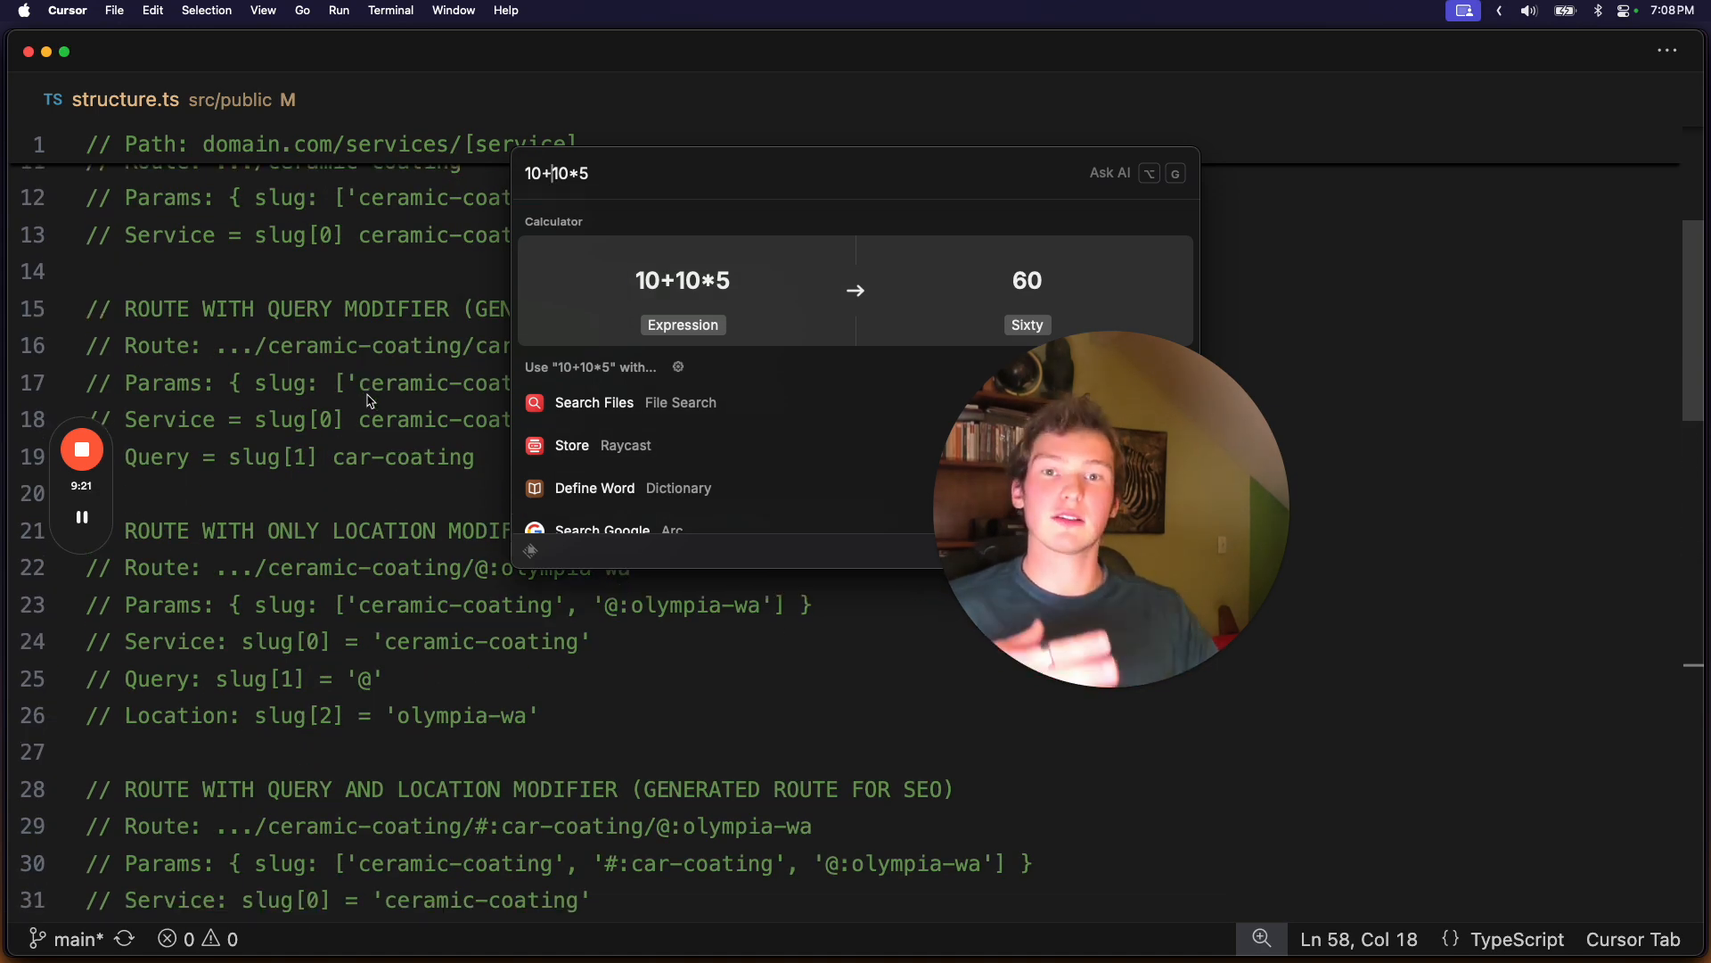
scroll(down, 3)
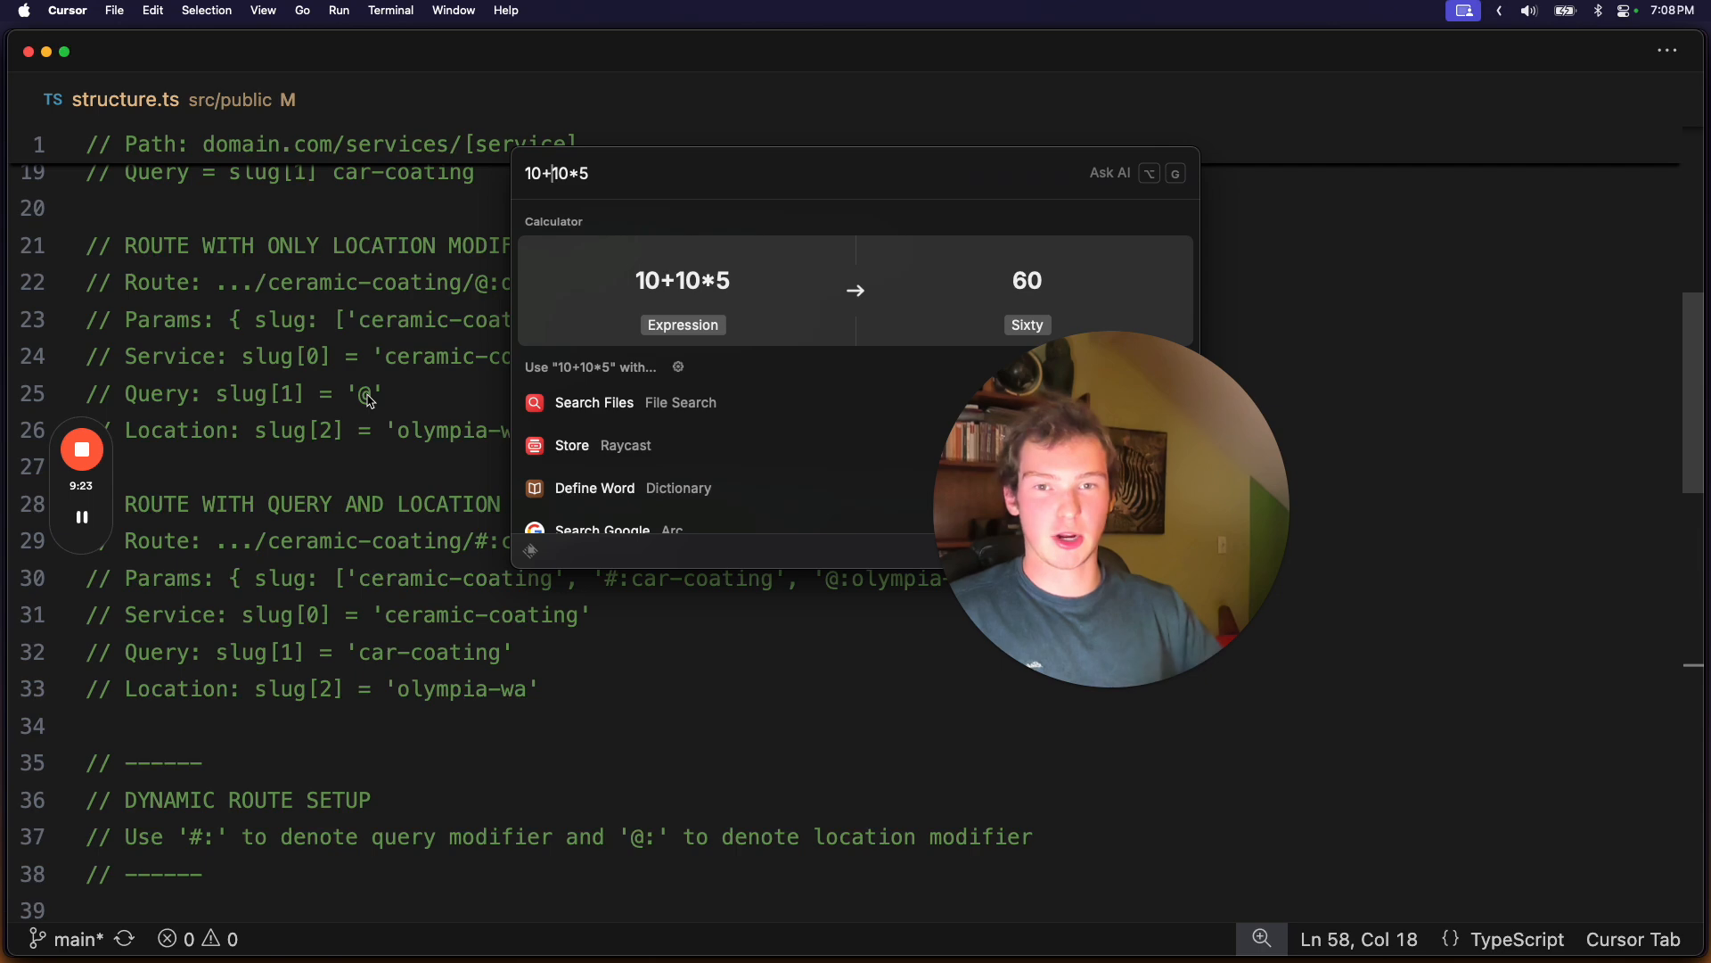
scroll(down, 3)
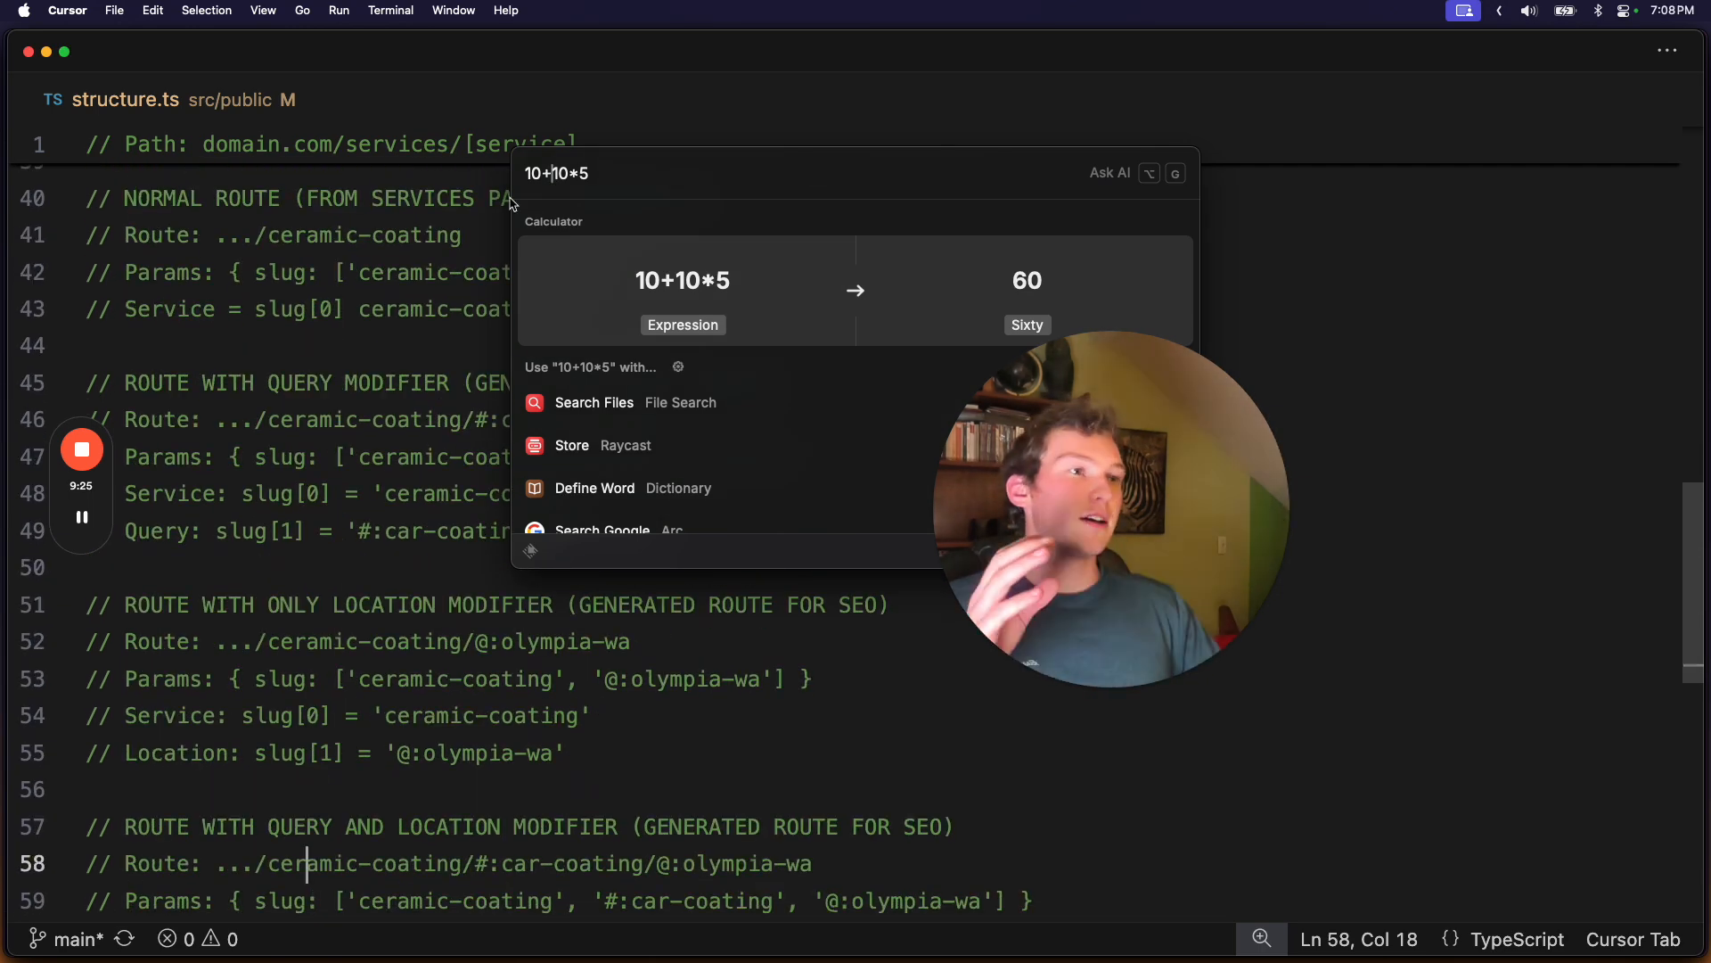
mouse_move(645, 197)
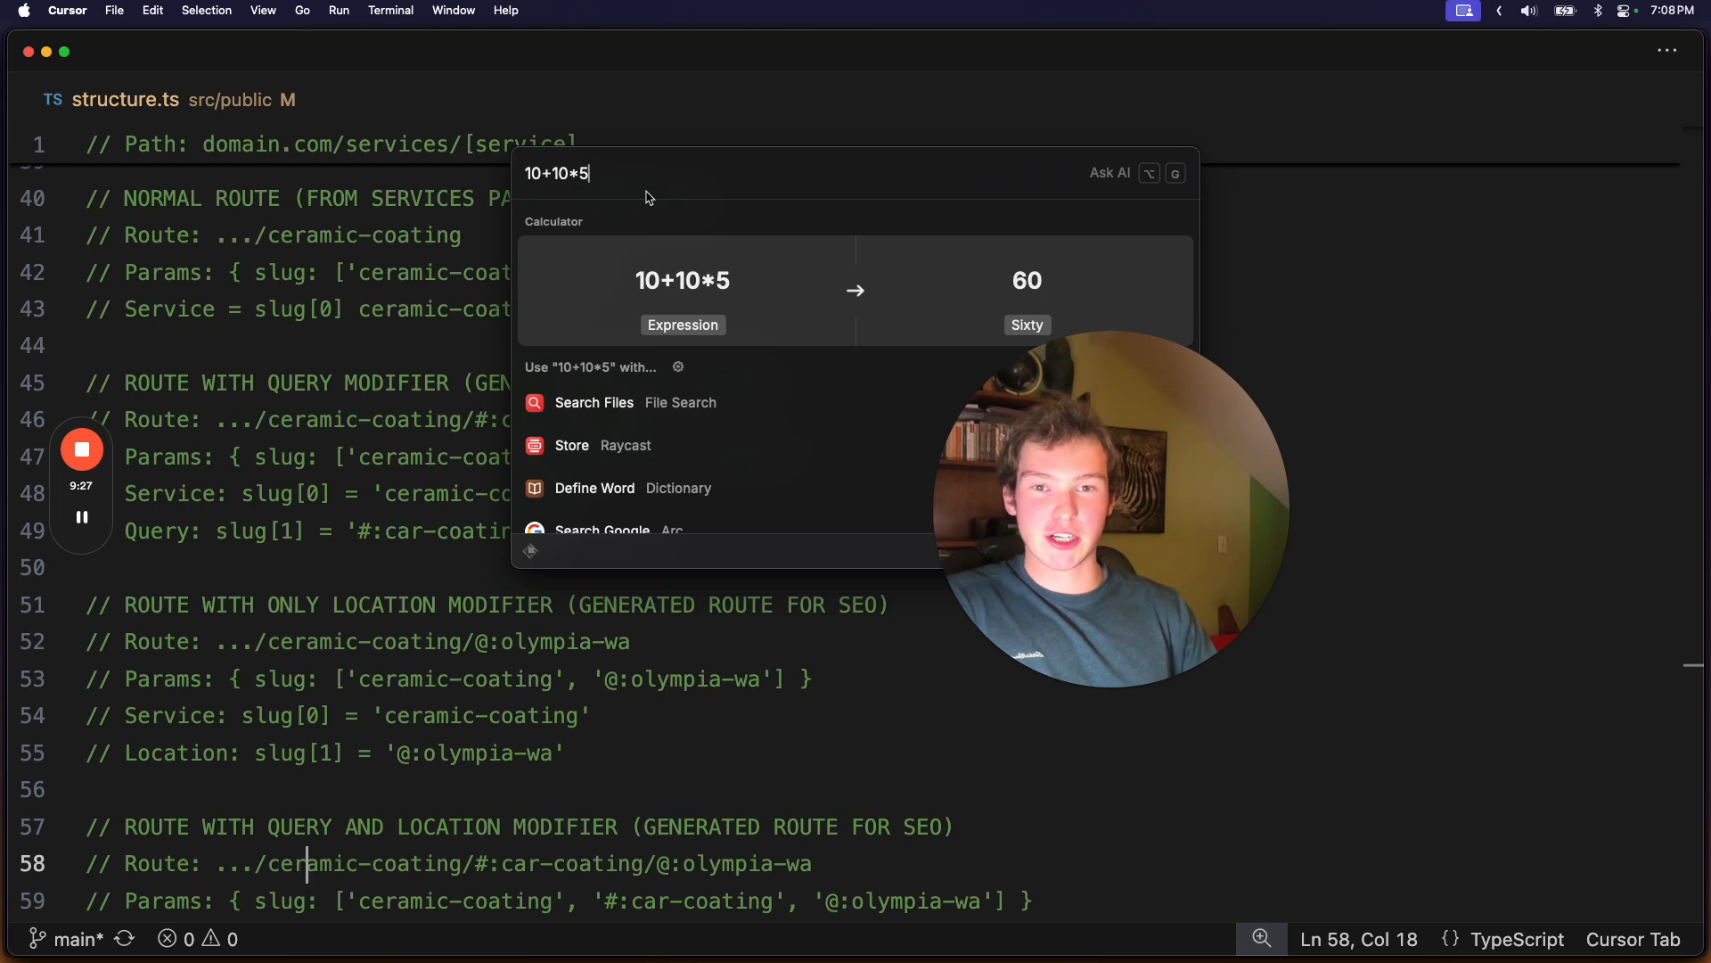
- Extend the expression to 10+10*5 and get 60
text(+)
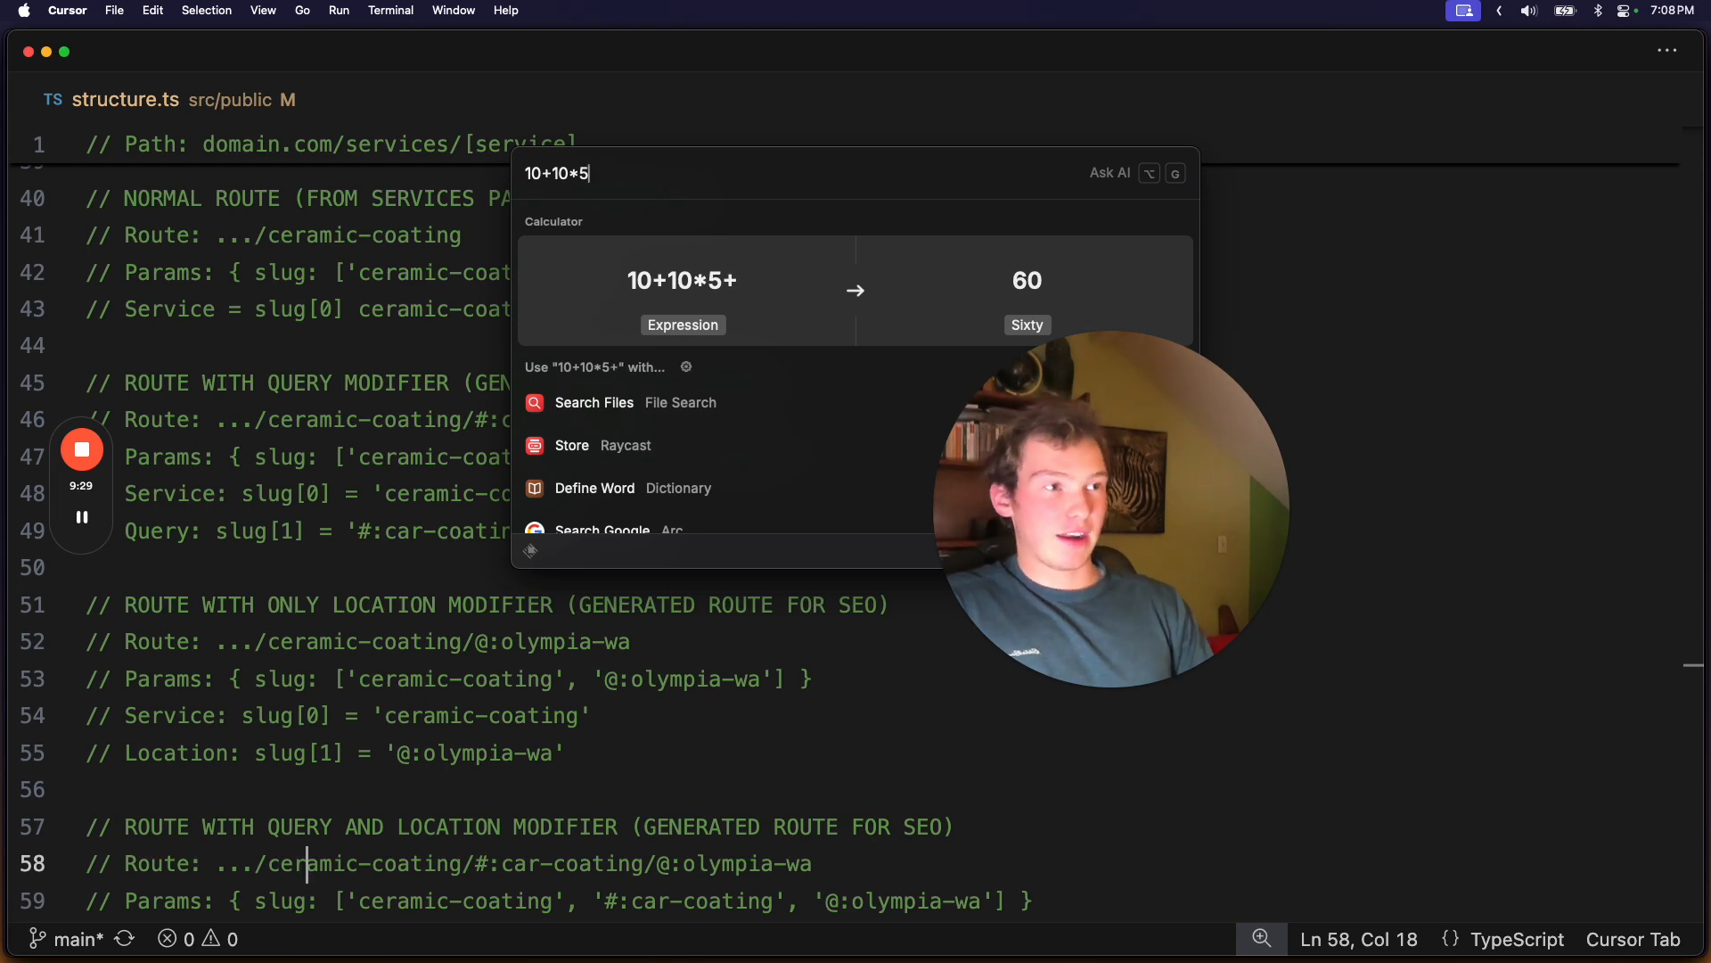
text(*)
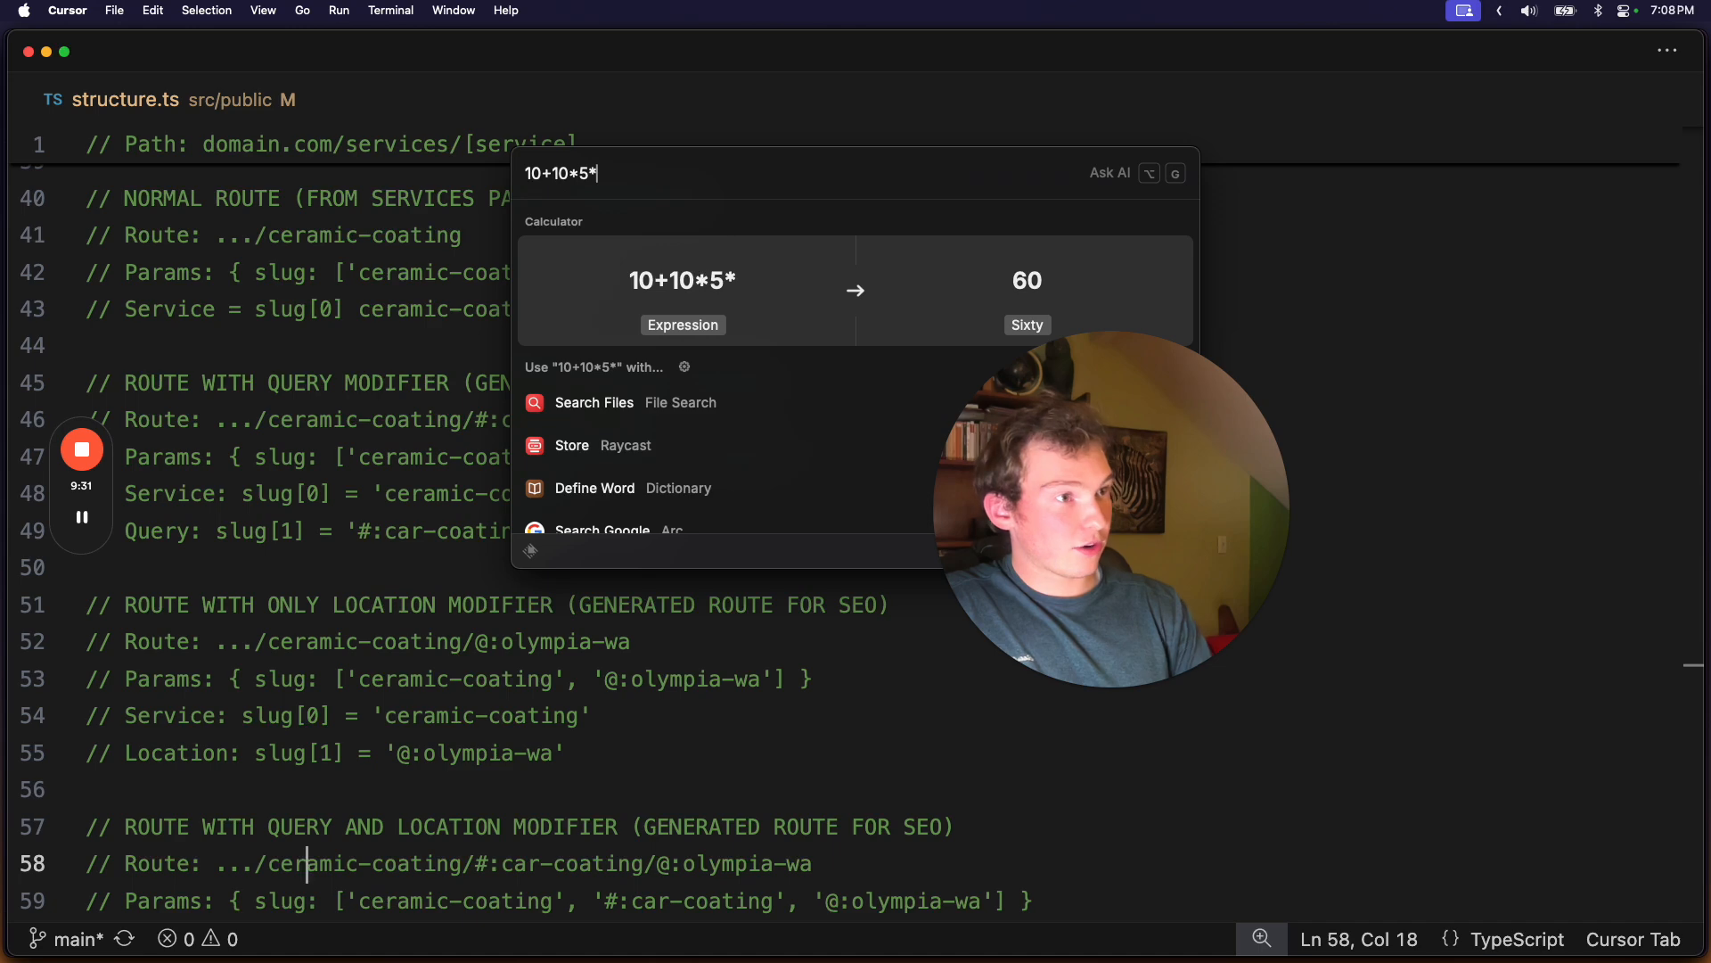
scroll(down, 3)
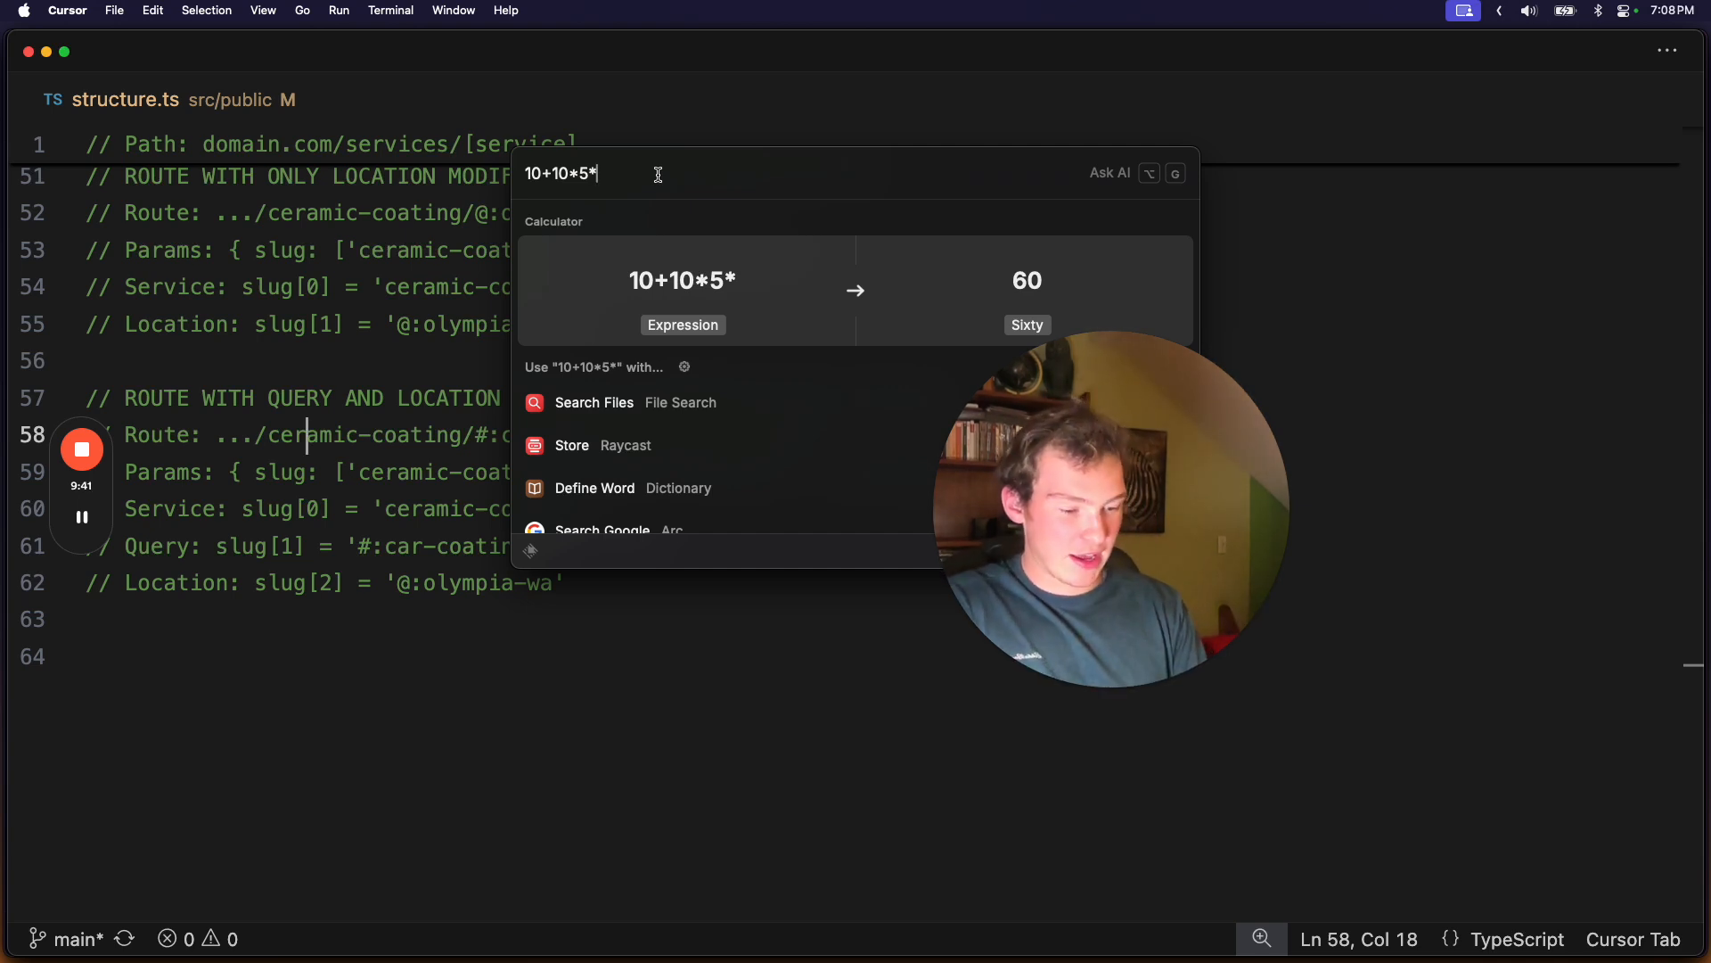
text(10)
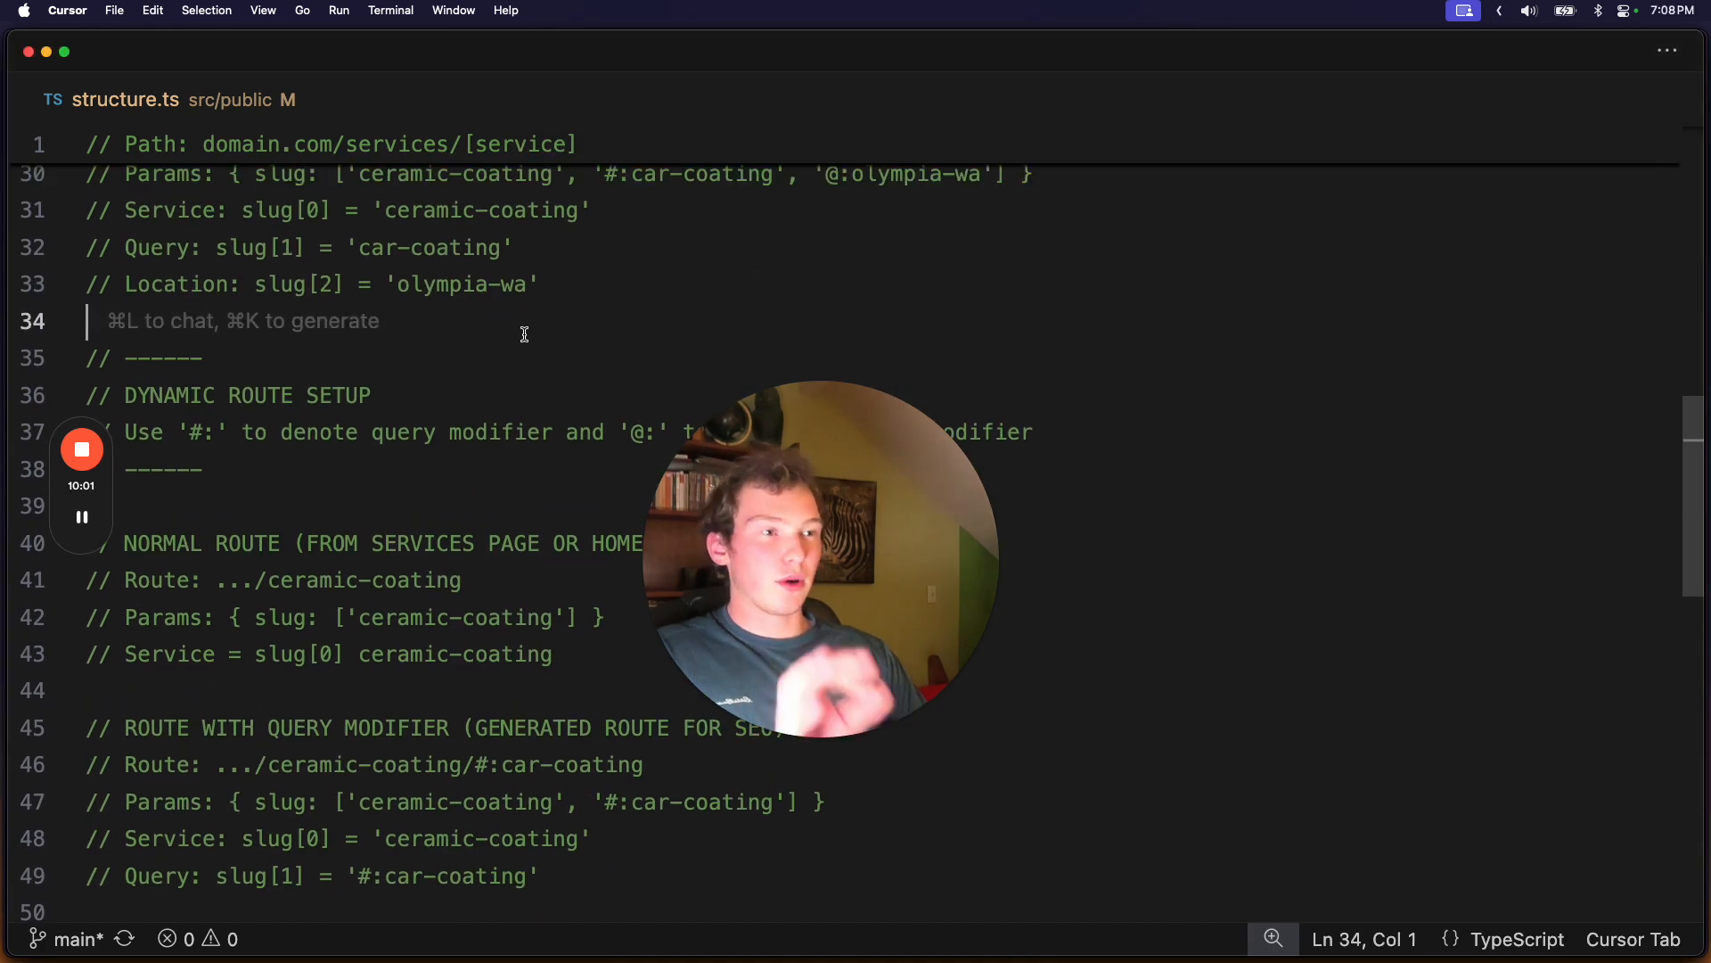
scroll(up, 3)
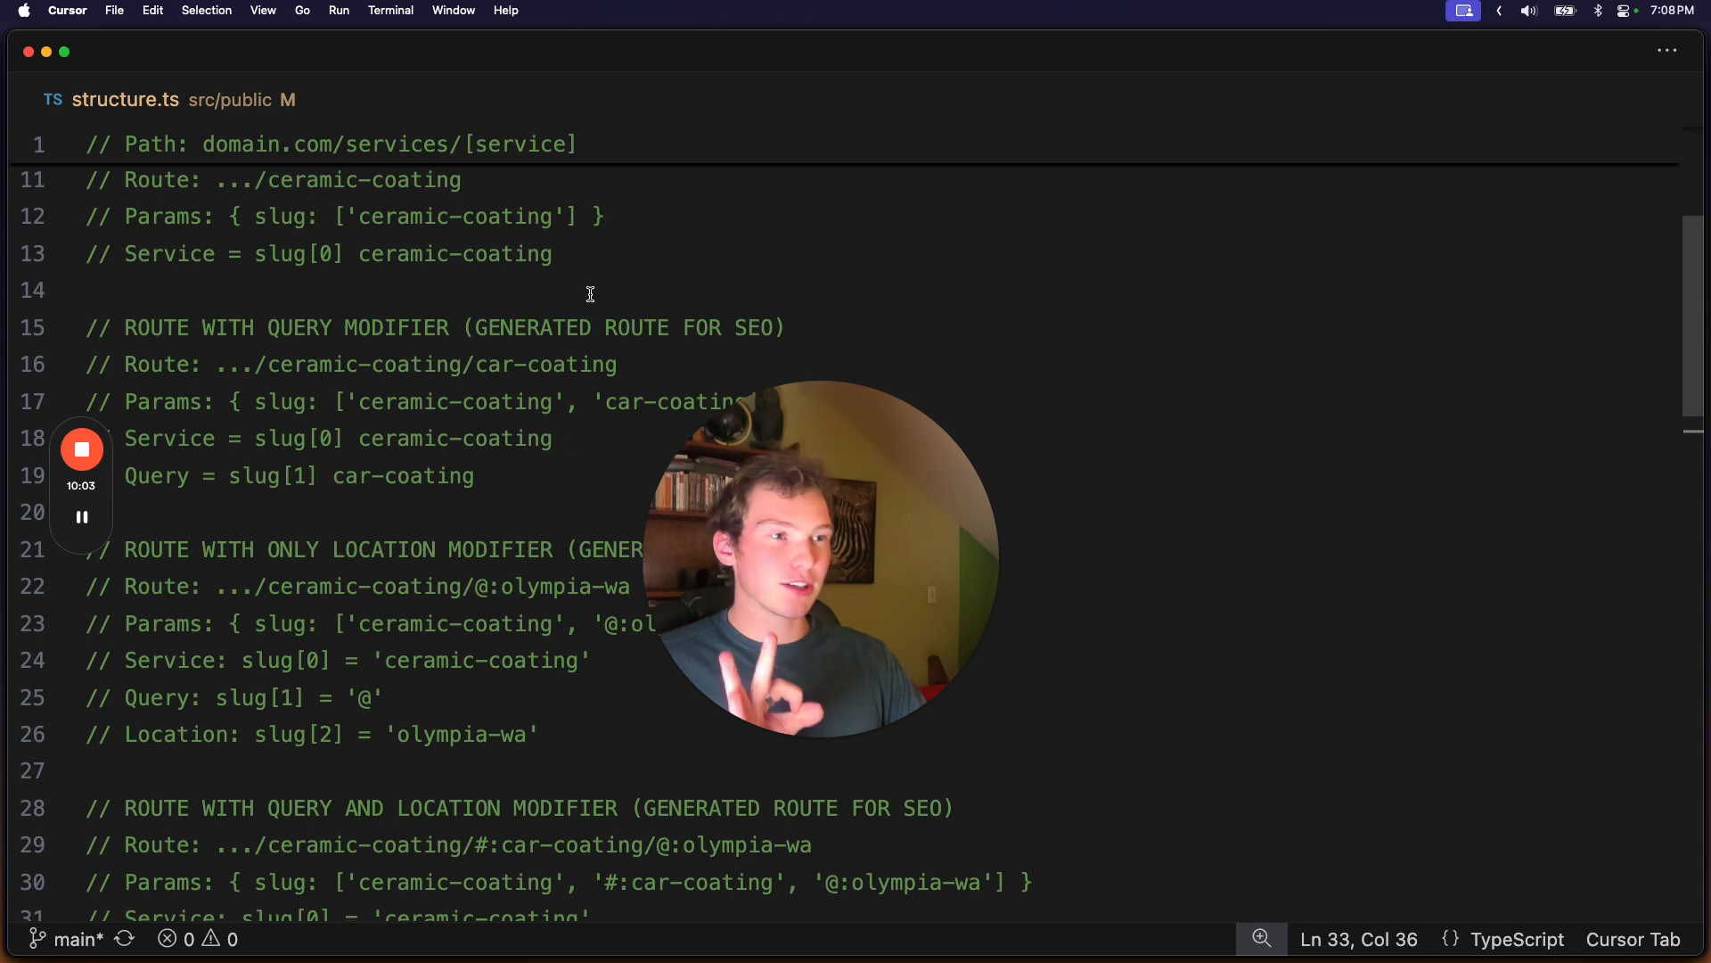
scroll(up, 3)
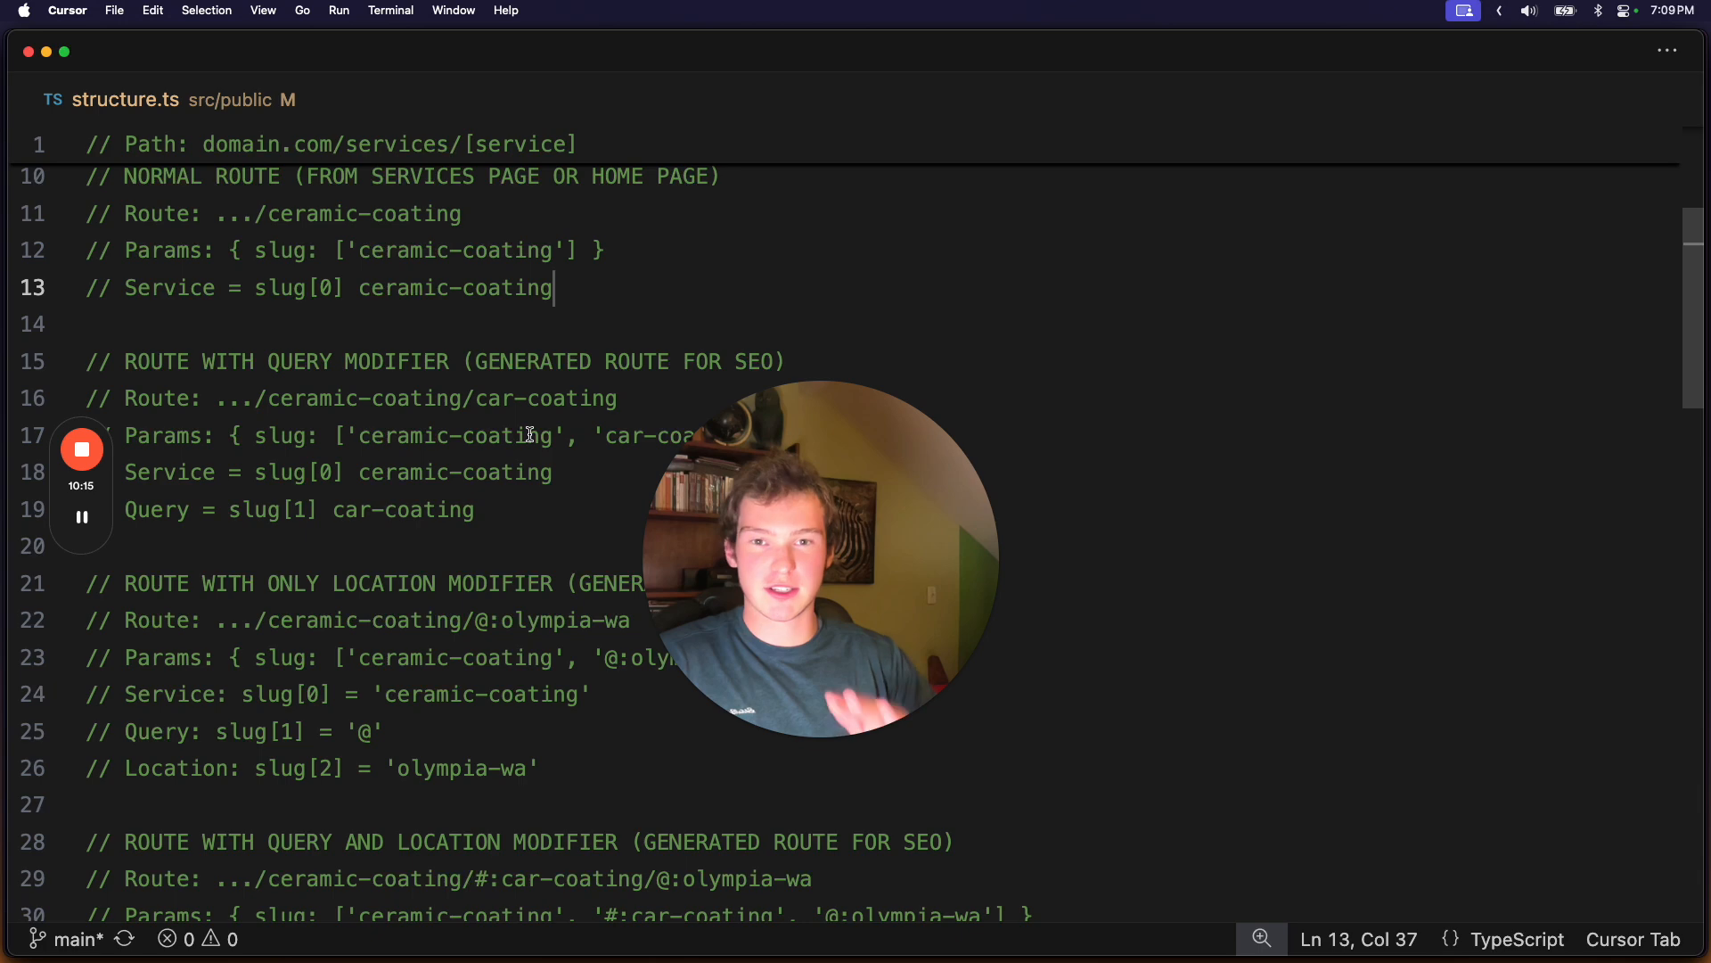
scroll(down, 3)
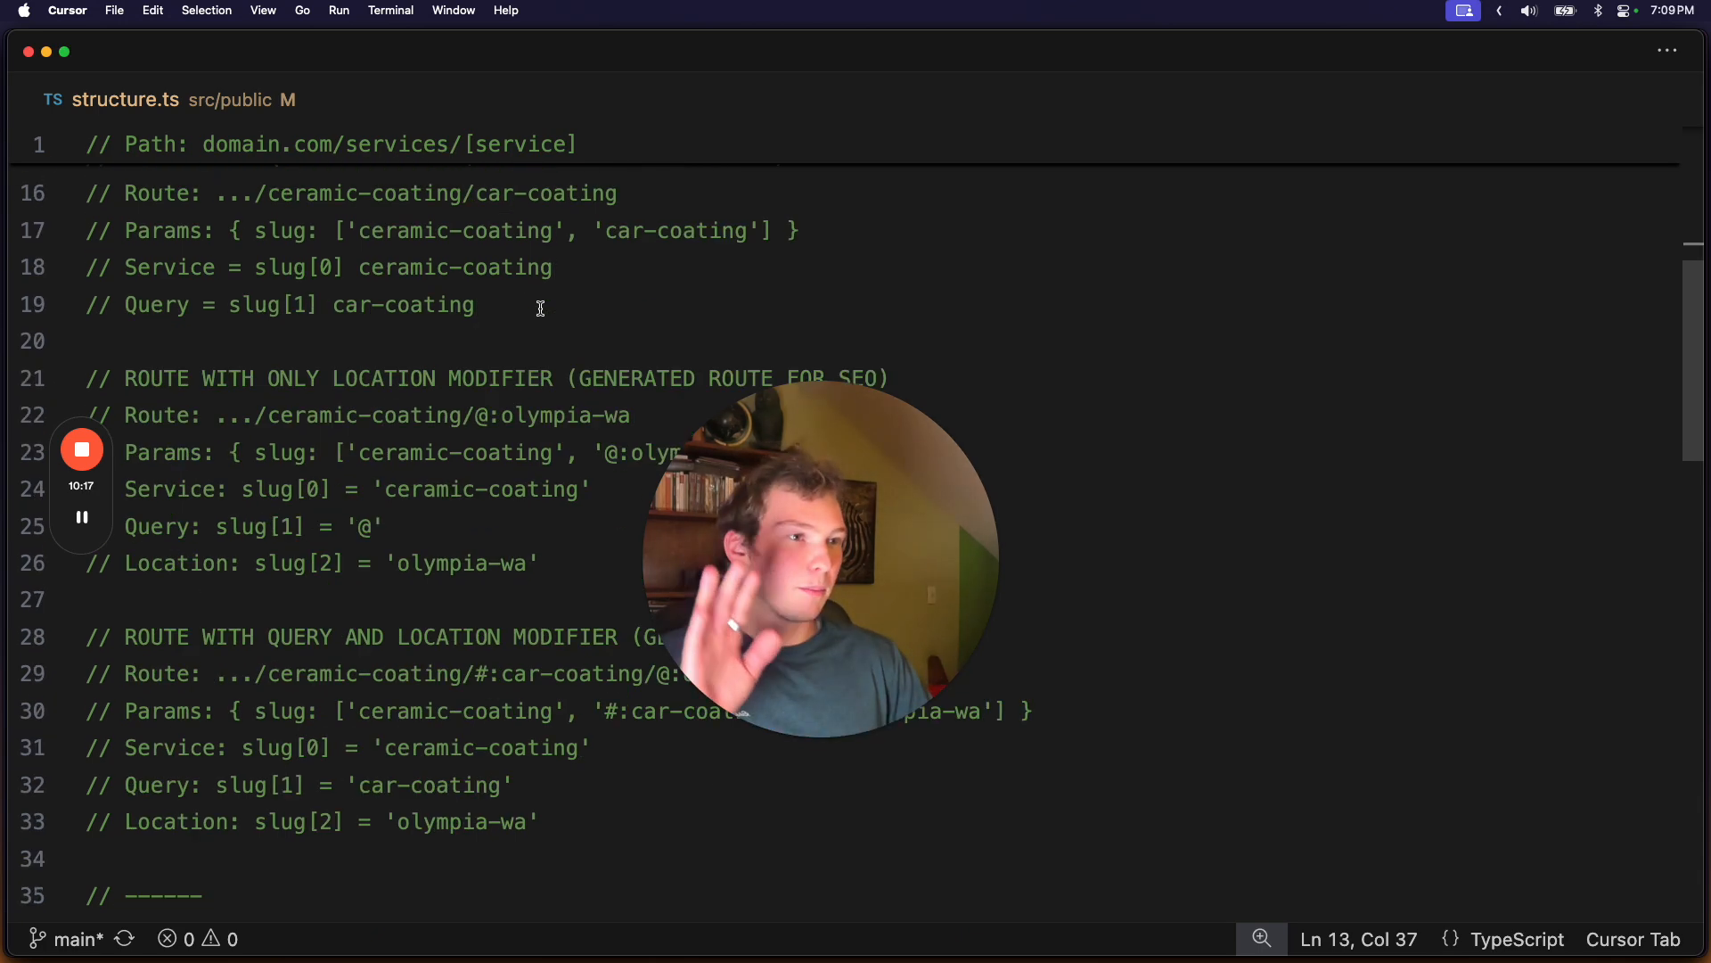
scroll(down, 3)
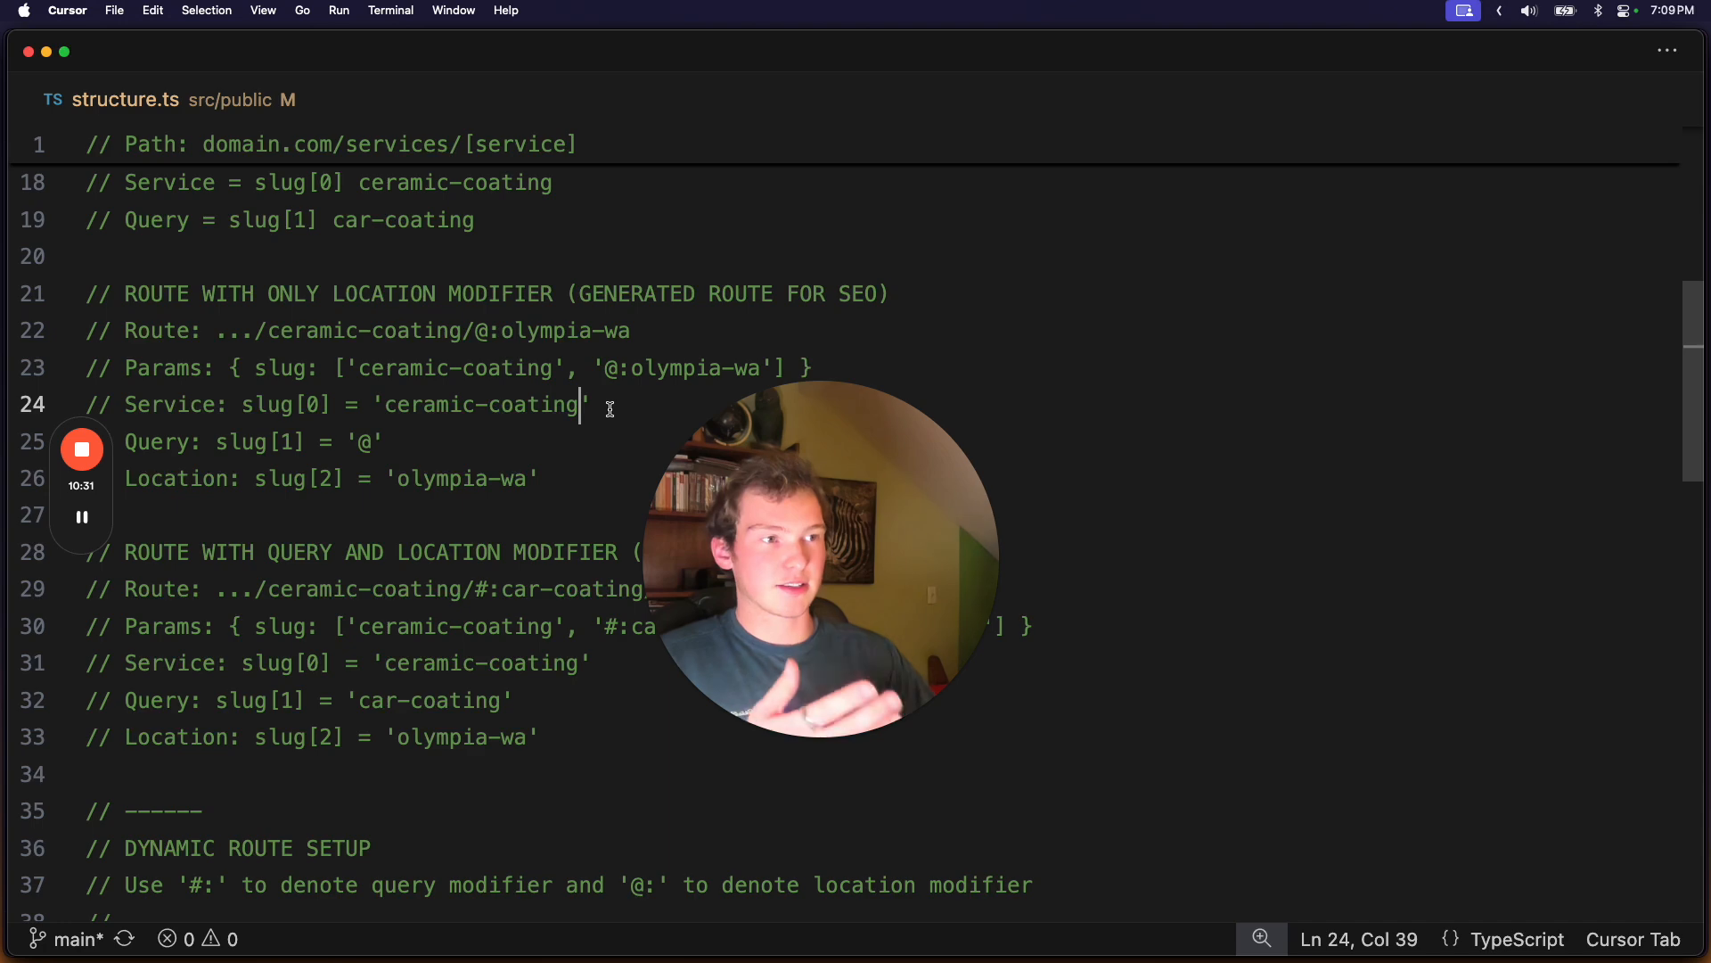
scroll(down, 3)
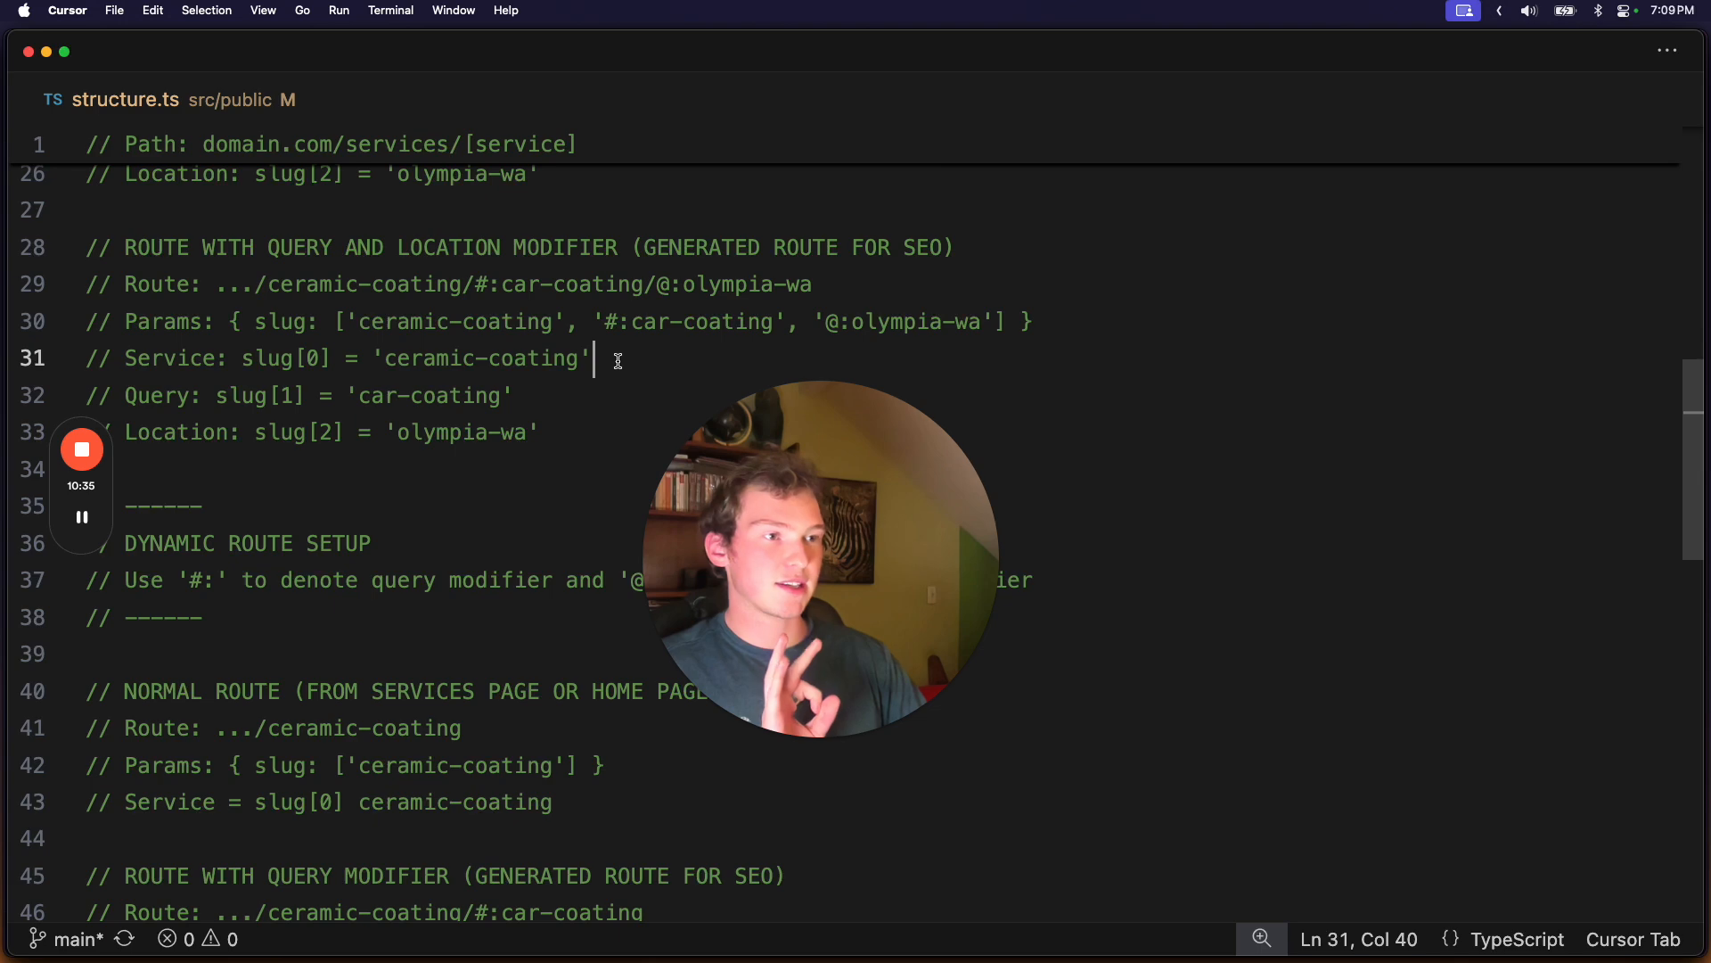
scroll(up, 3)
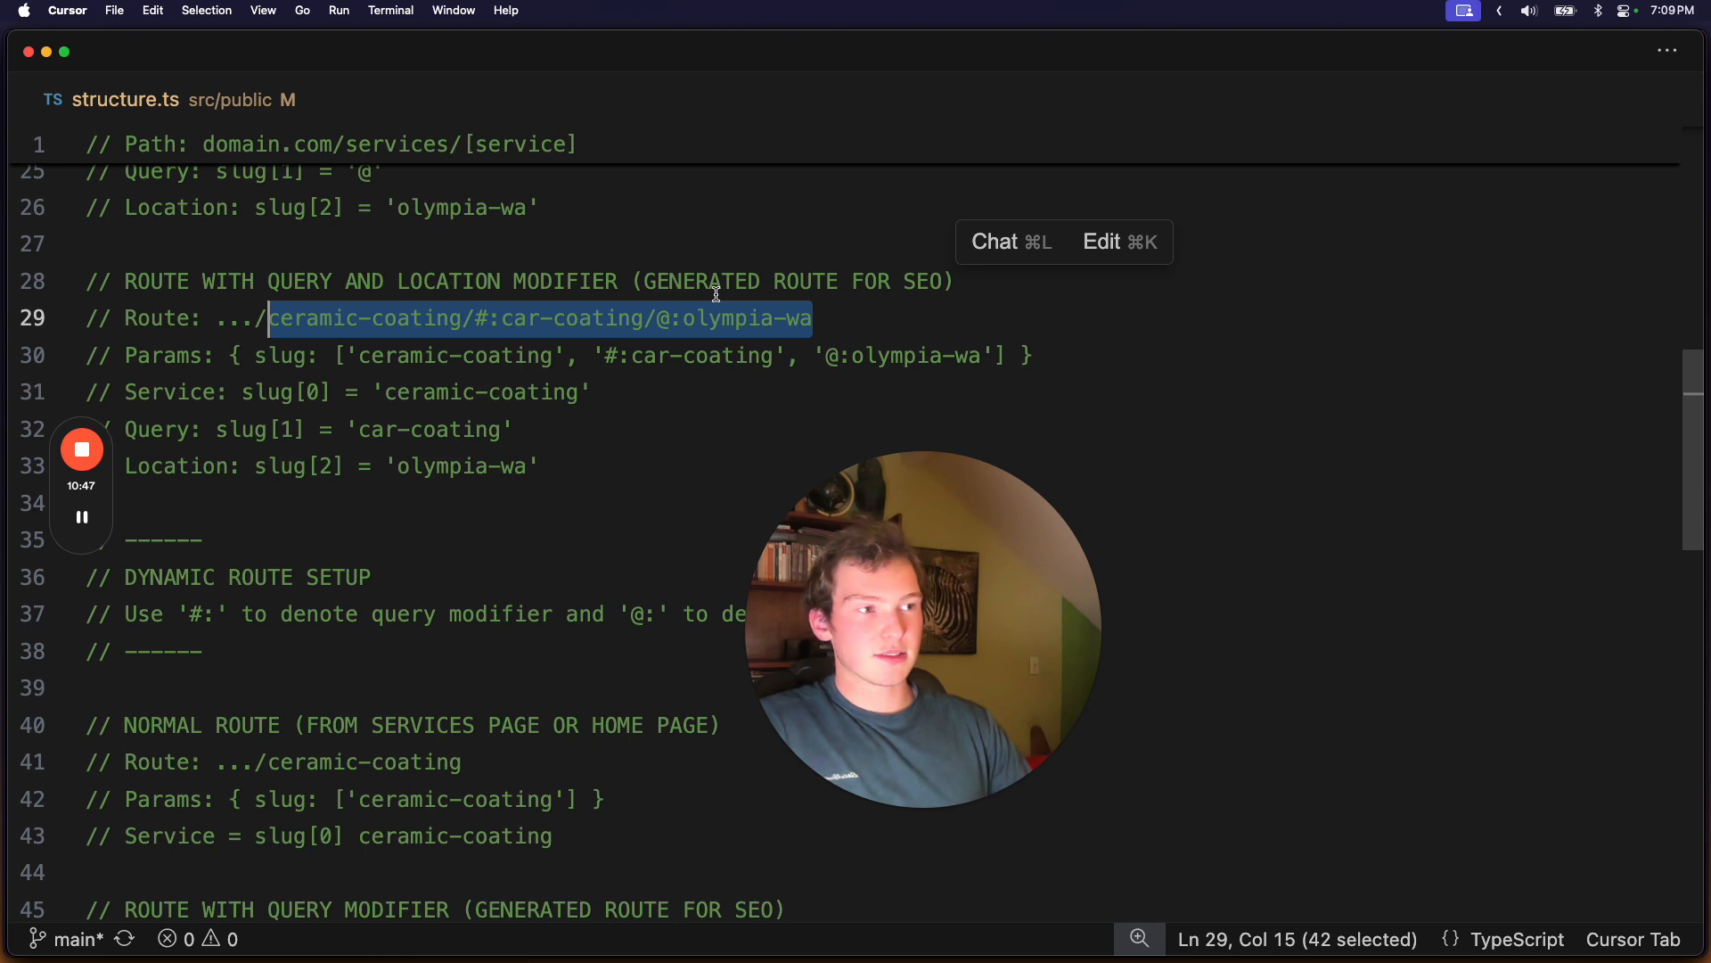
click(811, 317)
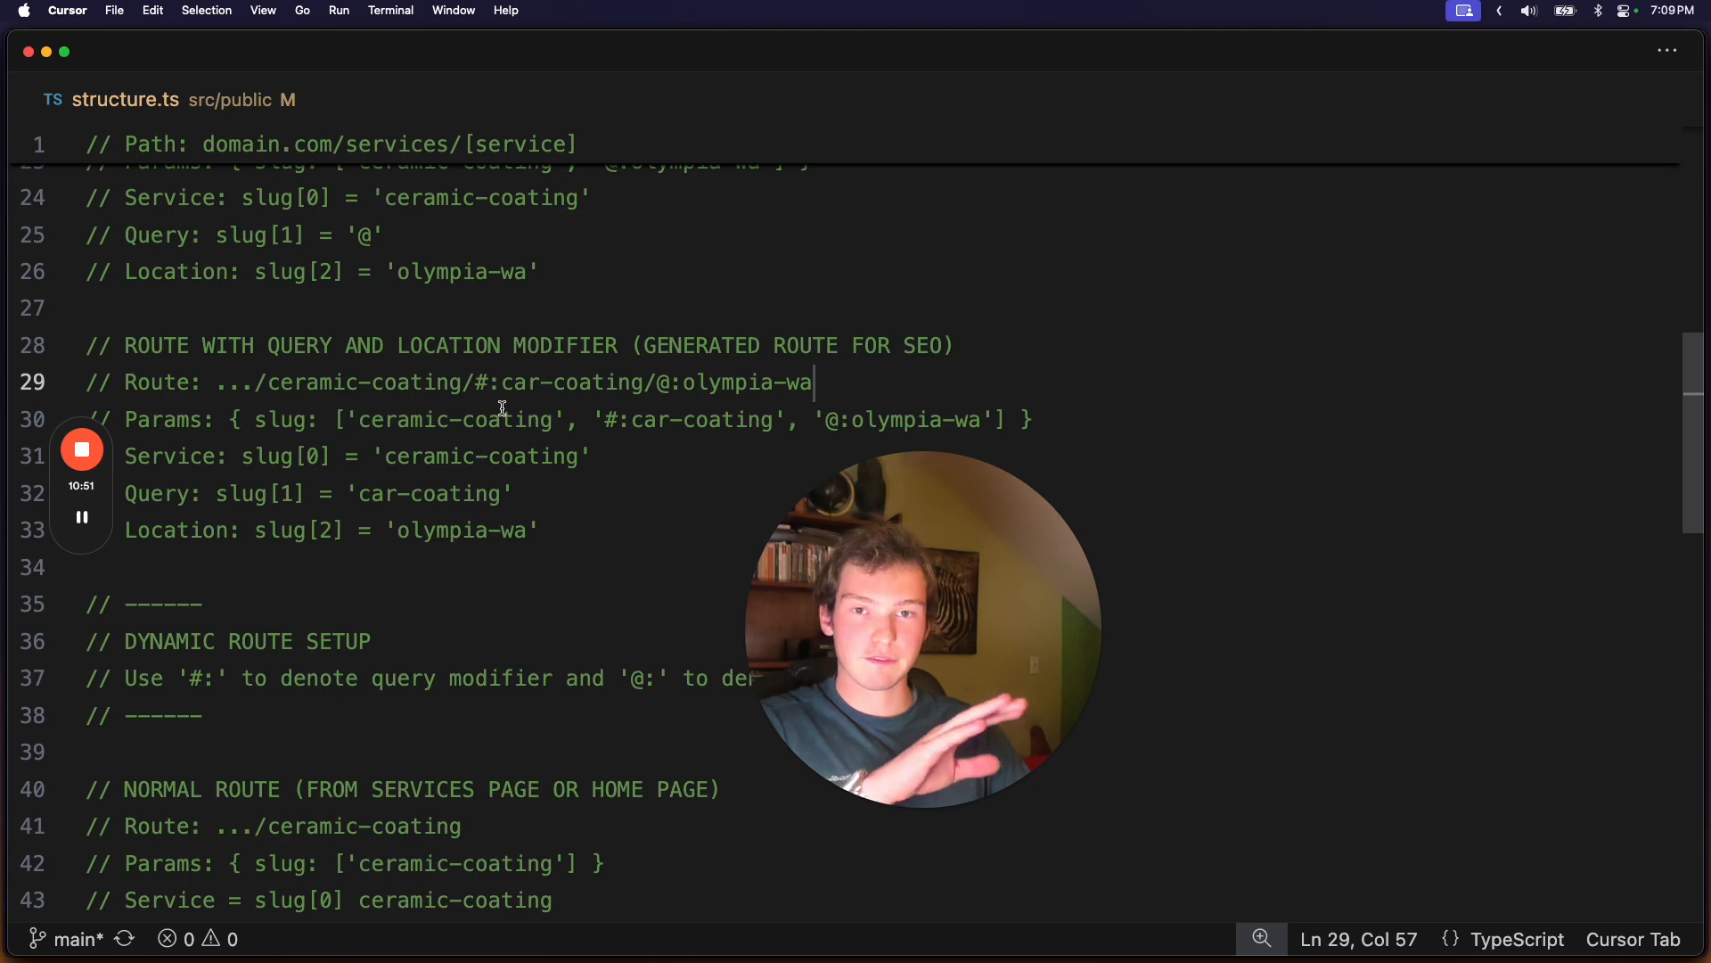
scroll(up, 3)
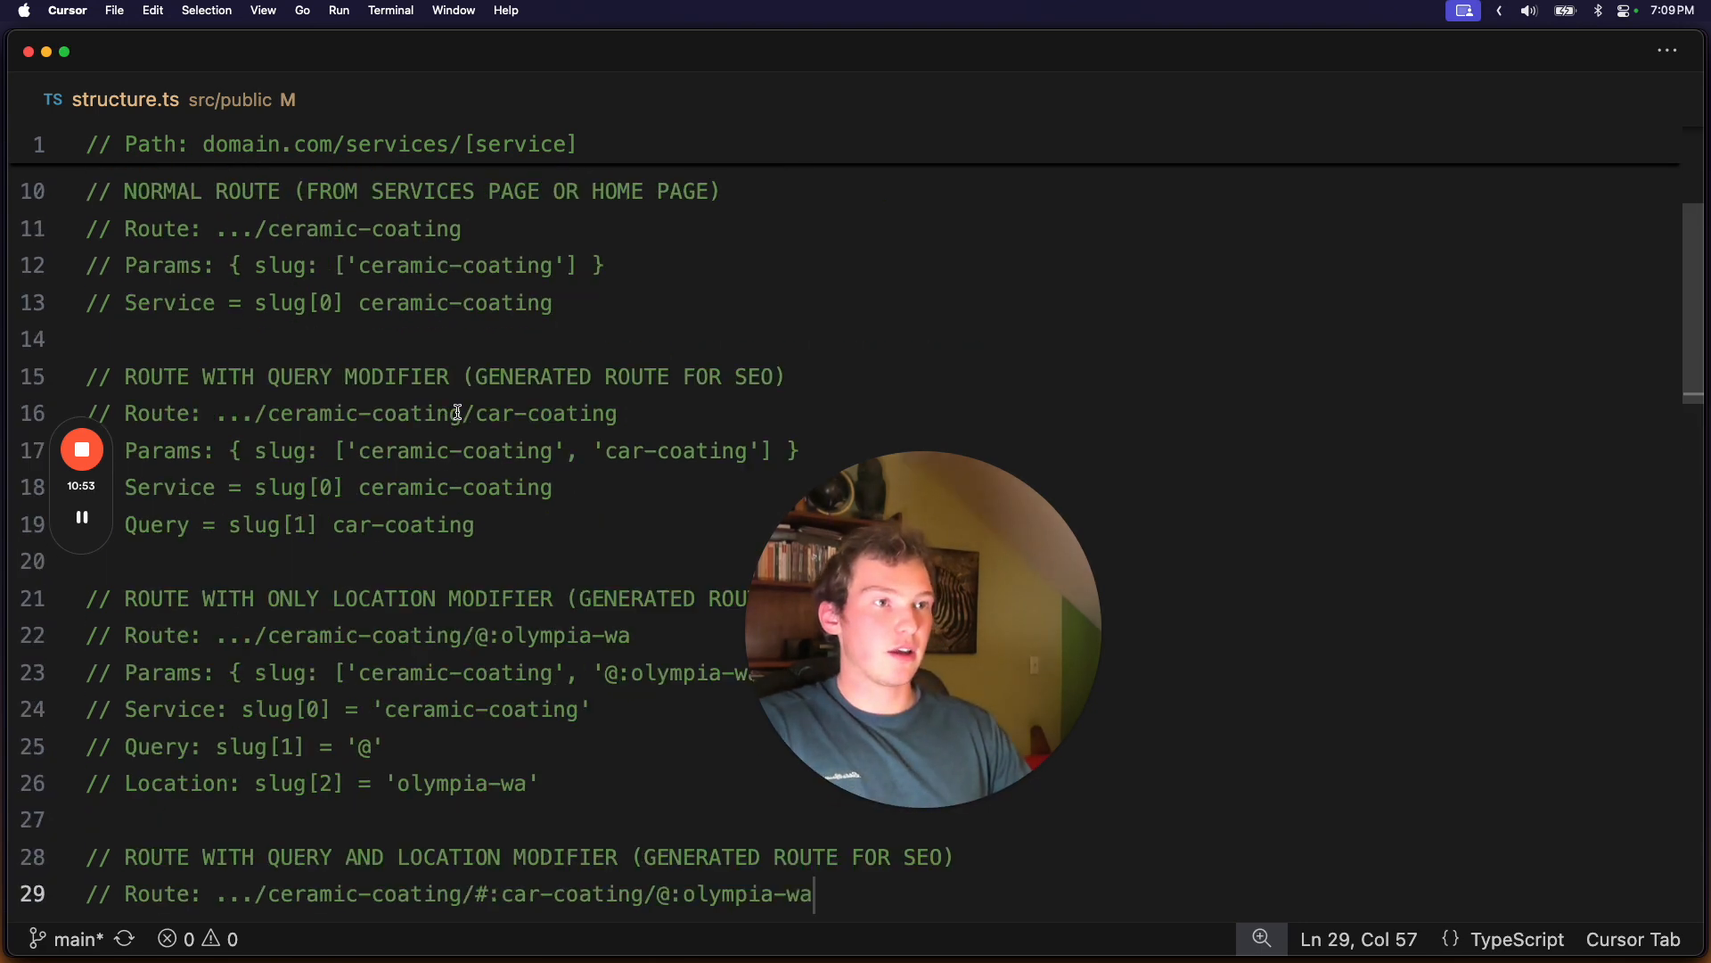
scroll(up, 3)
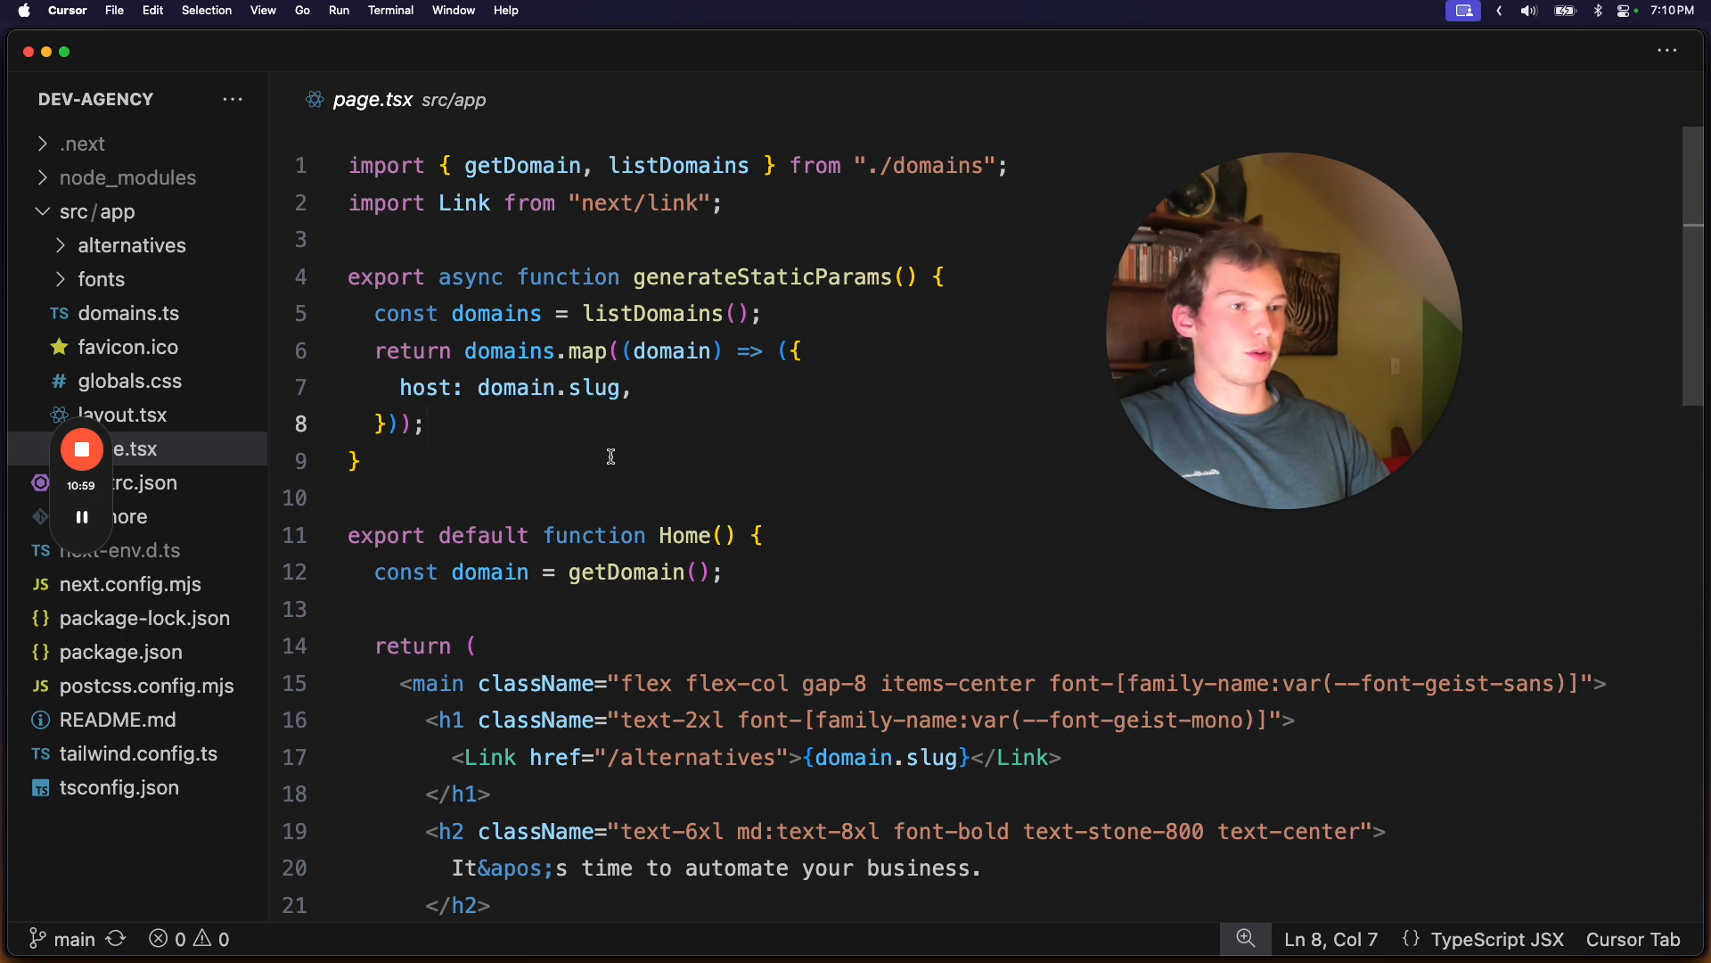
double_click(761, 277)
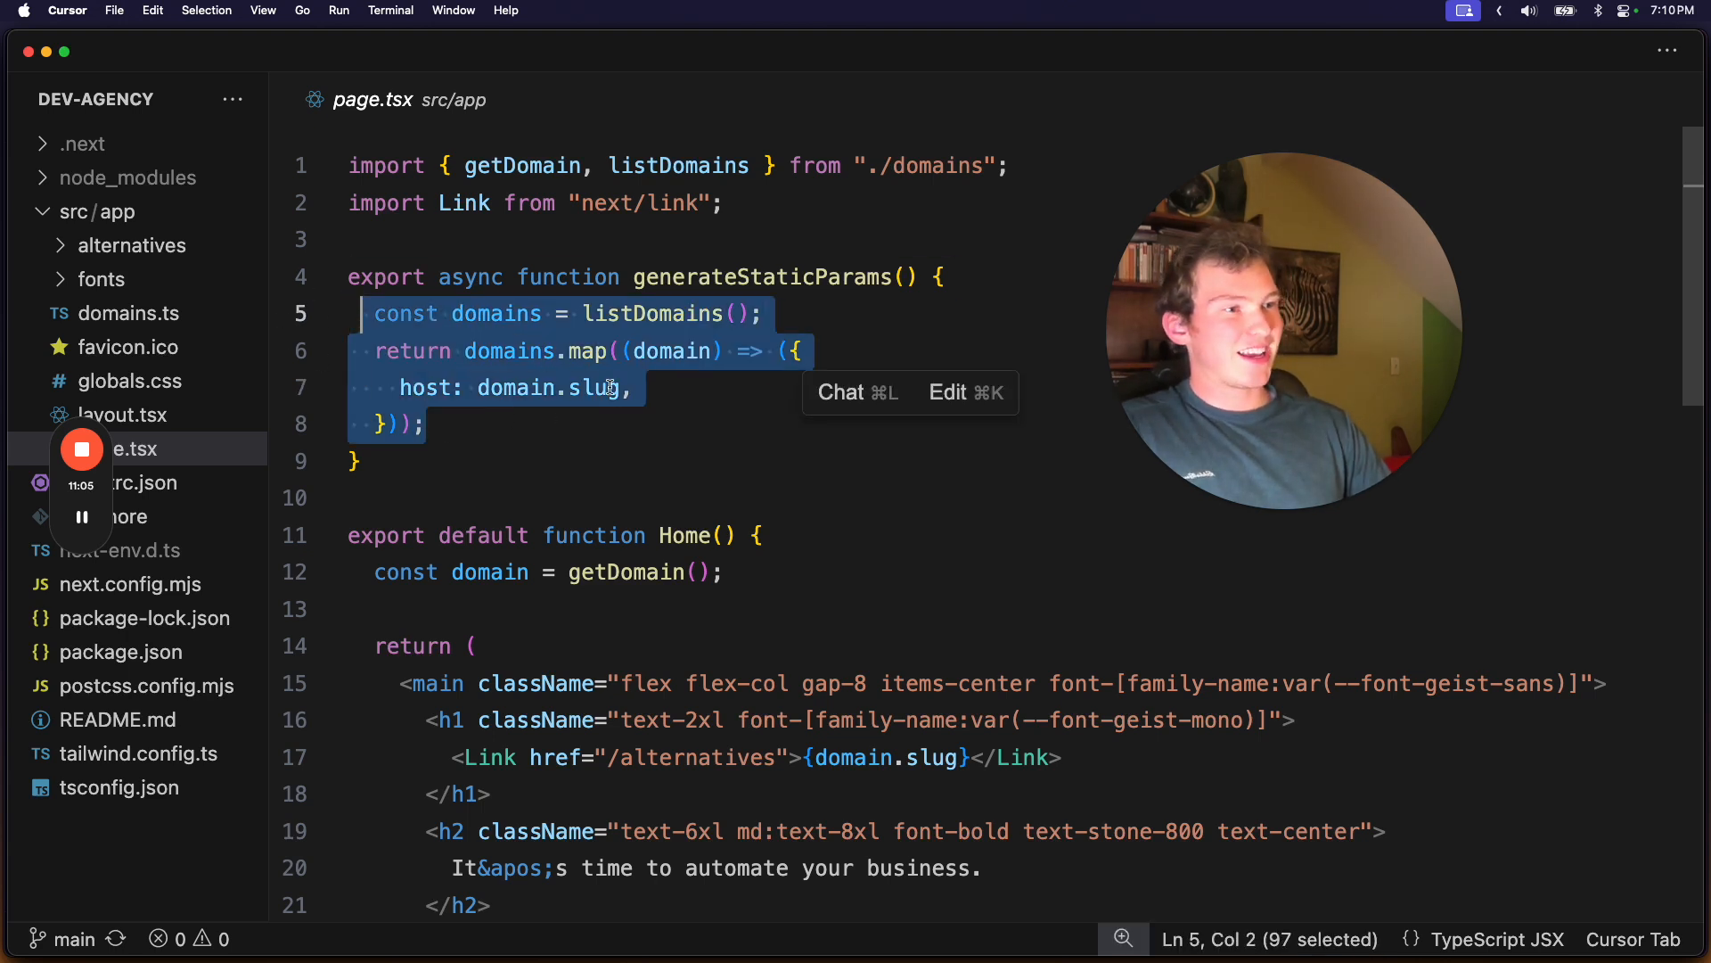
click(549, 460)
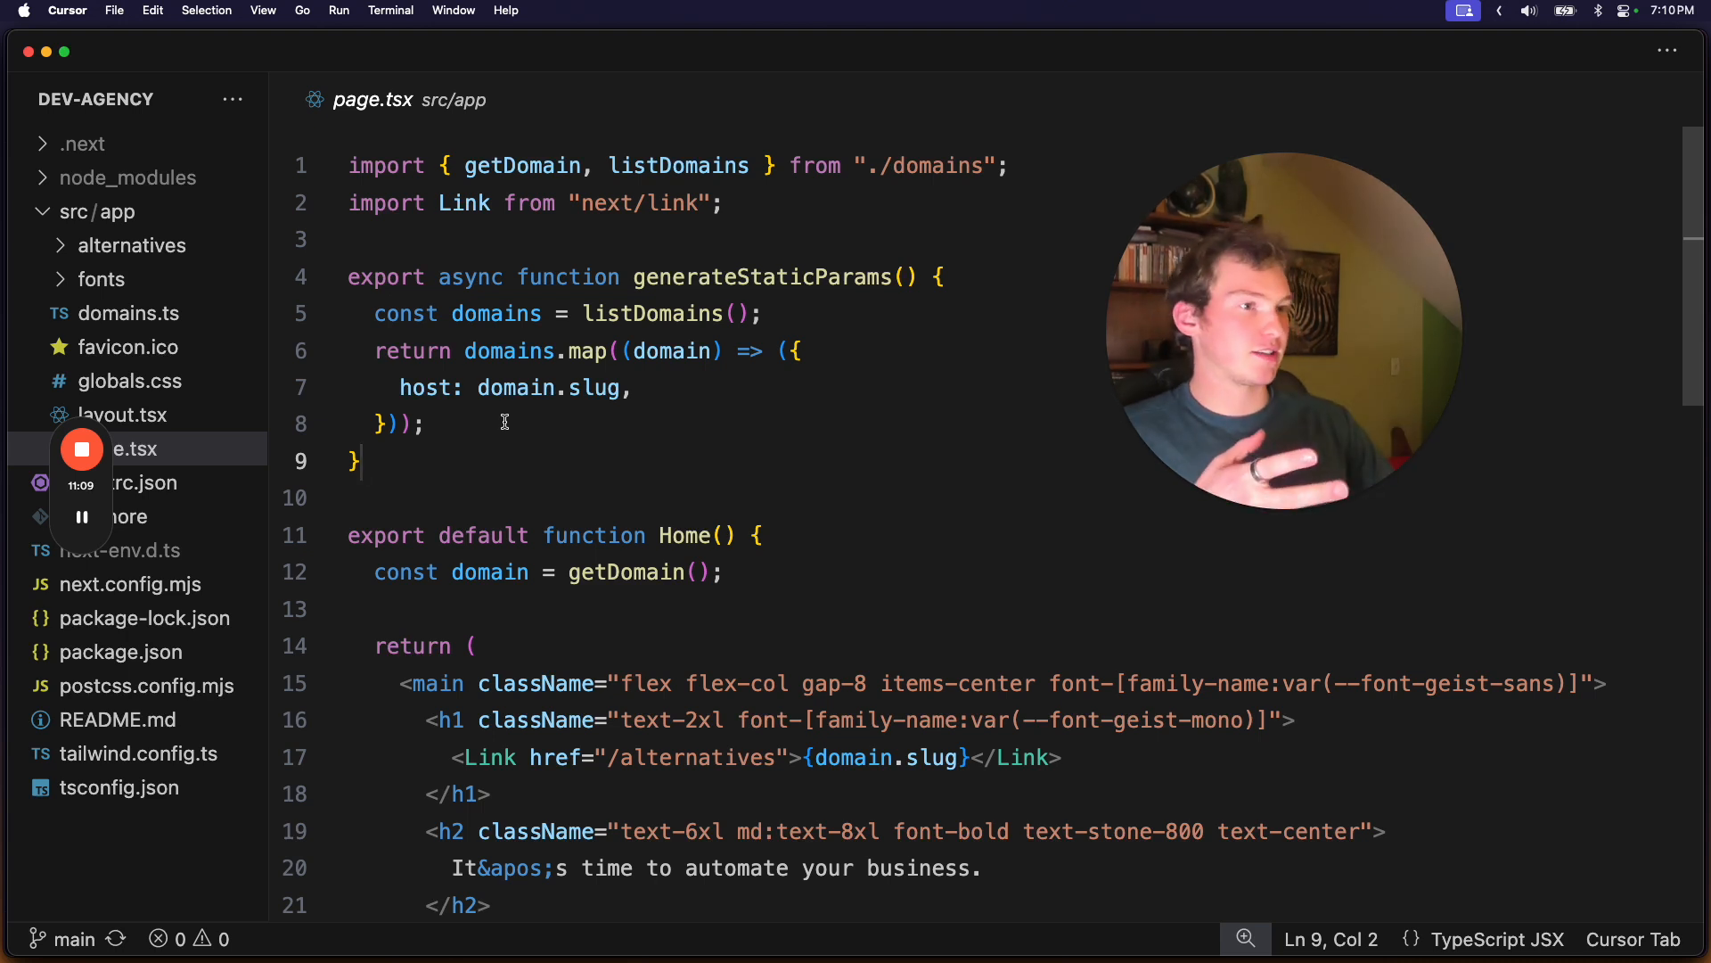
click(430, 424)
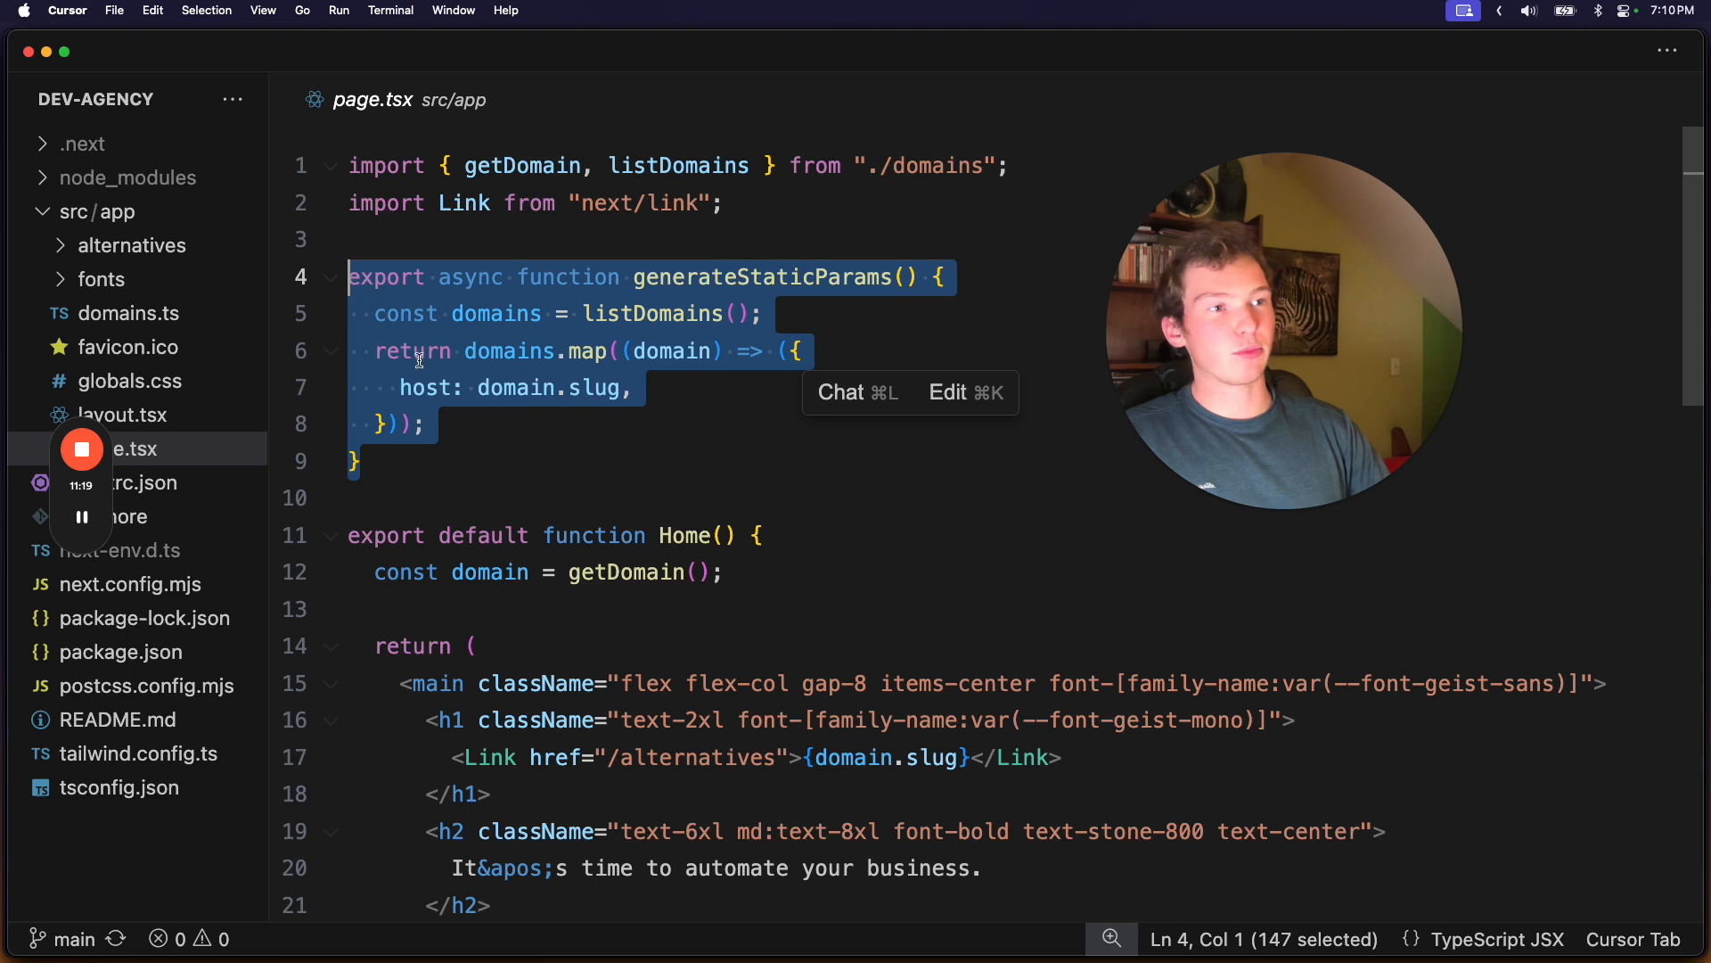
click(429, 425)
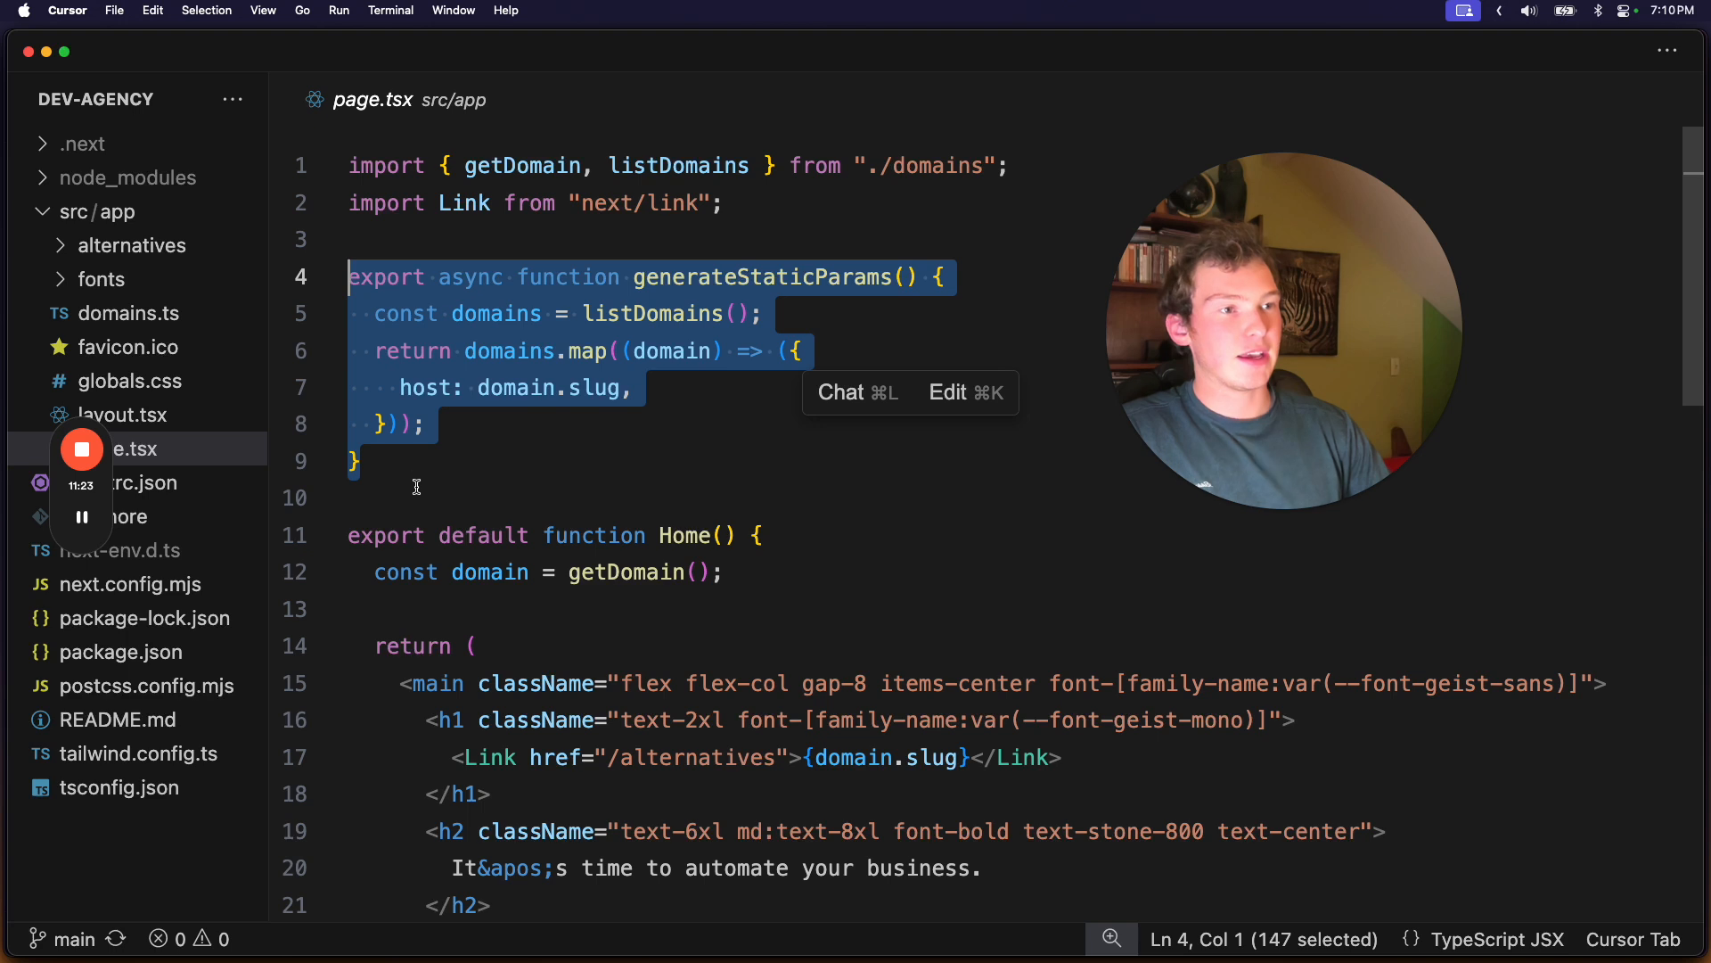
click(407, 460)
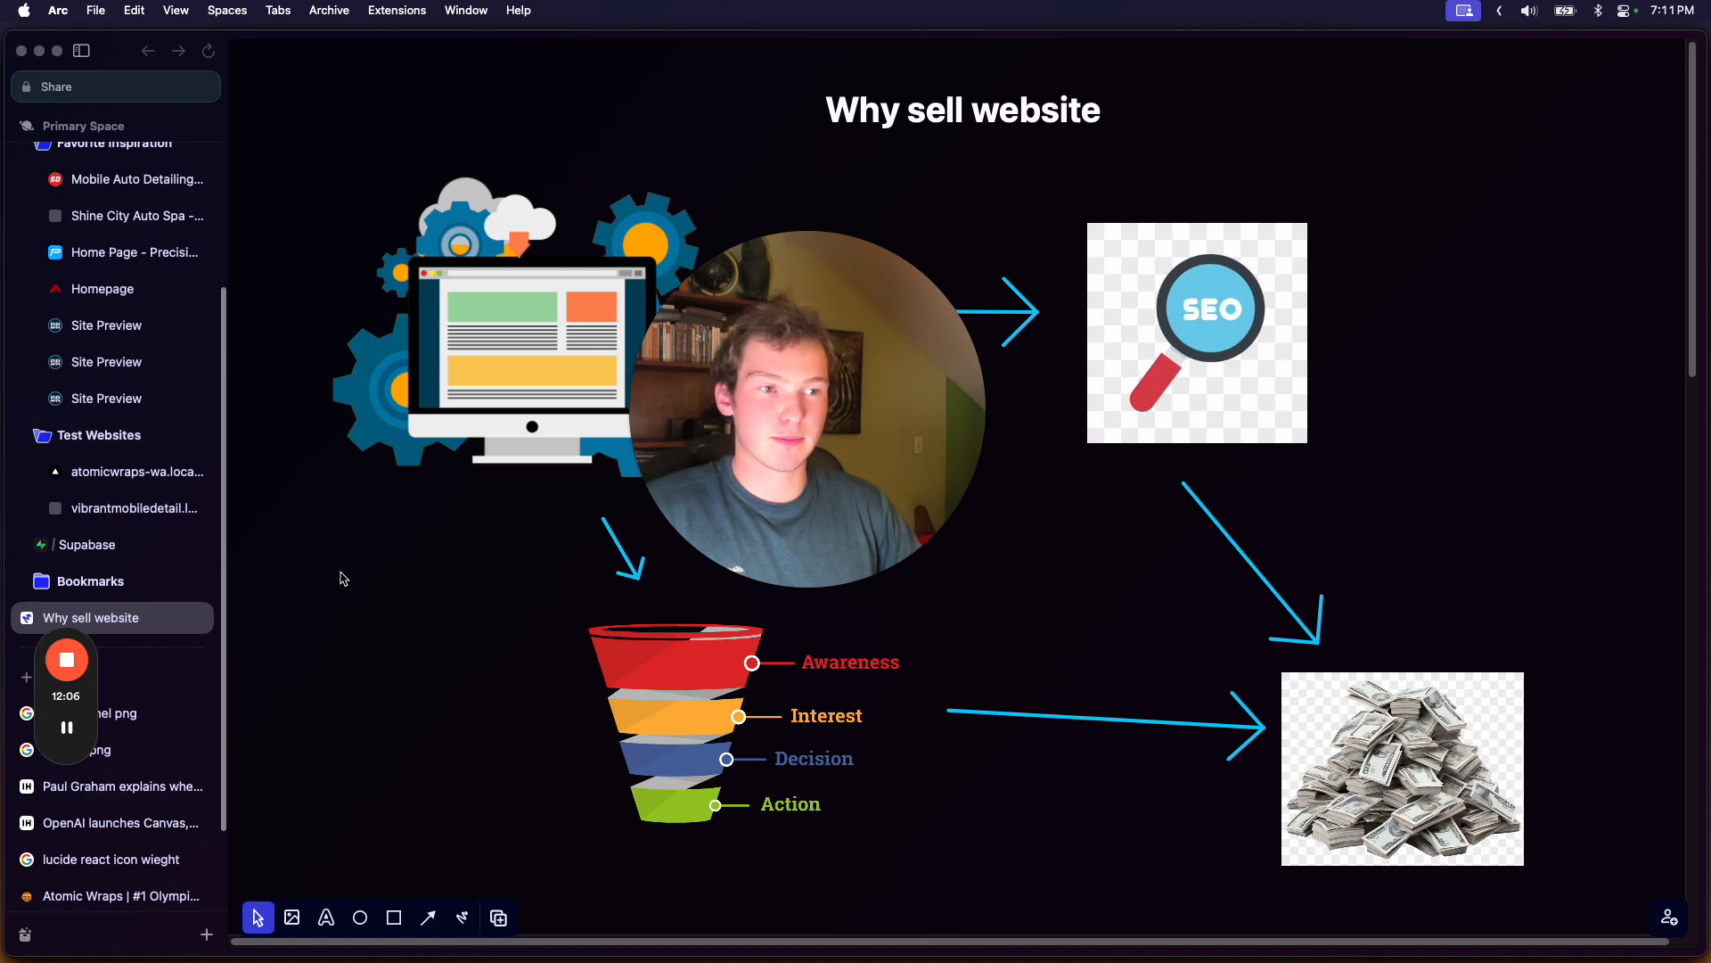
- Switch from the Supabase tables to the local Atomic Wraps test site in the sidebar
click(87, 544)
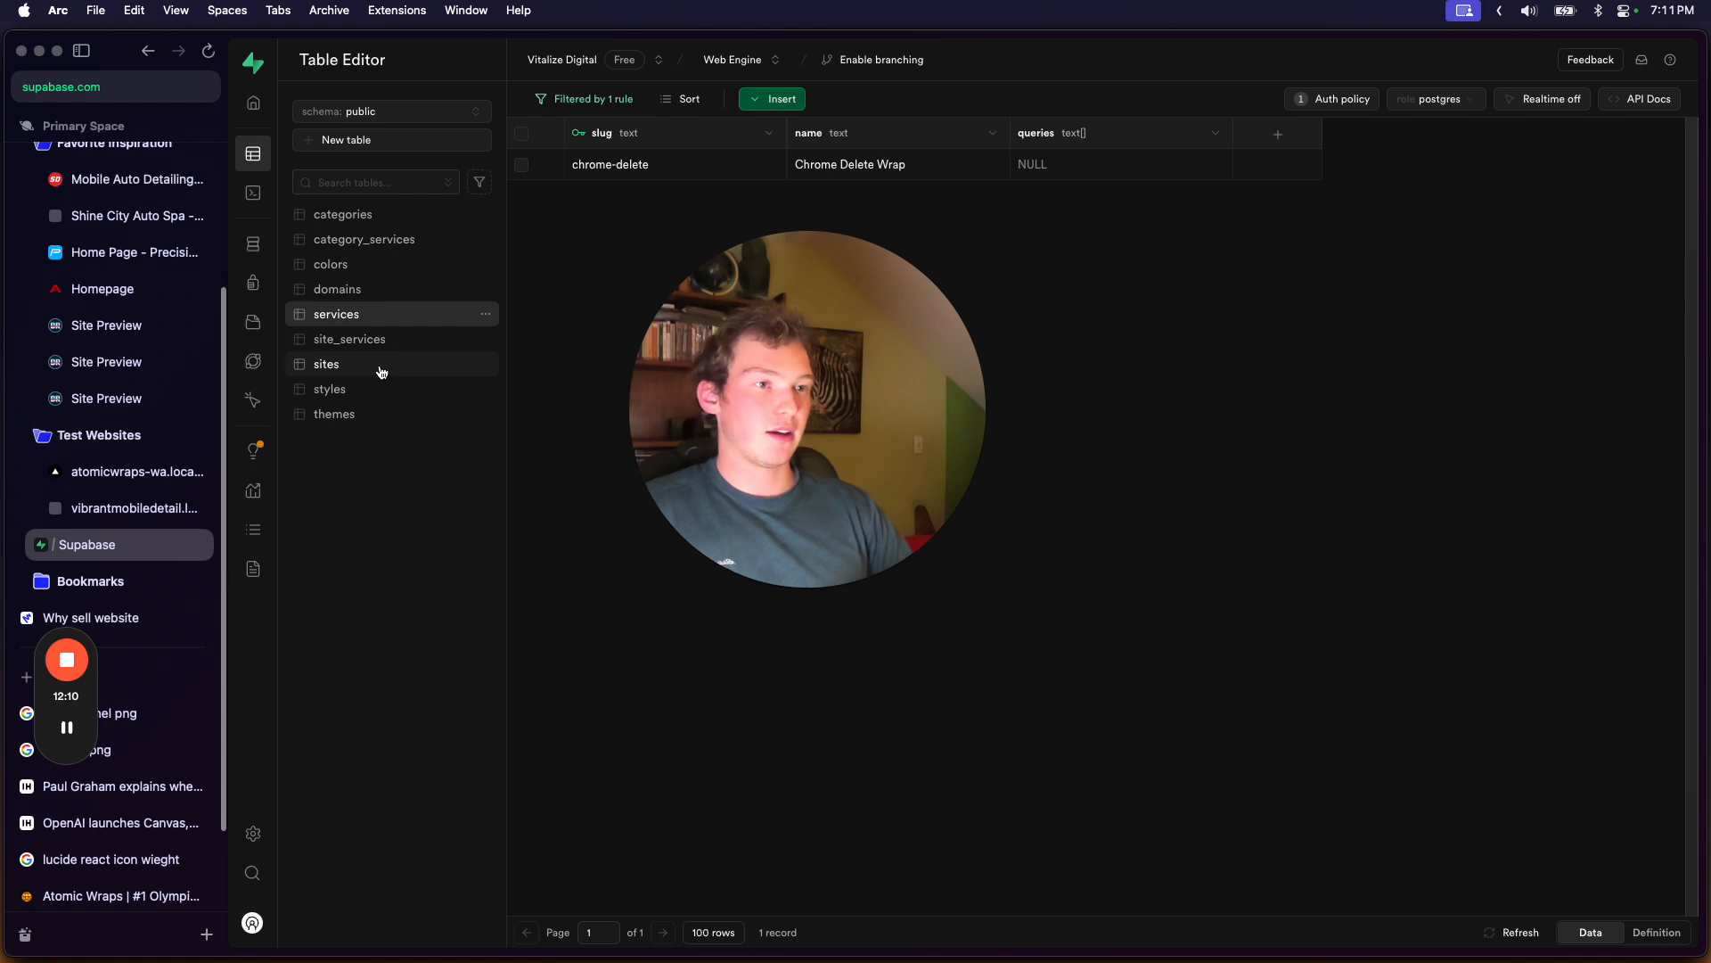
click(136, 470)
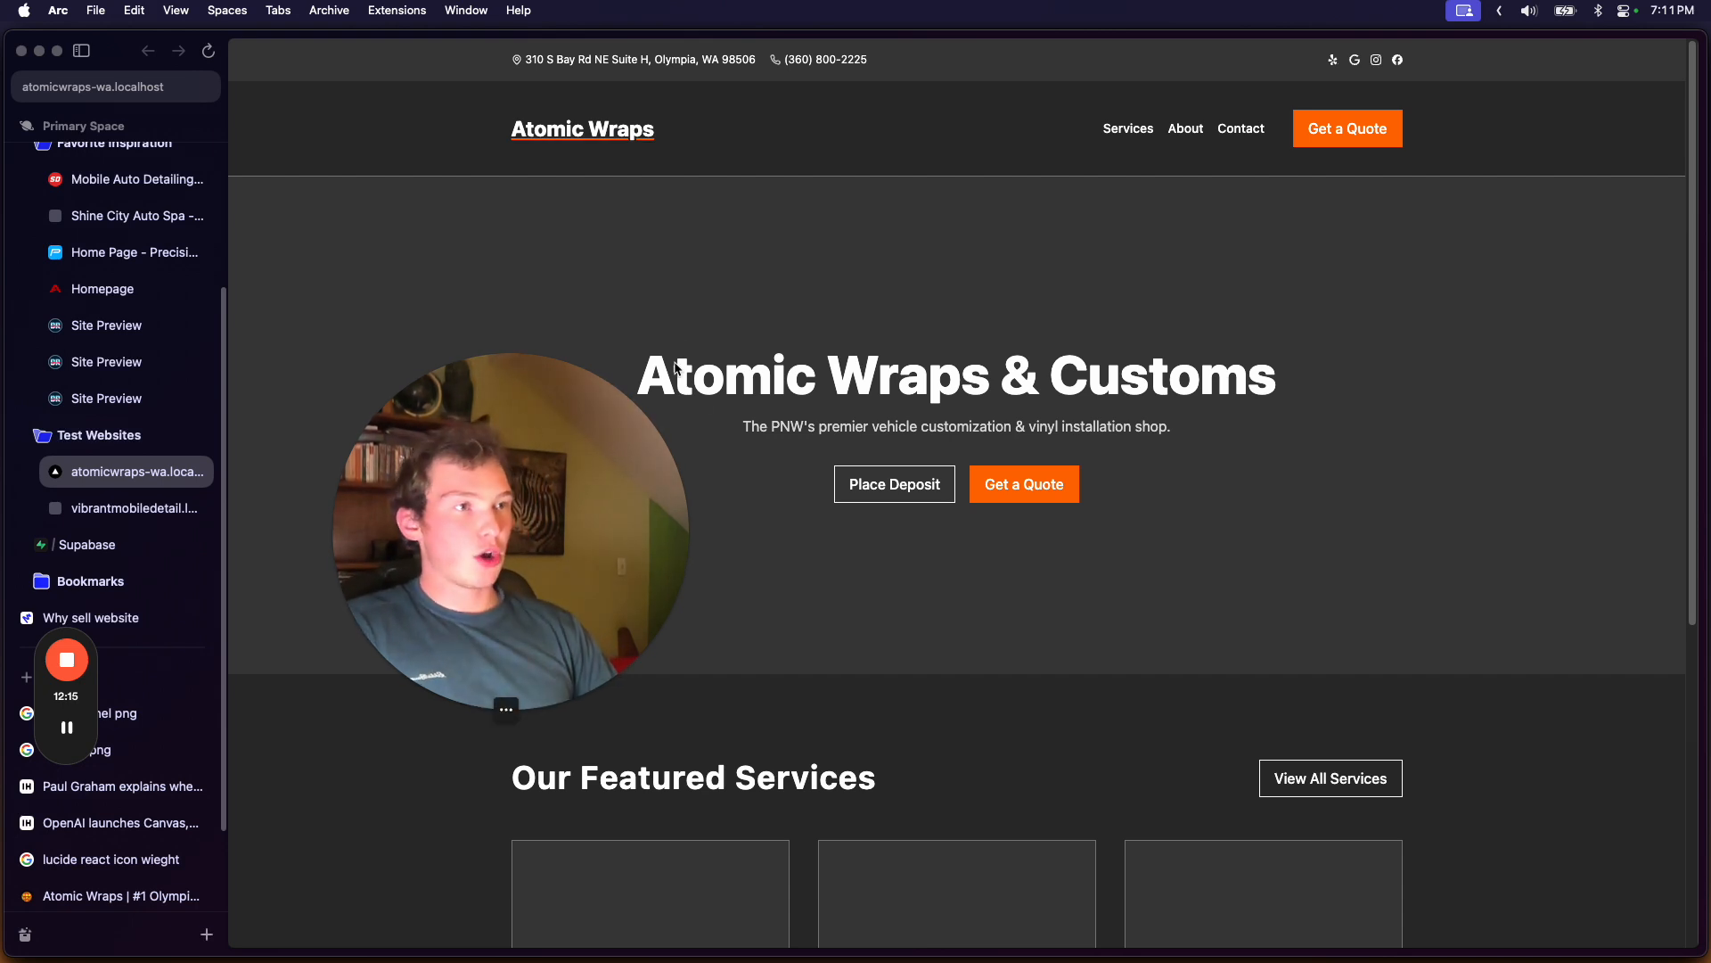
- Skim the Atomic Wraps homepage, then switch to the Vibrant Mobile Detail local site
scroll(down, 3)
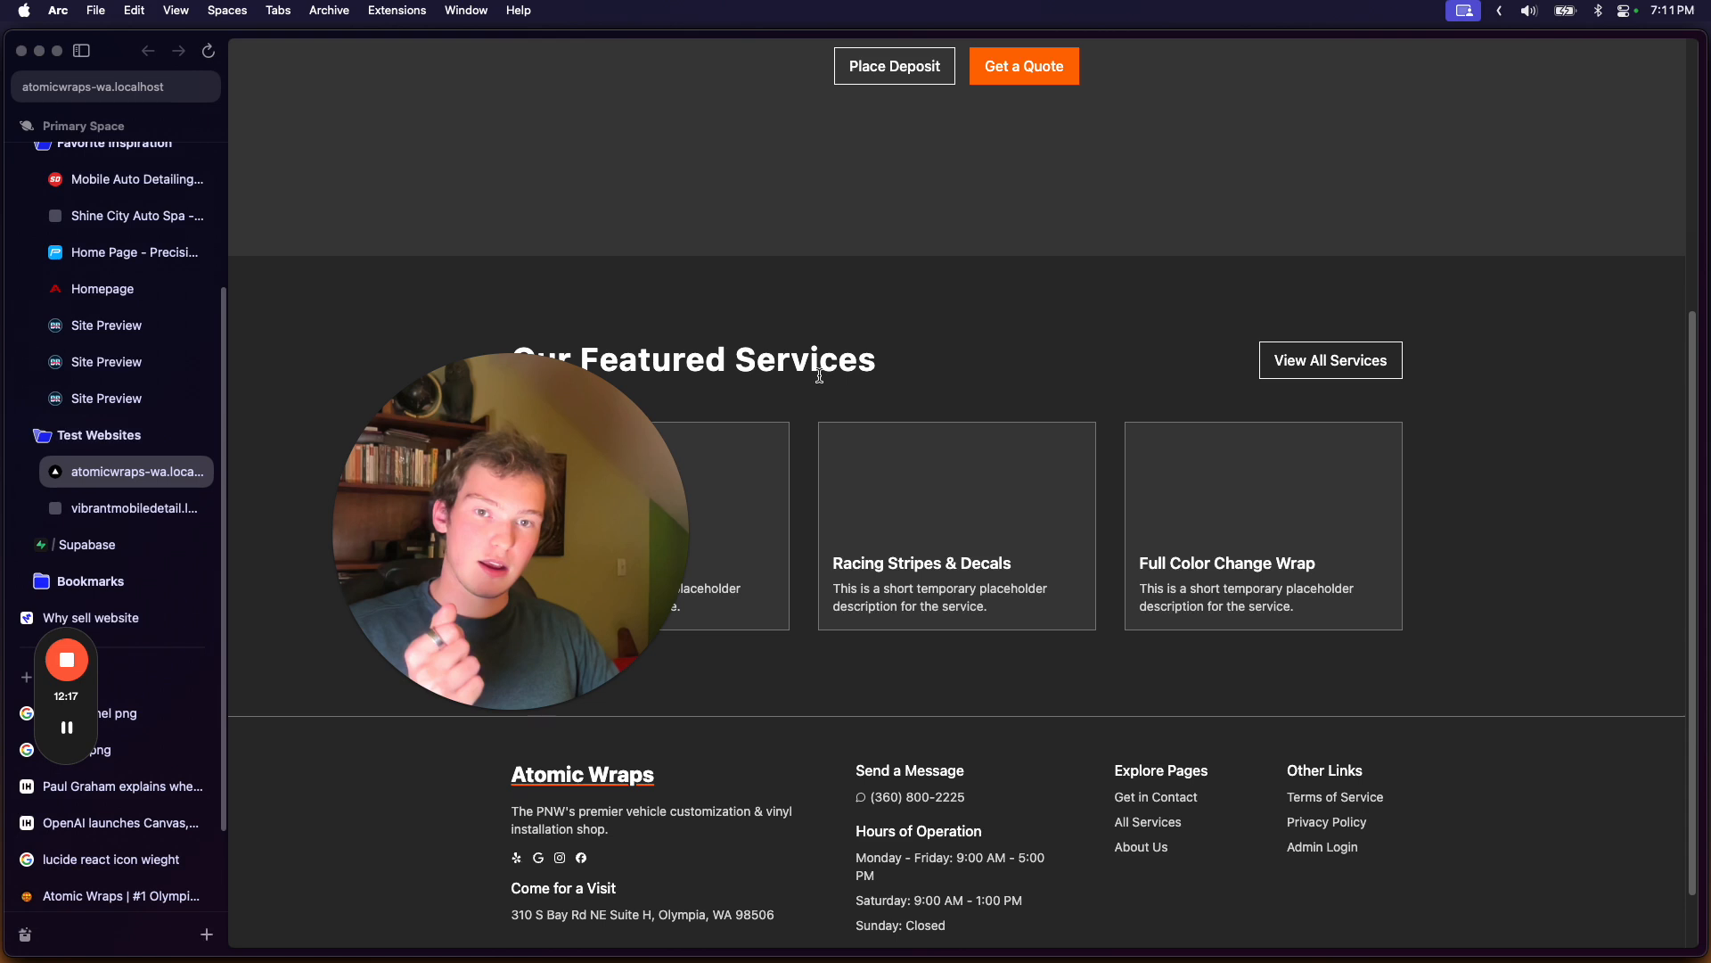
scroll(up, 3)
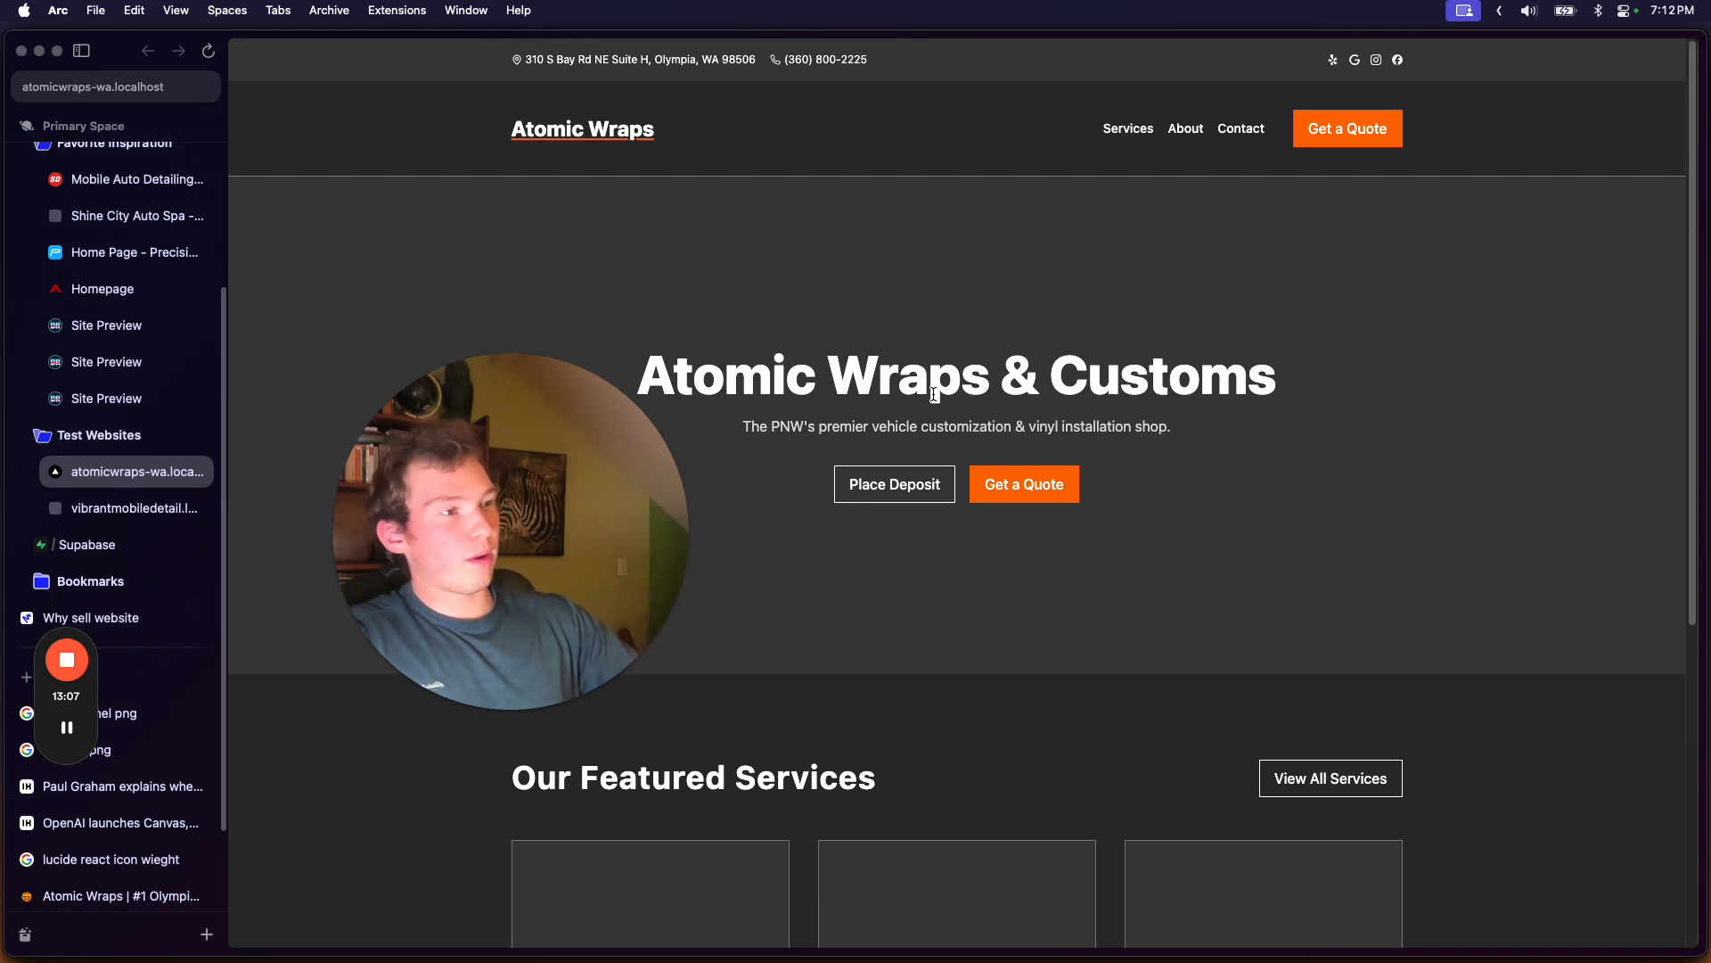
click(124, 508)
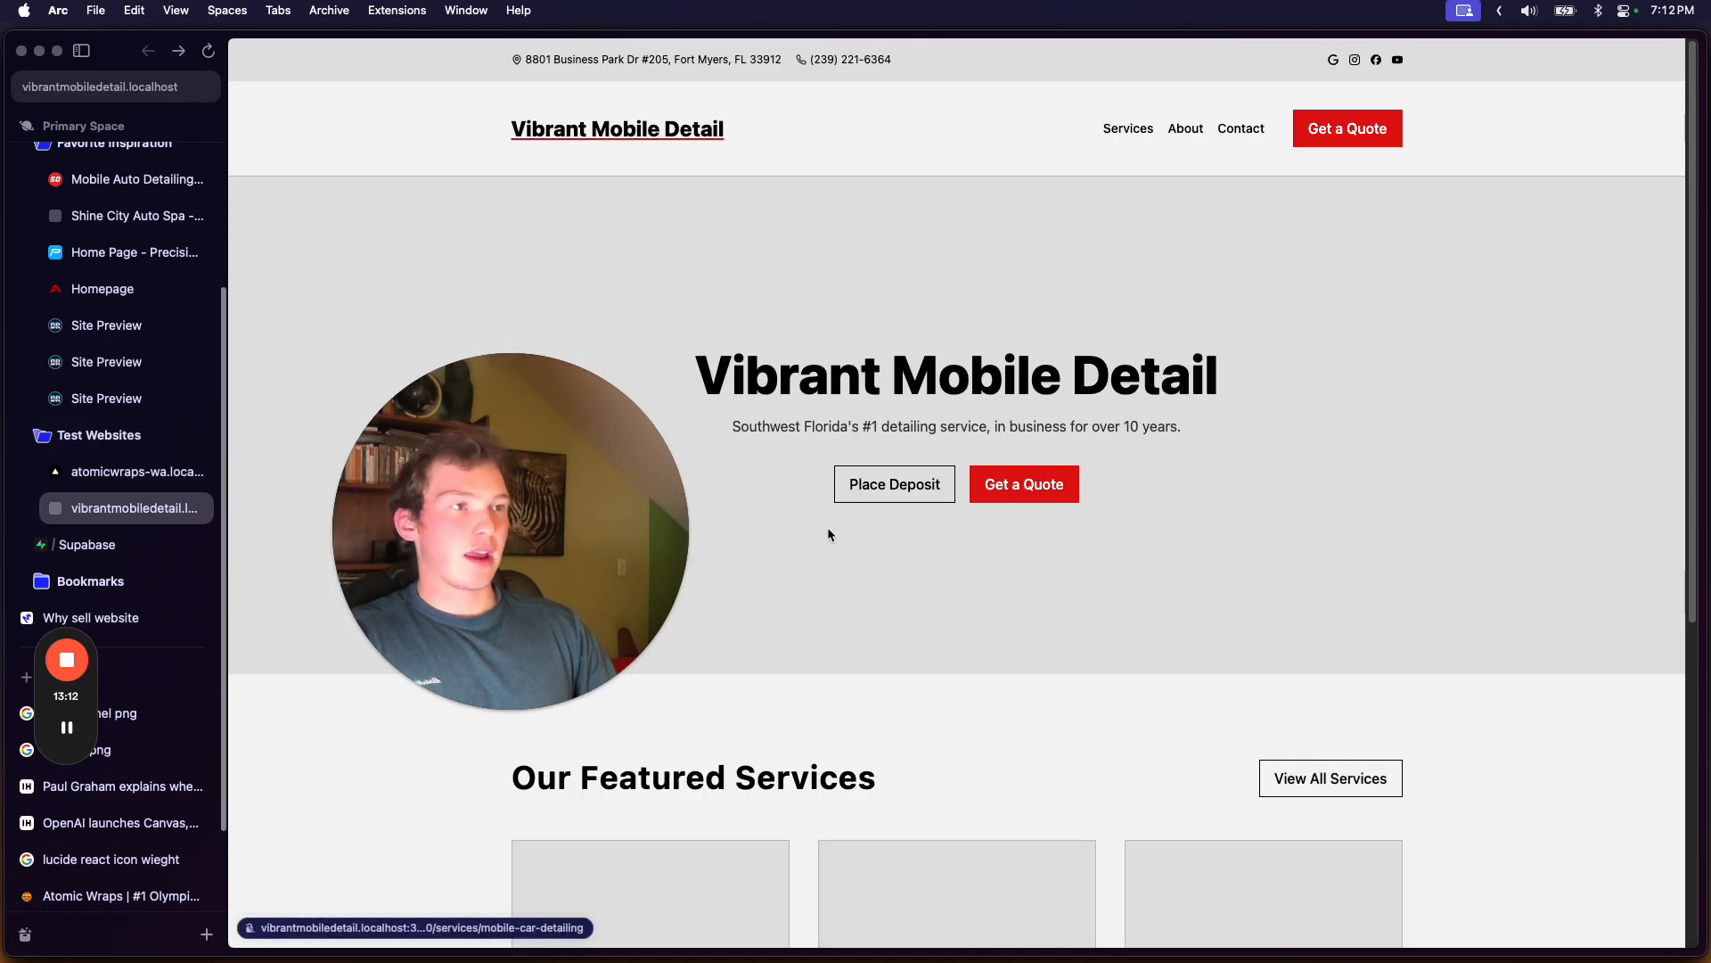
mouse_move(772, 467)
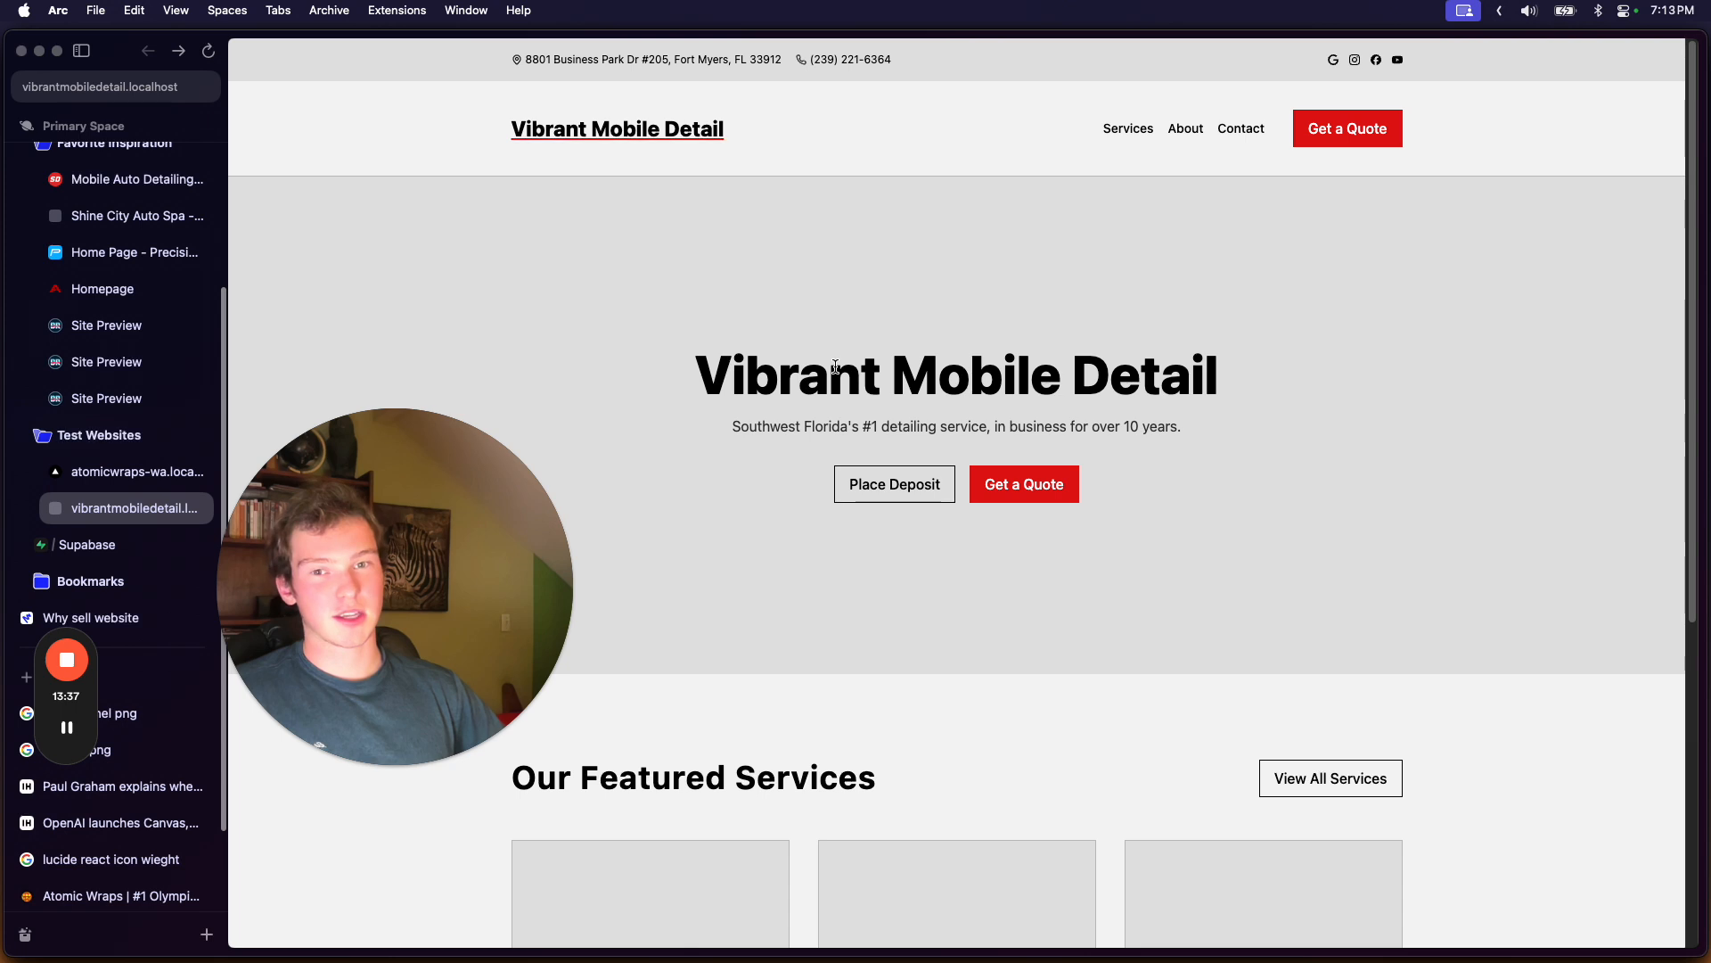
mouse_move(785, 328)
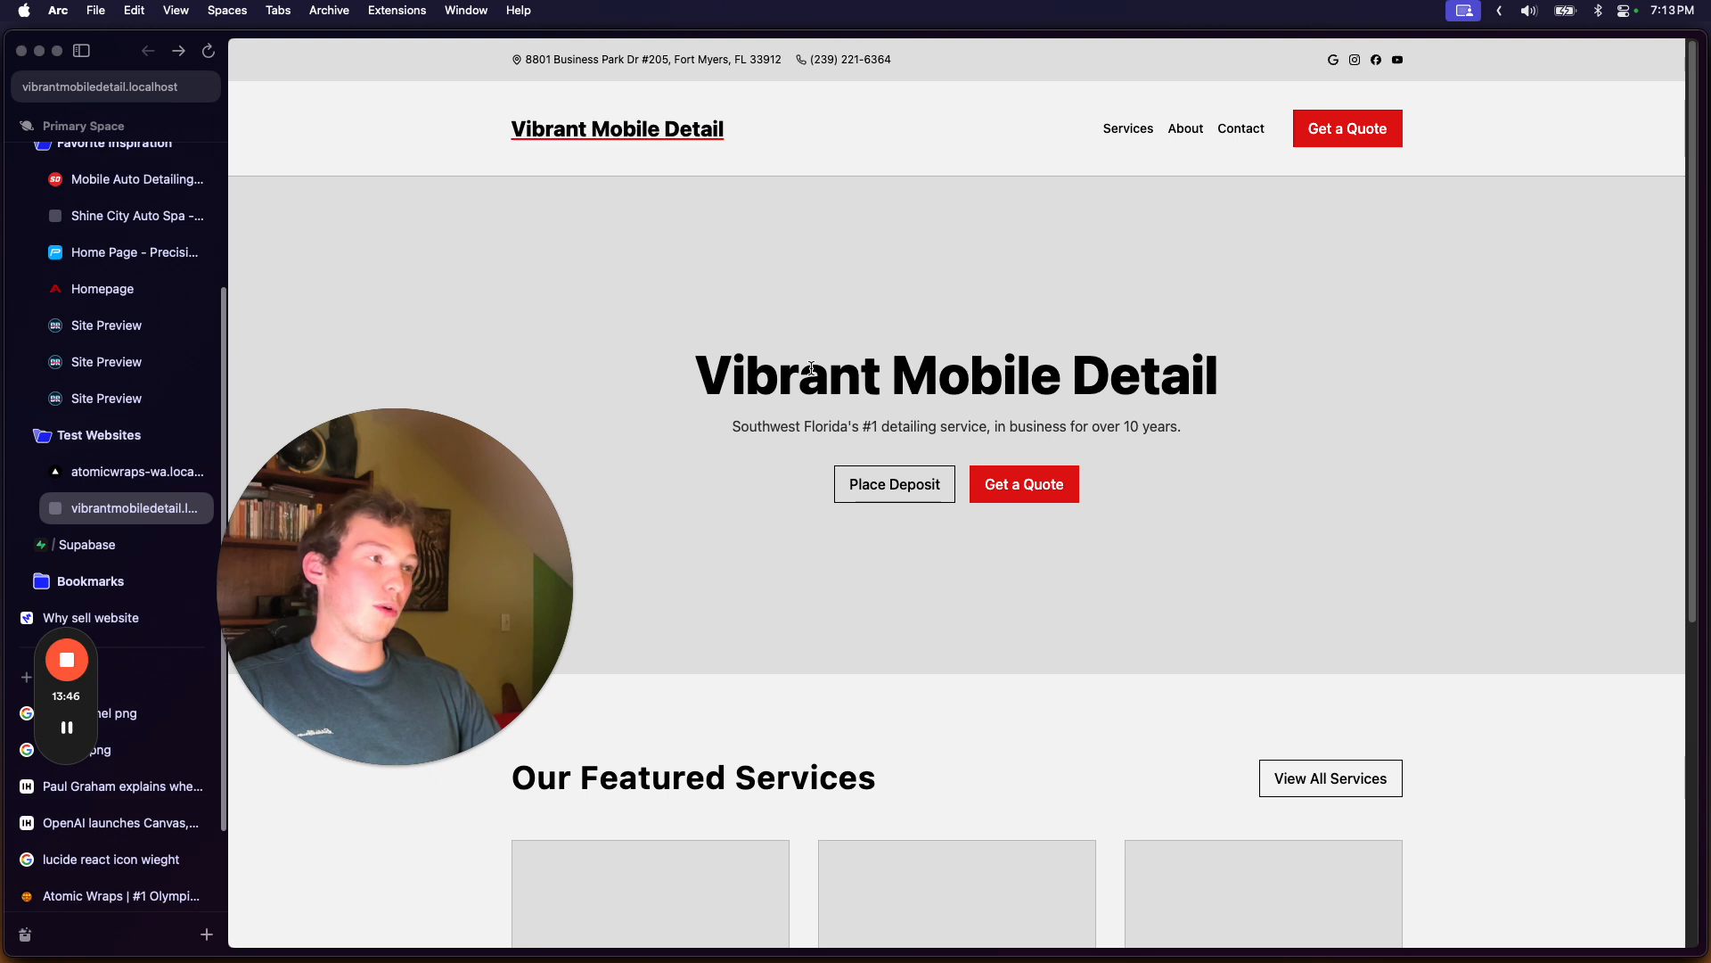
- Scroll down the Vibrant Mobile Detail homepage before moving to detailersroadmap.com
scroll(down, 3)
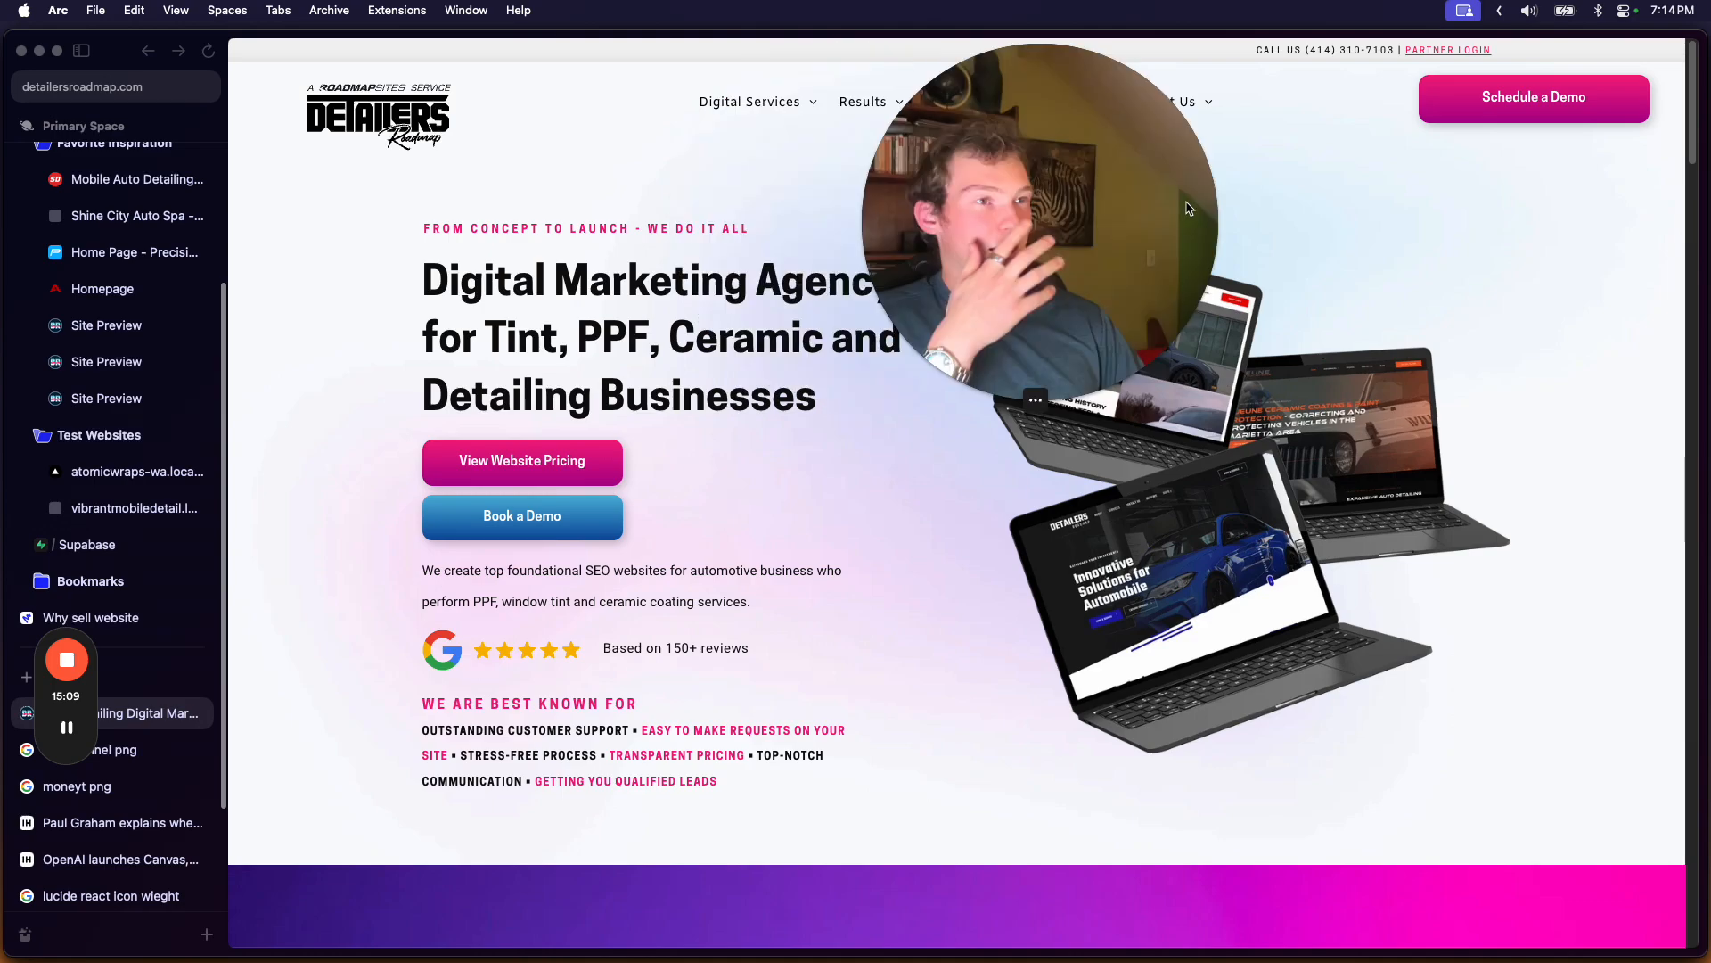
- Reach the Detailers Roadmap website packages page via Digital Services > Web Design
scroll(down, 3)
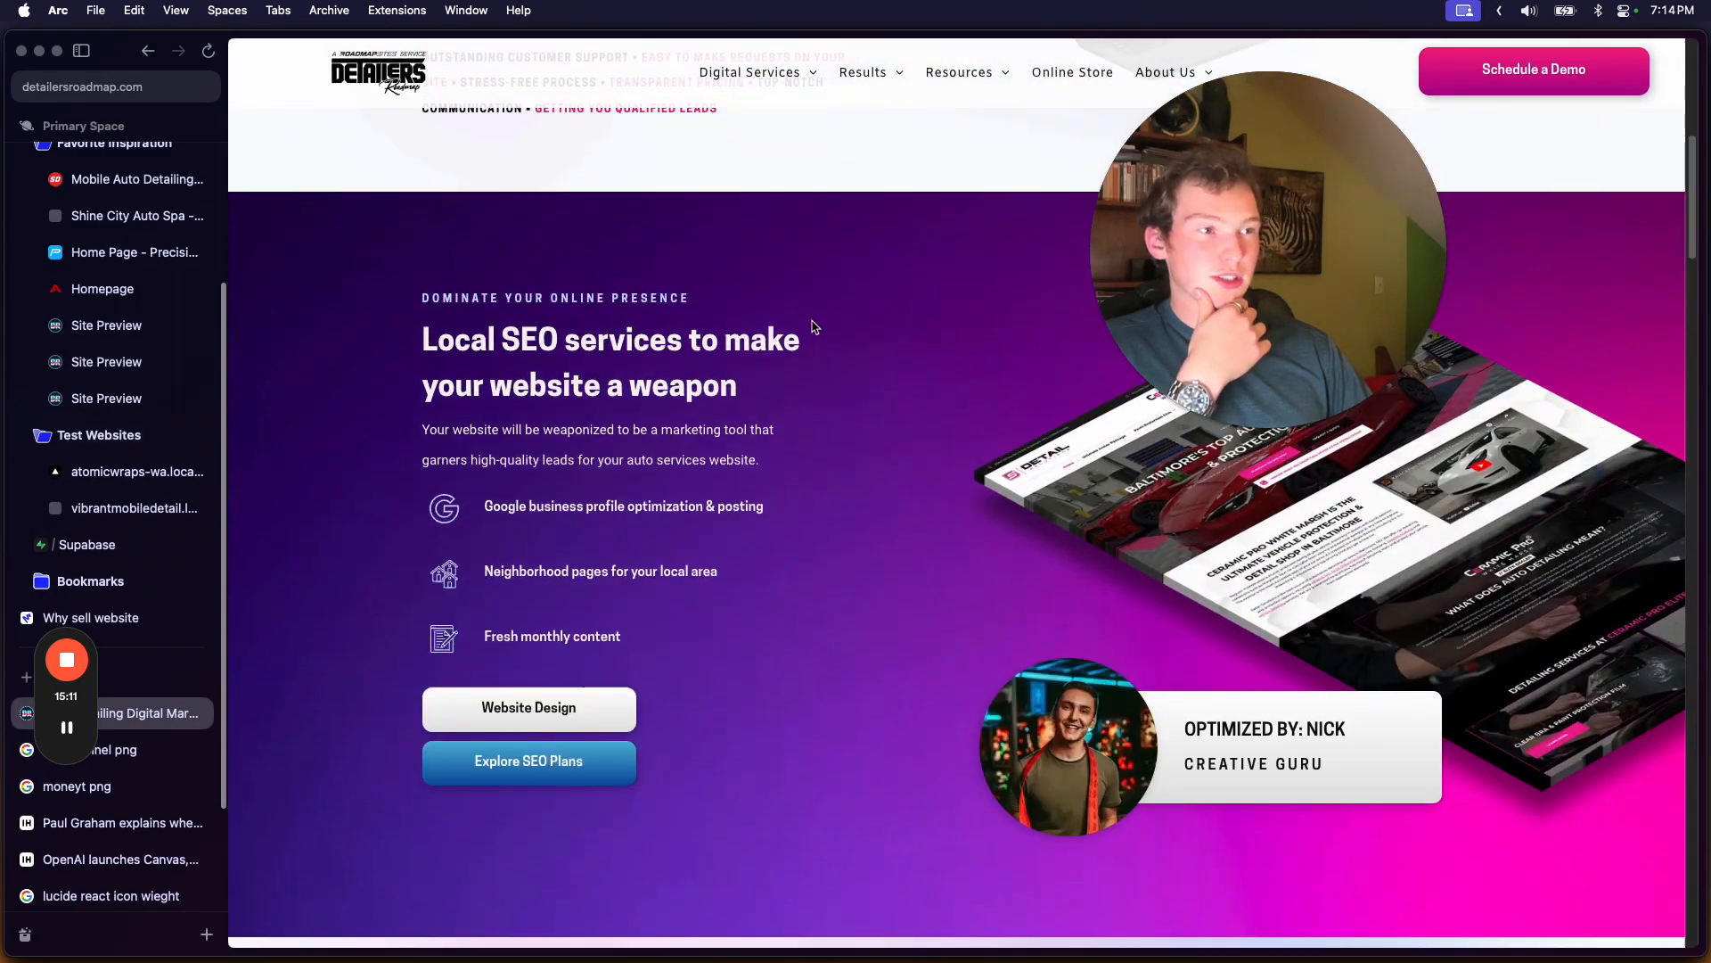
scroll(down, 3)
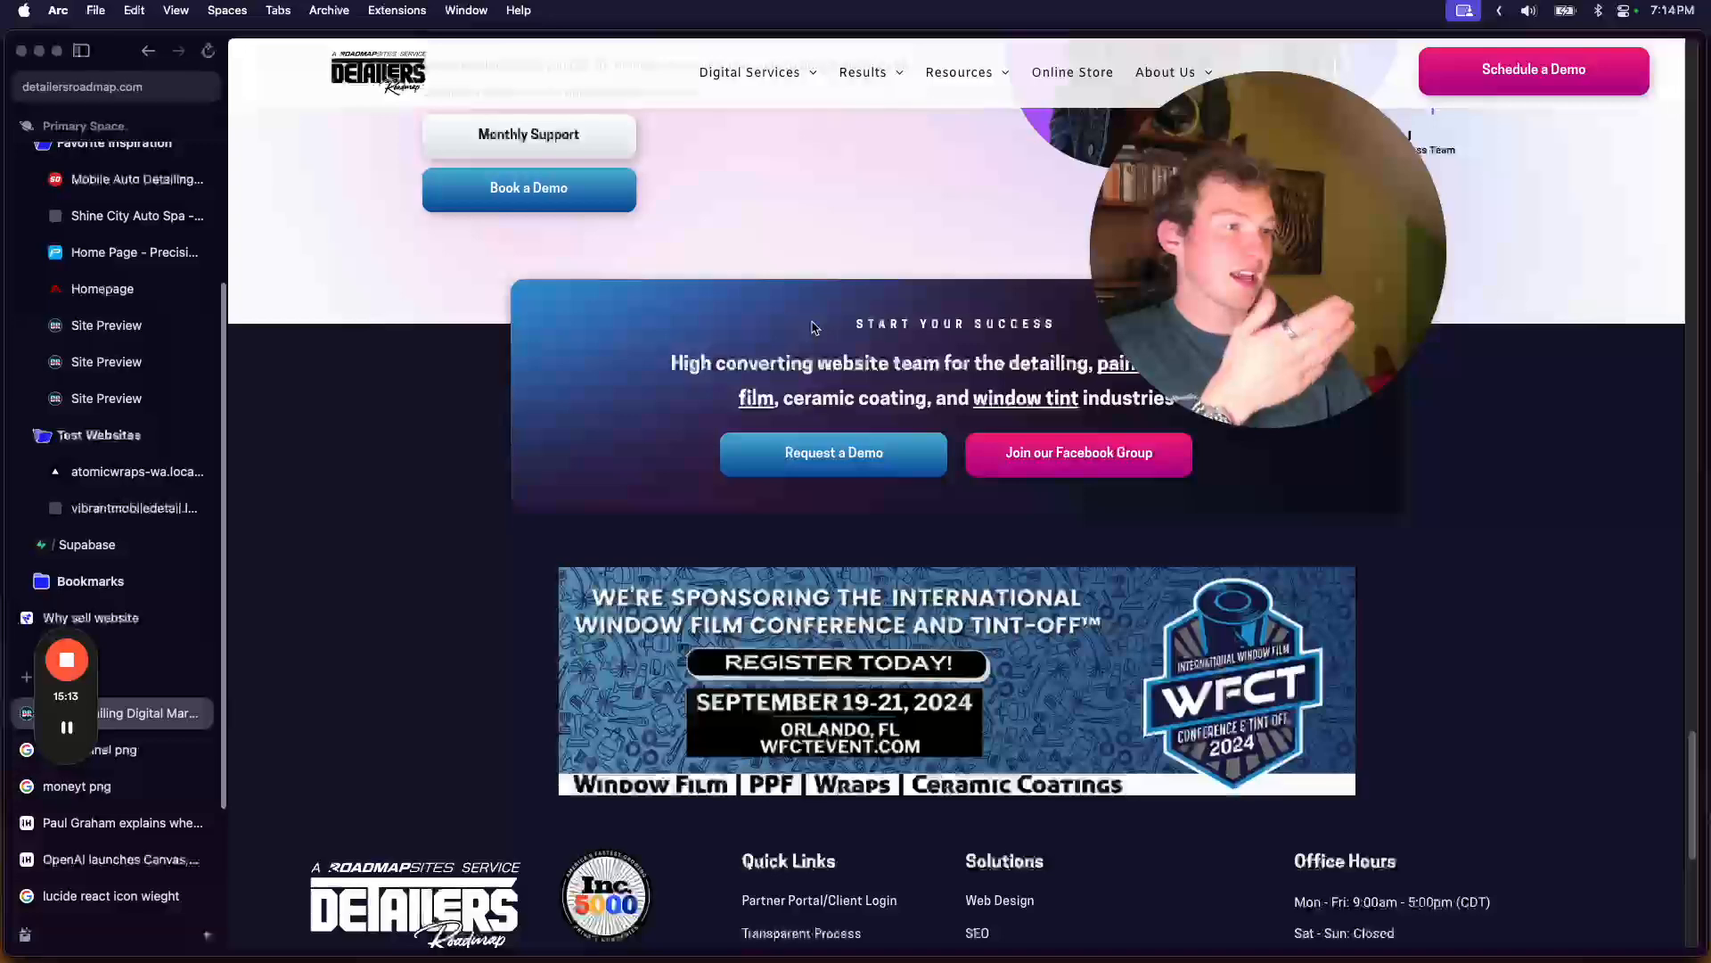
click(751, 71)
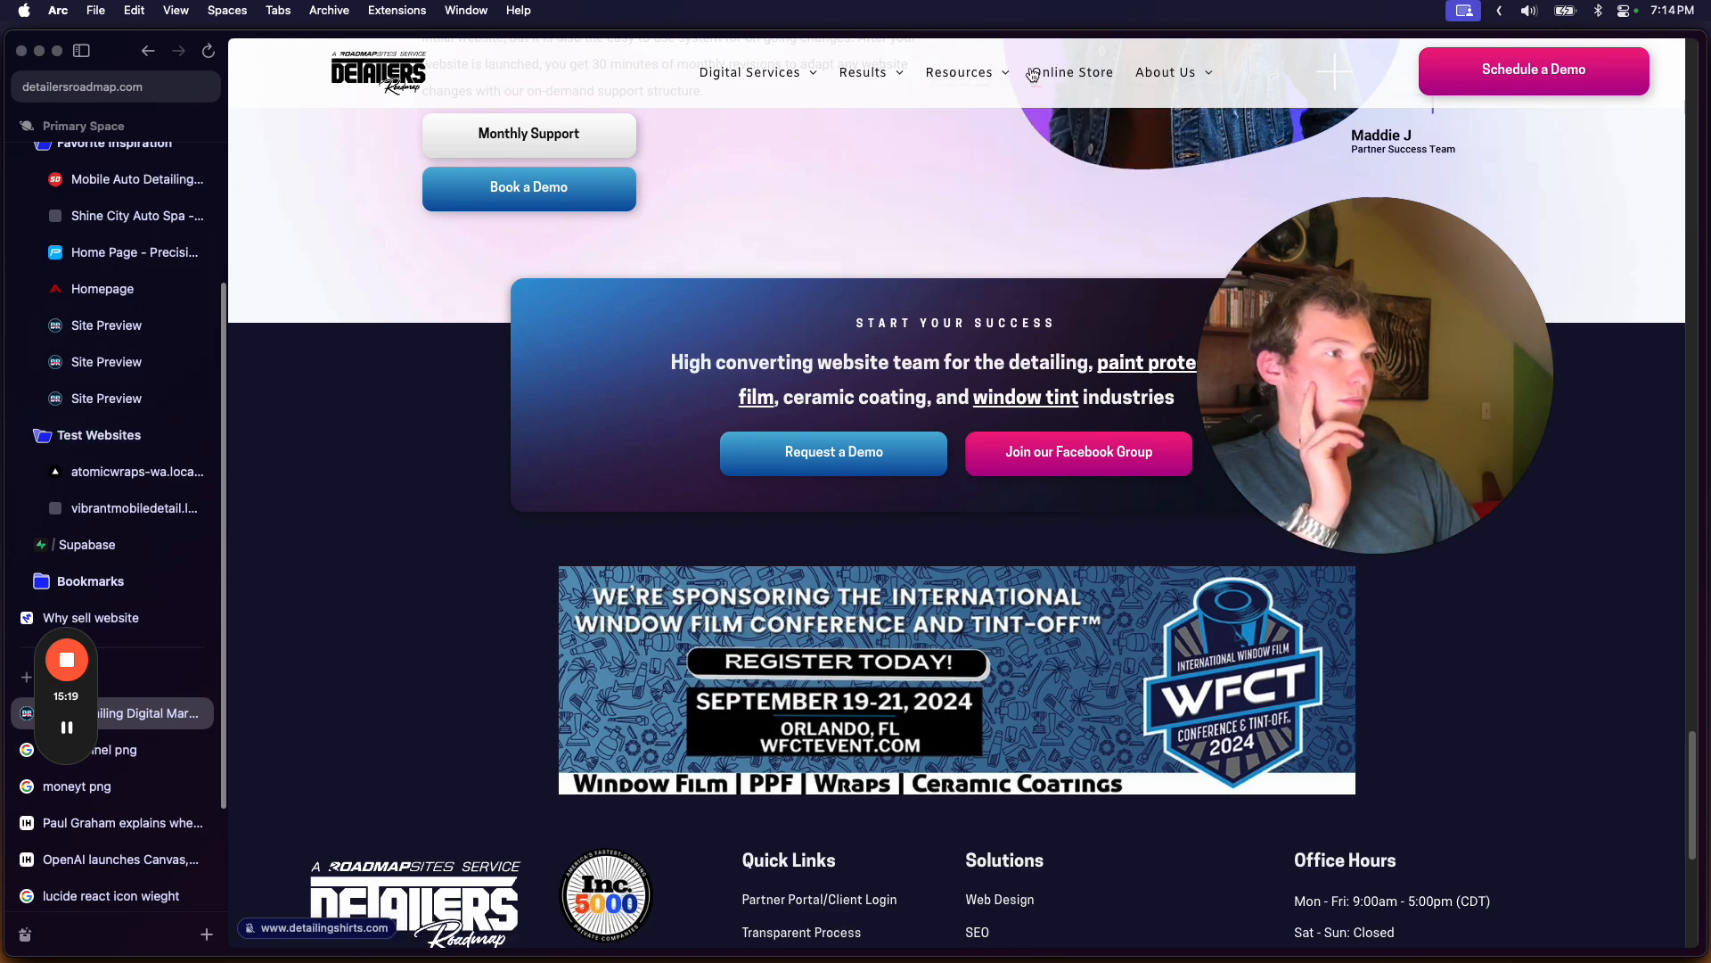
click(751, 71)
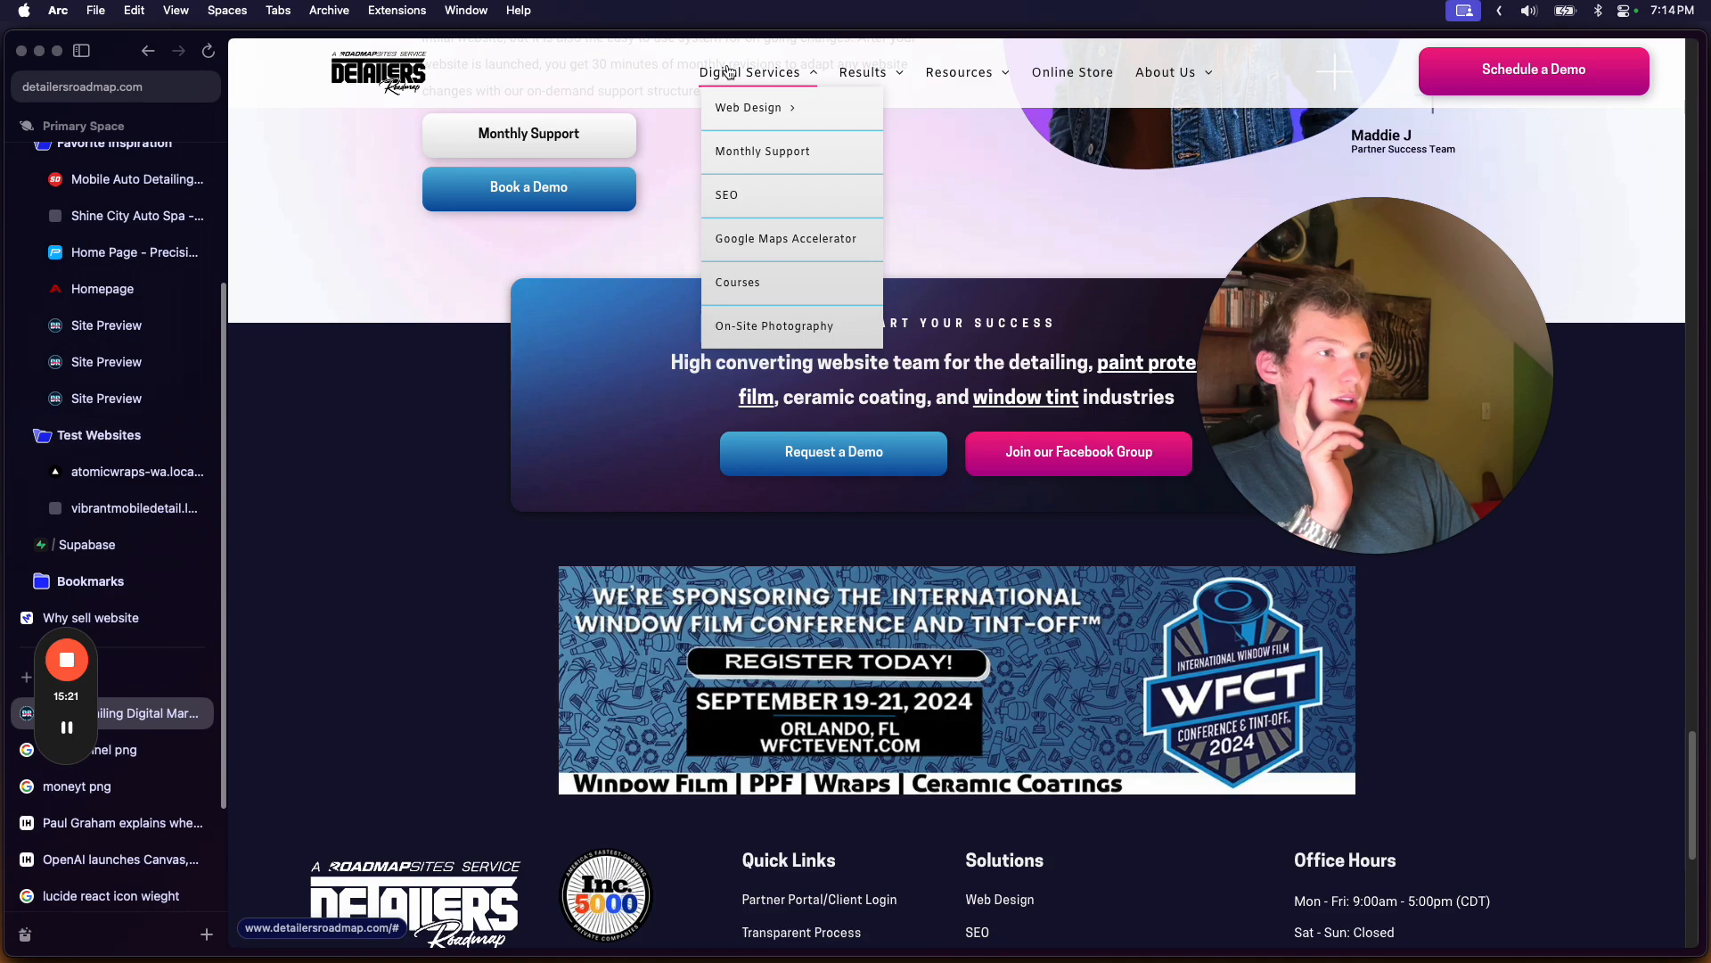
click(749, 107)
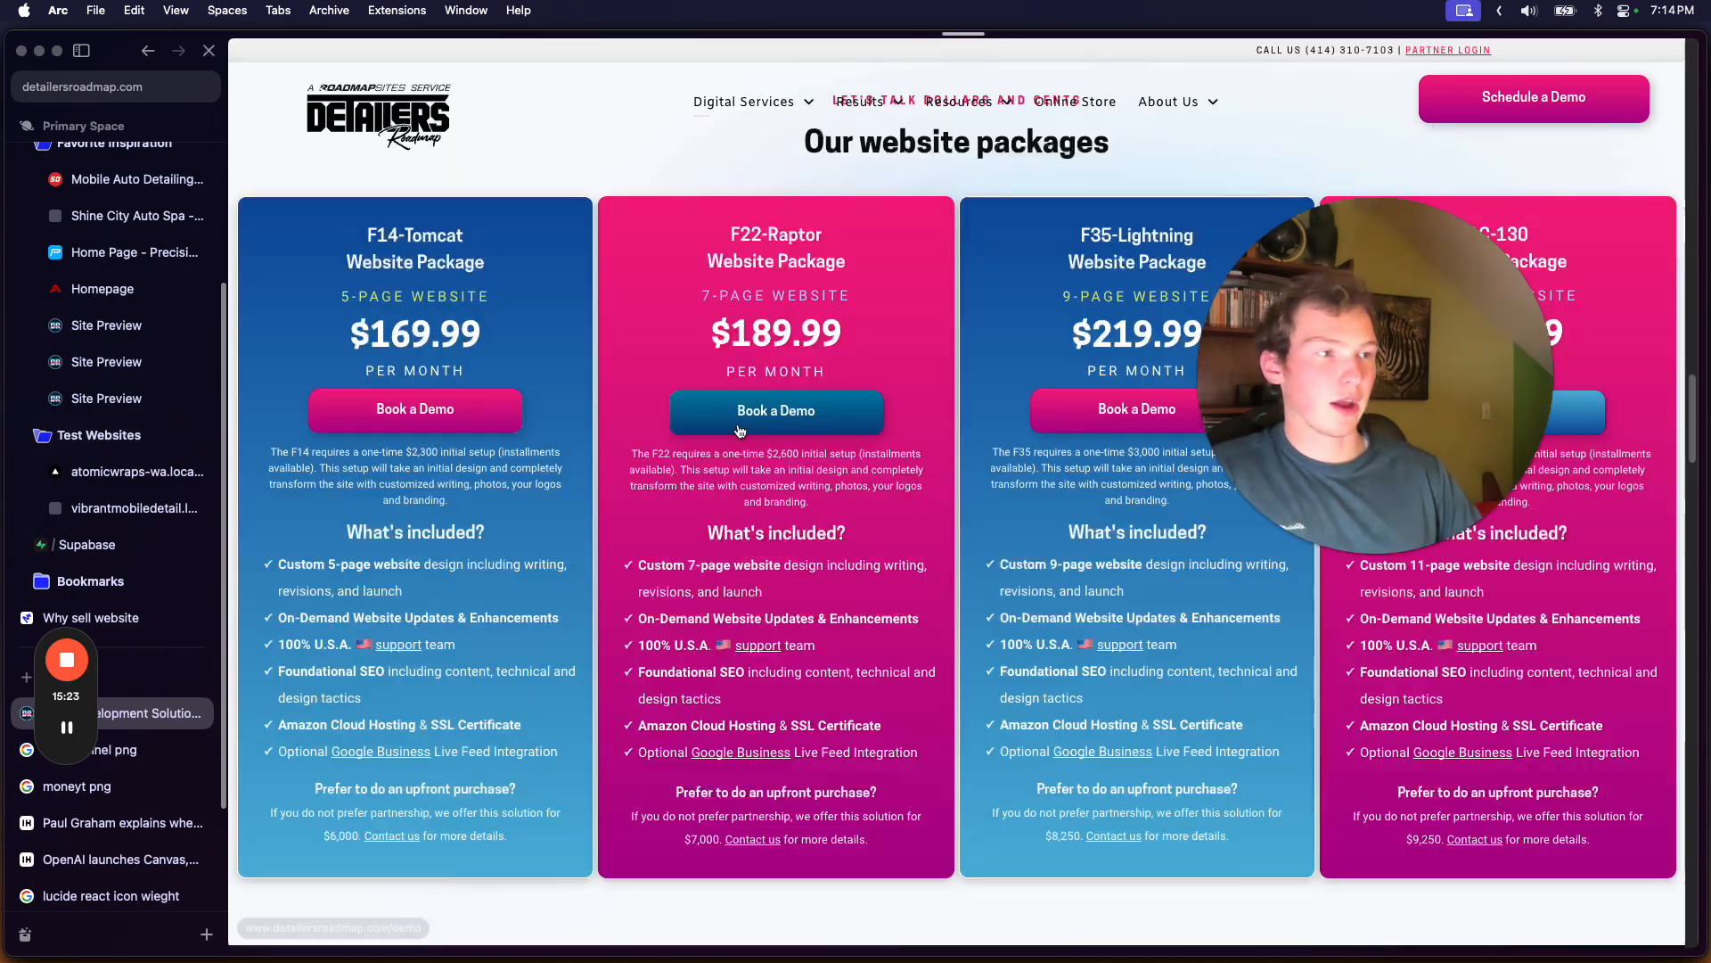
- Review the four monthly plans and highlight the F14-Tomcat 5-page website label
scroll(up, 3)
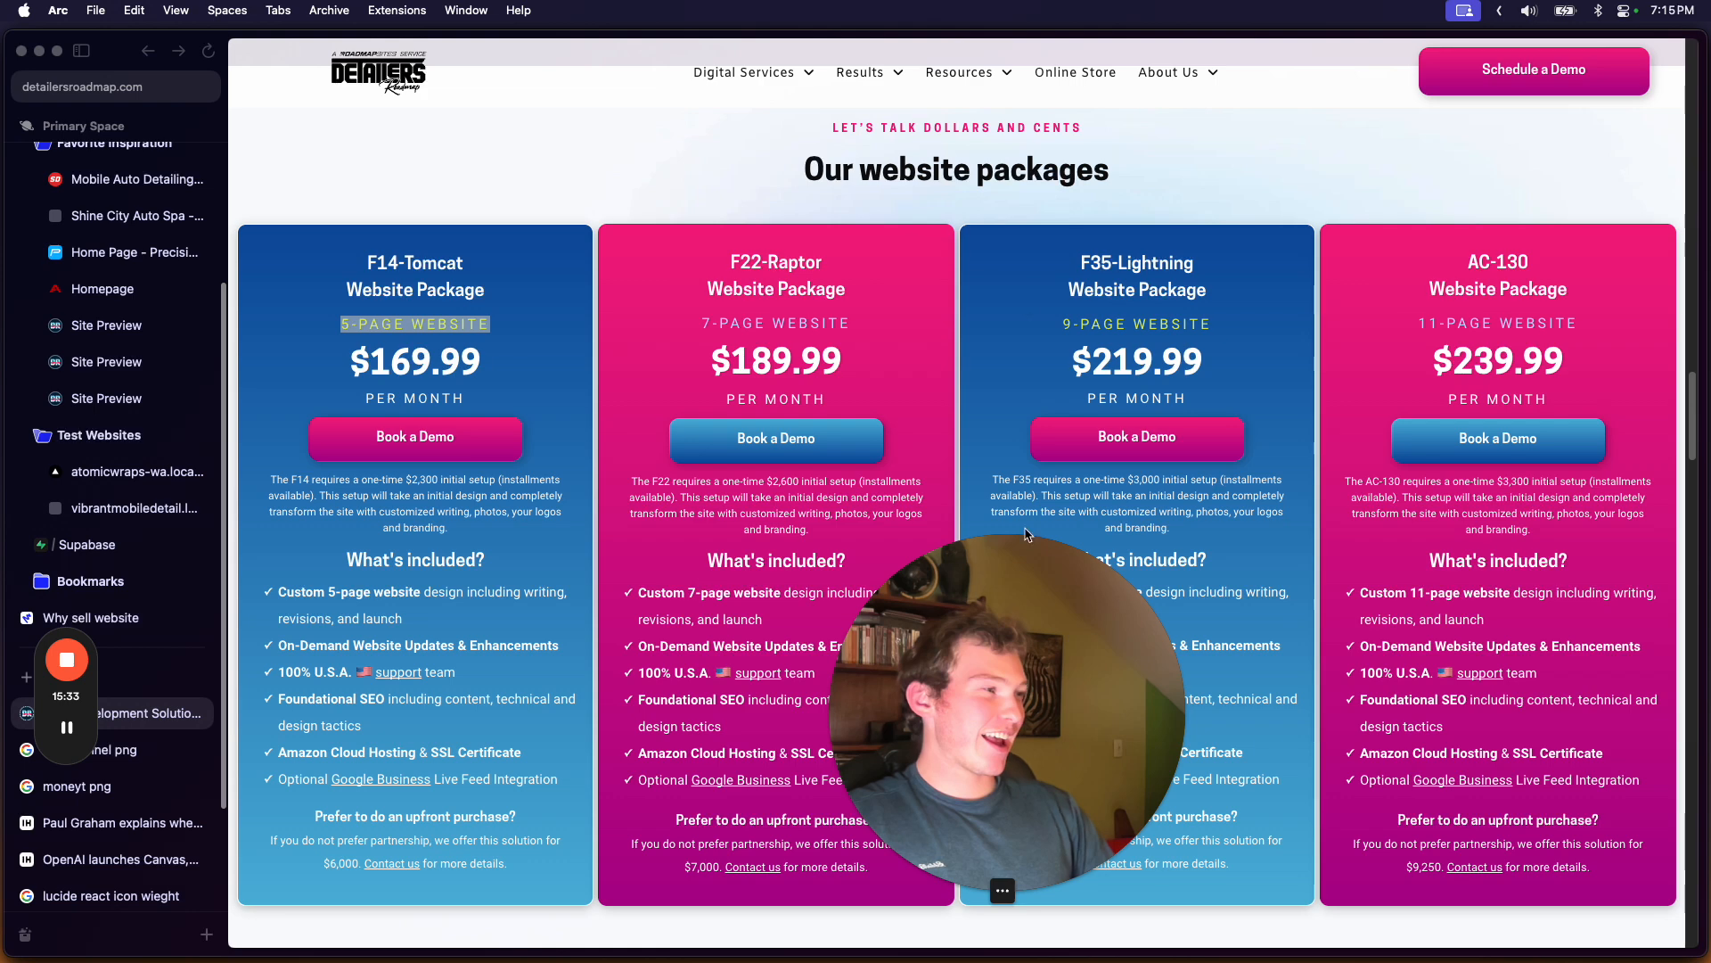
double_click(1497, 322)
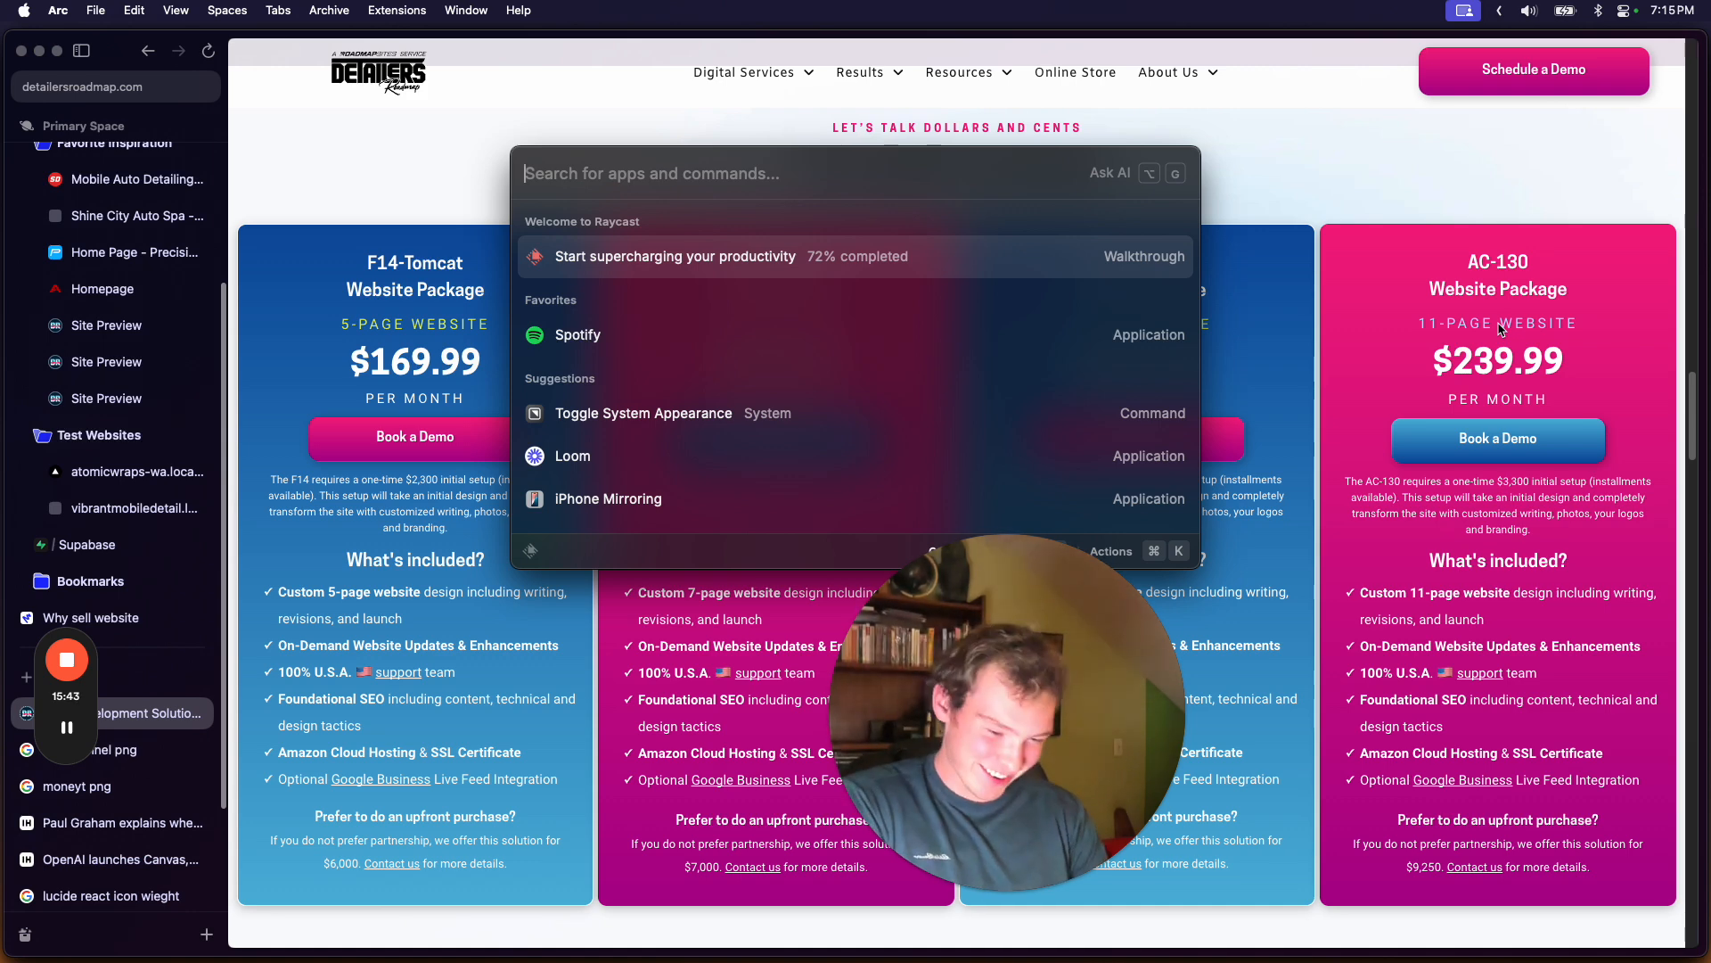
- Evaluate 20*500 = 10,000 in Raycast's calculator and dismiss the launcher
text(20)
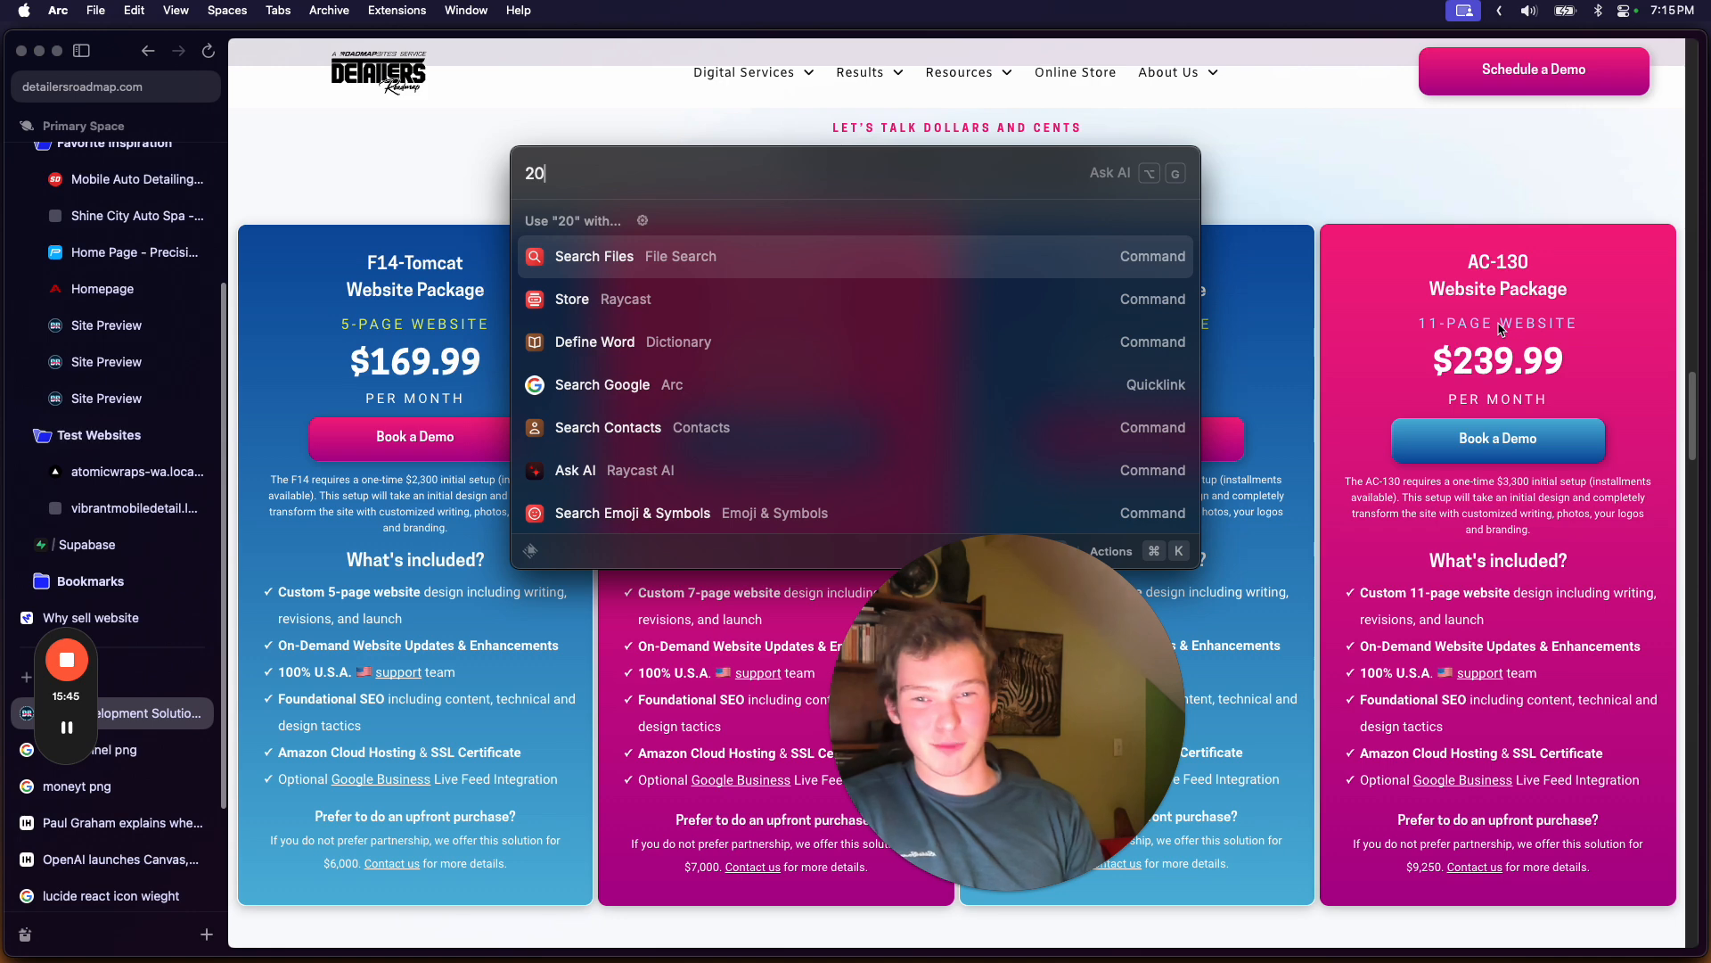
text(*500)
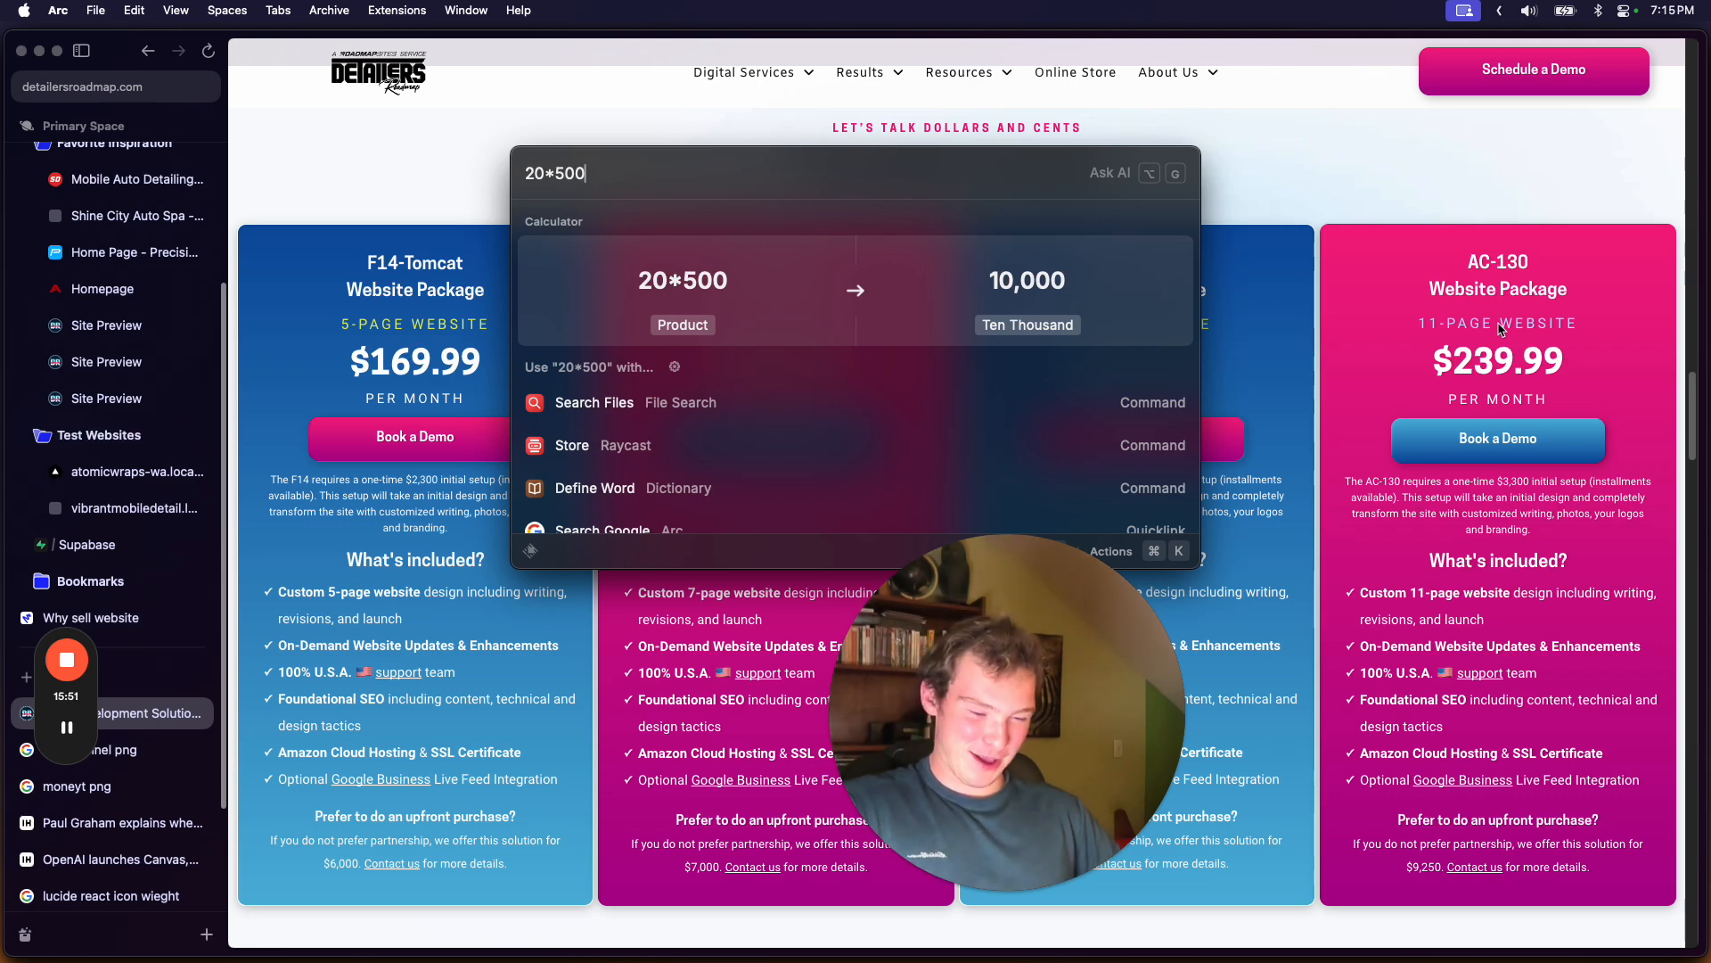
key(escape)
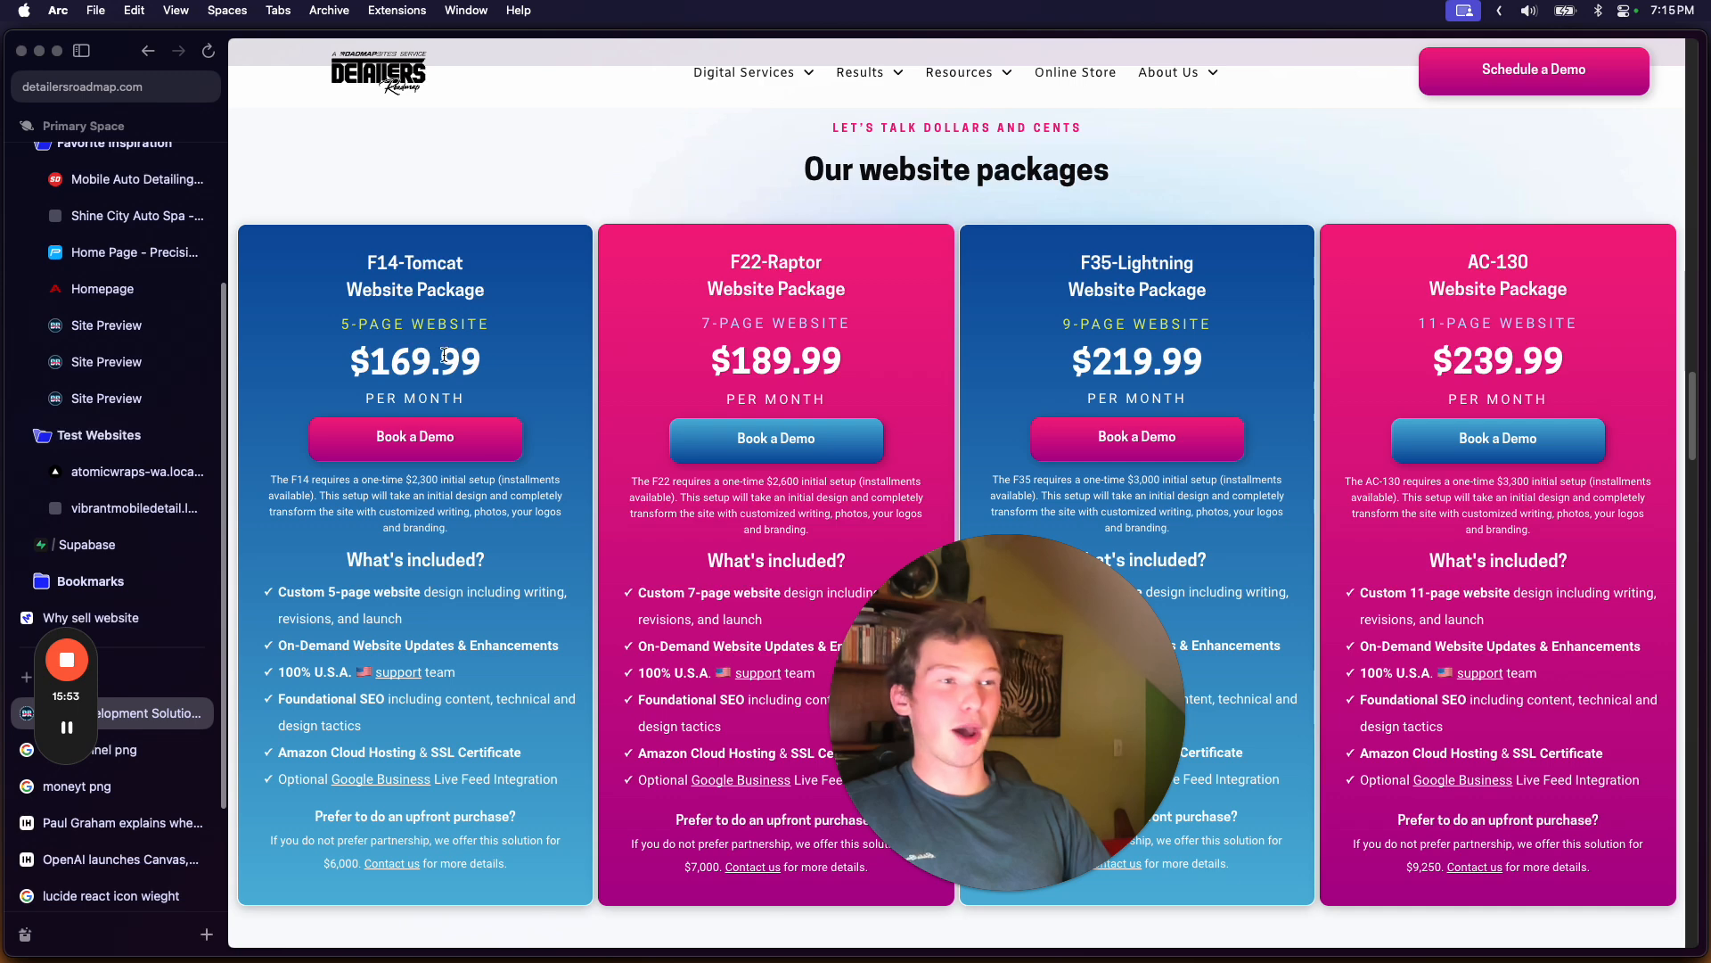
- Highlight the $169.99 monthly price before heading to the Web Design & Development page
double_click(416, 361)
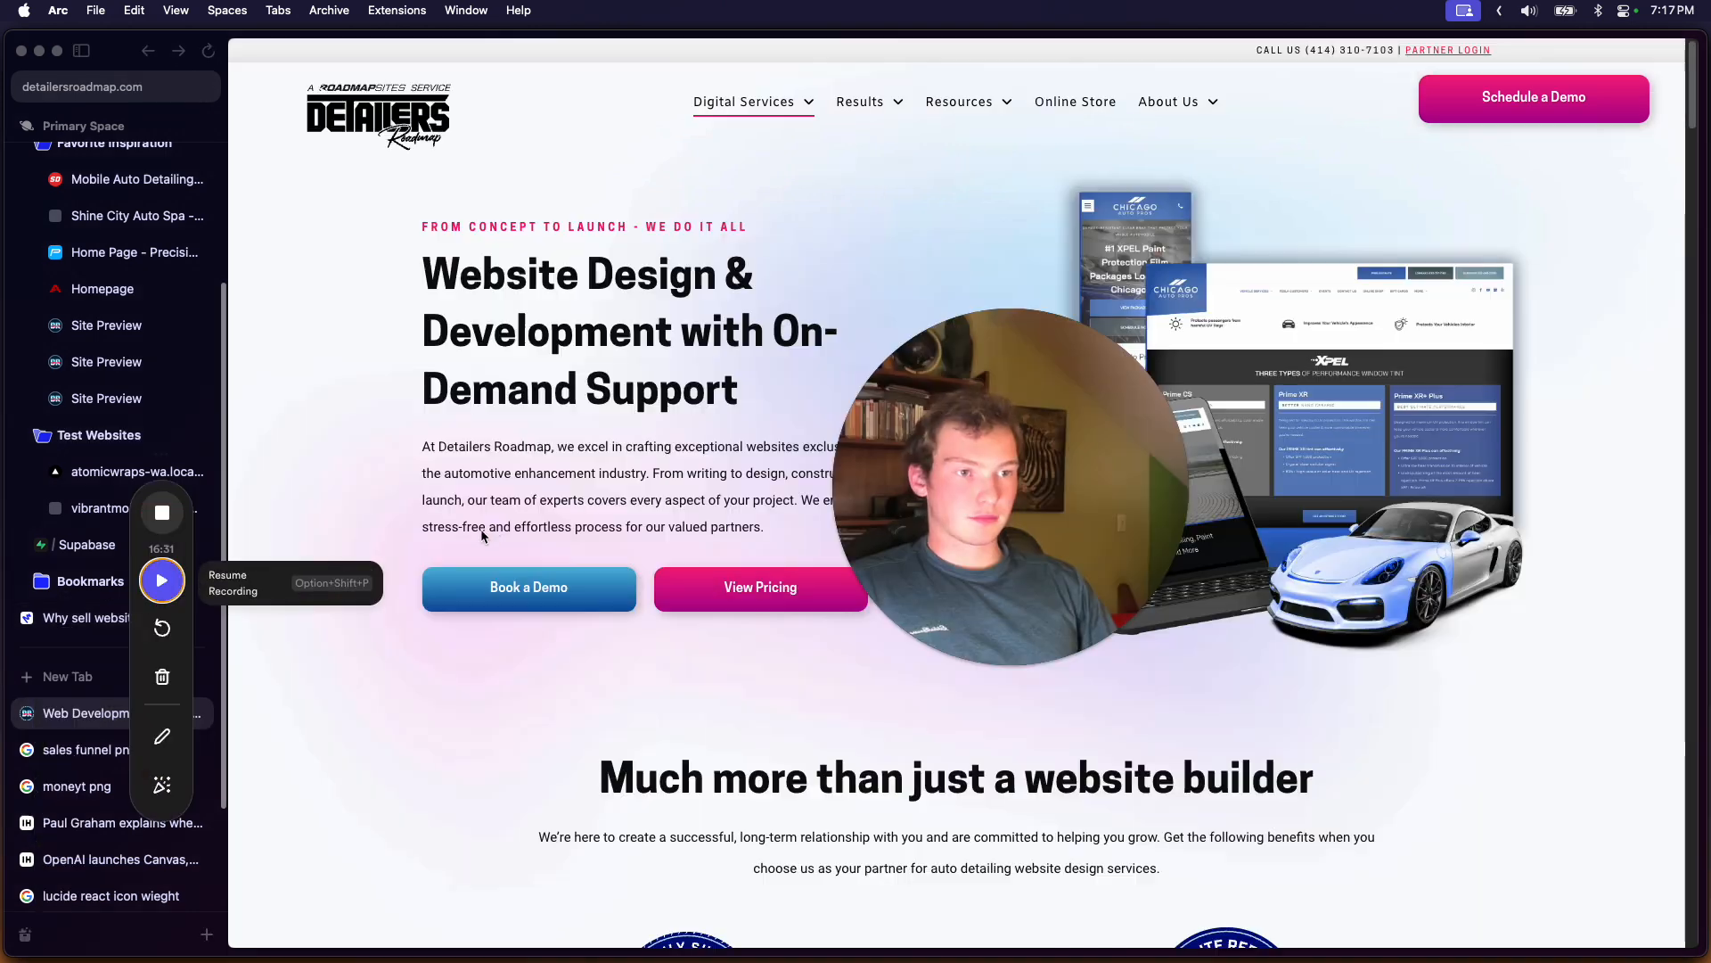
click(162, 579)
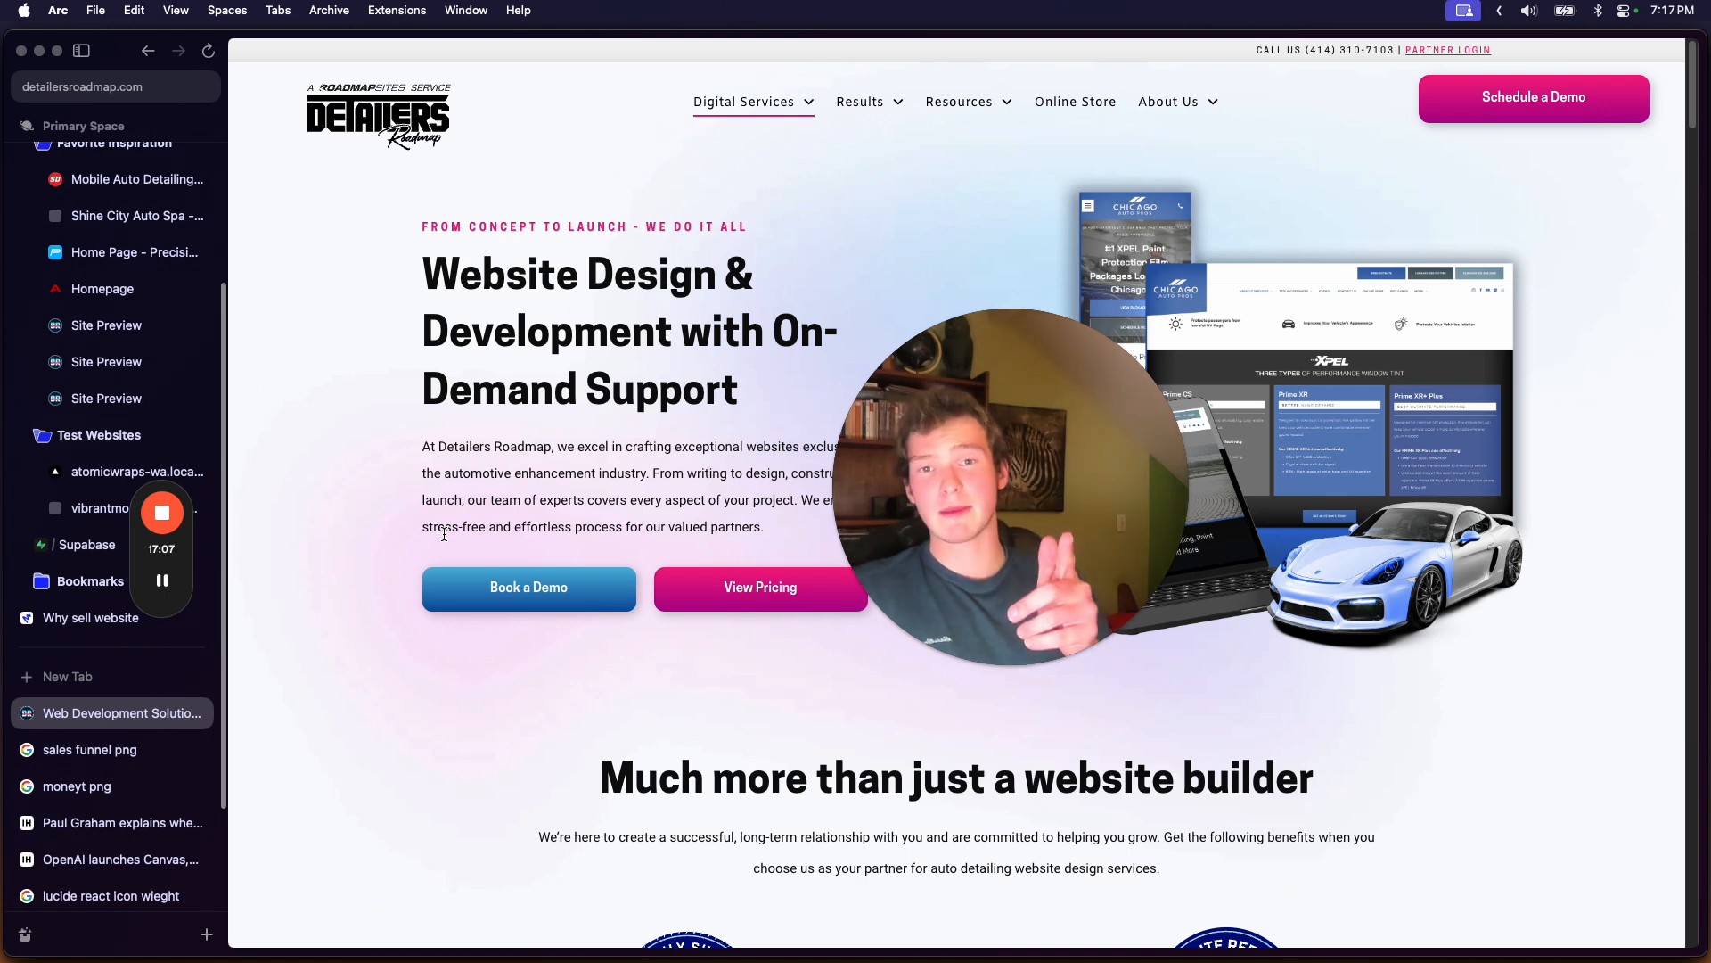
mouse_move(109, 595)
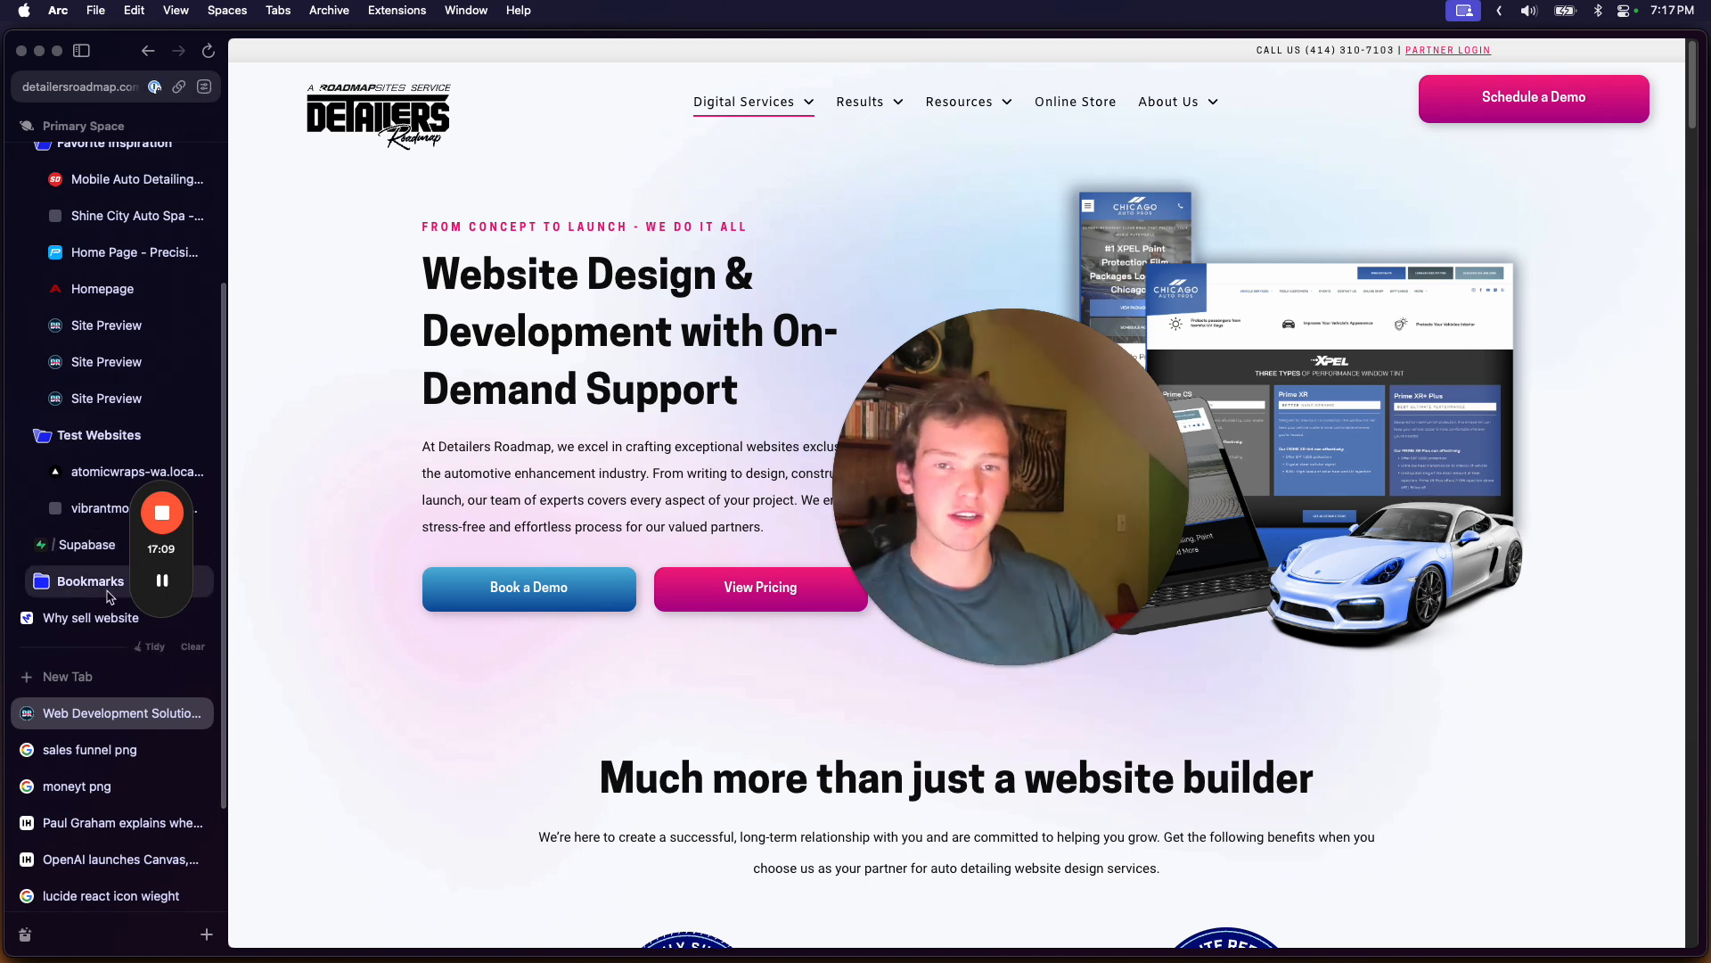